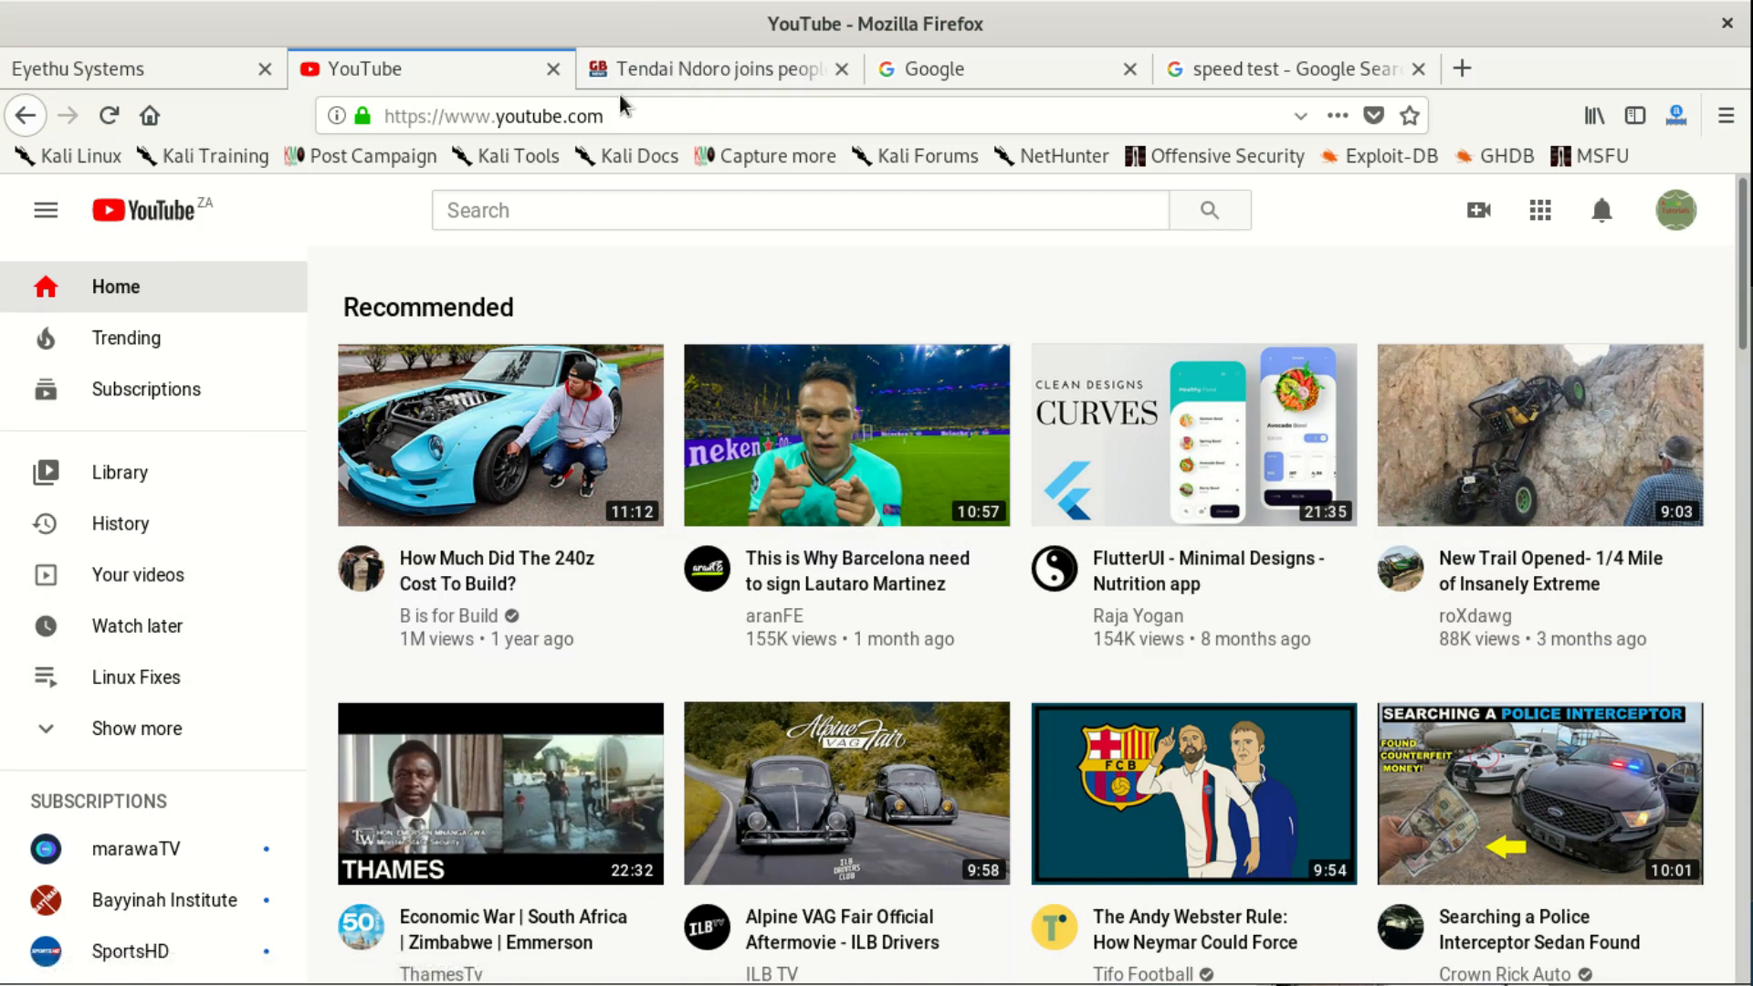
{"action": "mouse_move", "coordinate": [950, 67]}
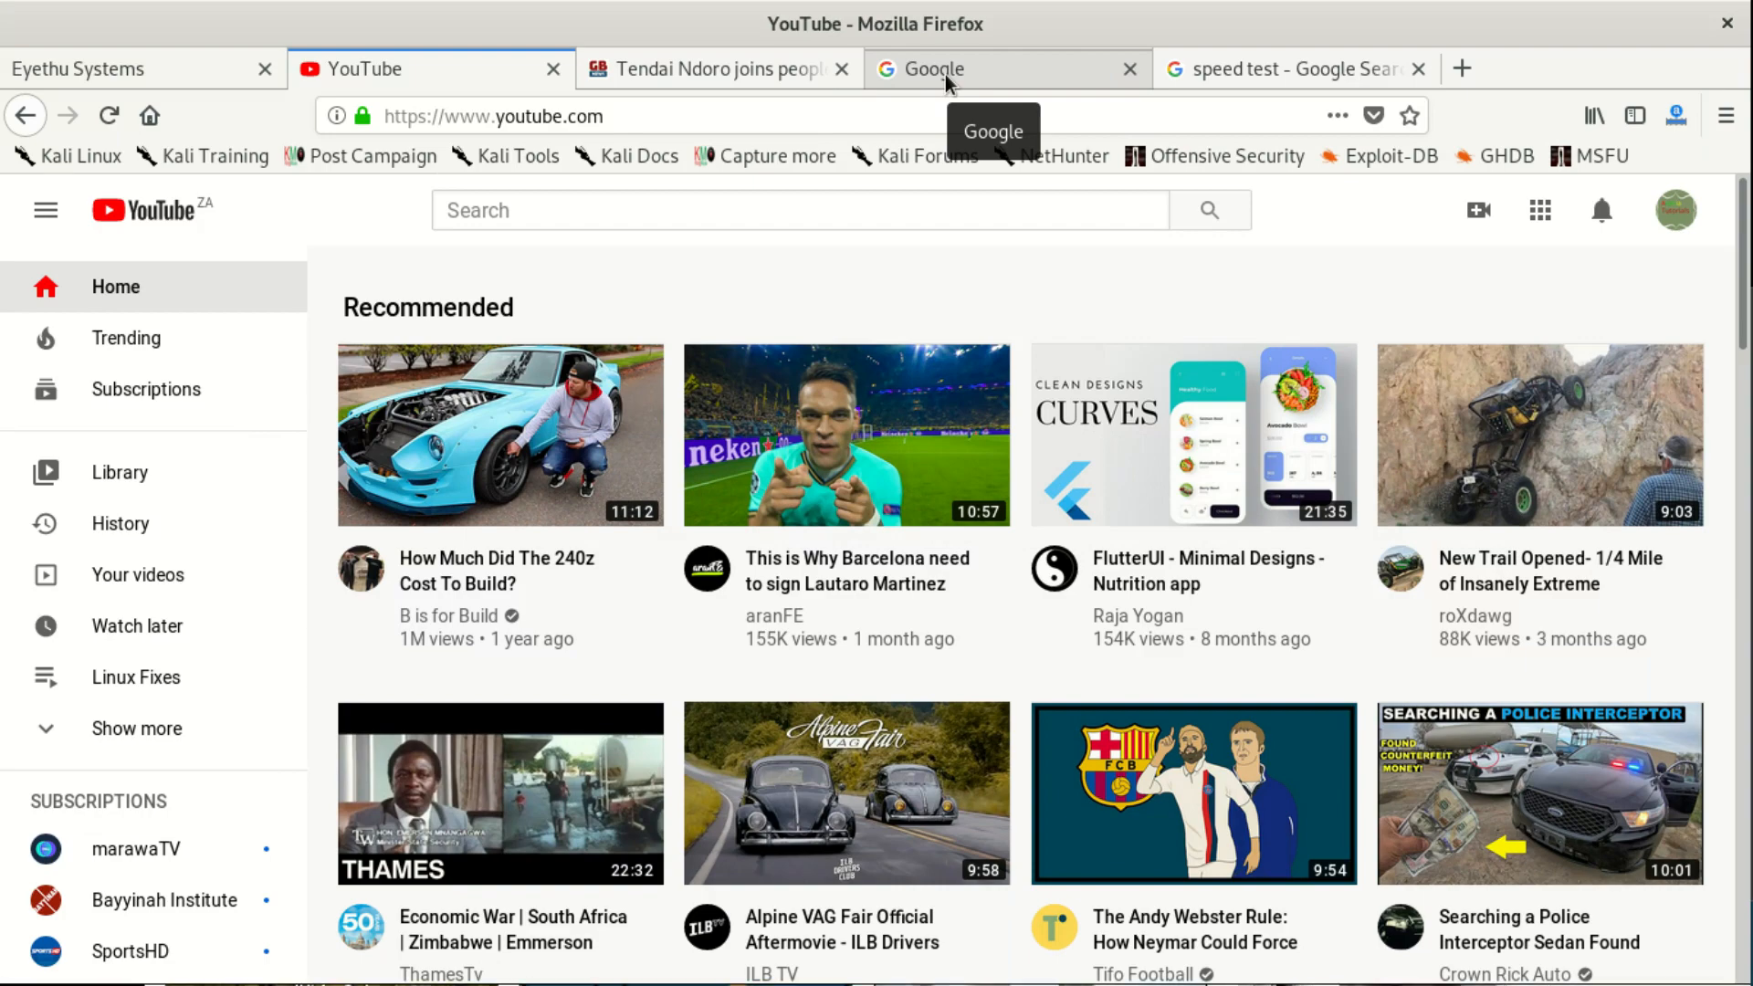
- Switch from the YouTube tab to the Google homepage tab
{"action": "left_click", "coordinate": [950, 67]}
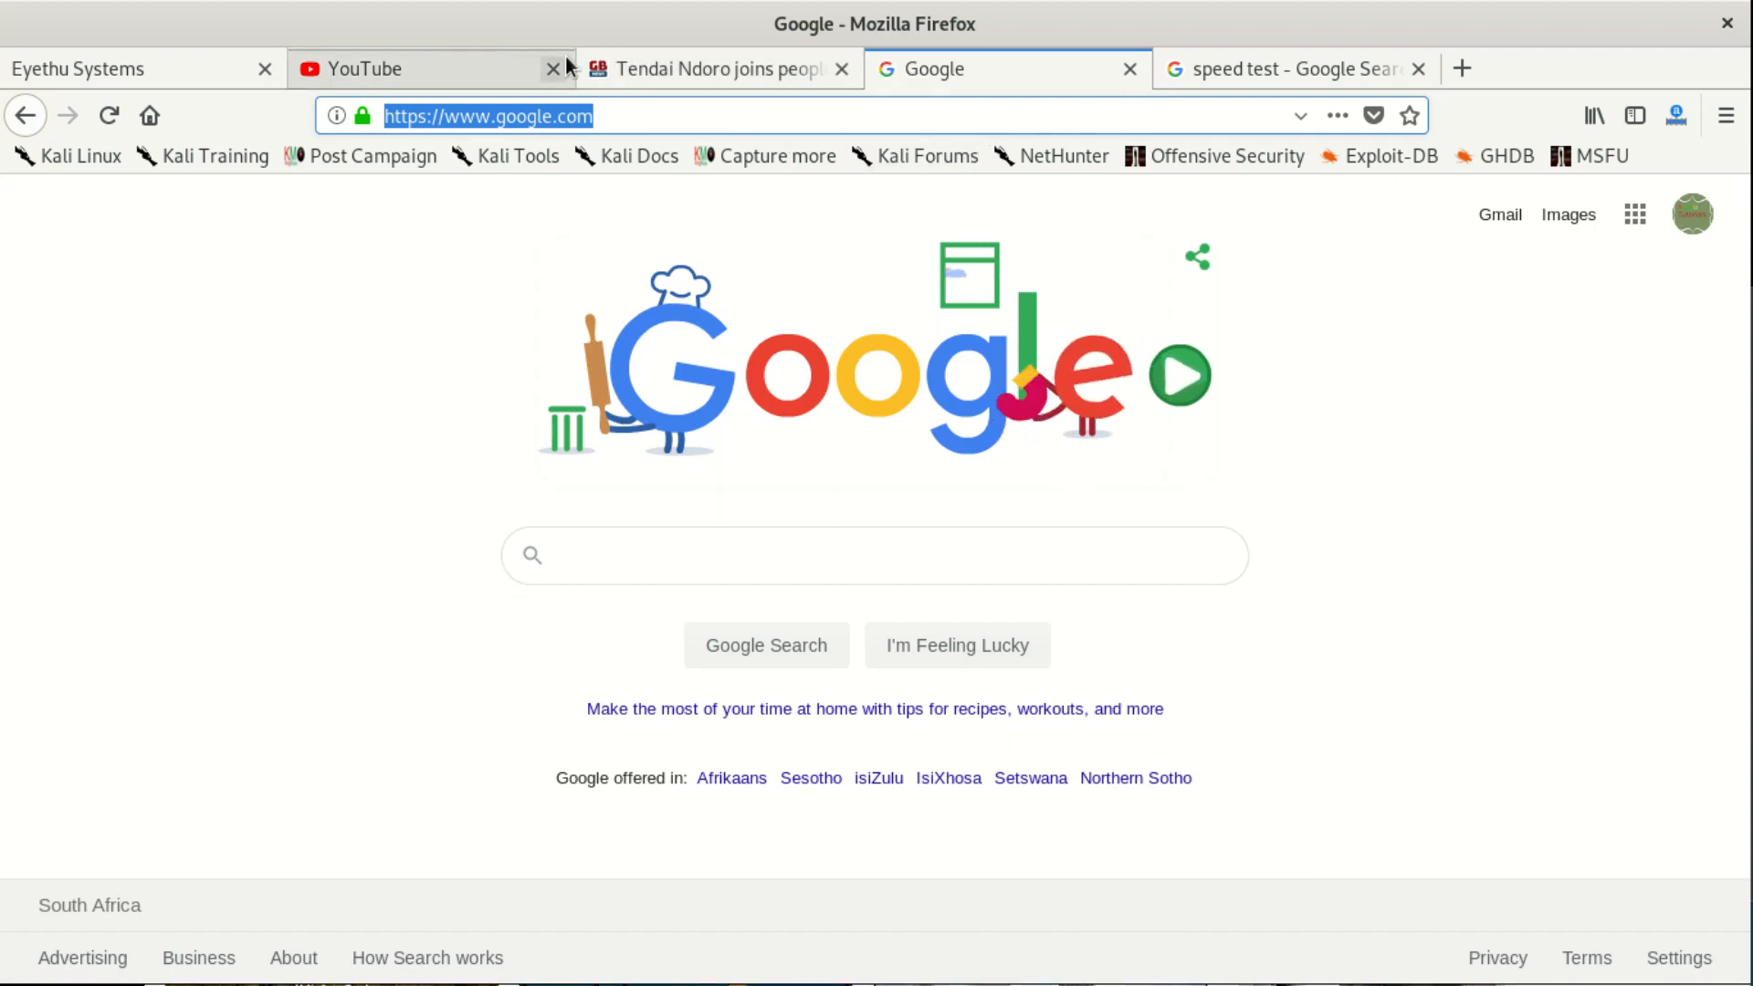
{"action": "mouse_move", "coordinate": [716, 68]}
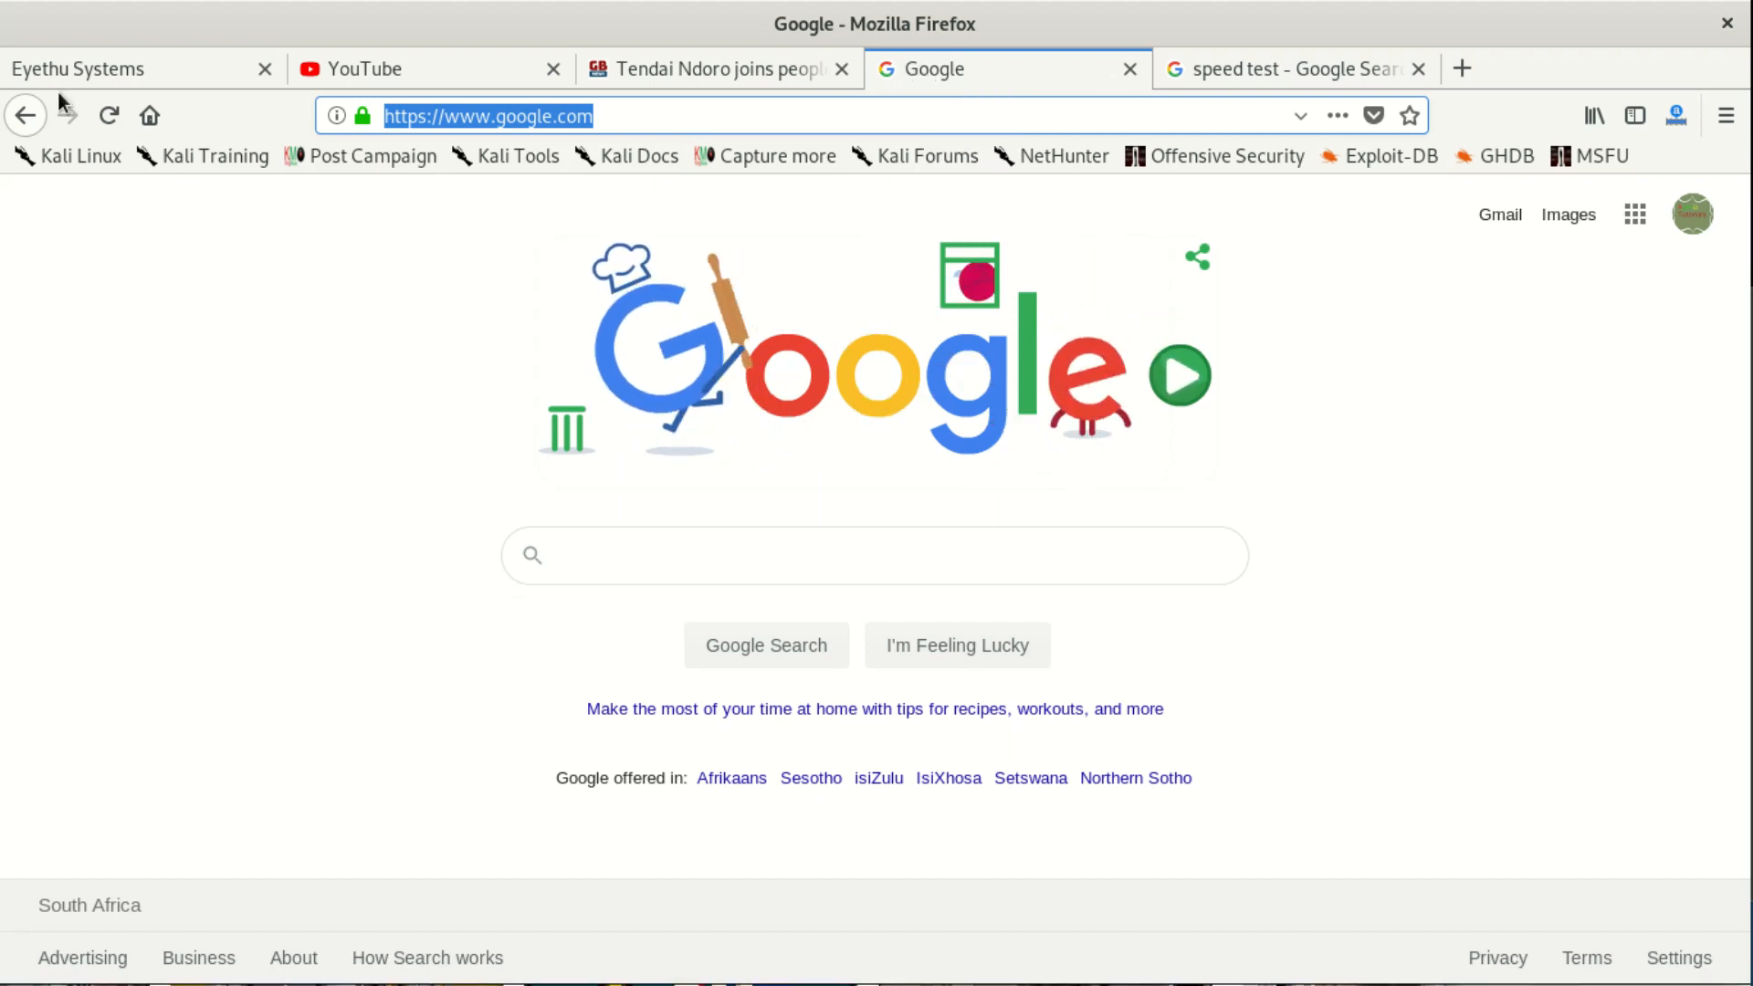
{"action": "mouse_move", "coordinate": [535, 320]}
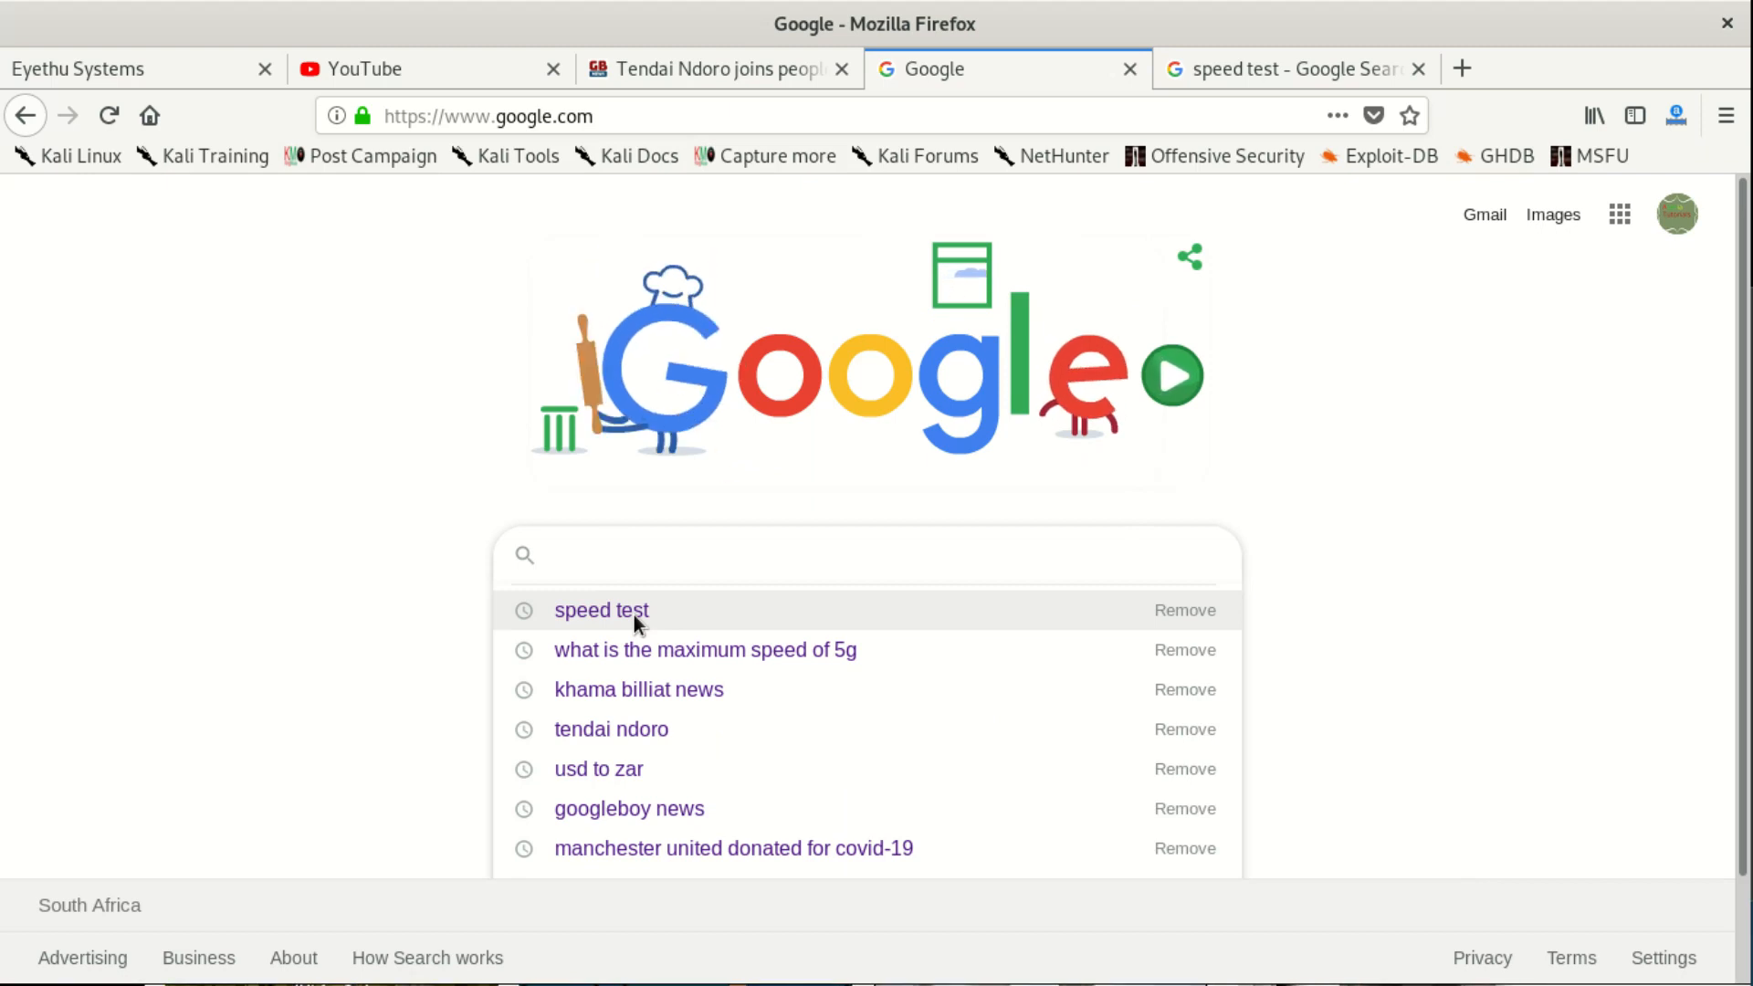
- Run Google's speed test from the 'speed test' search (272.2 Mbps down, 37.6 up) and start a retest
{"action": "left_click", "coordinate": [601, 609]}
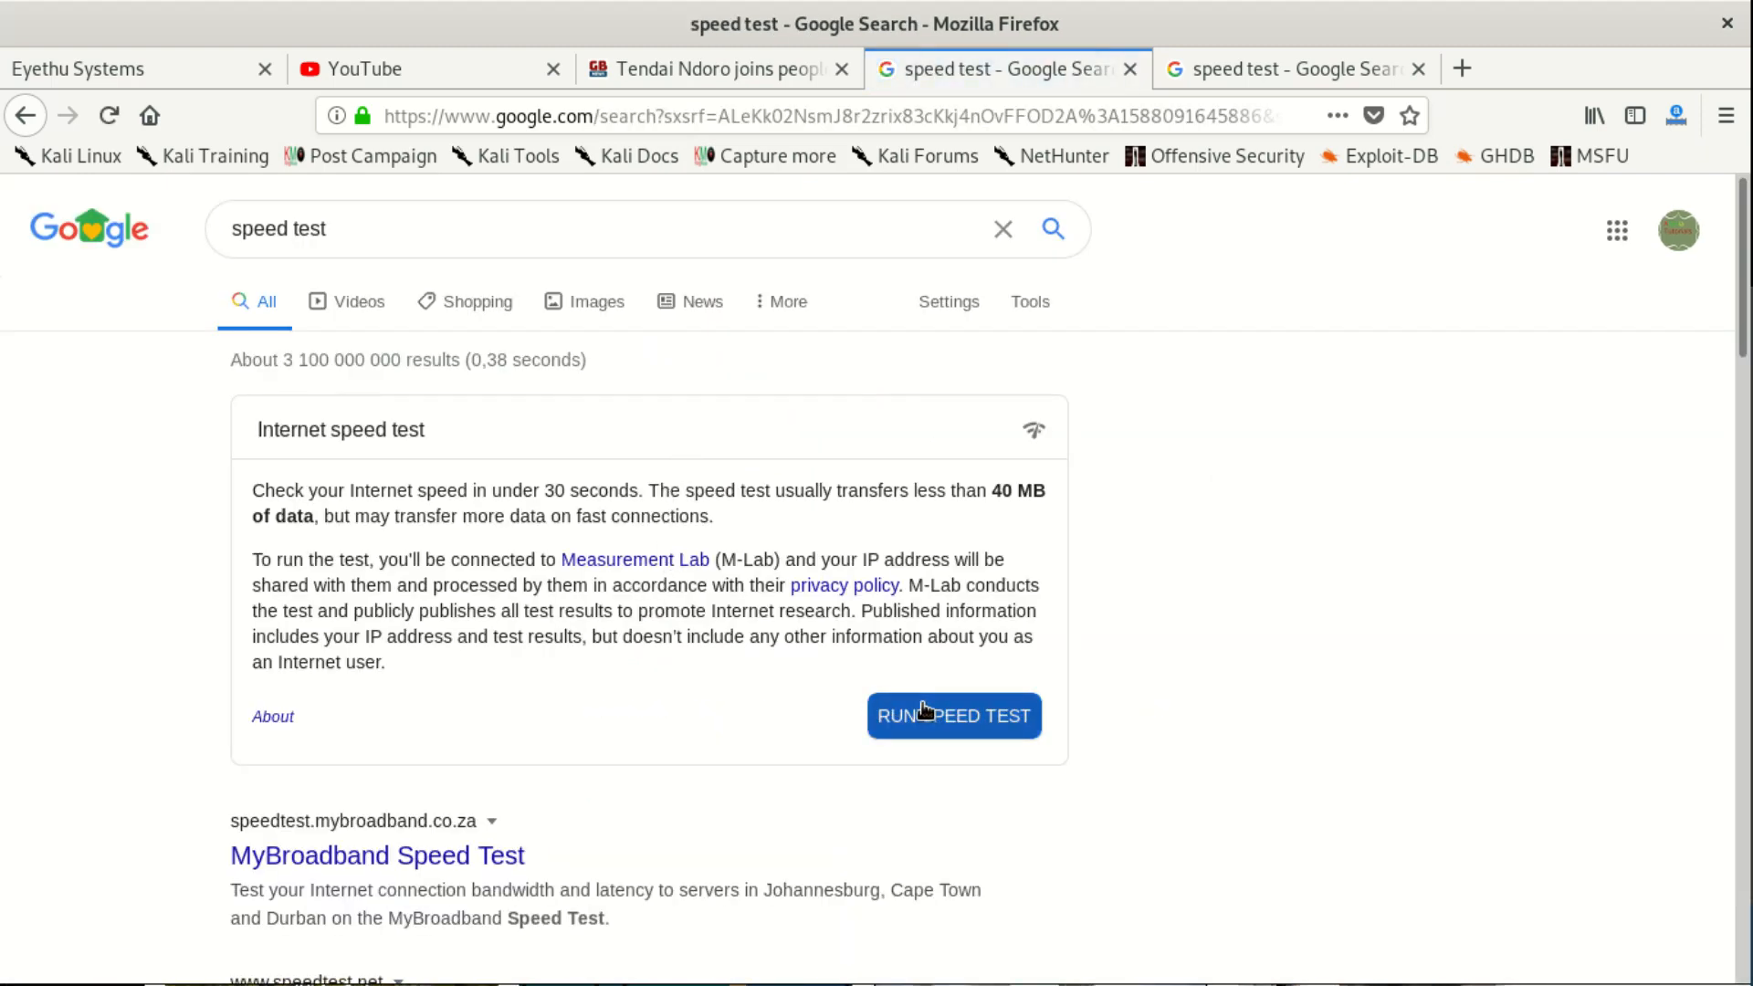
{"action": "left_click", "coordinate": [953, 716]}
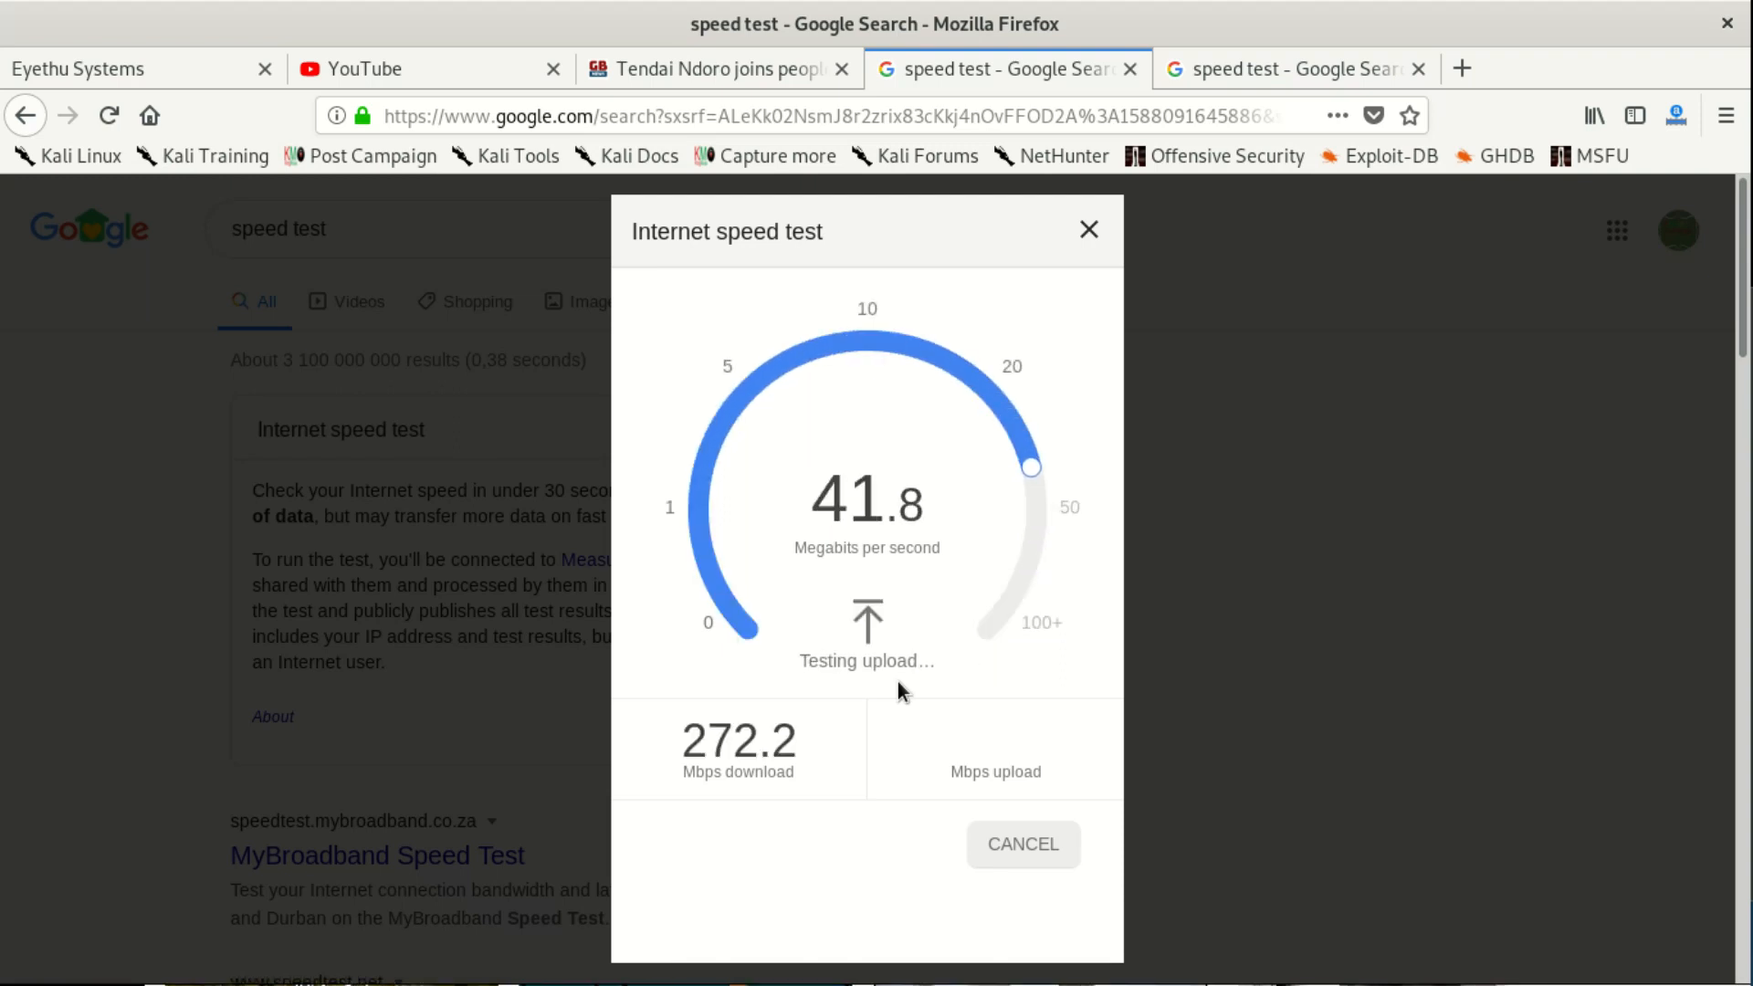
{"action": "mouse_move", "coordinate": [654, 710]}
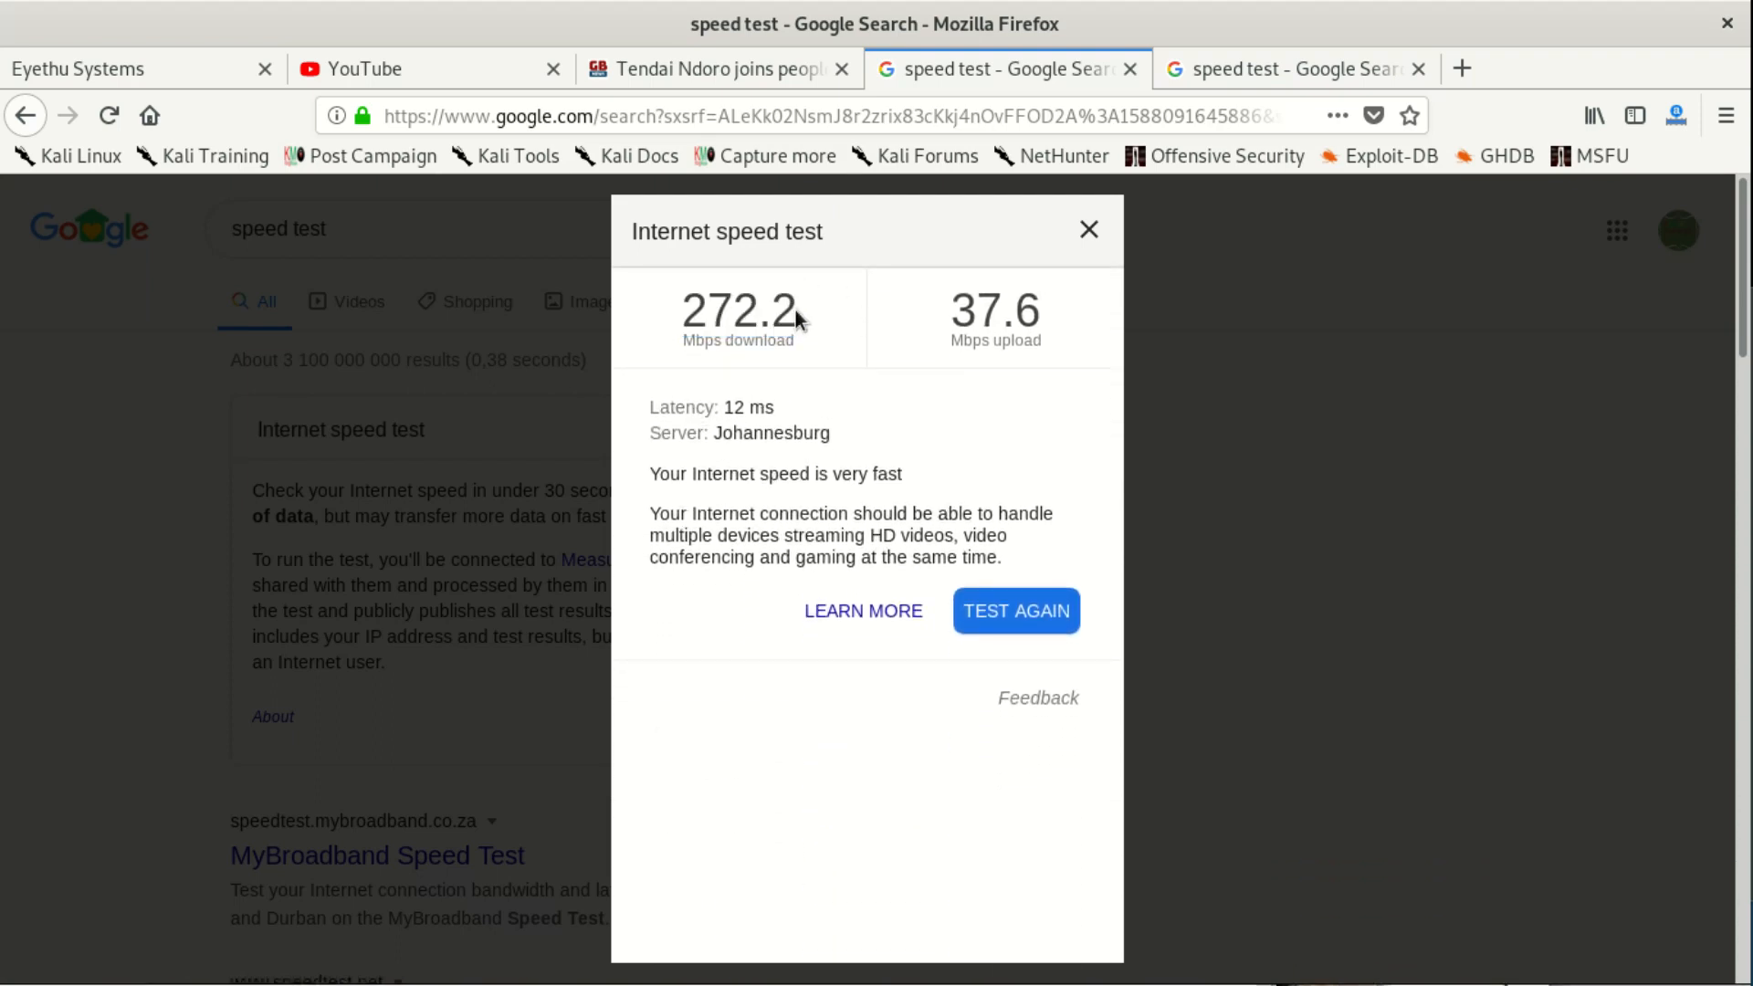
{"action": "double_click", "coordinate": [736, 312]}
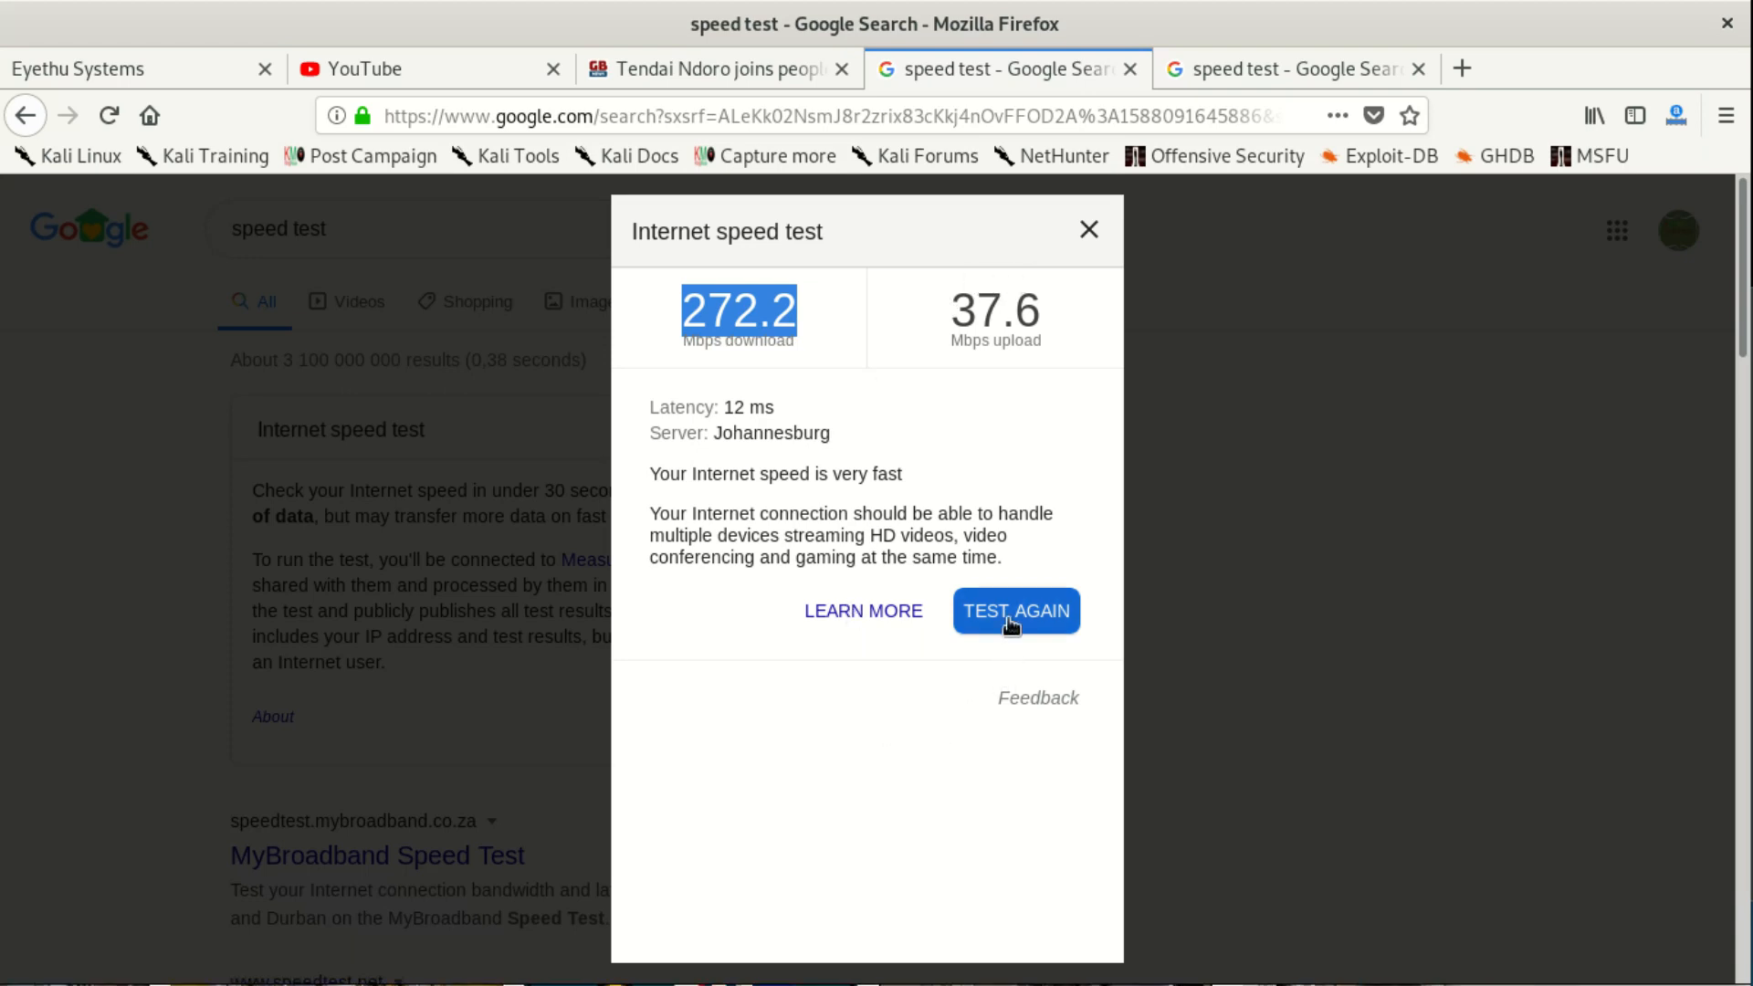
{"action": "left_click", "coordinate": [1013, 610]}
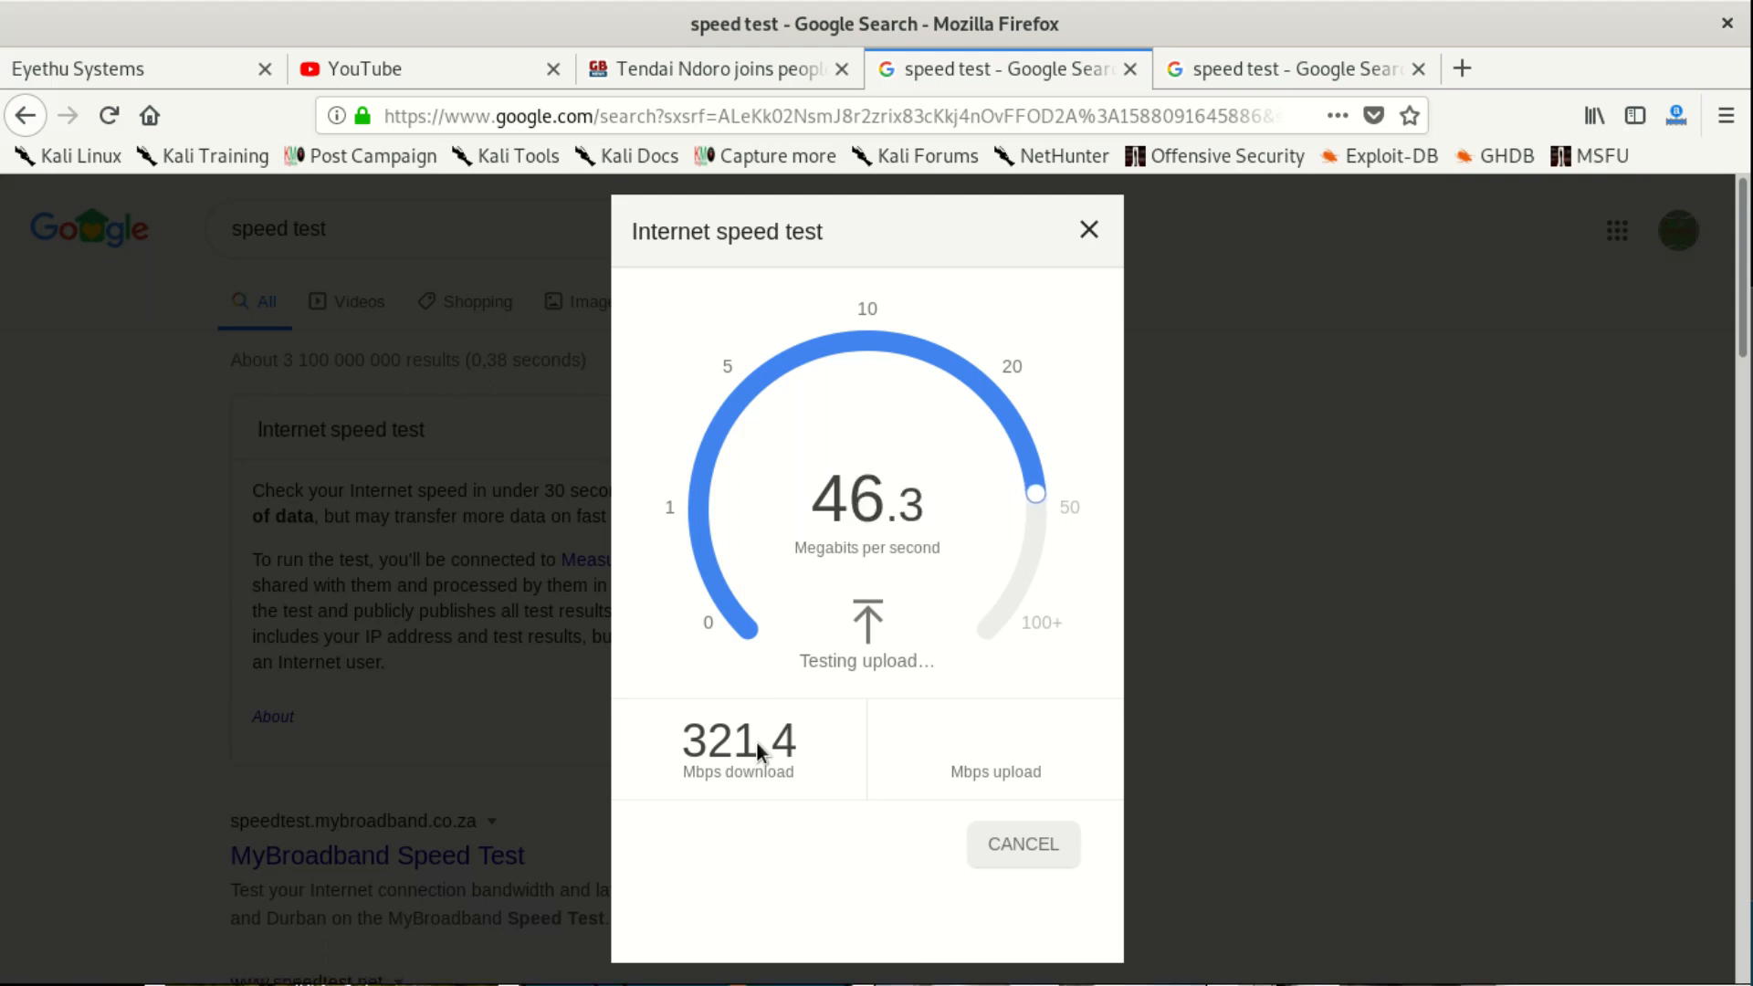
{"action": "mouse_move", "coordinate": [745, 683]}
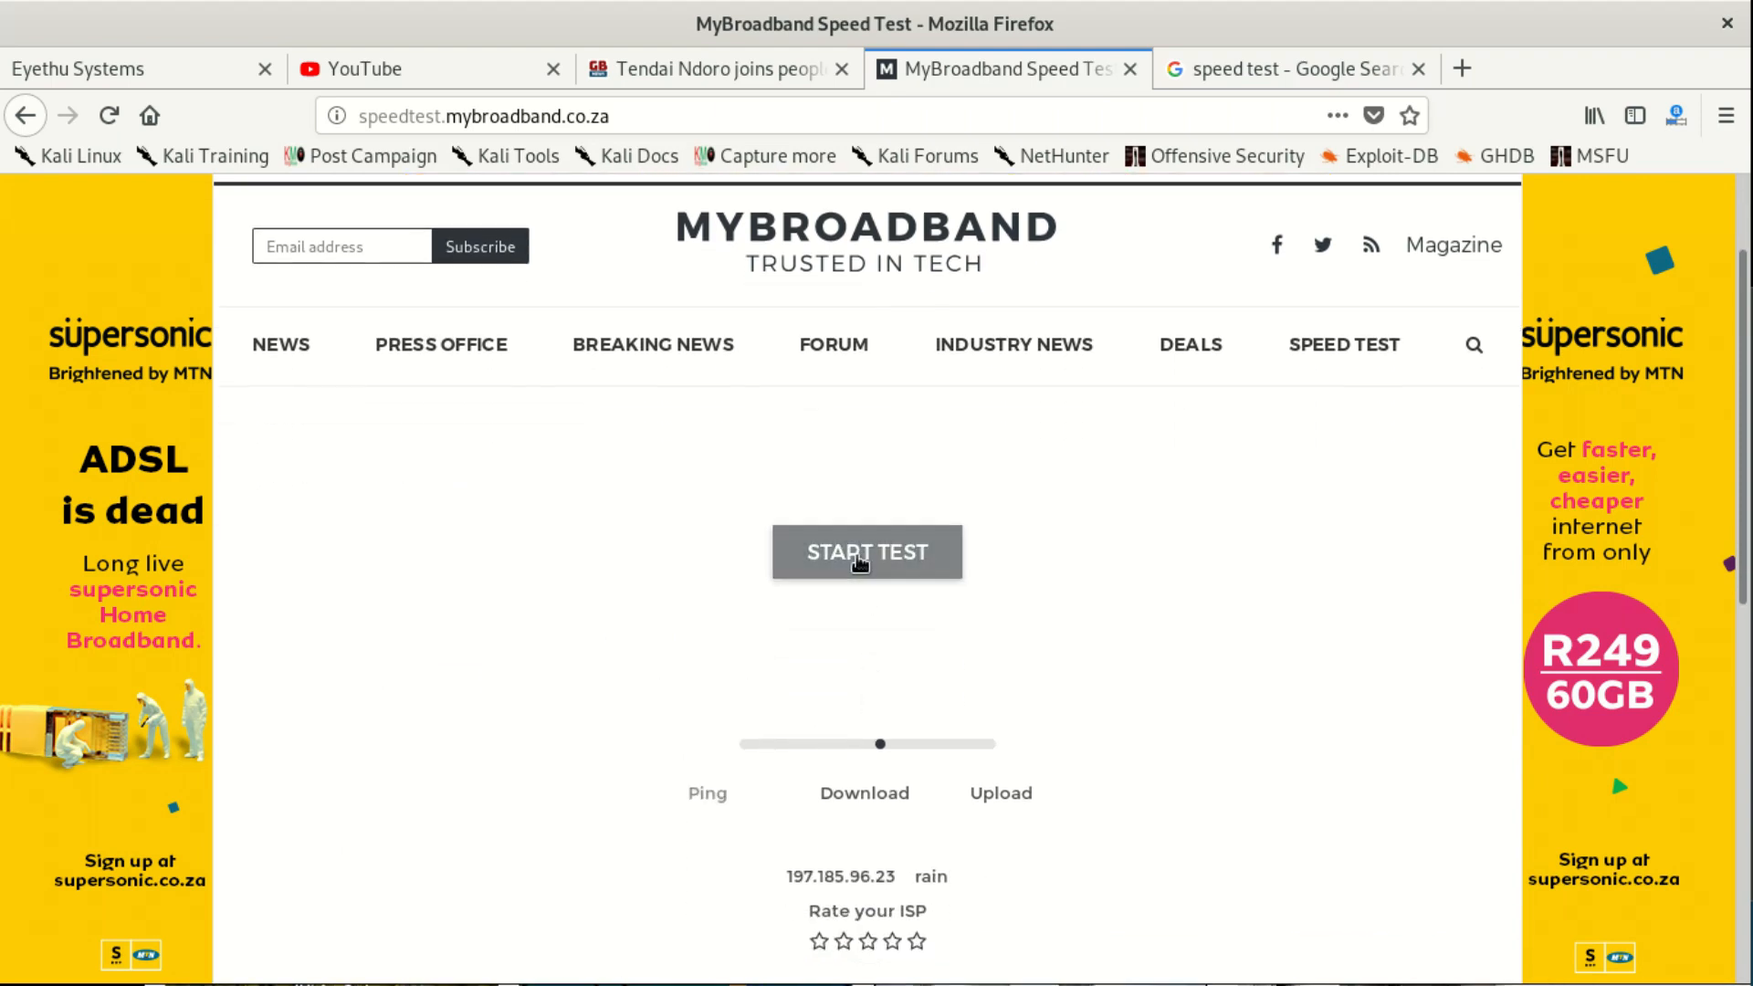
- Start the MyBroadband test and get 12 ms ping, 333.36 Mbps down, 39.78 Mbps up
{"action": "left_click", "coordinate": [865, 551]}
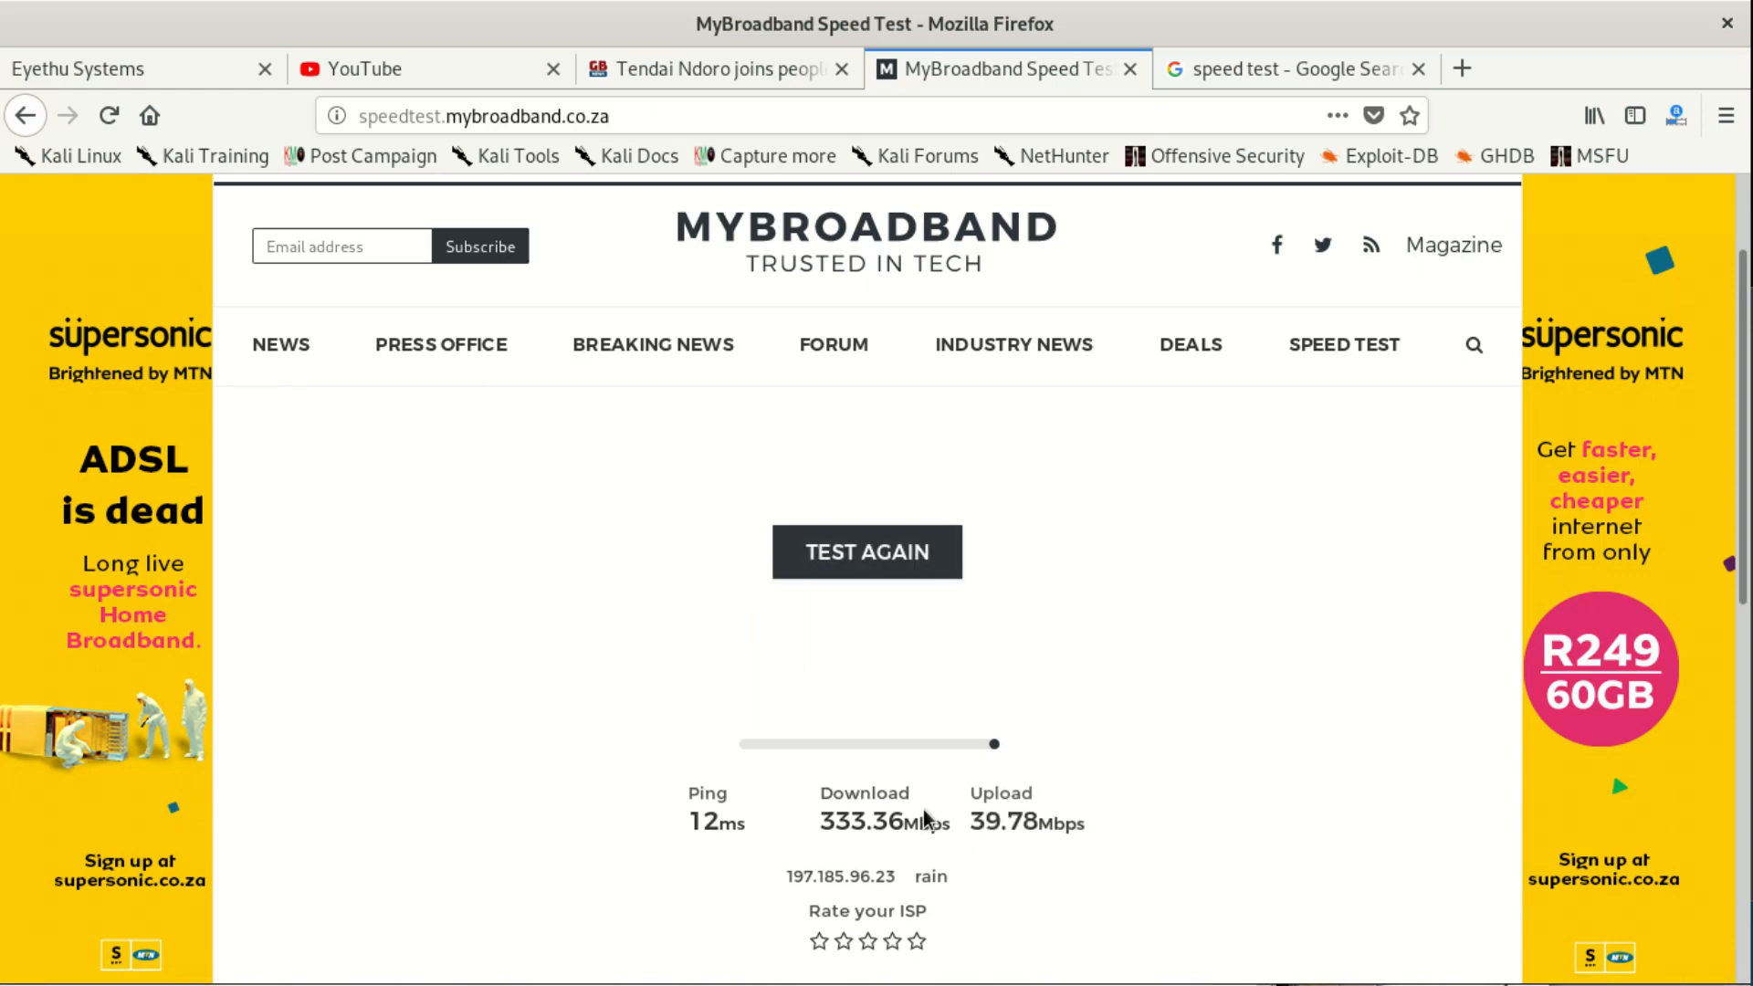
{"action": "scroll", "scroll_direction": "down", "scroll_amount": 3}
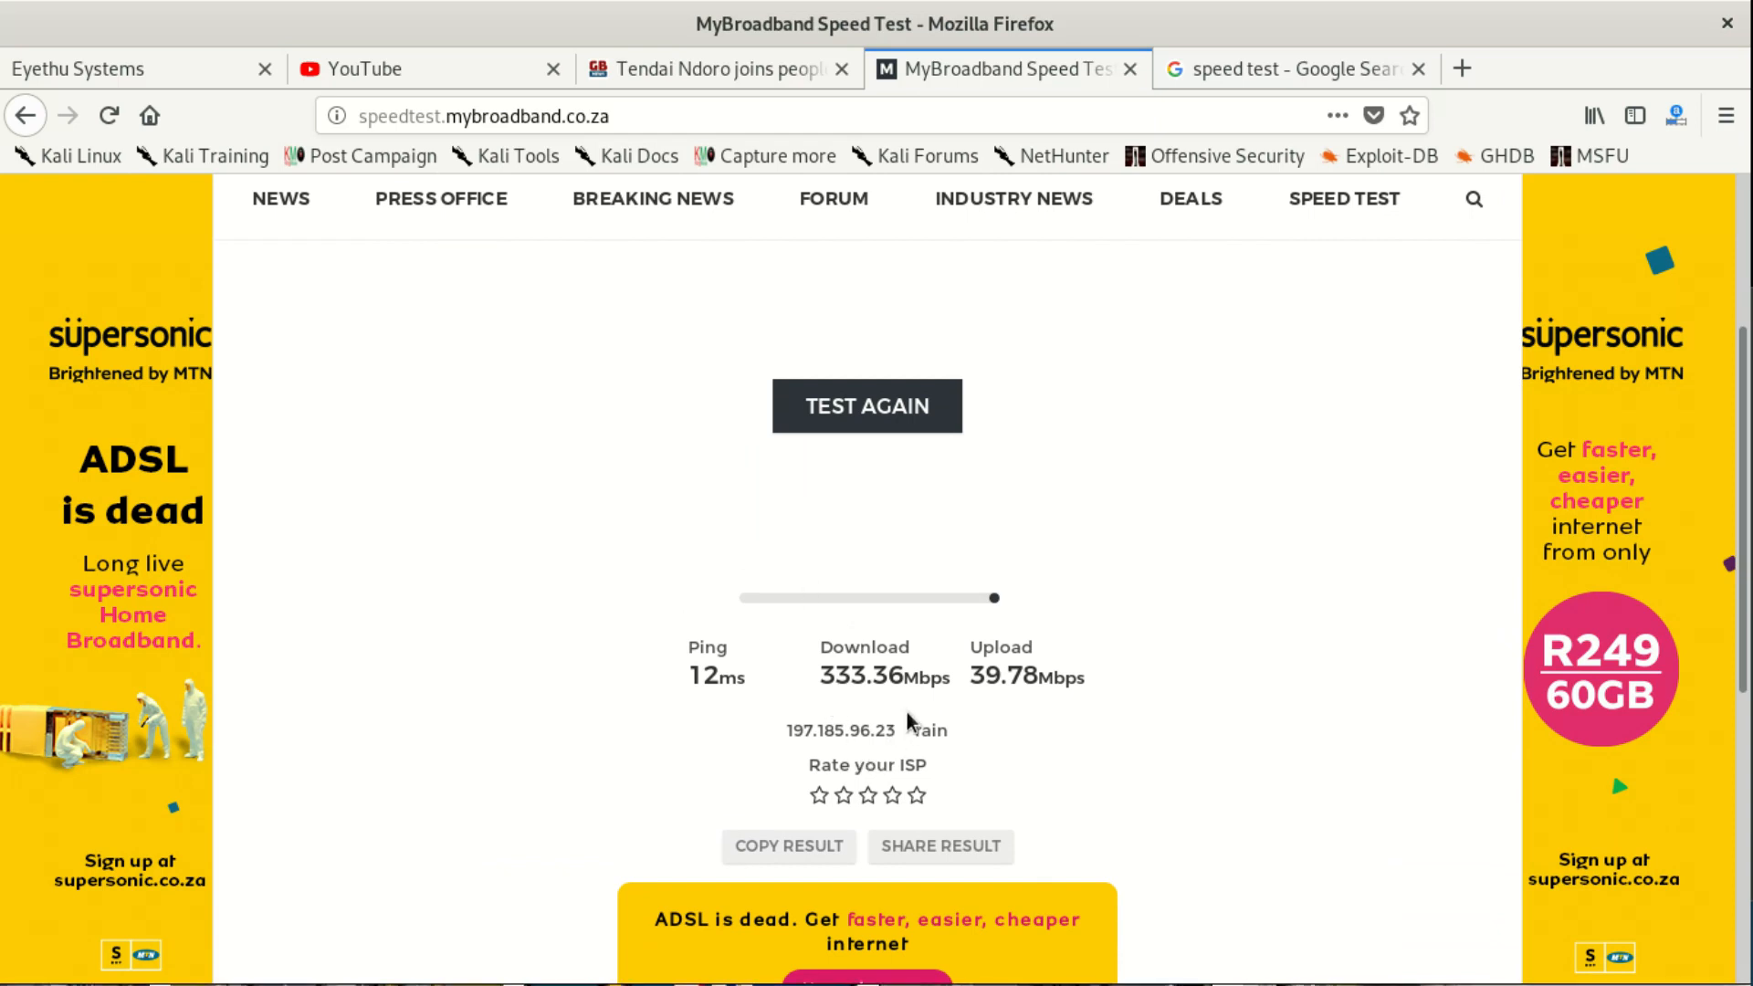
{"action": "mouse_move", "coordinate": [1057, 704]}
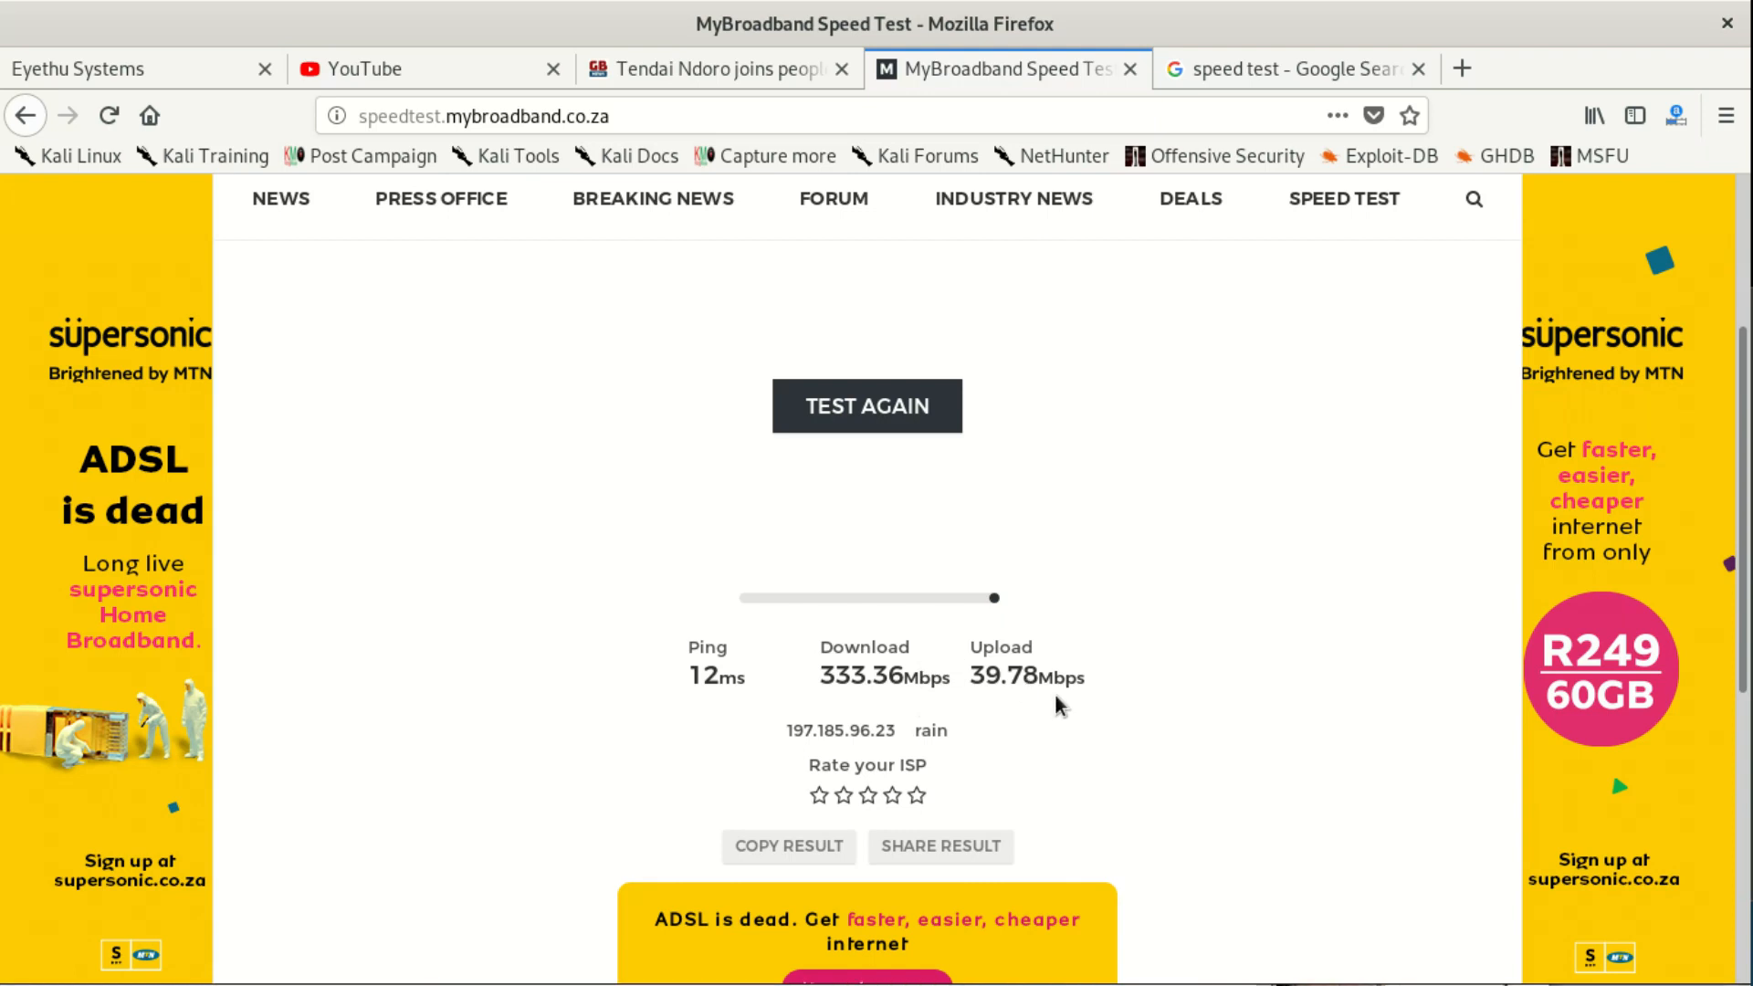
{"action": "mouse_move", "coordinate": [1032, 689]}
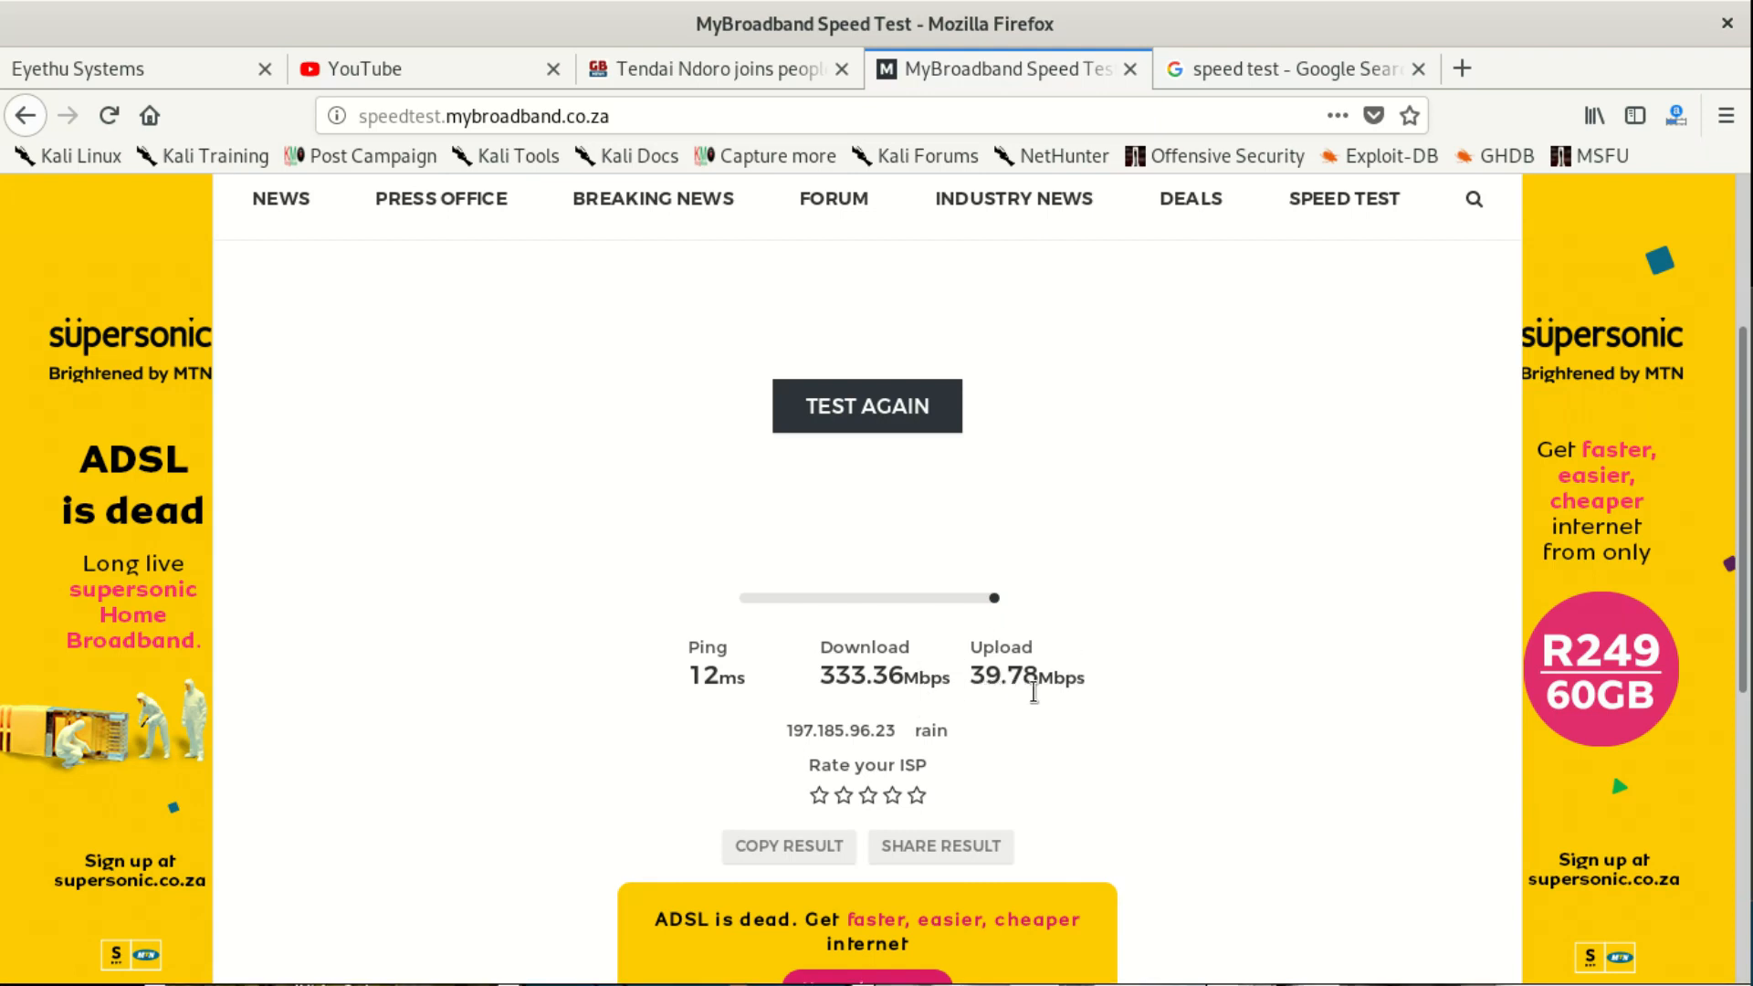
{"action": "mouse_move", "coordinate": [951, 99]}
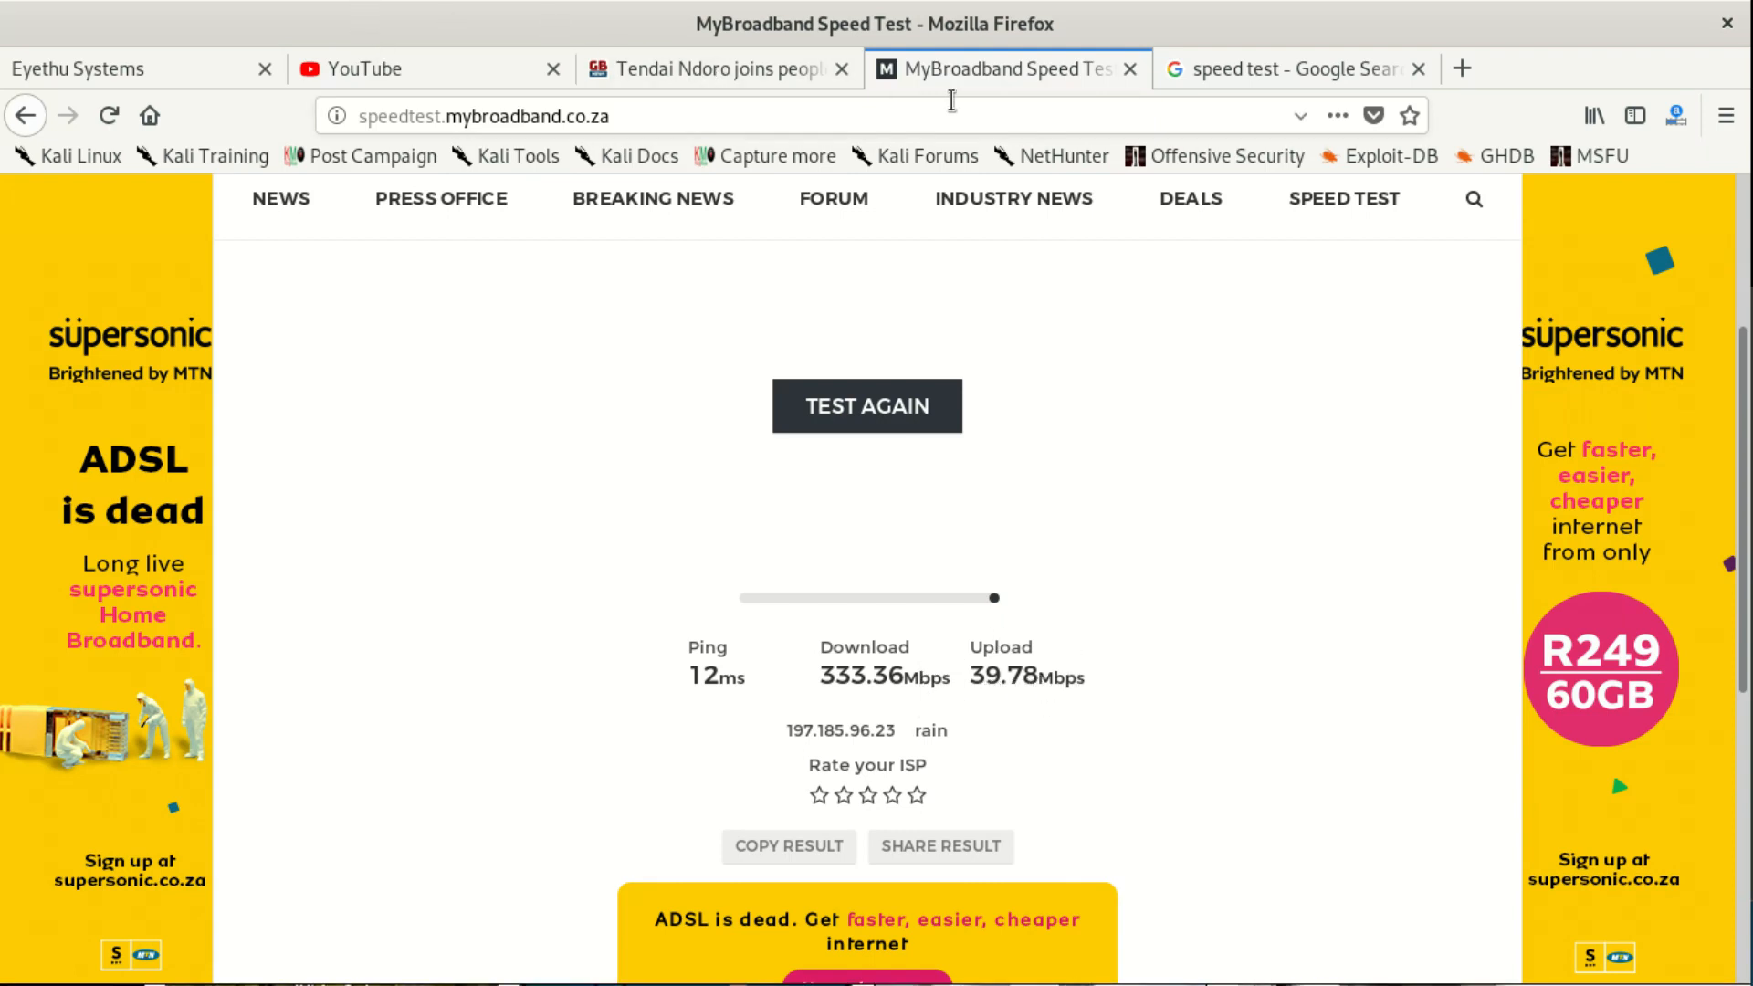
- Return to the speed test search results and locate the Speedtest by Ookla link
{"action": "left_click", "coordinate": [1290, 68]}
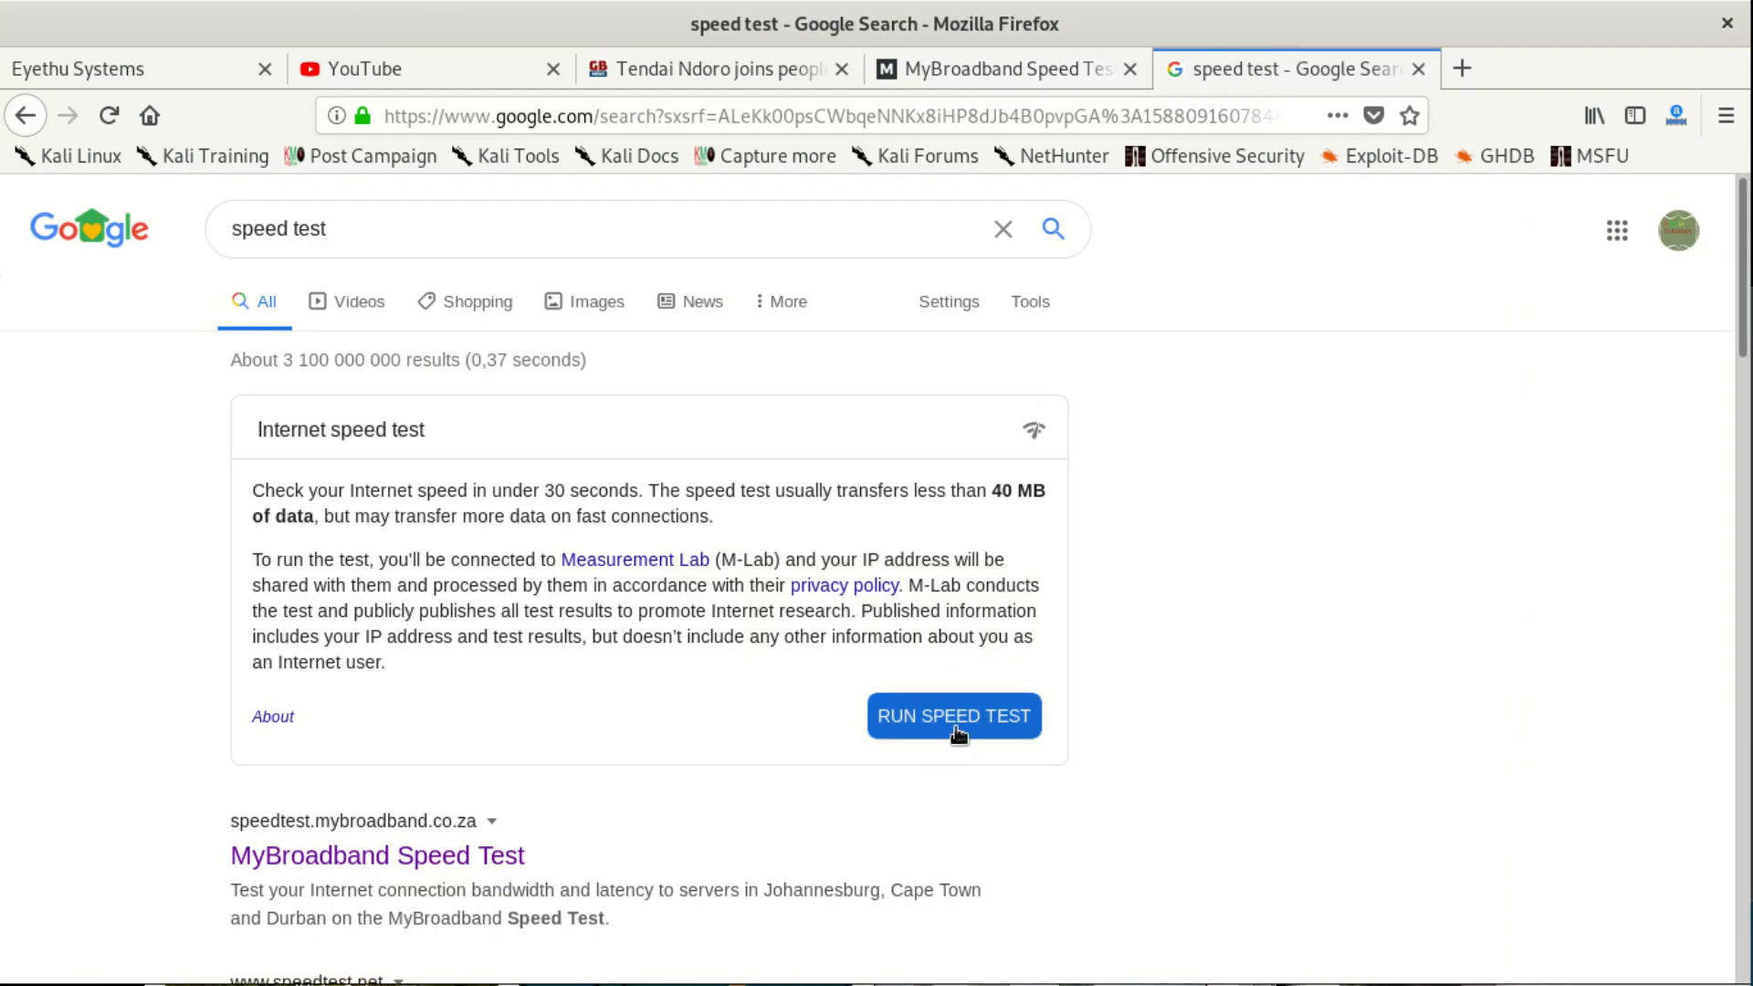
{"action": "scroll", "scroll_direction": "down", "scroll_amount": 3}
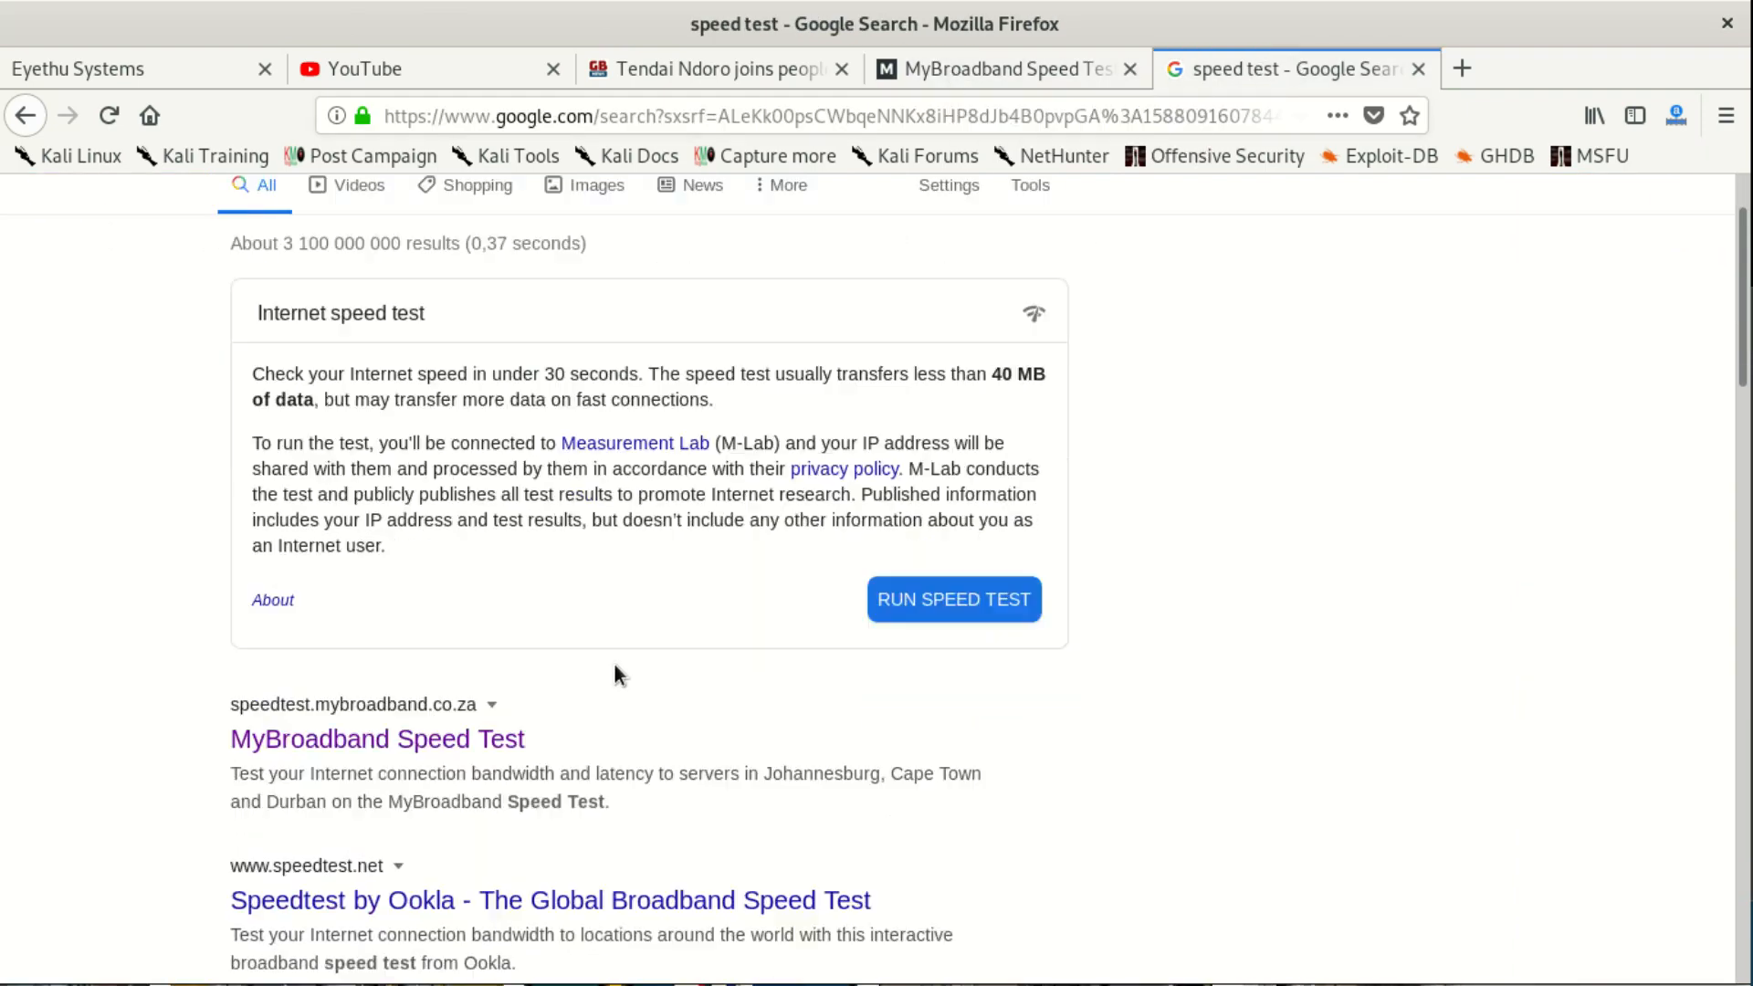
{"action": "scroll", "scroll_direction": "down", "scroll_amount": 3}
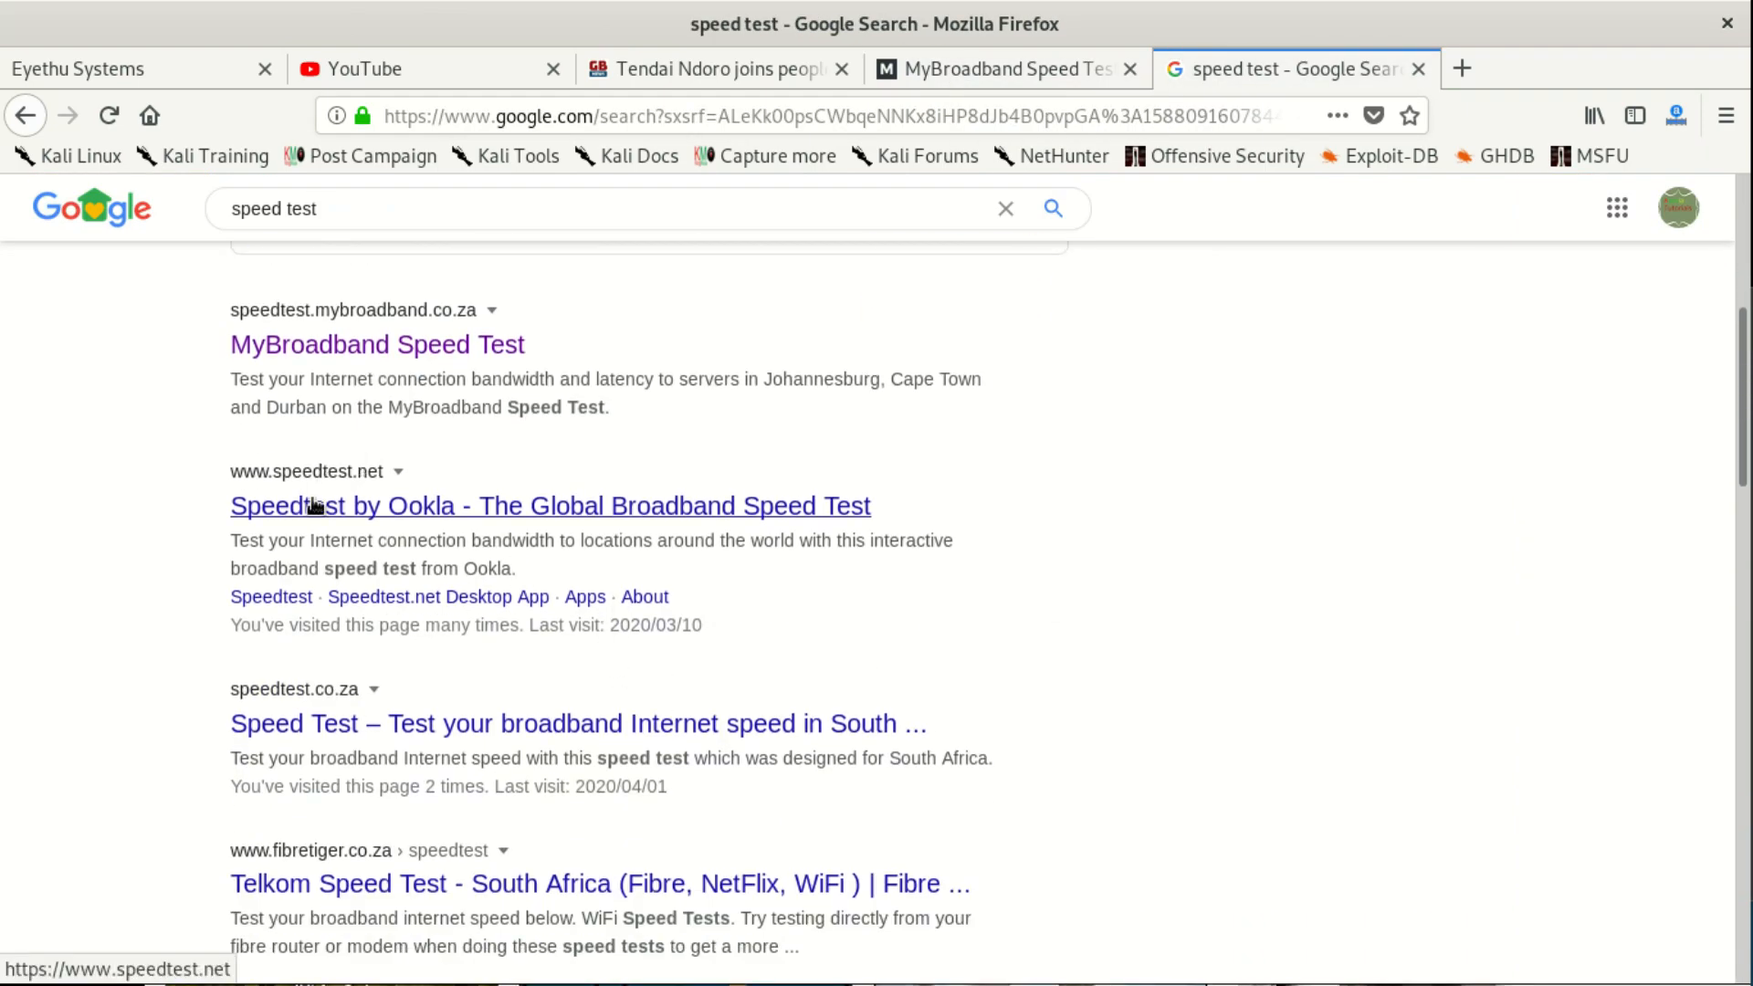
{"action": "scroll", "scroll_direction": "up", "scroll_amount": 3}
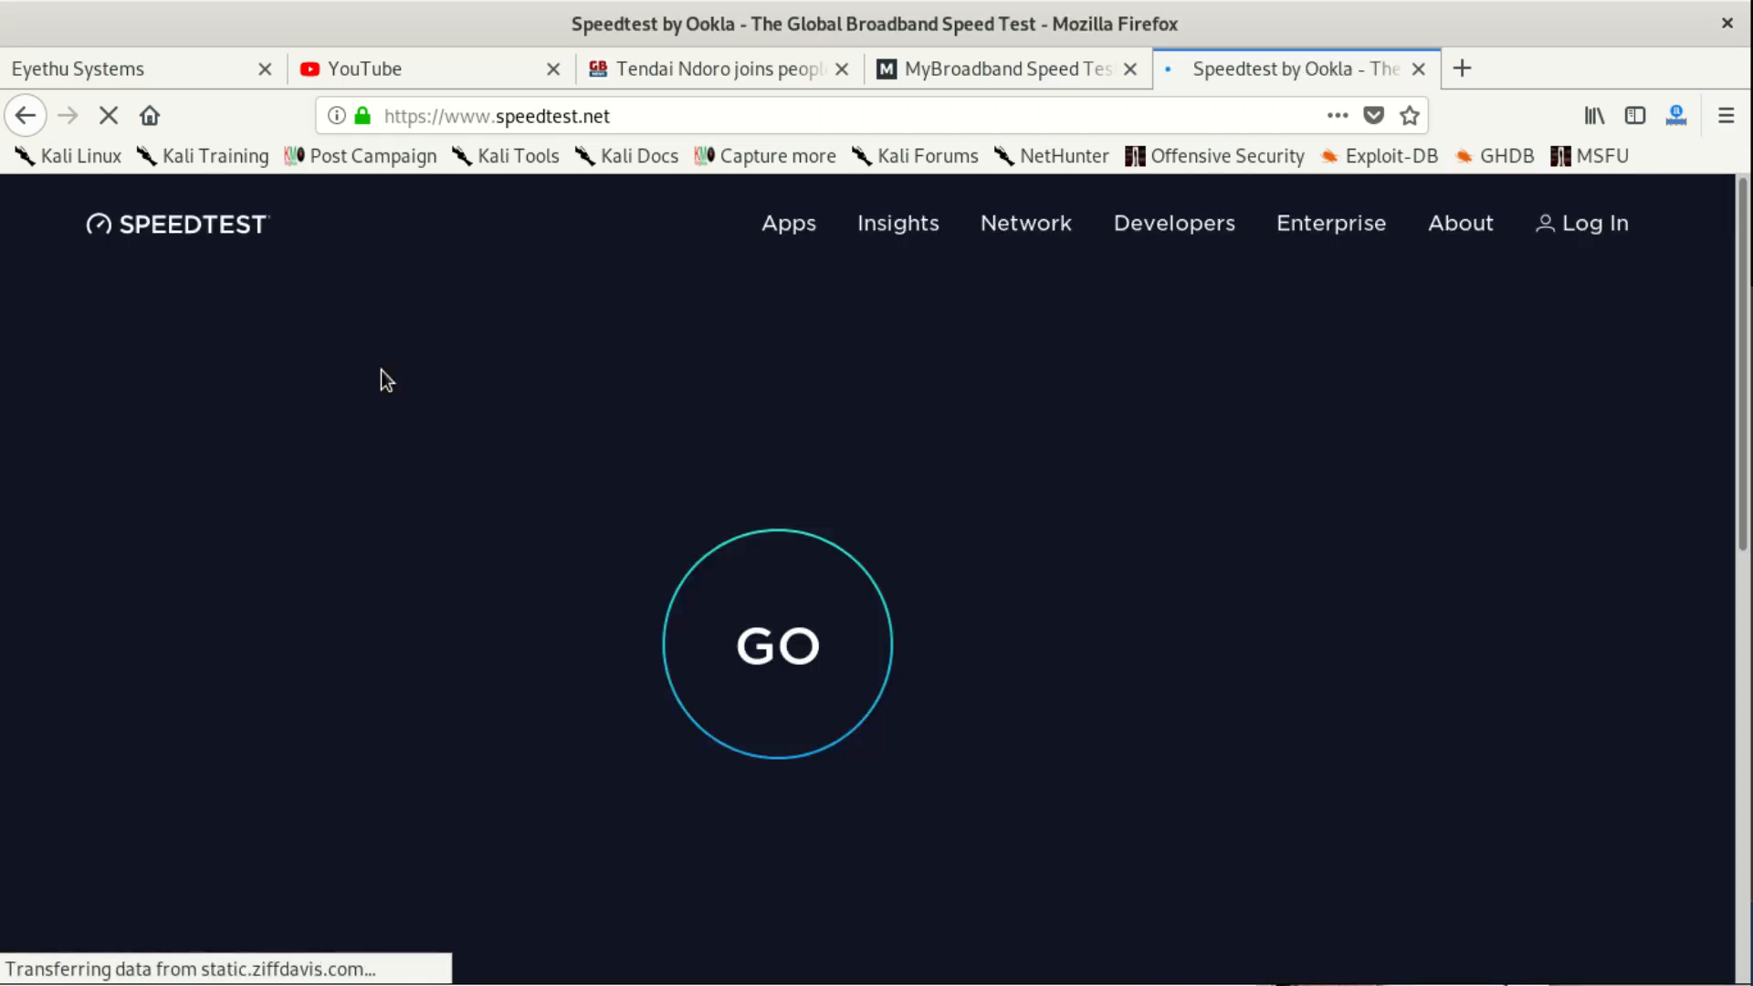
- Run the Ookla test (214.91 Mbps down, 42.70 up, 47 ms), rate it and select the download figure
{"action": "left_click", "coordinate": [777, 644]}
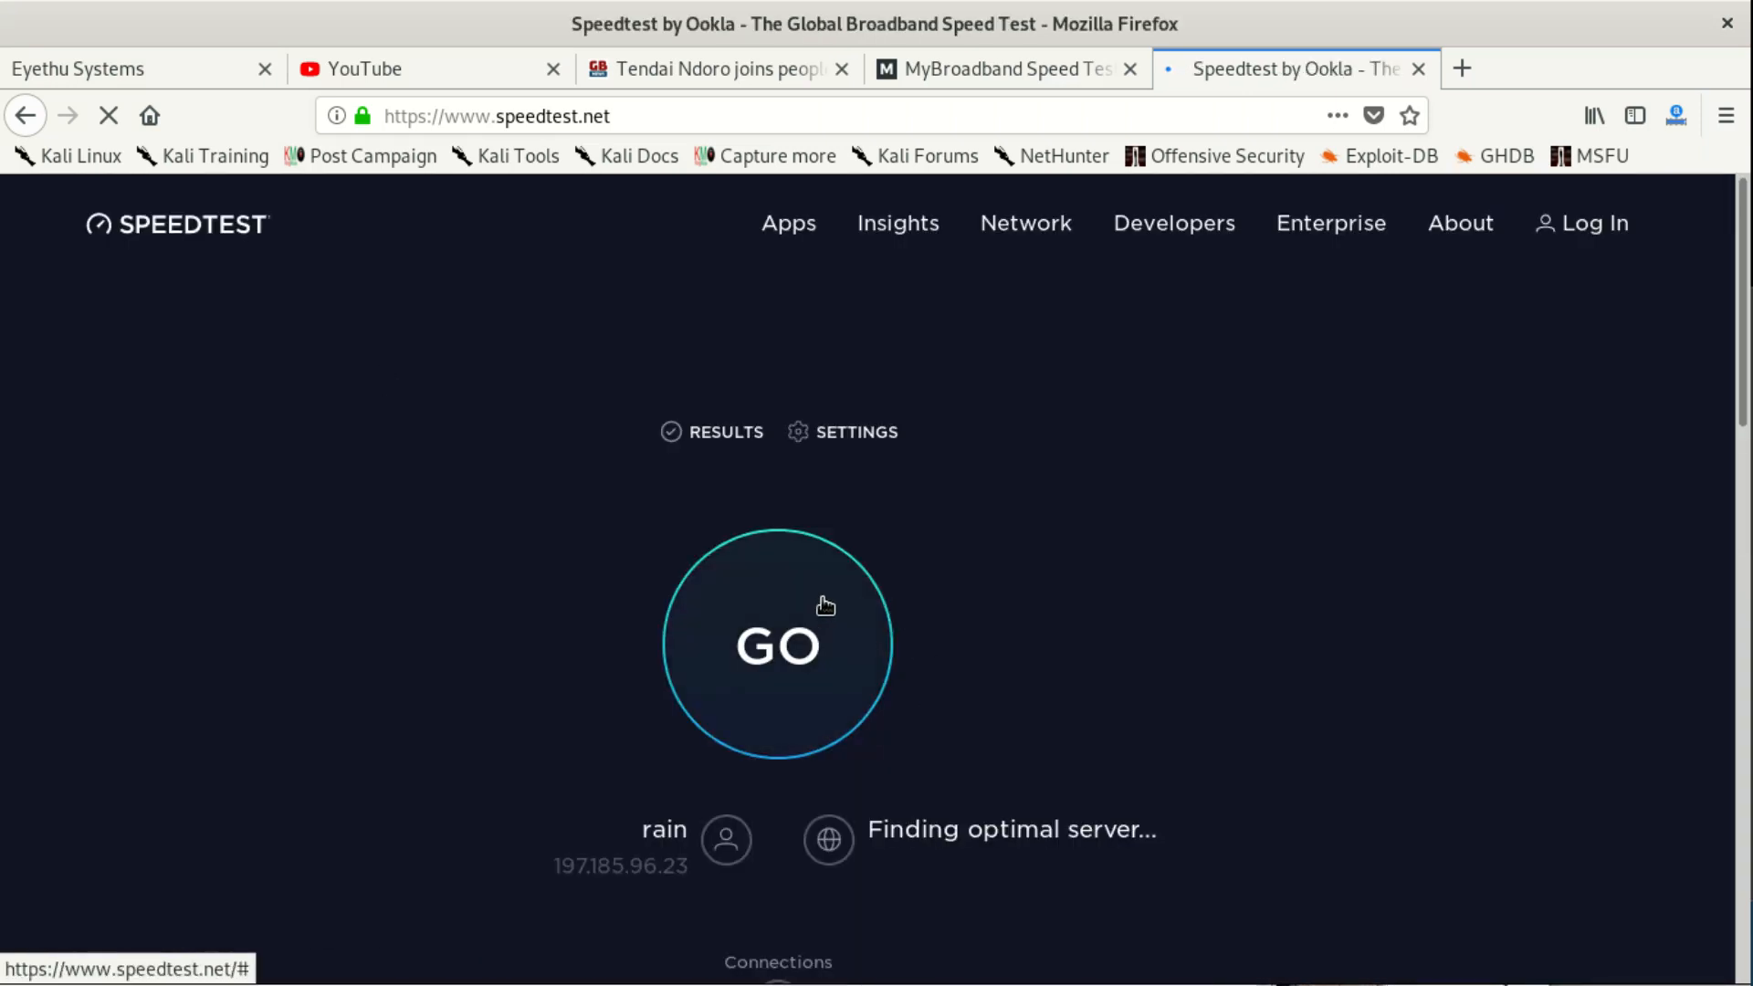
{"action": "left_click", "coordinate": [778, 644]}
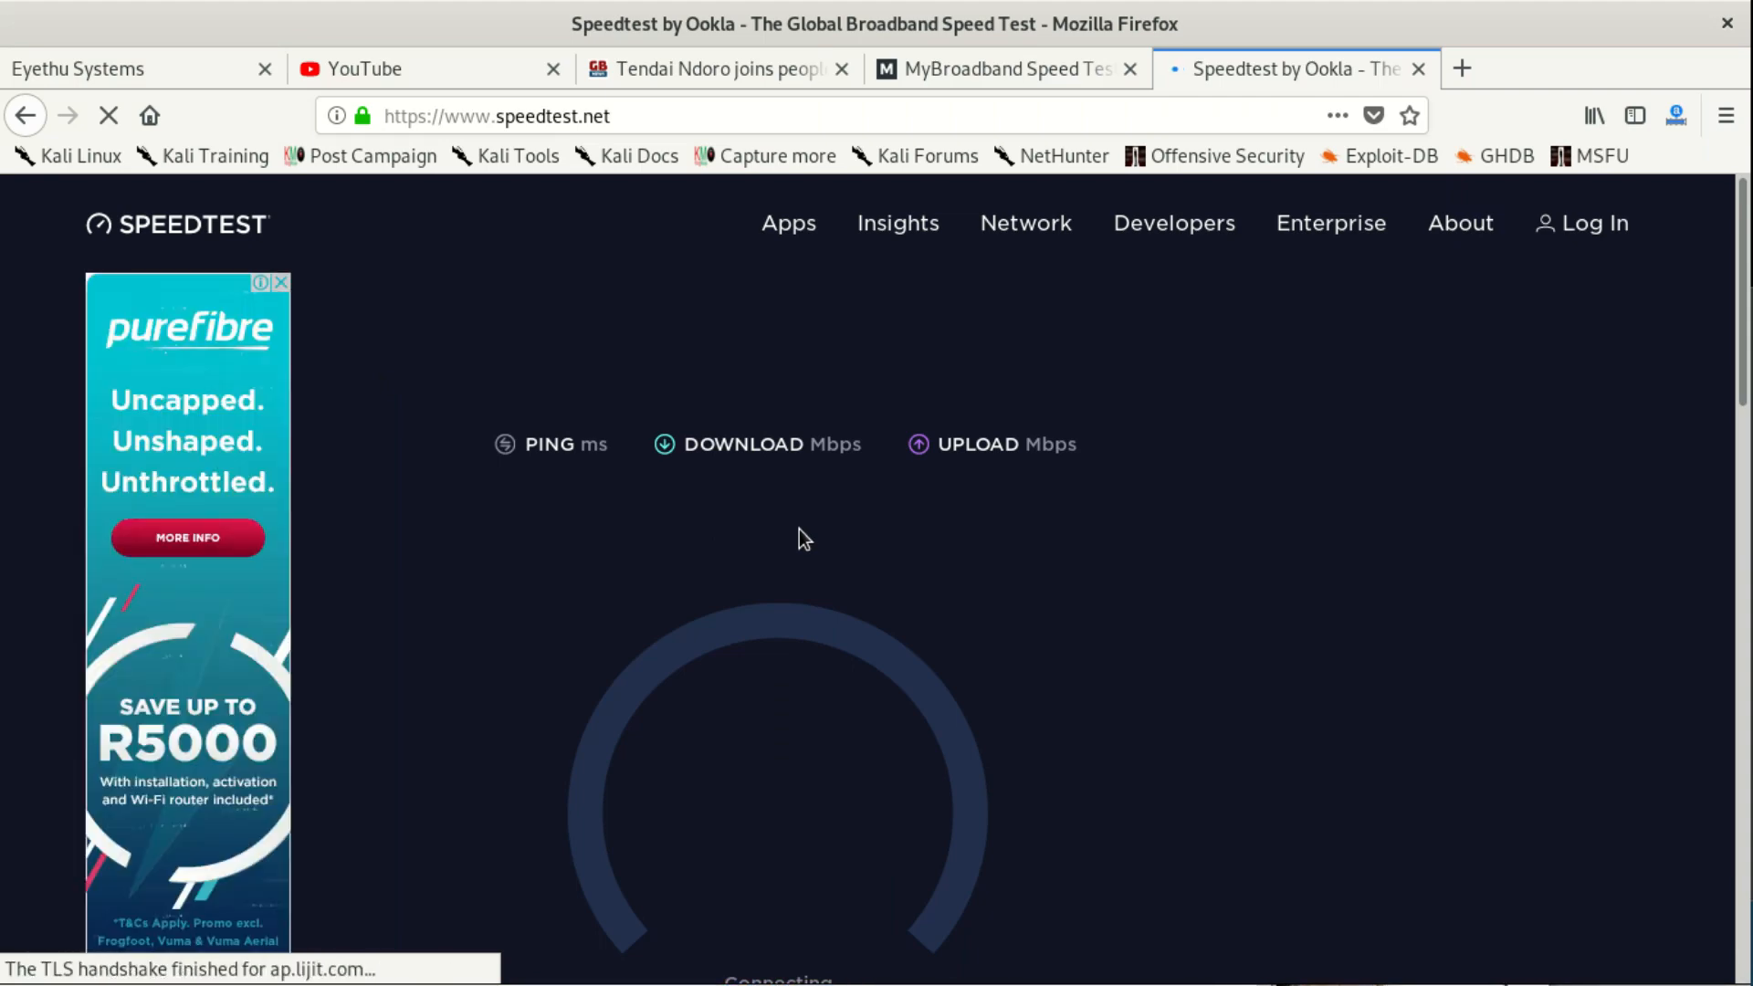
{"action": "scroll", "scroll_direction": "down", "scroll_amount": 3}
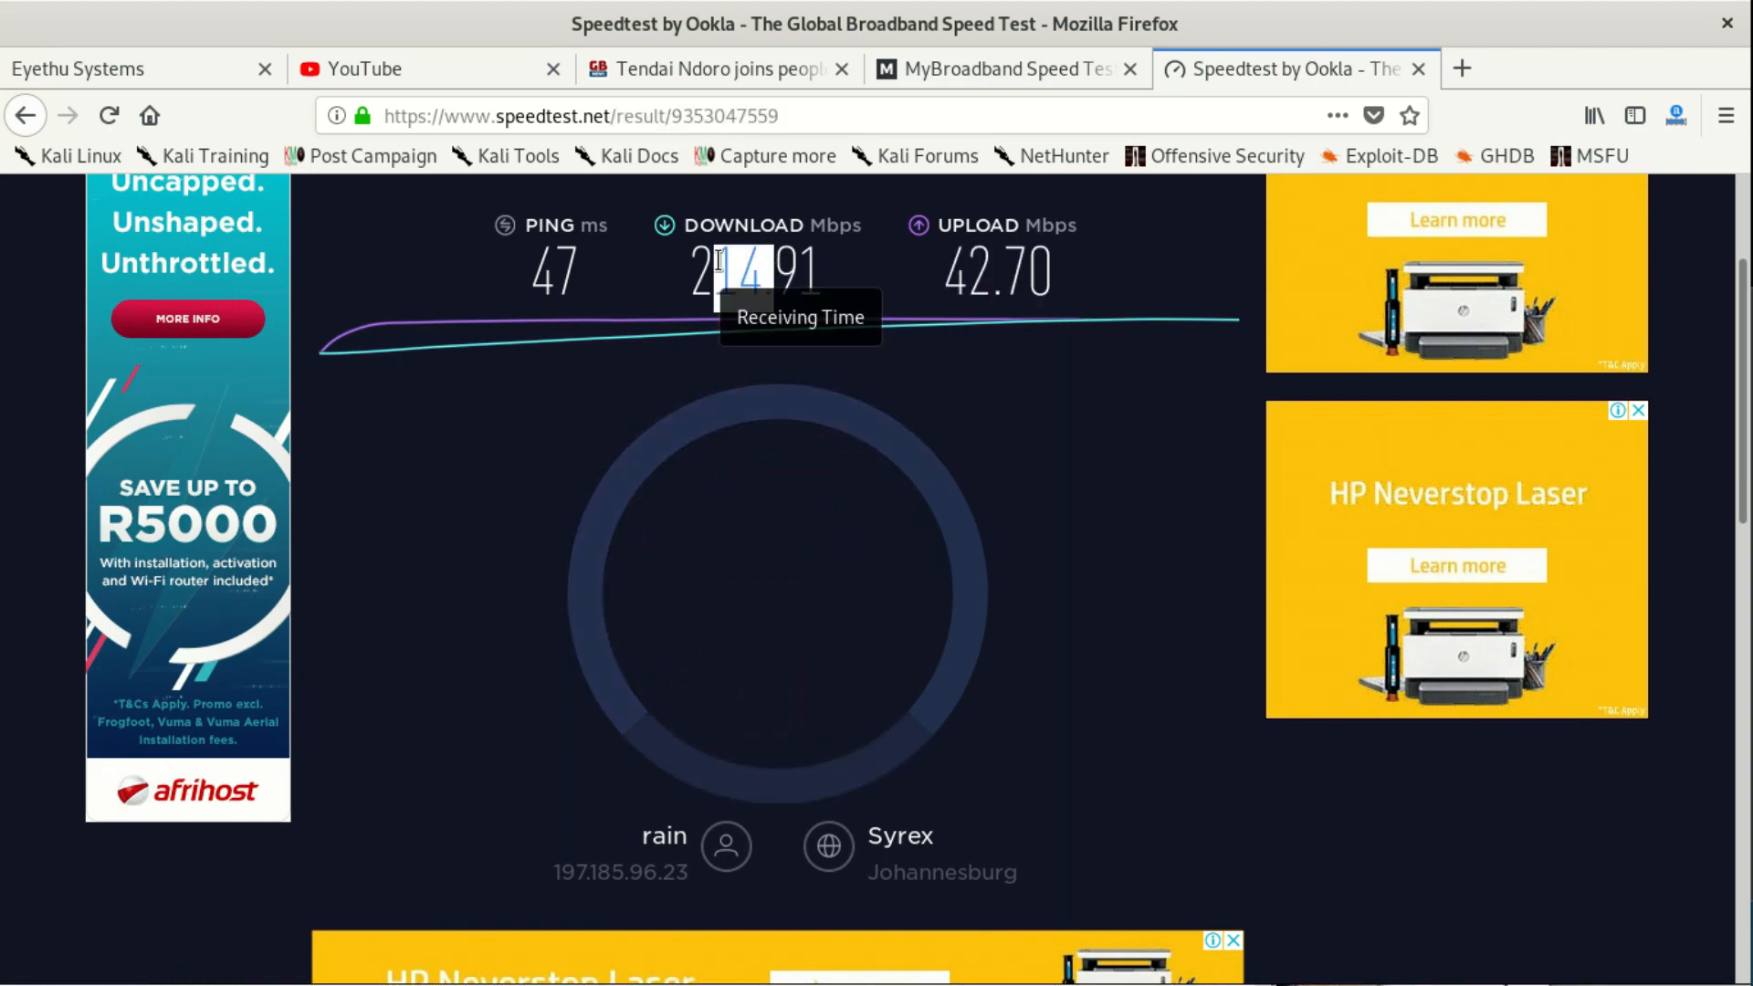
{"action": "scroll", "scroll_direction": "up", "scroll_amount": 3}
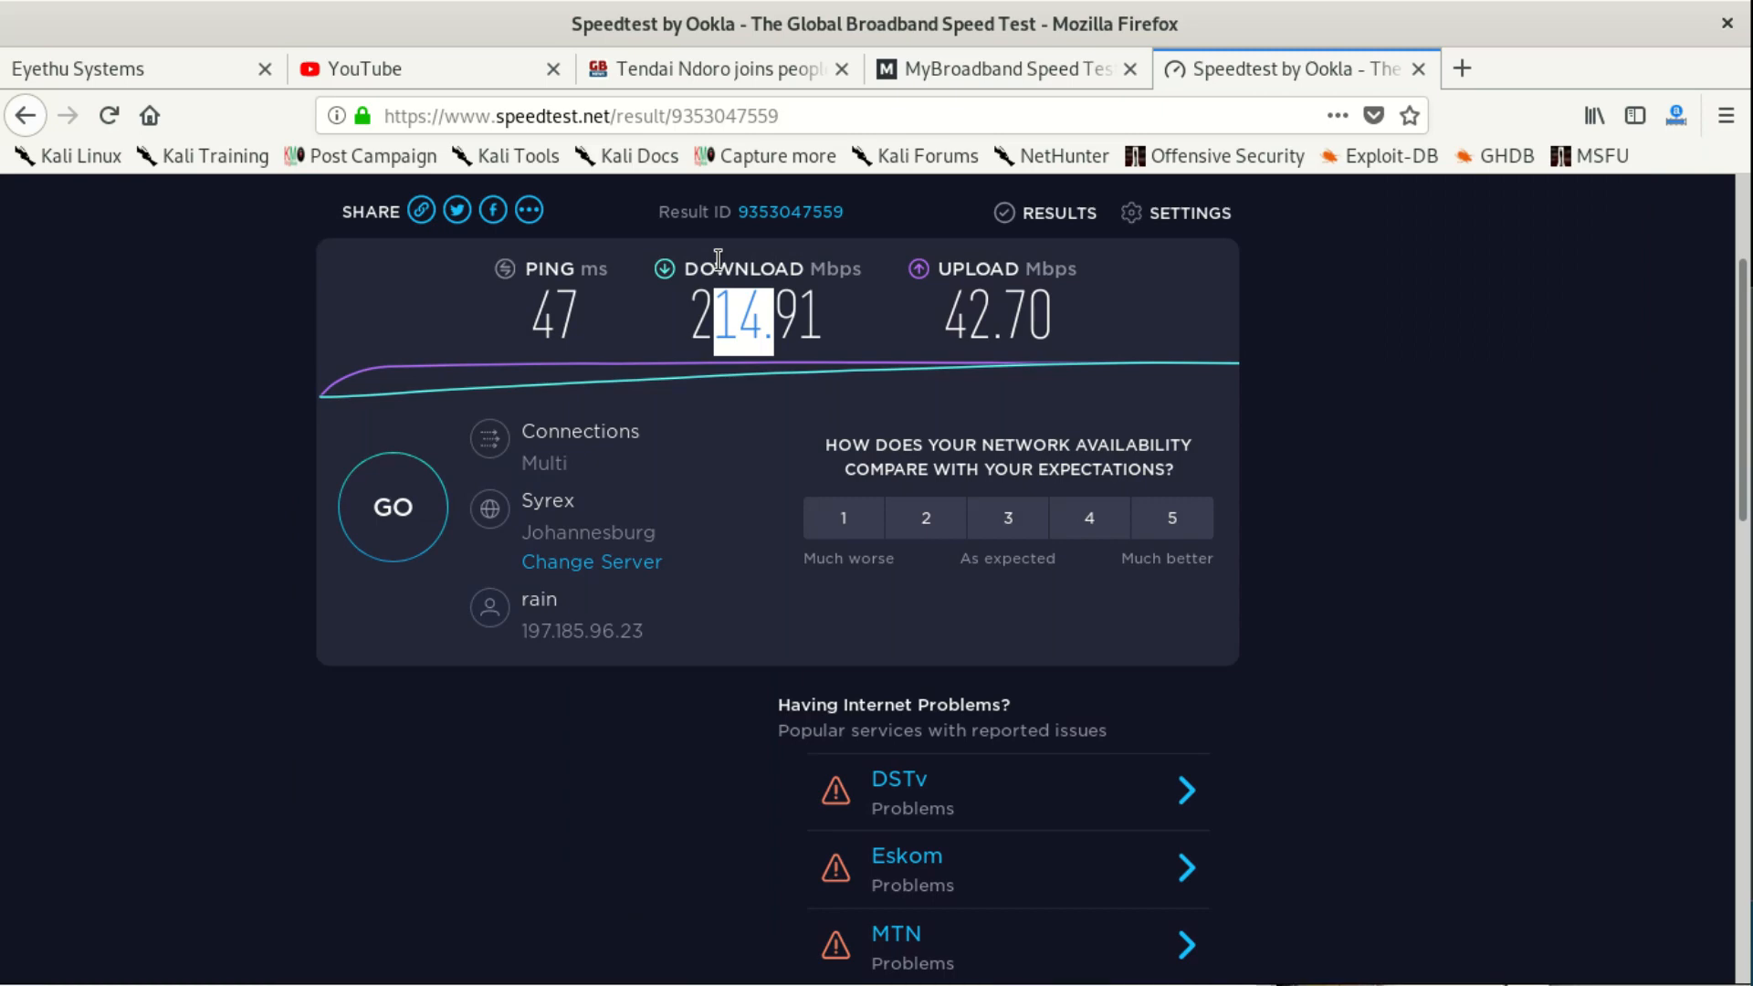
{"action": "left_click", "coordinate": [1088, 497]}
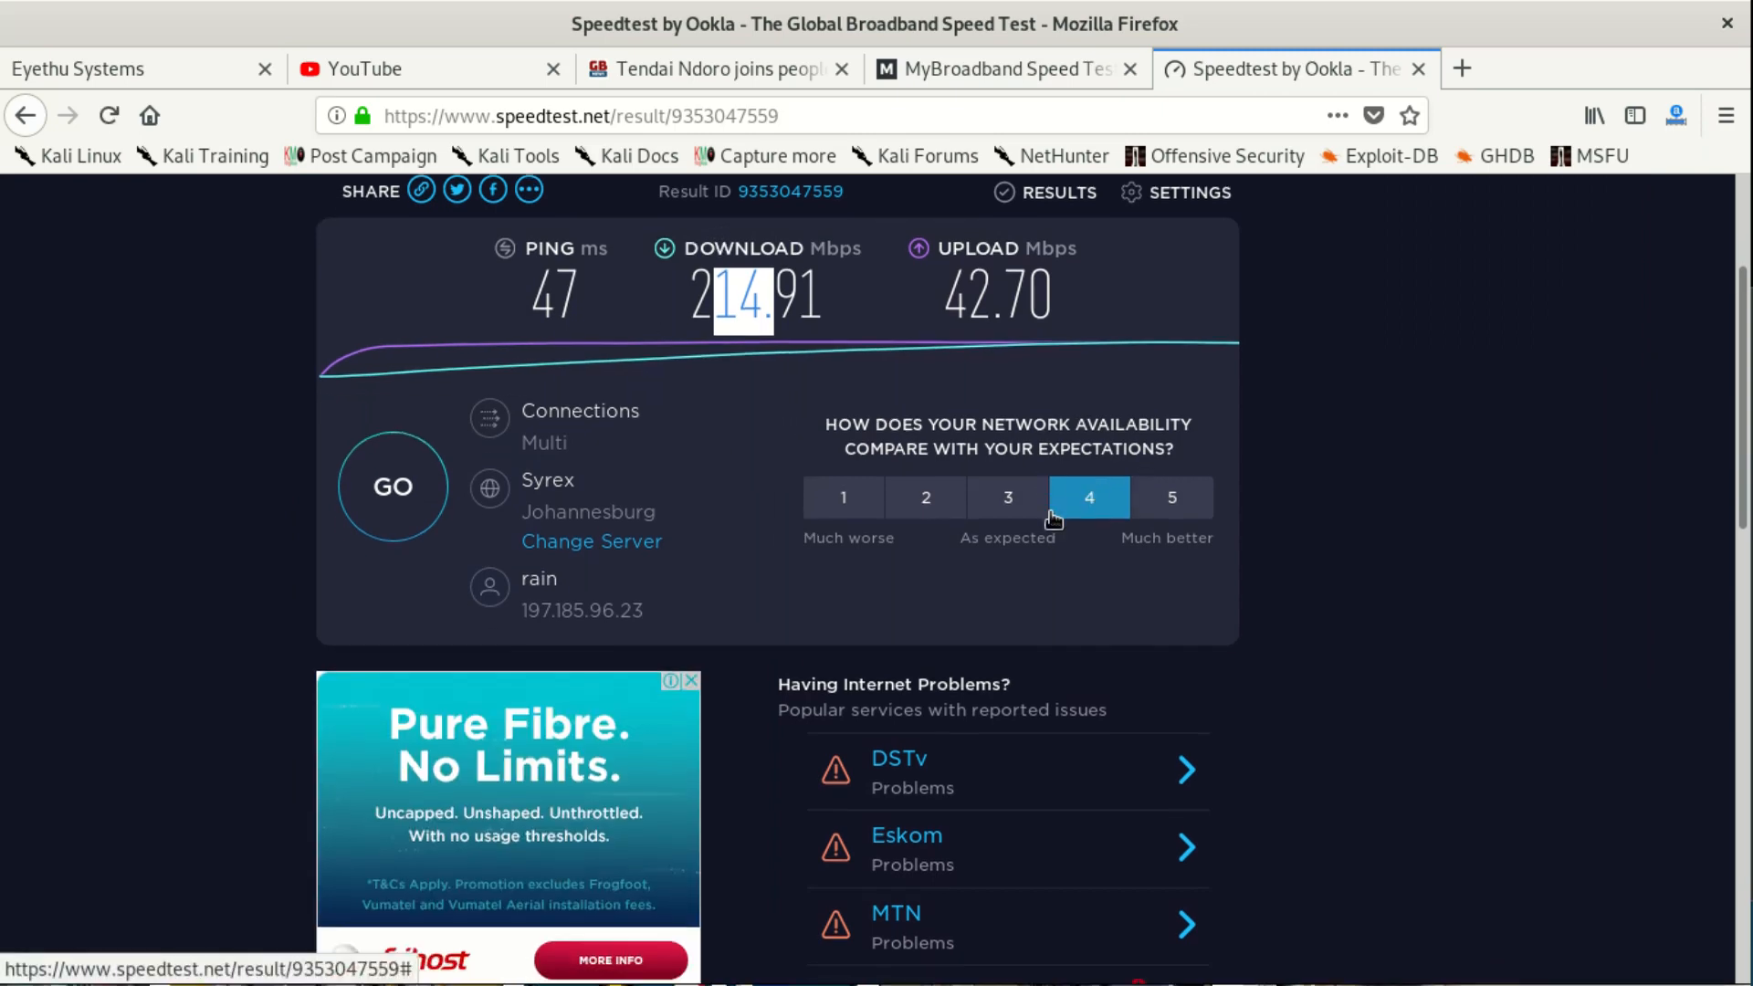
{"action": "scroll", "scroll_direction": "up", "scroll_amount": 3}
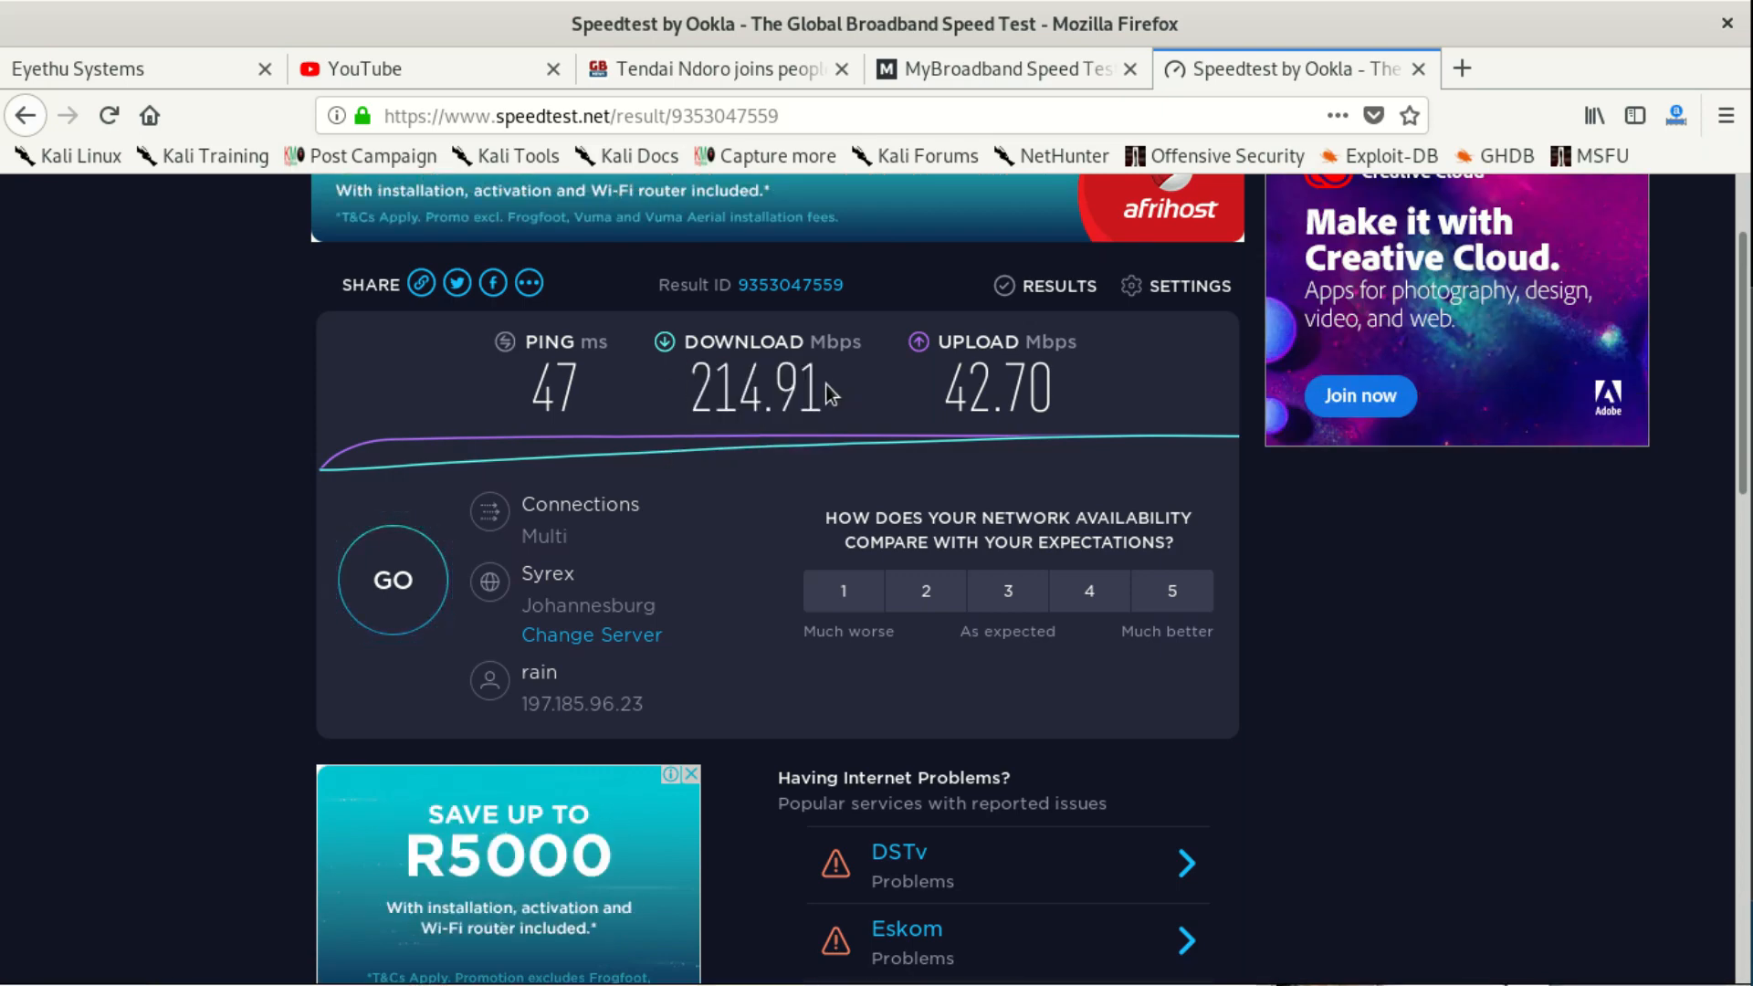
{"action": "double_click", "coordinate": [756, 387]}
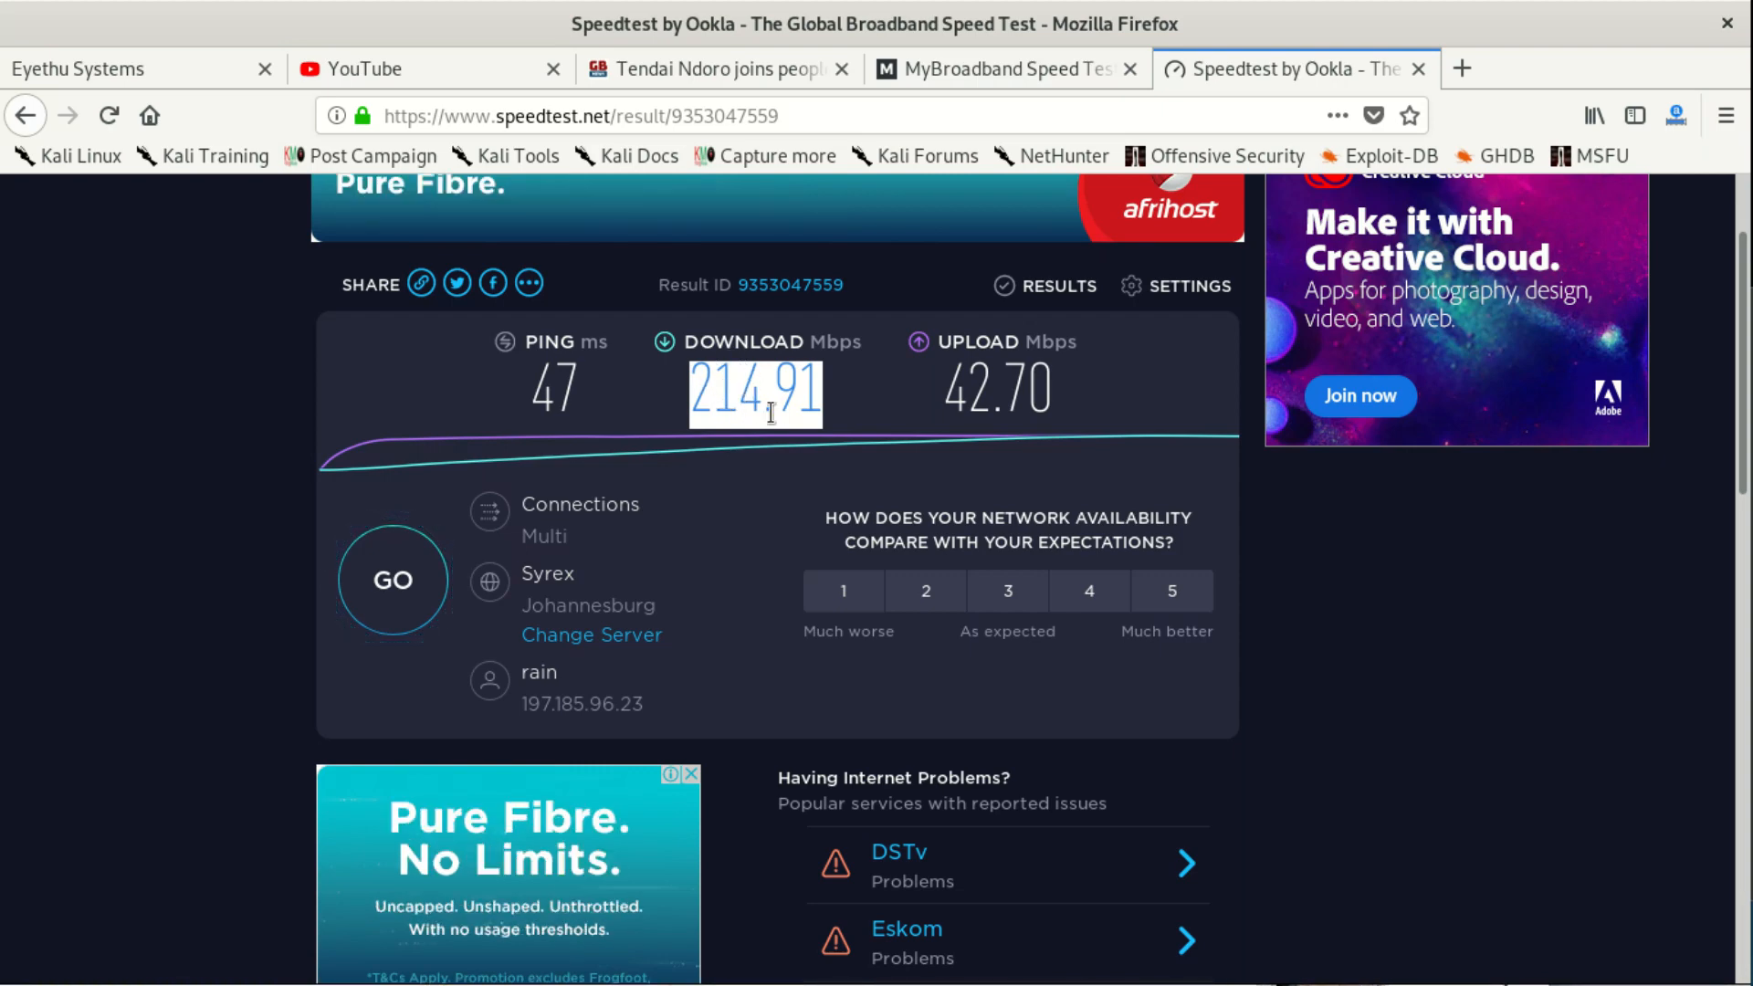
{"action": "mouse_move", "coordinate": [903, 416]}
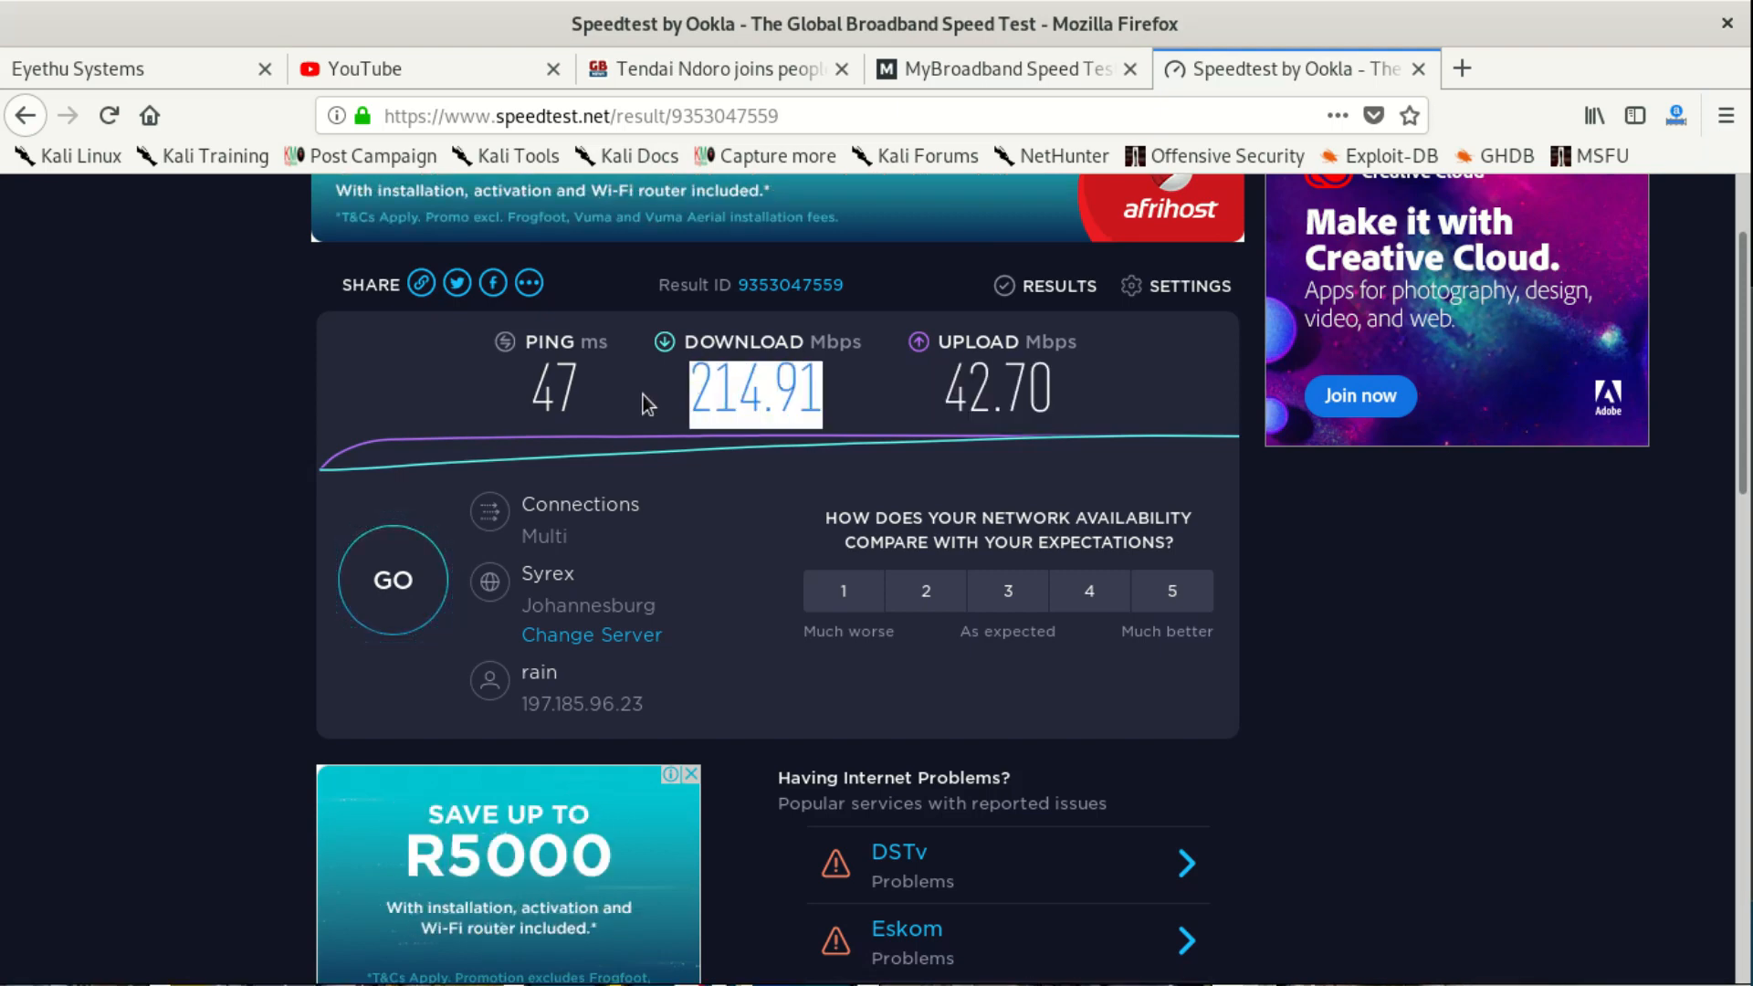
{"action": "left_click", "coordinate": [1001, 68]}
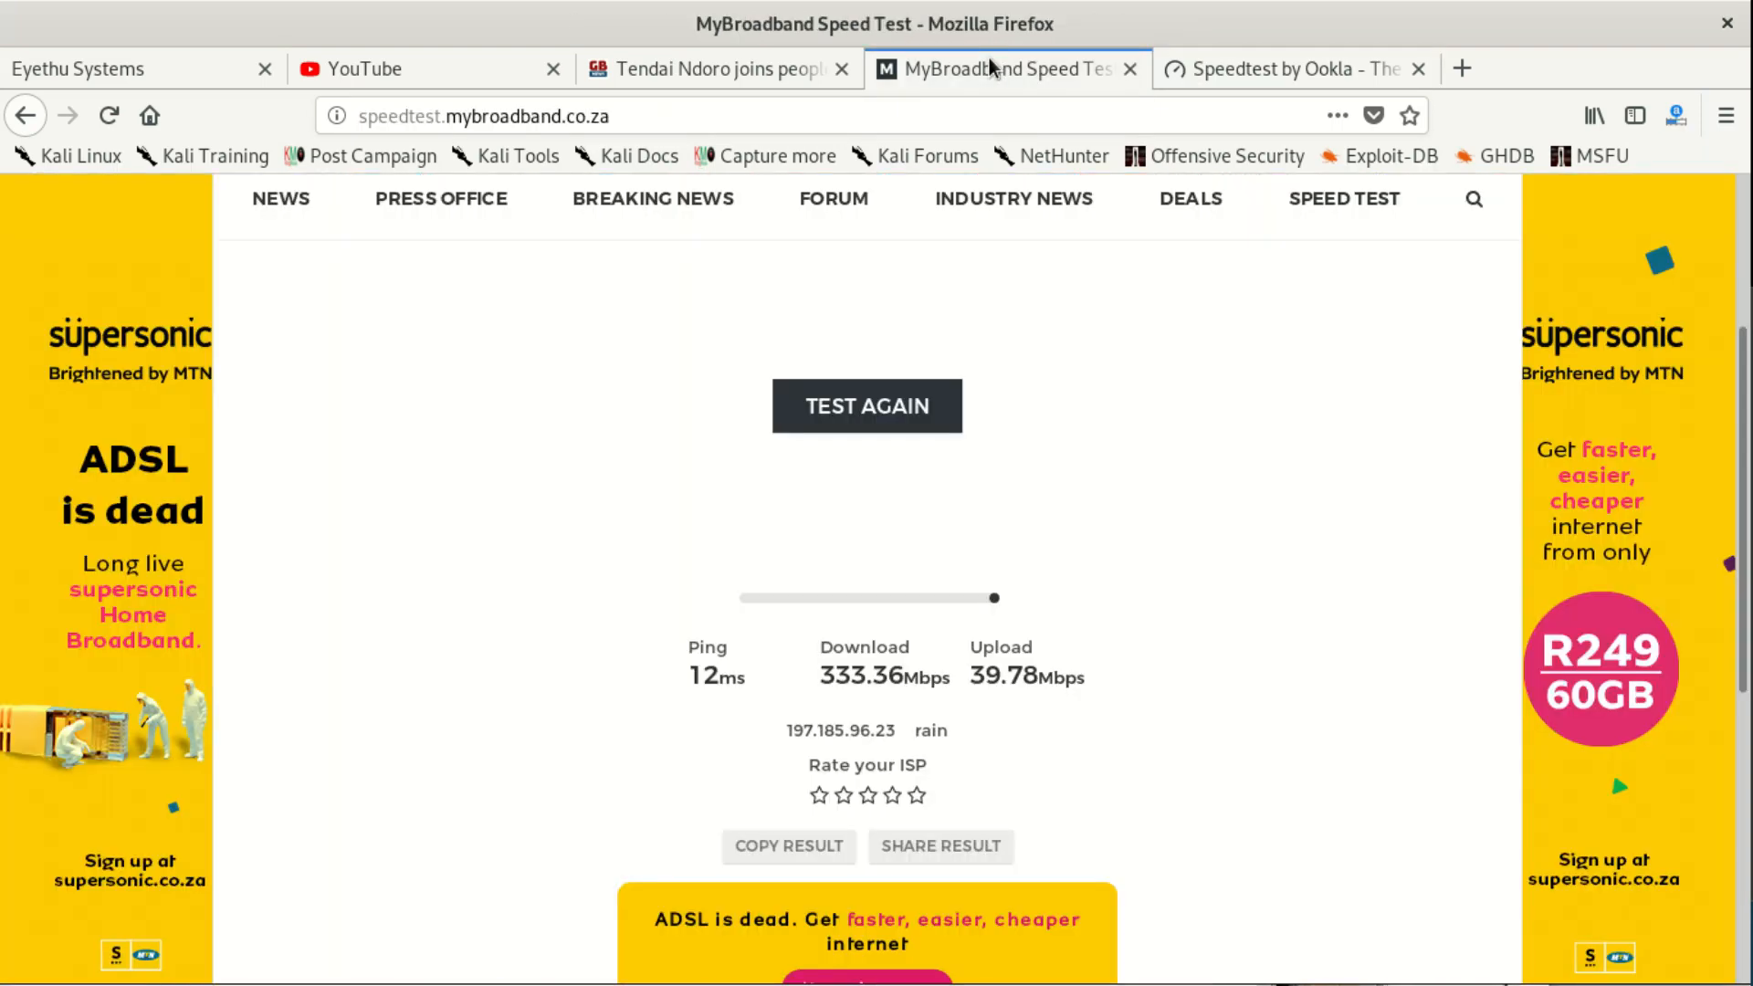
{"action": "mouse_move", "coordinate": [843, 681]}
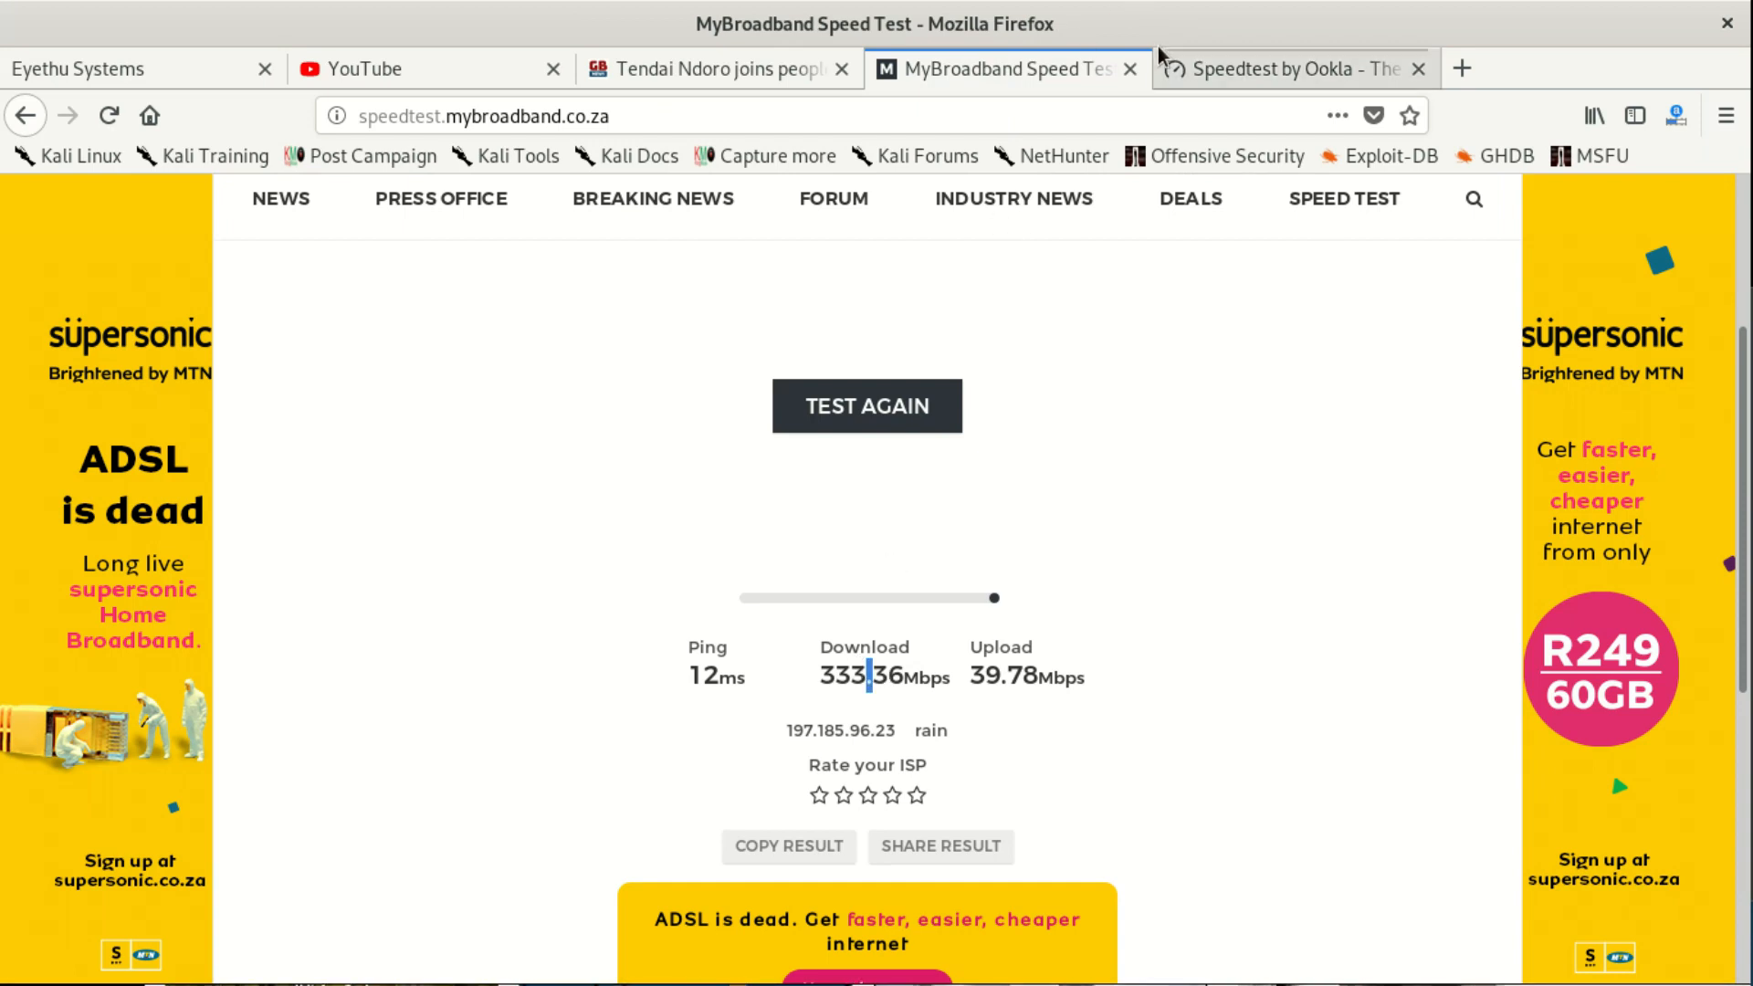
{"action": "left_click", "coordinate": [1291, 68]}
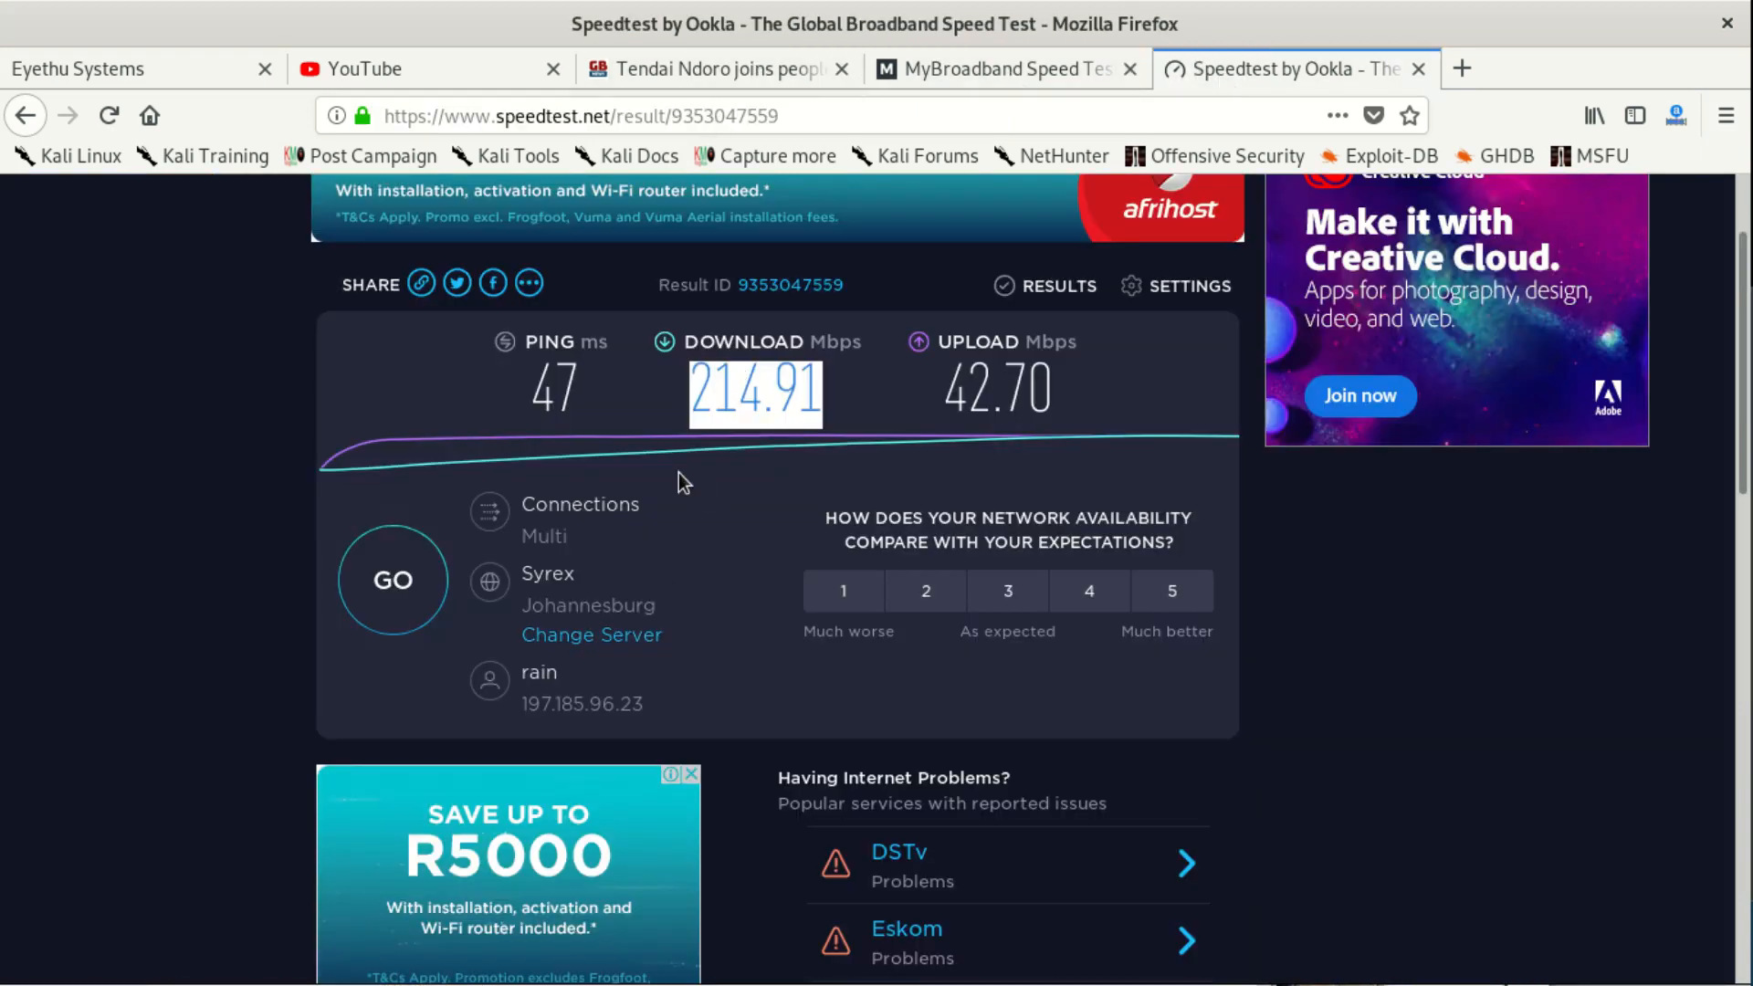
{"action": "left_click", "coordinate": [1001, 67]}
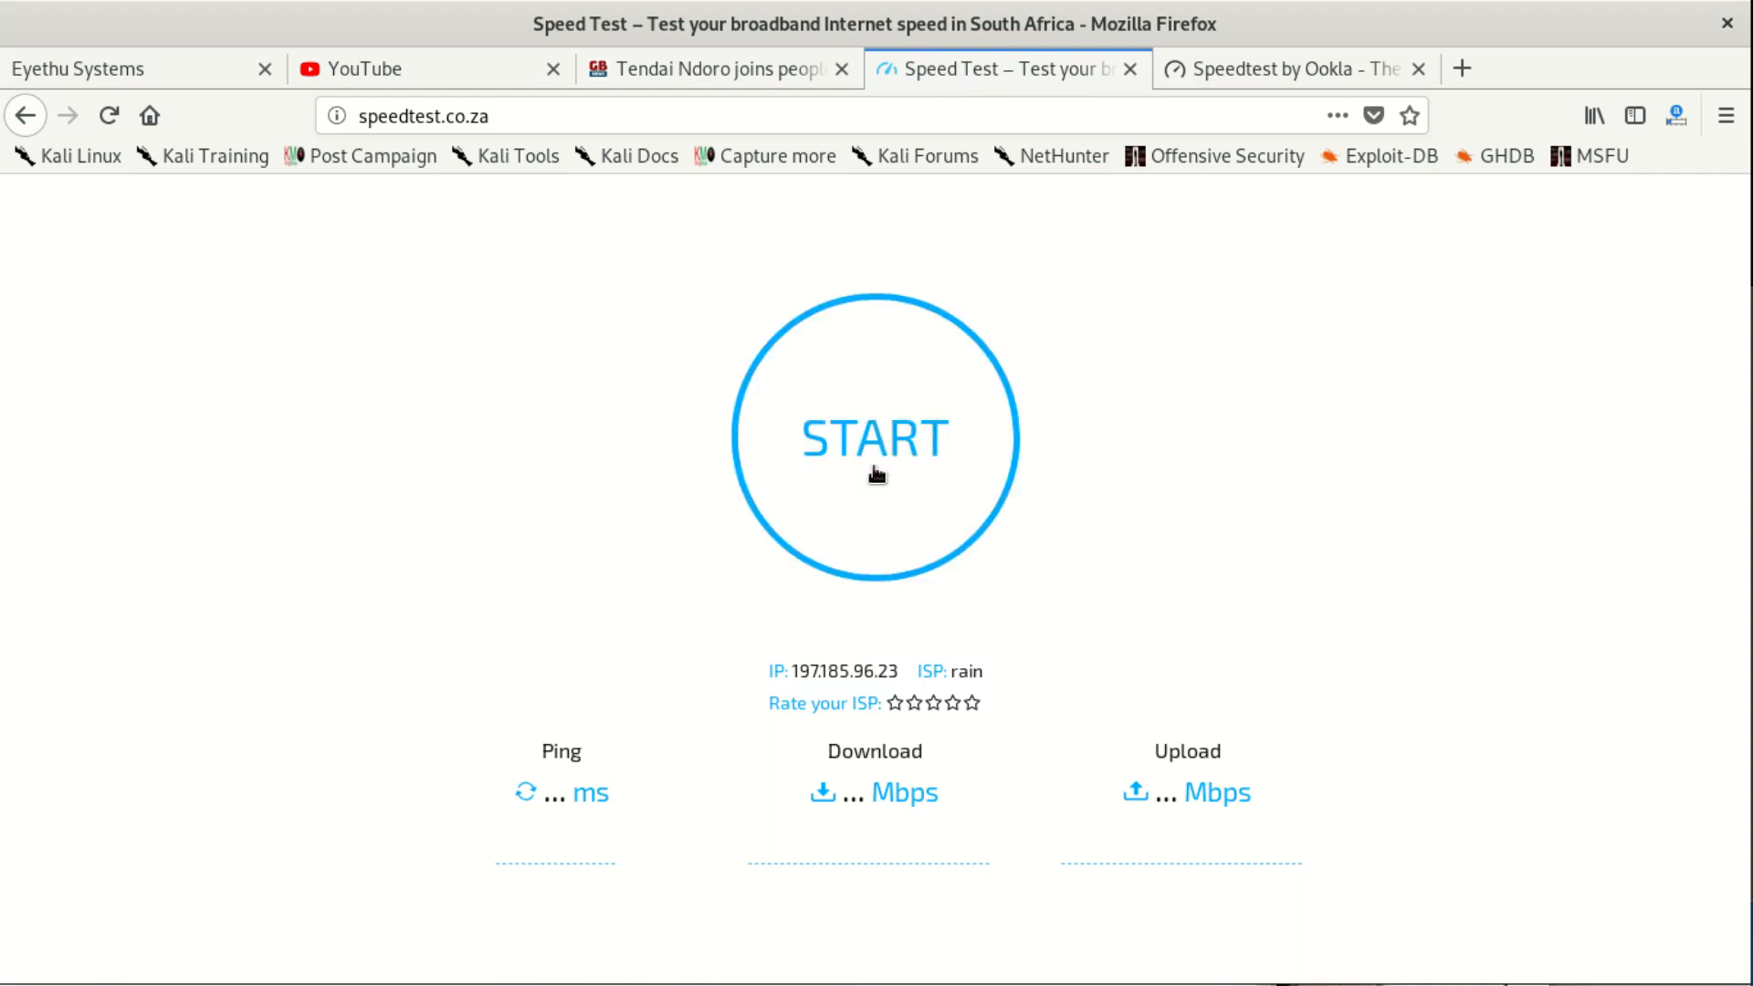
- Run the speedtest.co.za test (294.99 Mbps down, 38.52 up, 19 ms) and compare with Ookla's result
{"action": "left_click", "coordinate": [873, 437]}
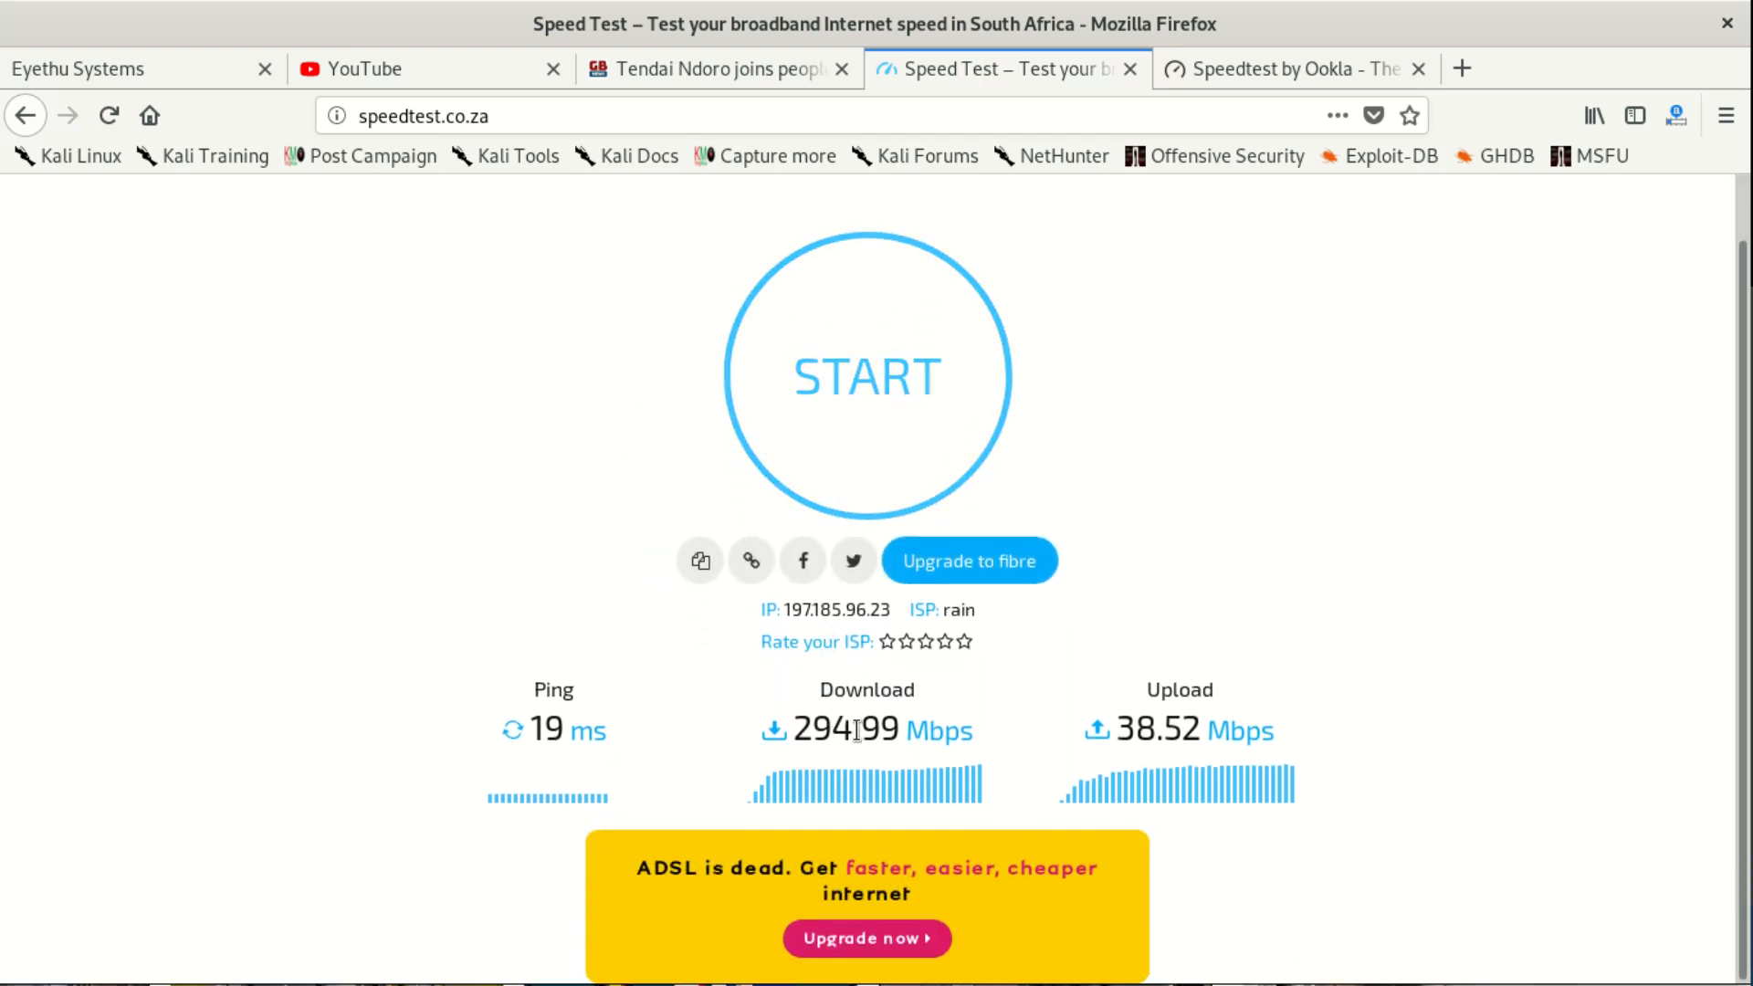
{"action": "double_click", "coordinate": [821, 731]}
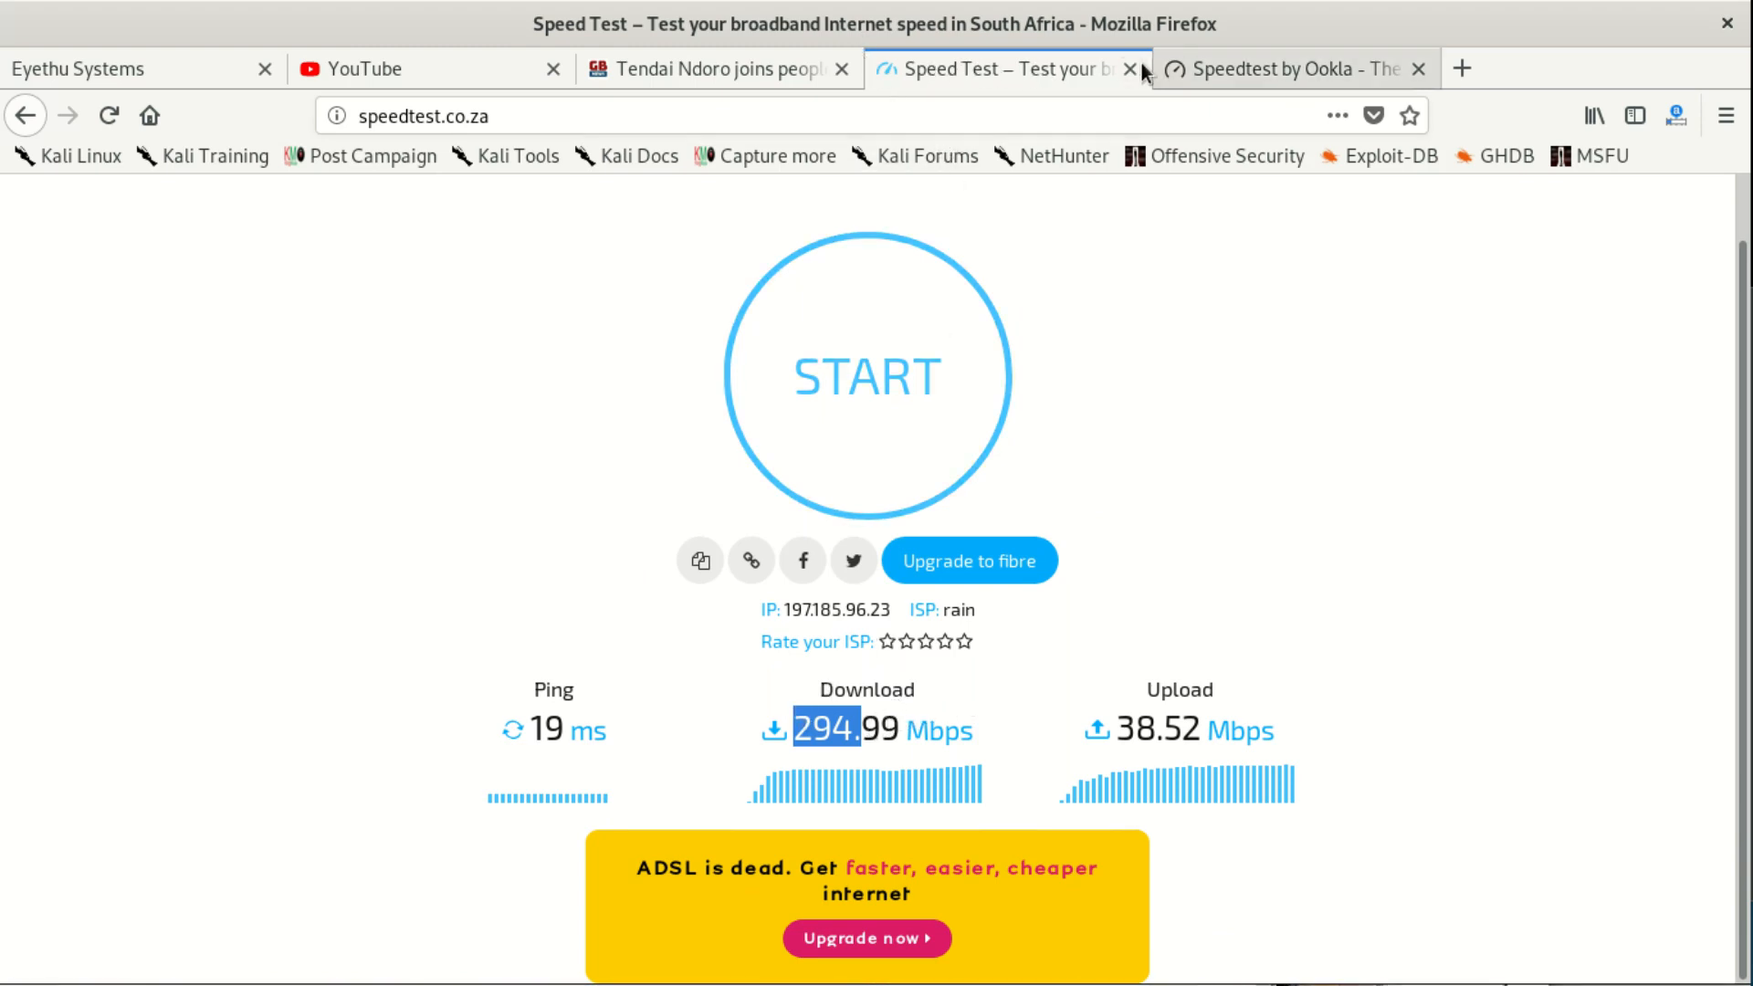
{"action": "left_click", "coordinate": [1285, 67]}
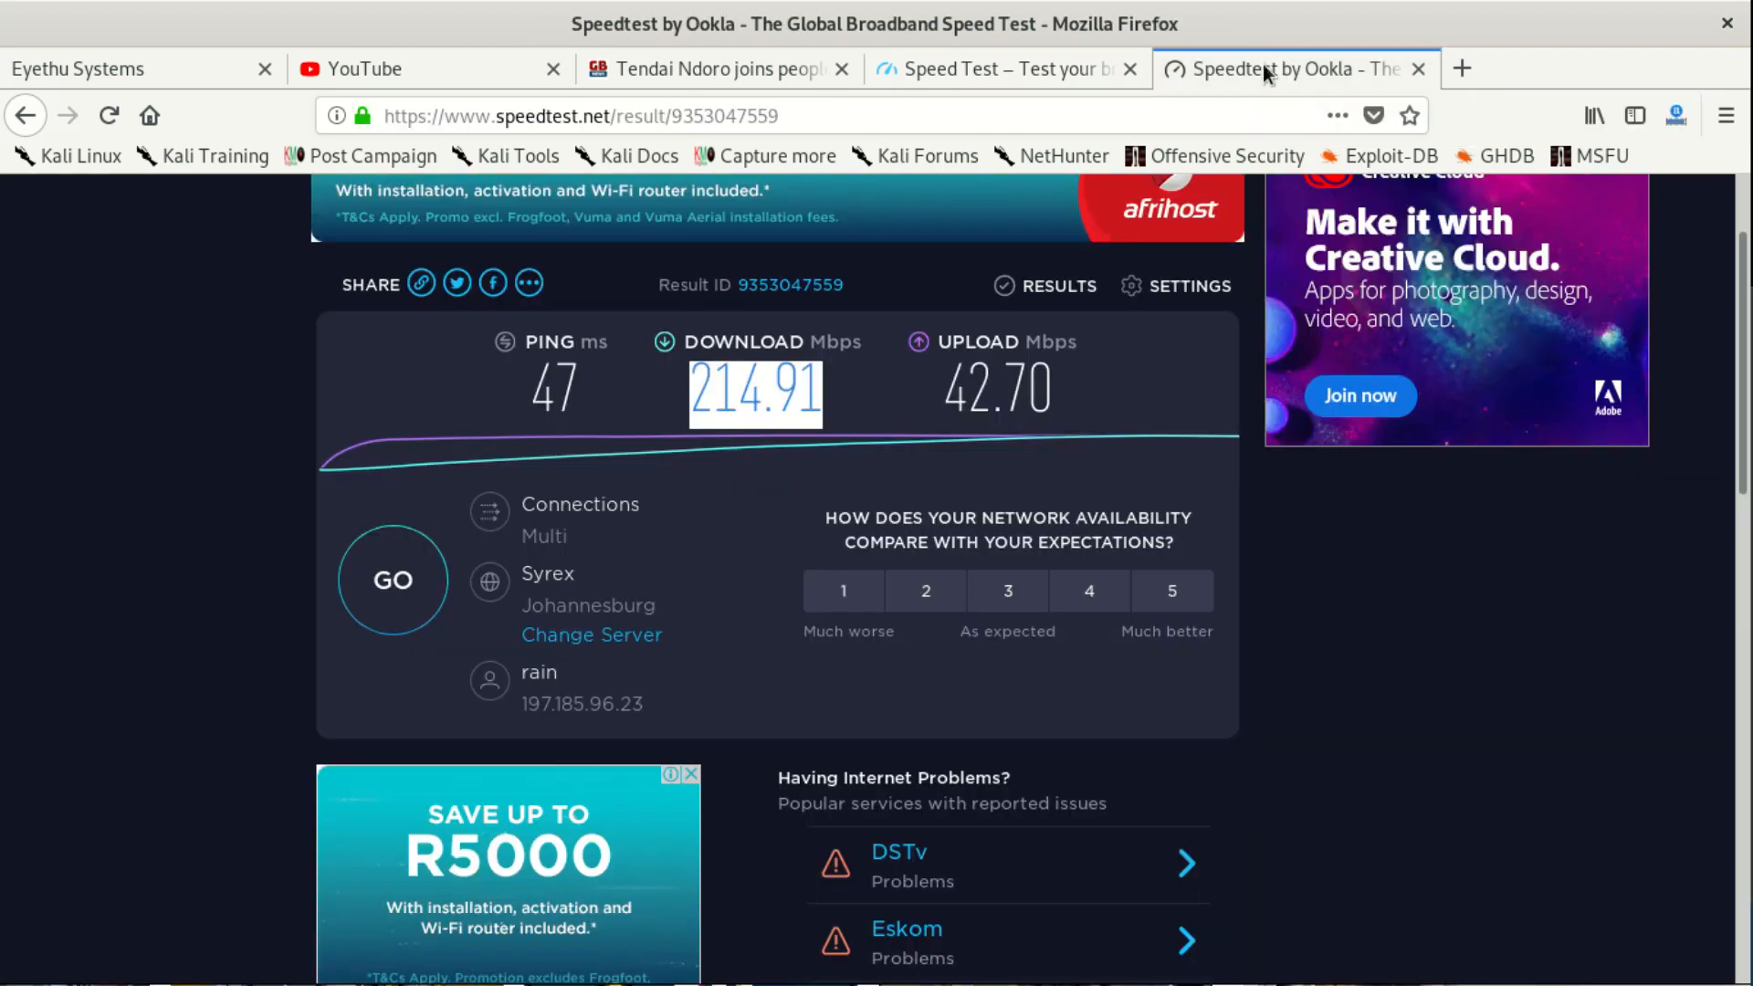
{"action": "mouse_move", "coordinate": [765, 464]}
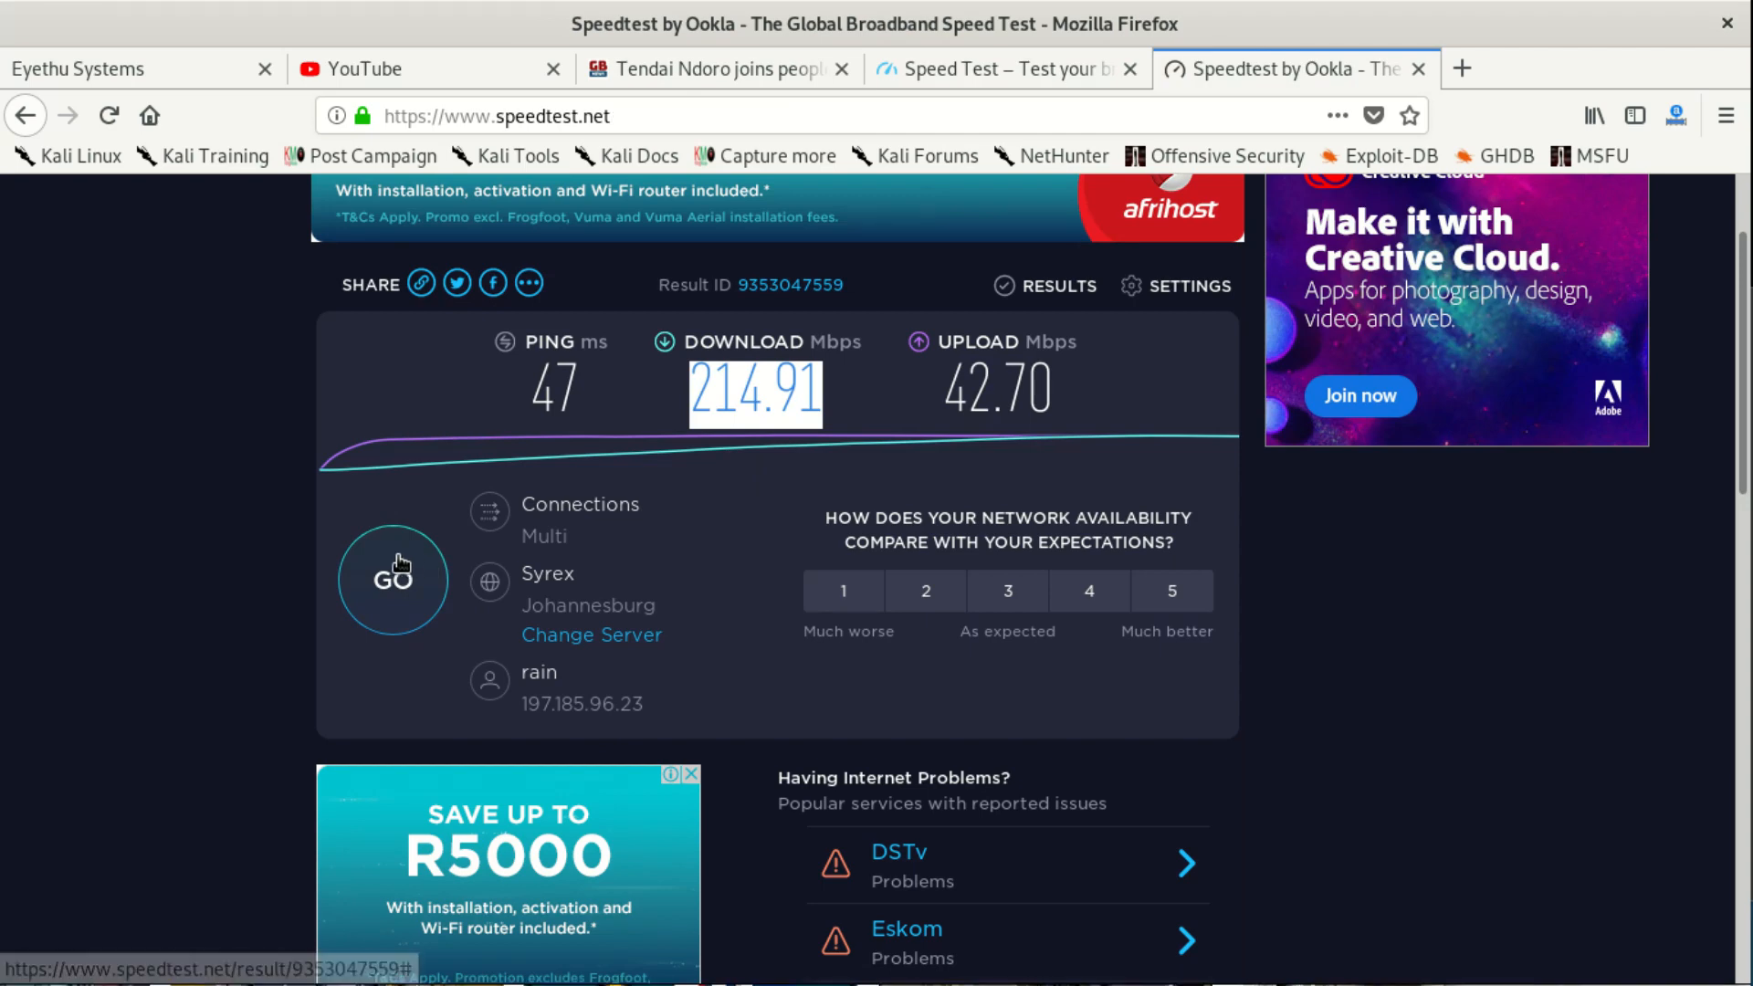
- Rerun Ookla (125.15 Mbps down, 39.65 up, 19 ms), compare with speedtest.co.za, then close the Ookla tab
{"action": "left_click", "coordinate": [395, 578]}
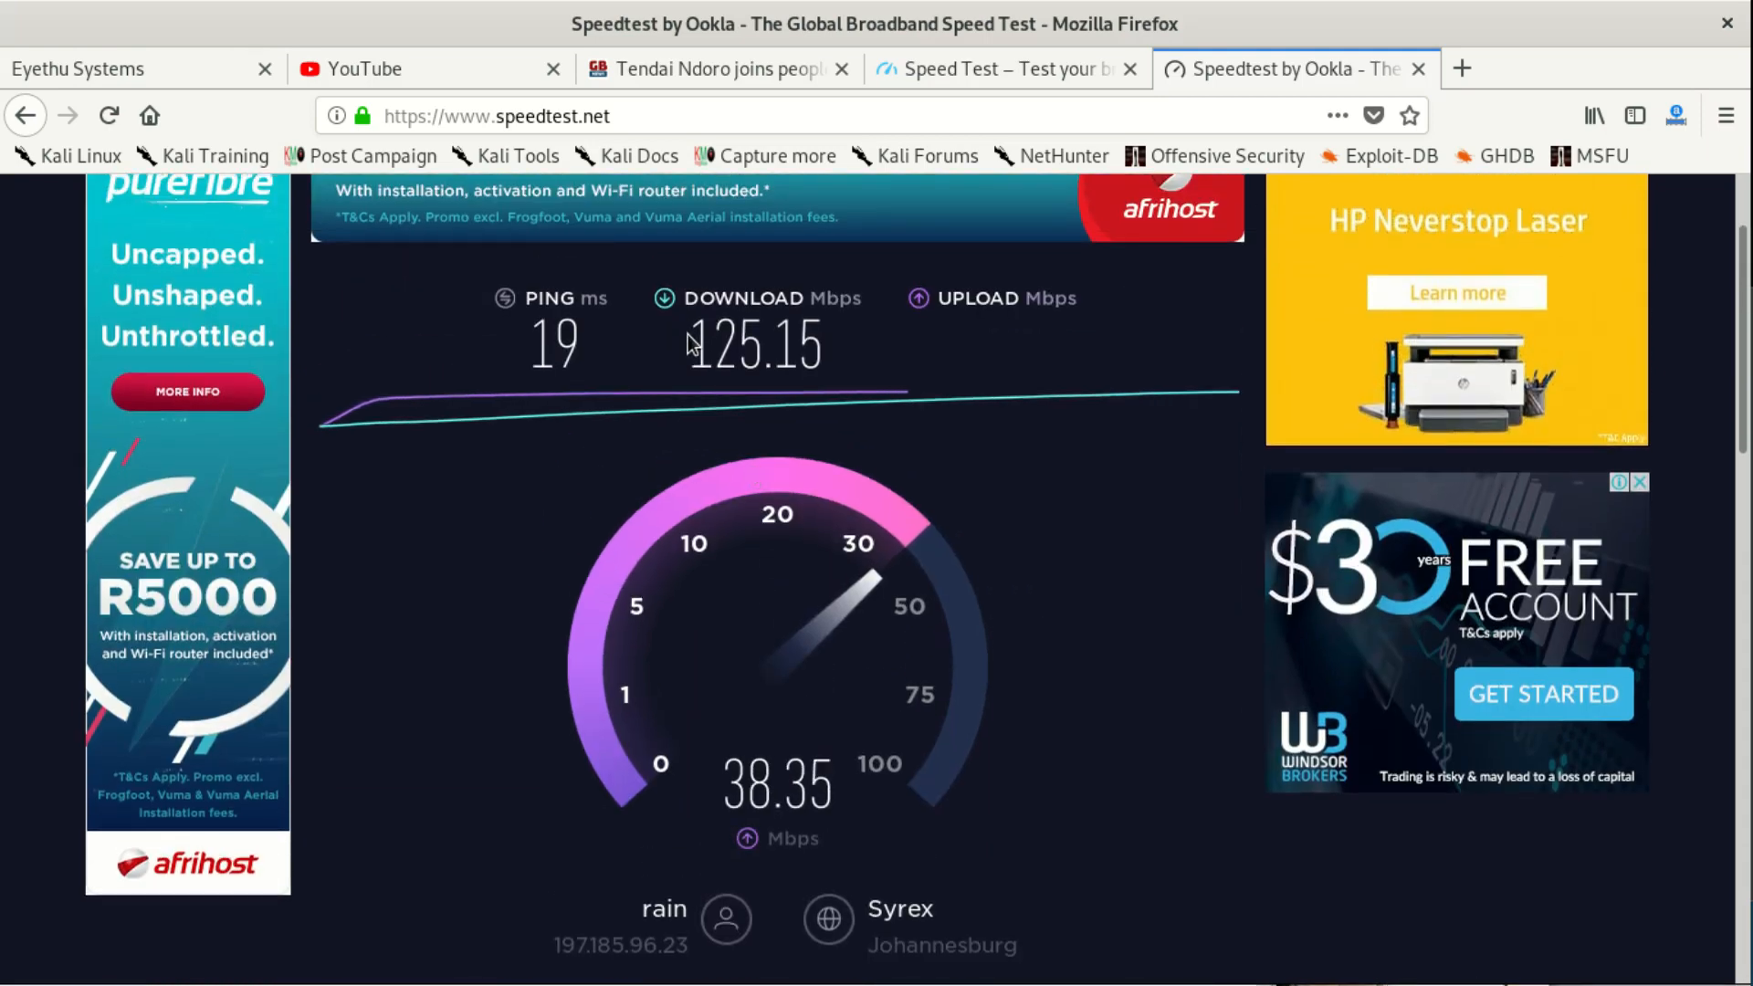
{"action": "mouse_move", "coordinate": [755, 343]}
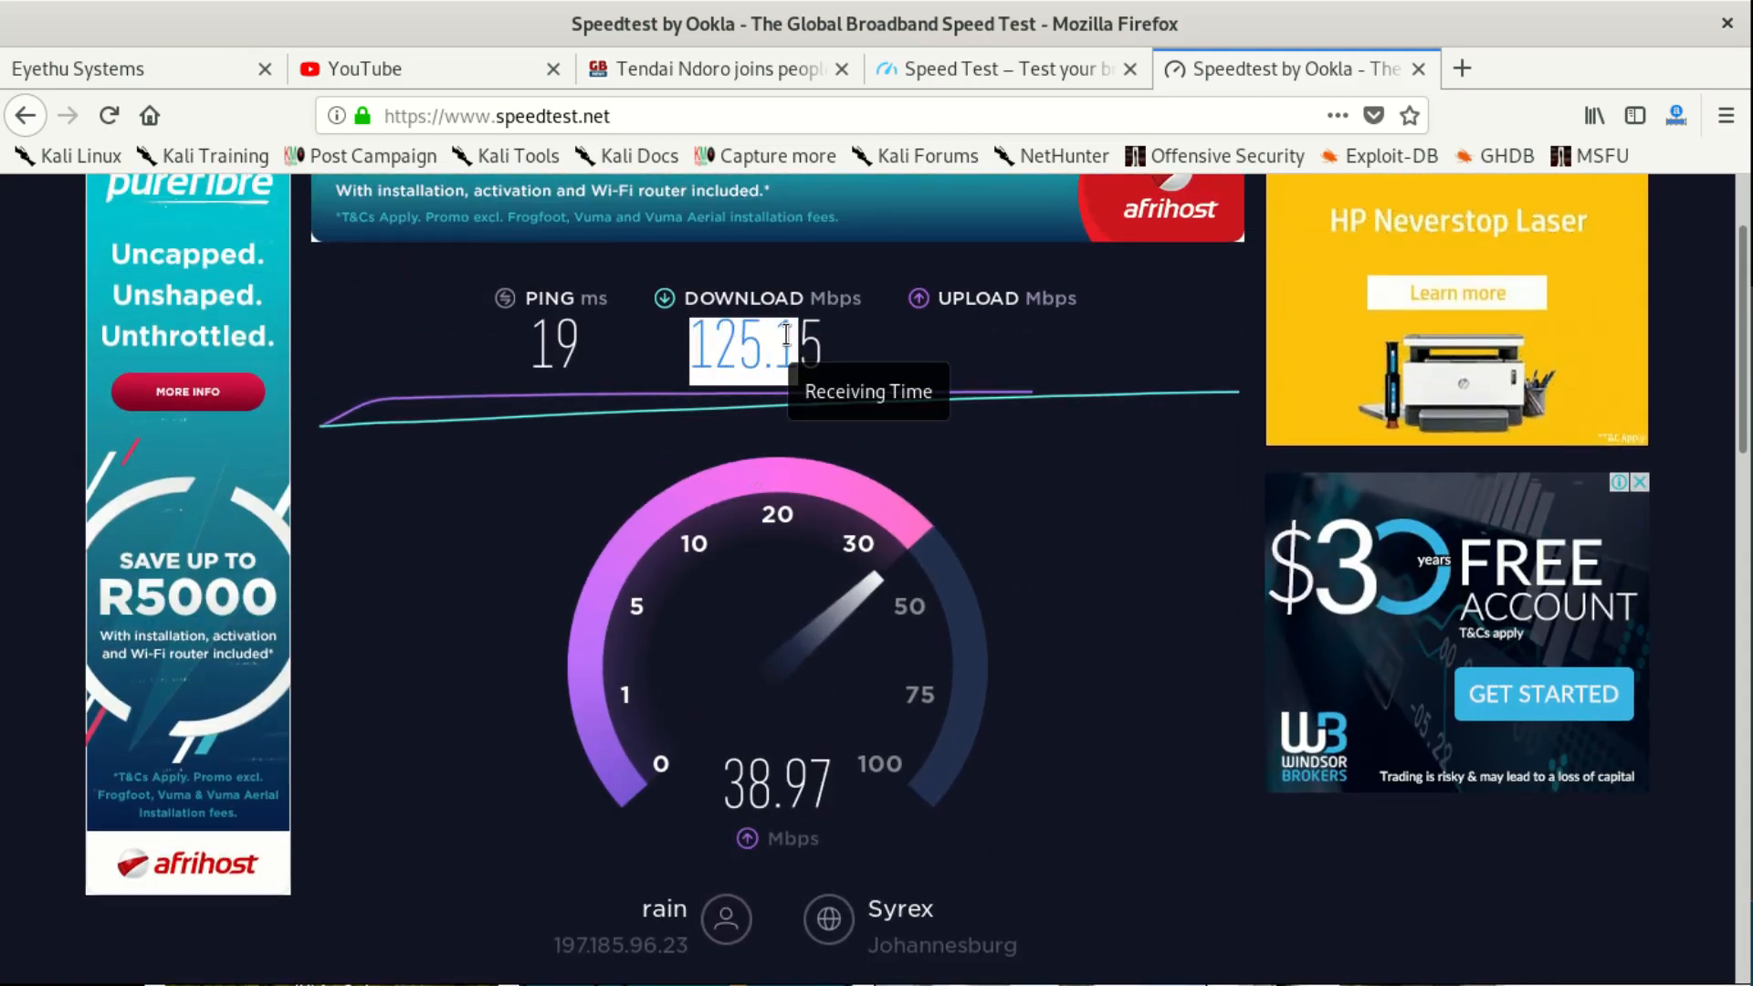
{"action": "mouse_move", "coordinate": [785, 491]}
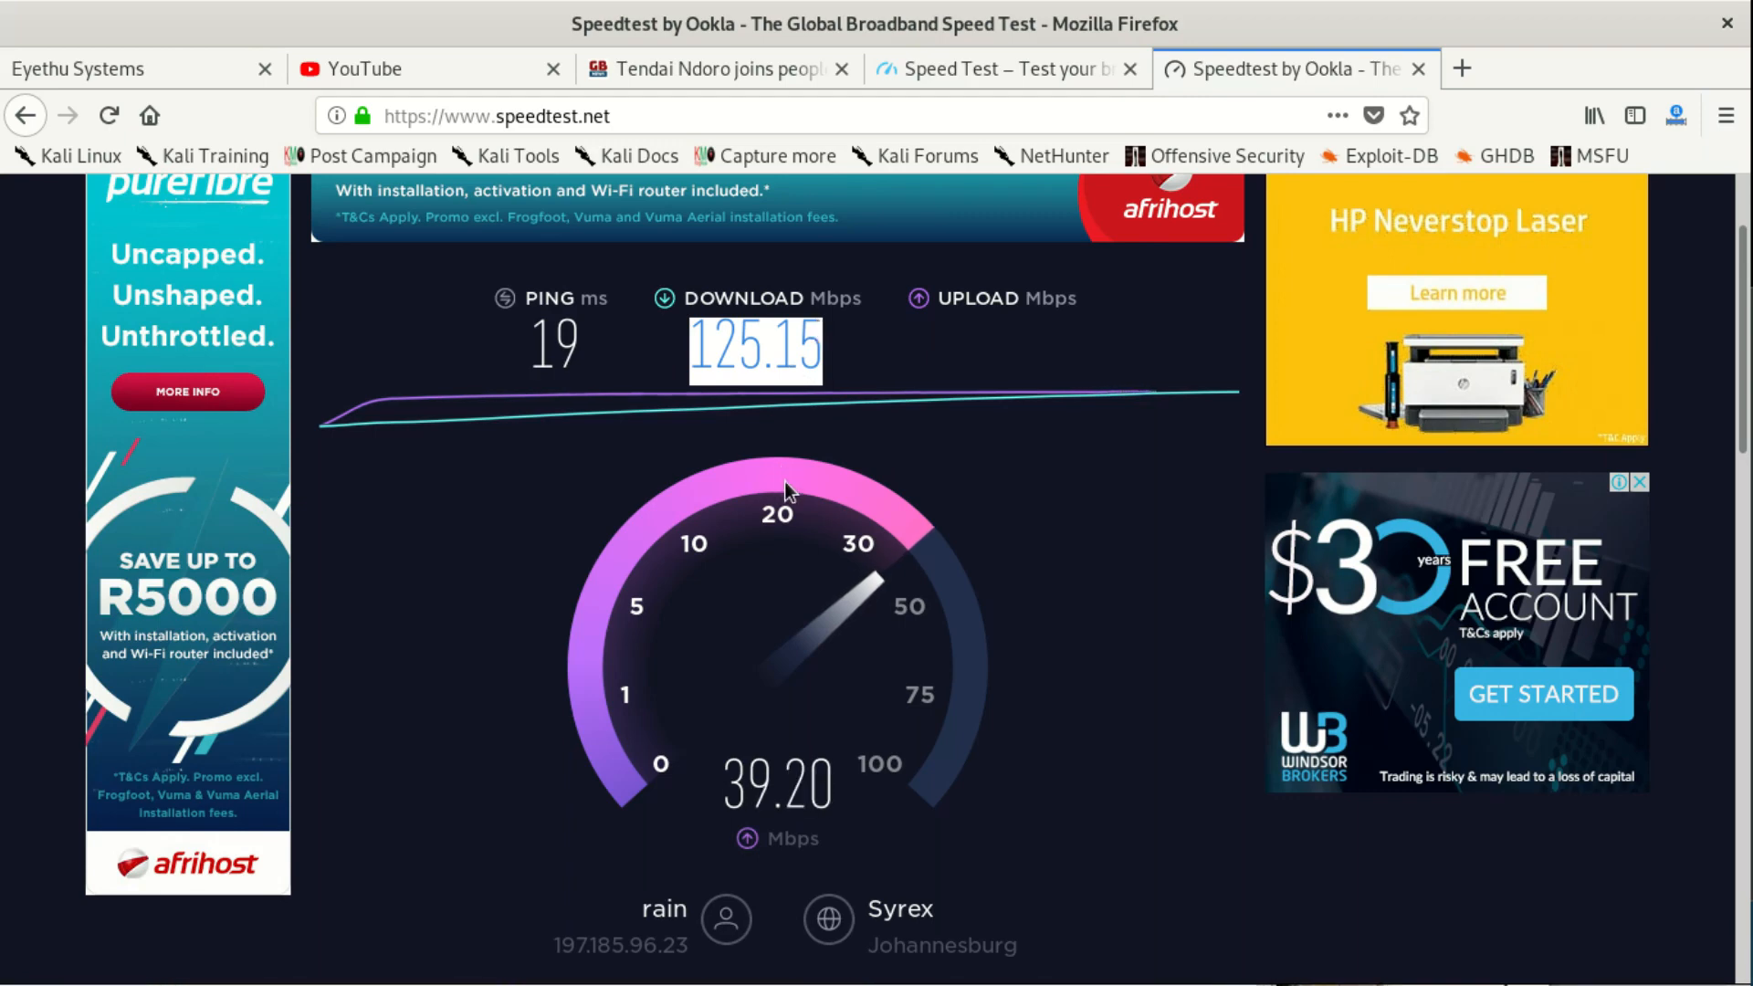
{"action": "left_click", "coordinate": [1001, 67]}
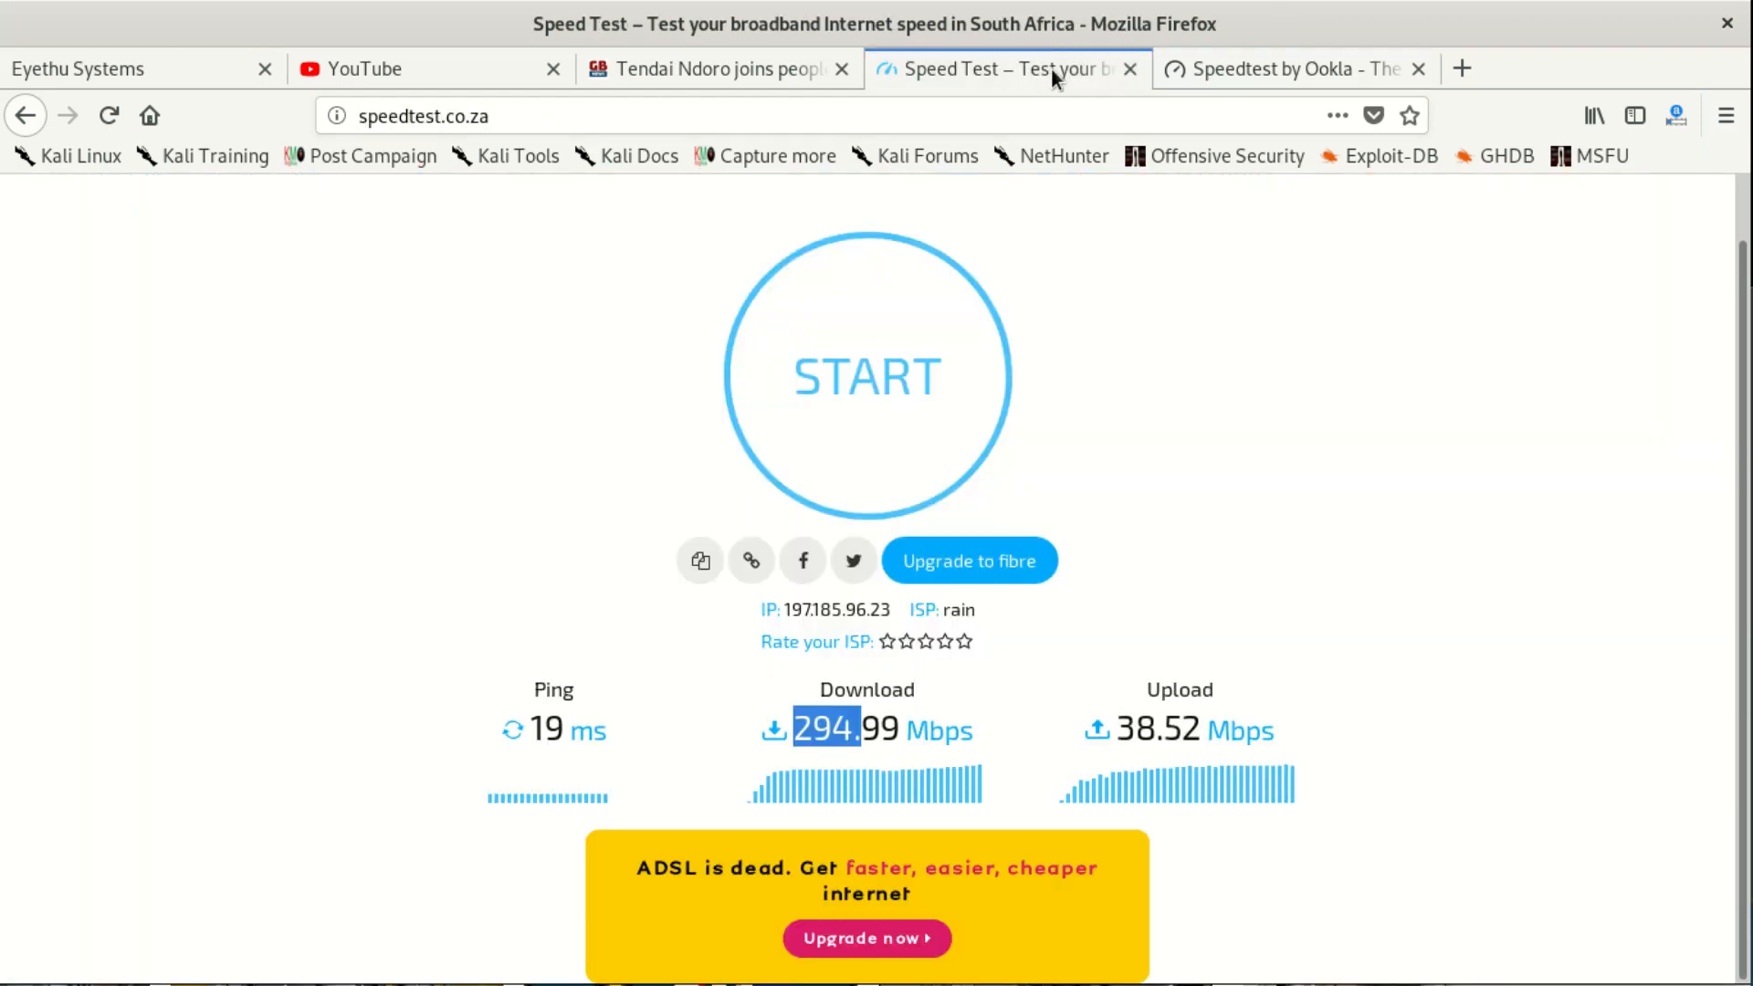
{"action": "left_click", "coordinate": [1285, 68]}
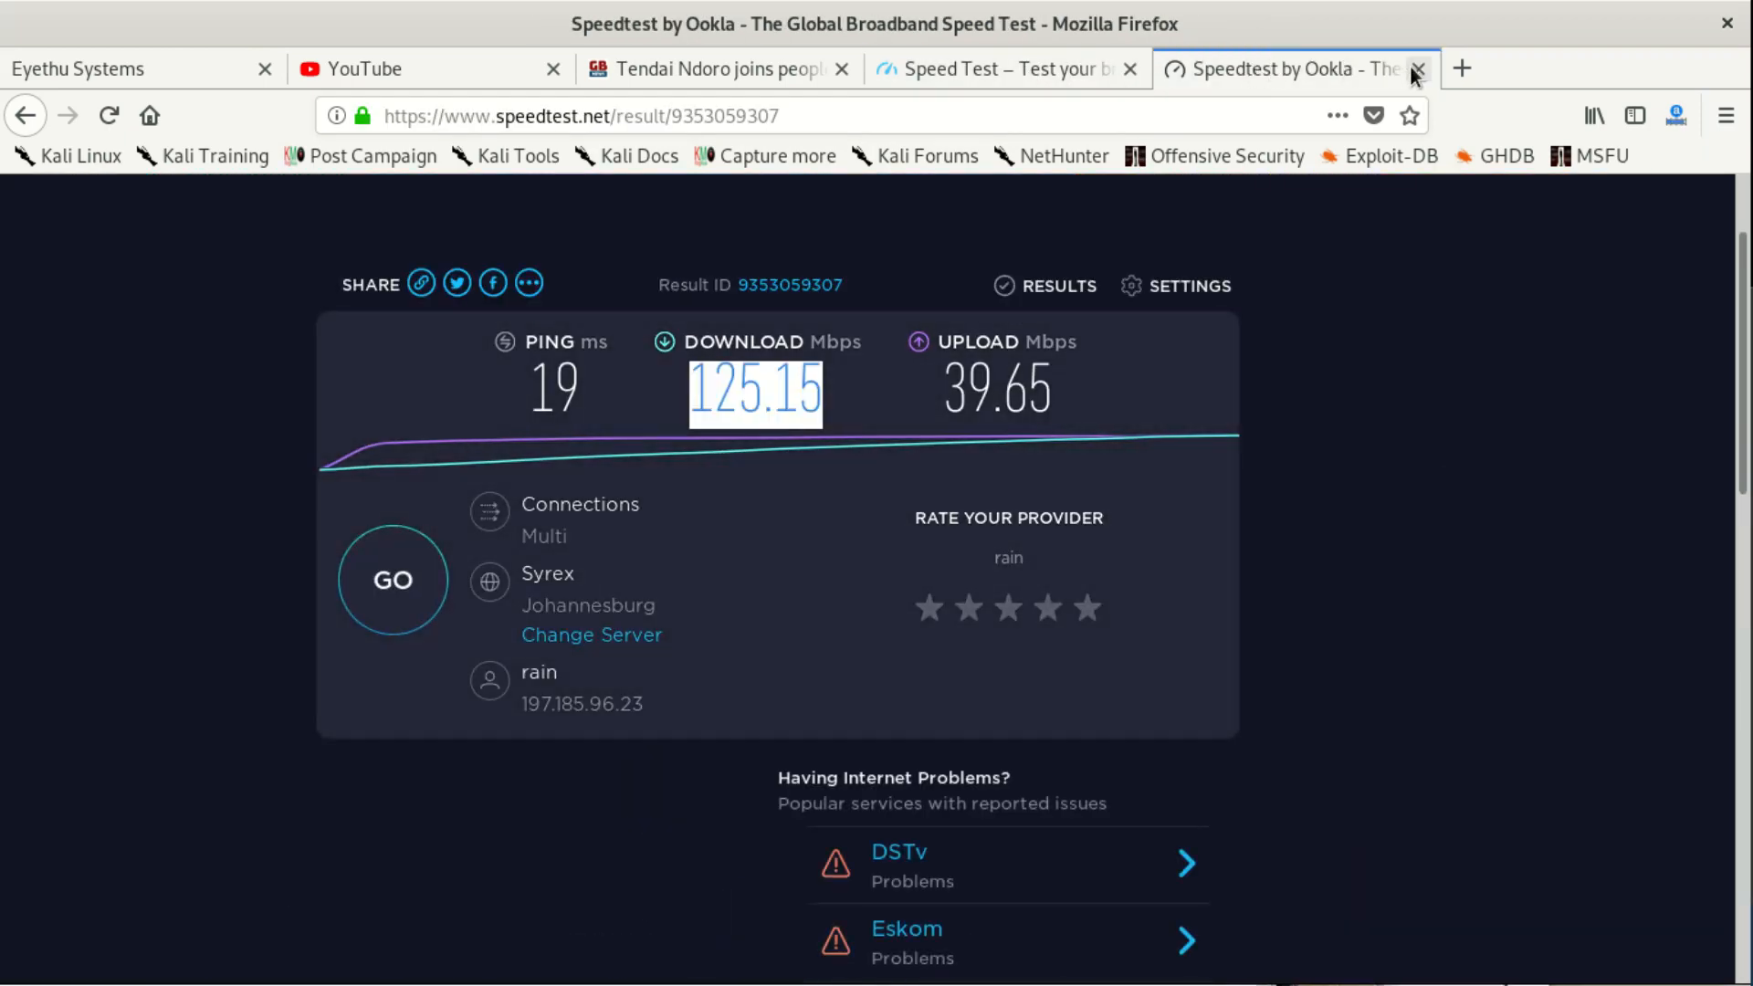
{"action": "left_click", "coordinate": [1416, 68]}
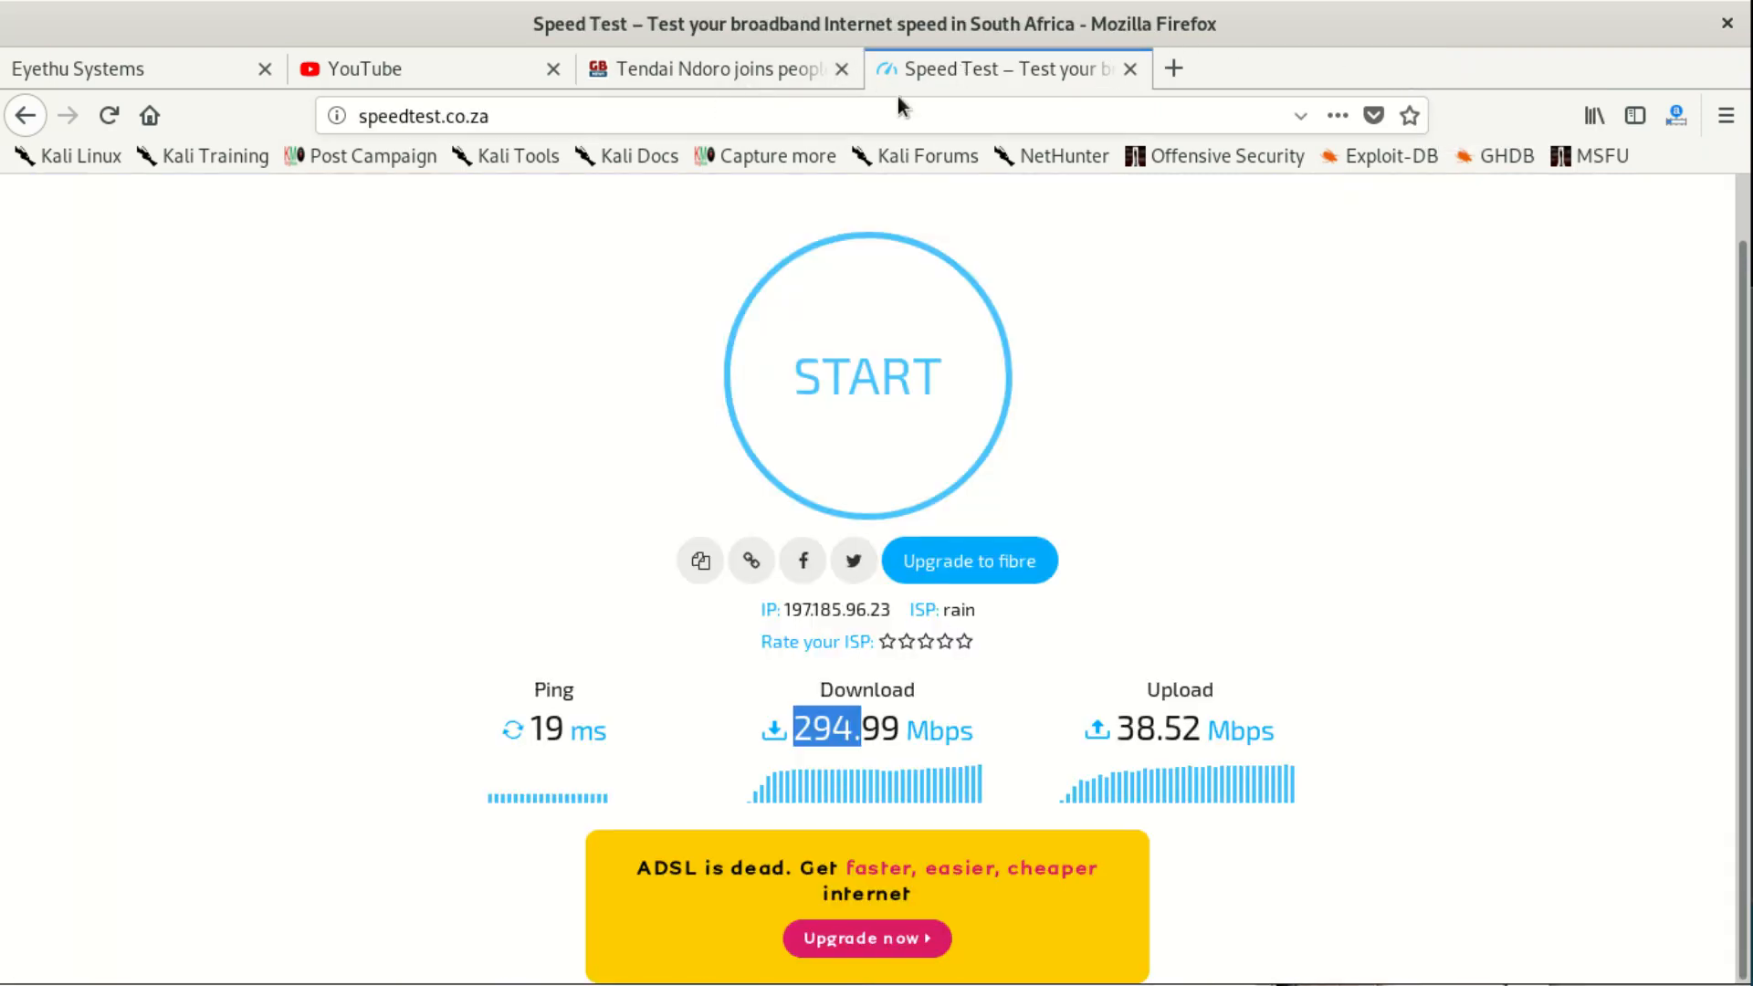
{"action": "mouse_move", "coordinate": [24, 115]}
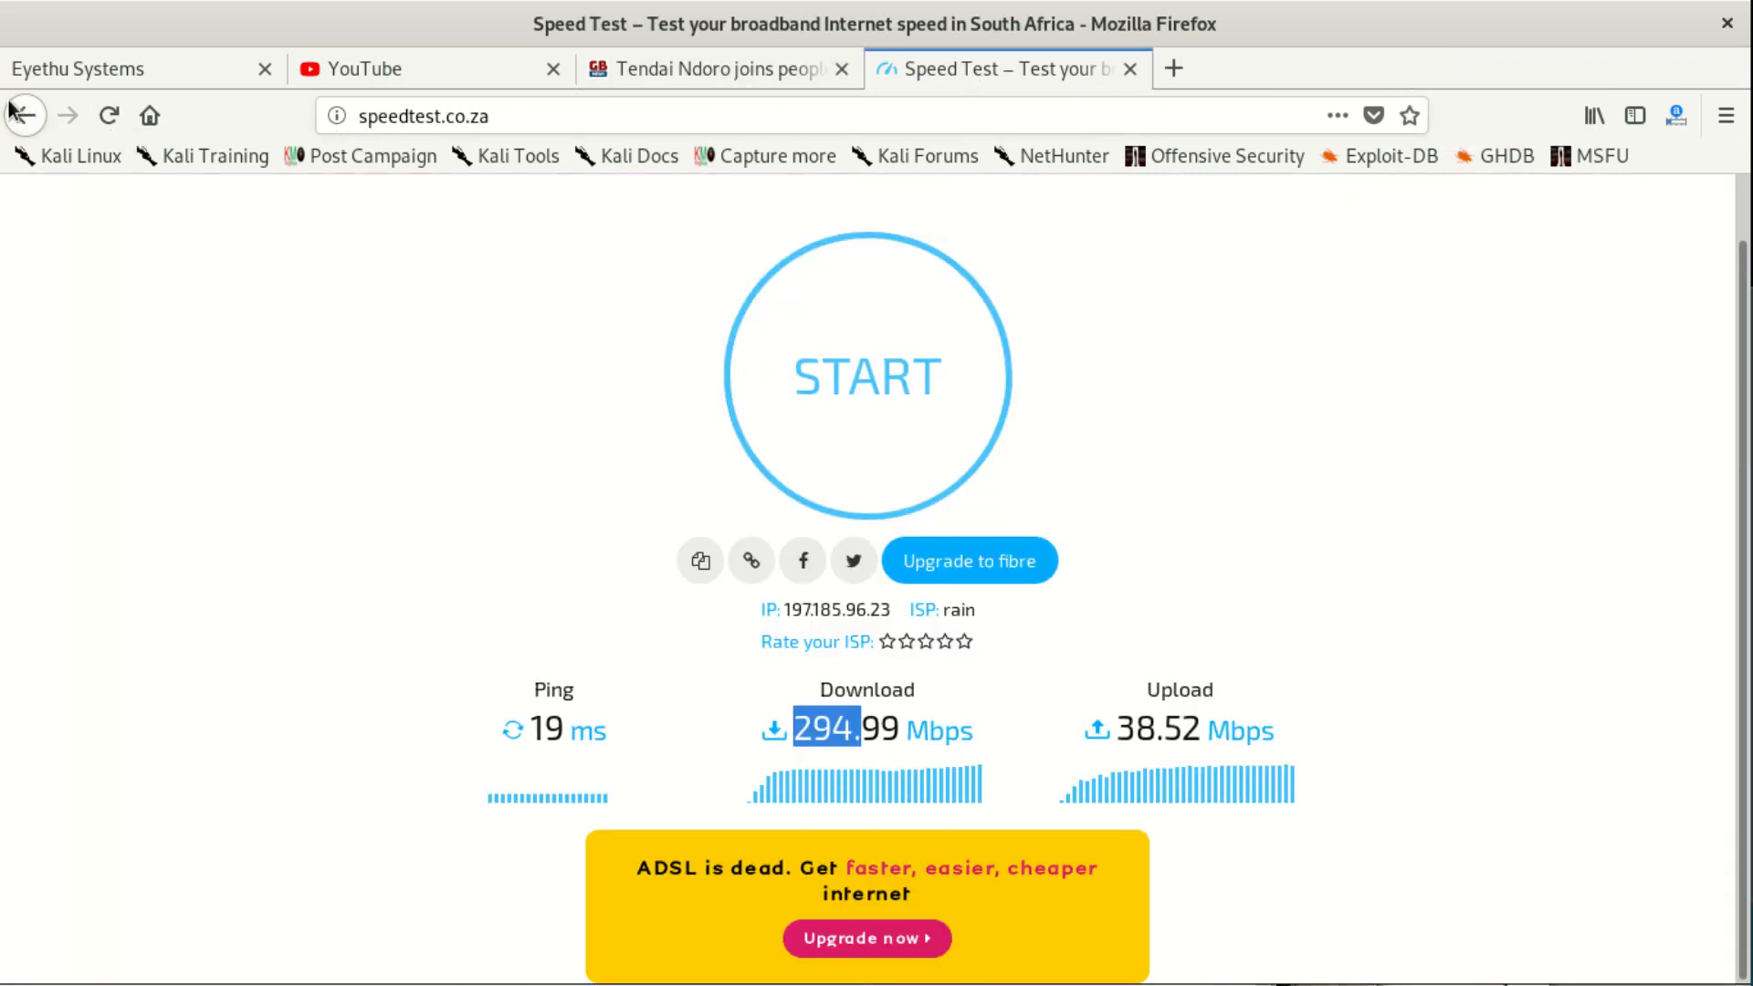
- Go back to the speed test results and start the Bing speed test on Fibre Tiger
{"action": "left_click", "coordinate": [447, 115]}
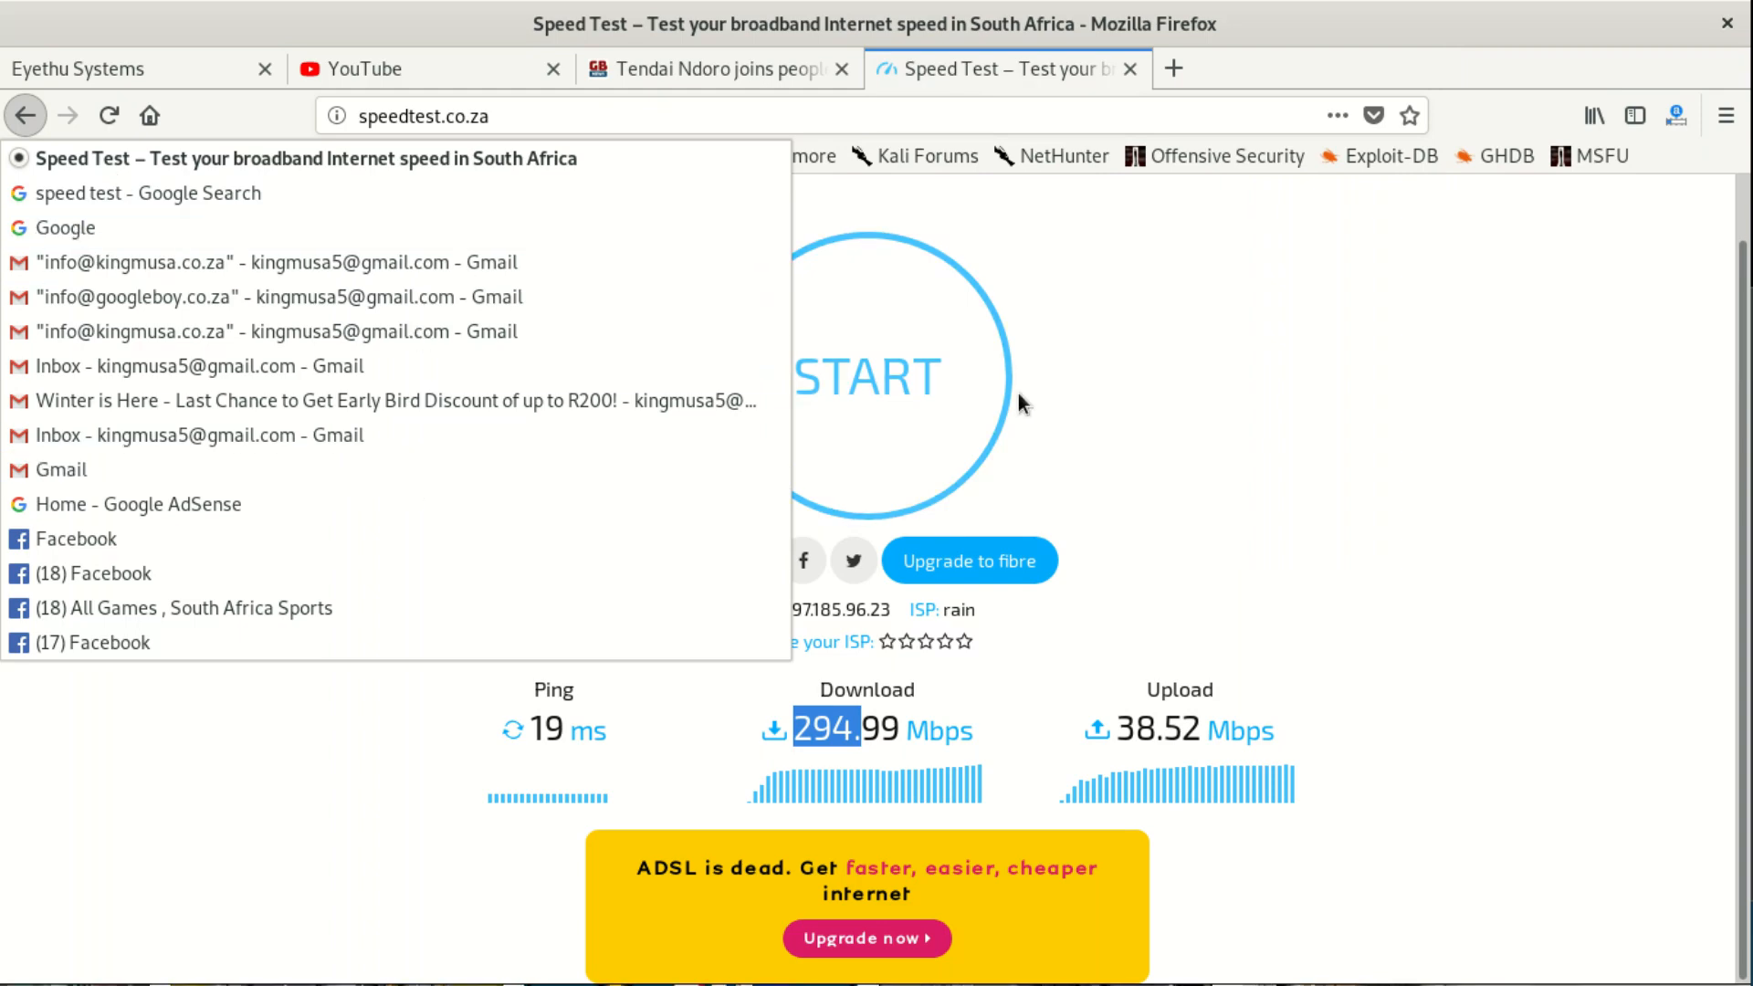
{"action": "left_click", "coordinate": [146, 192]}
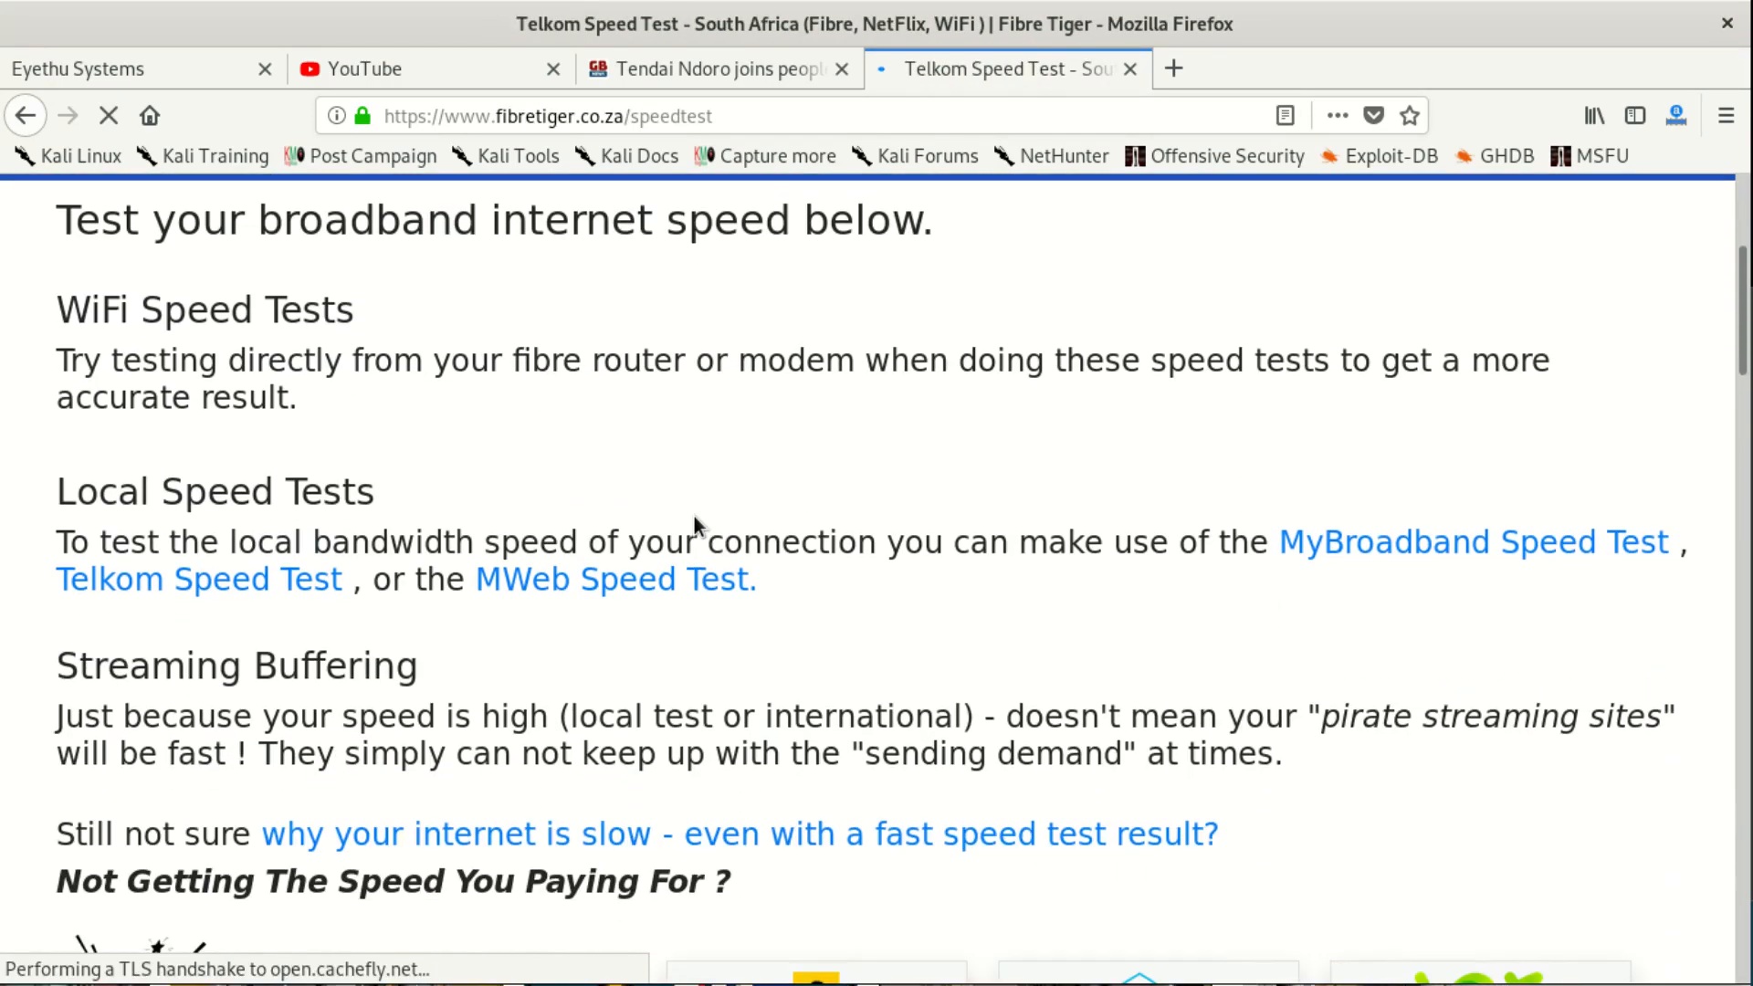
{"action": "scroll", "scroll_direction": "down", "scroll_amount": 3}
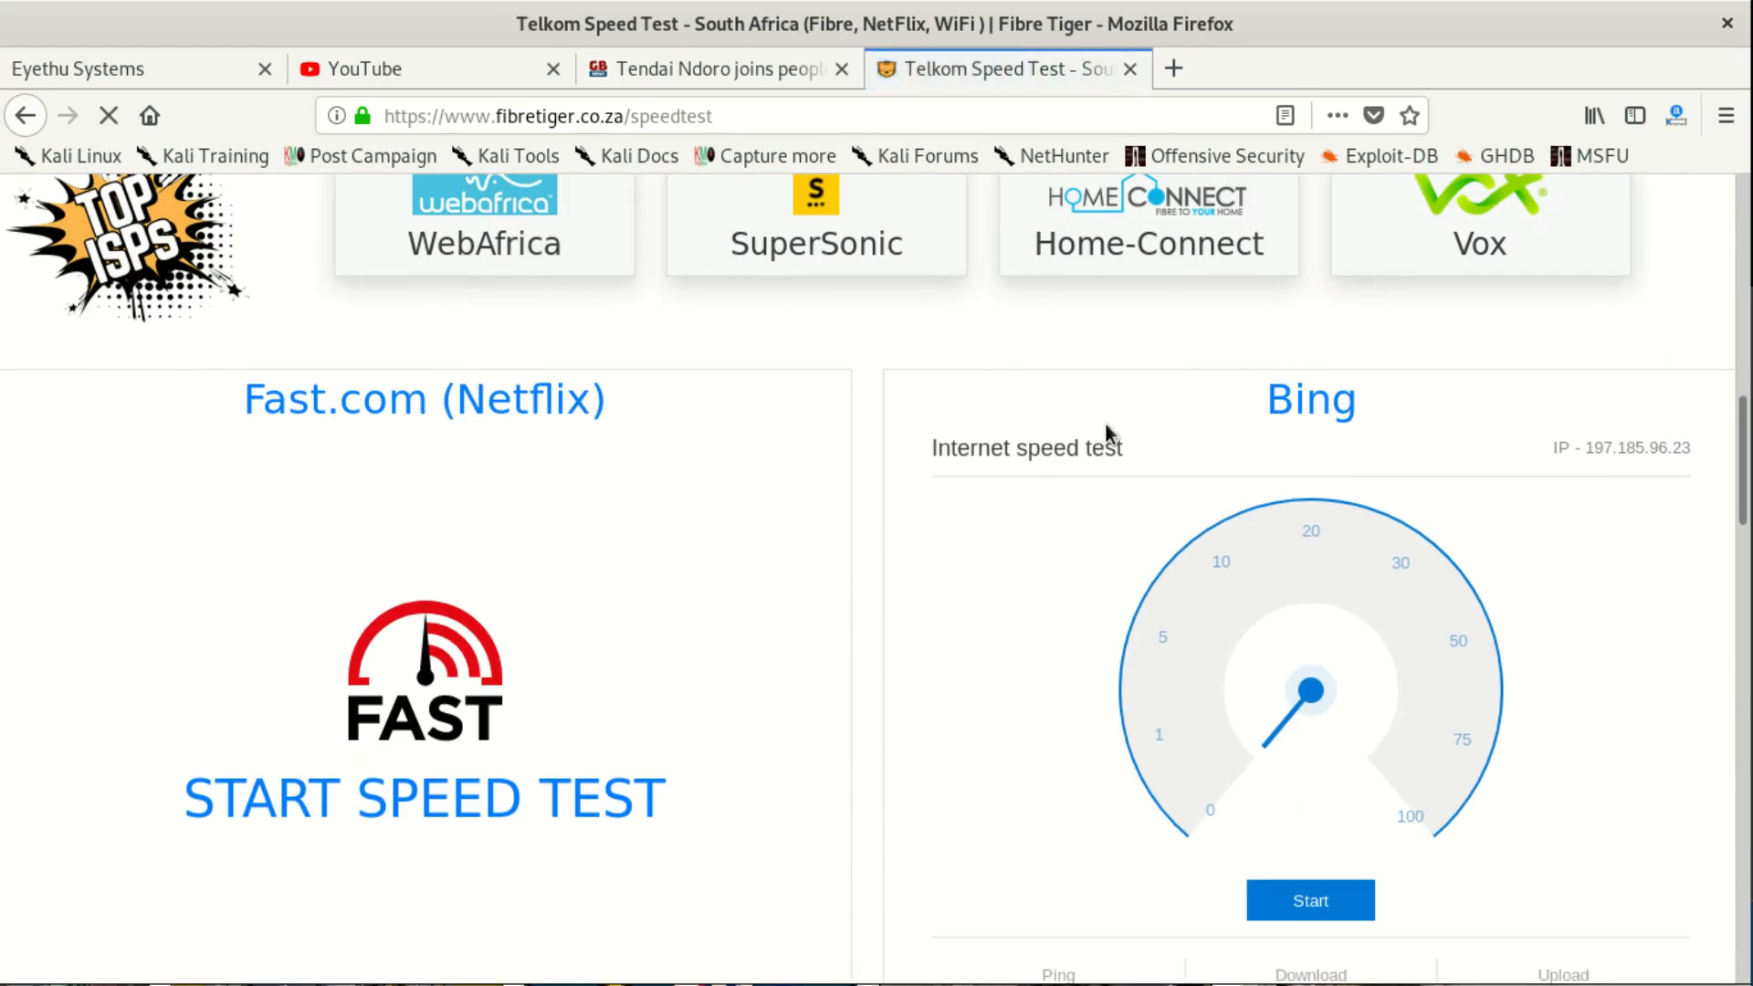
{"action": "left_click", "coordinate": [1311, 900]}
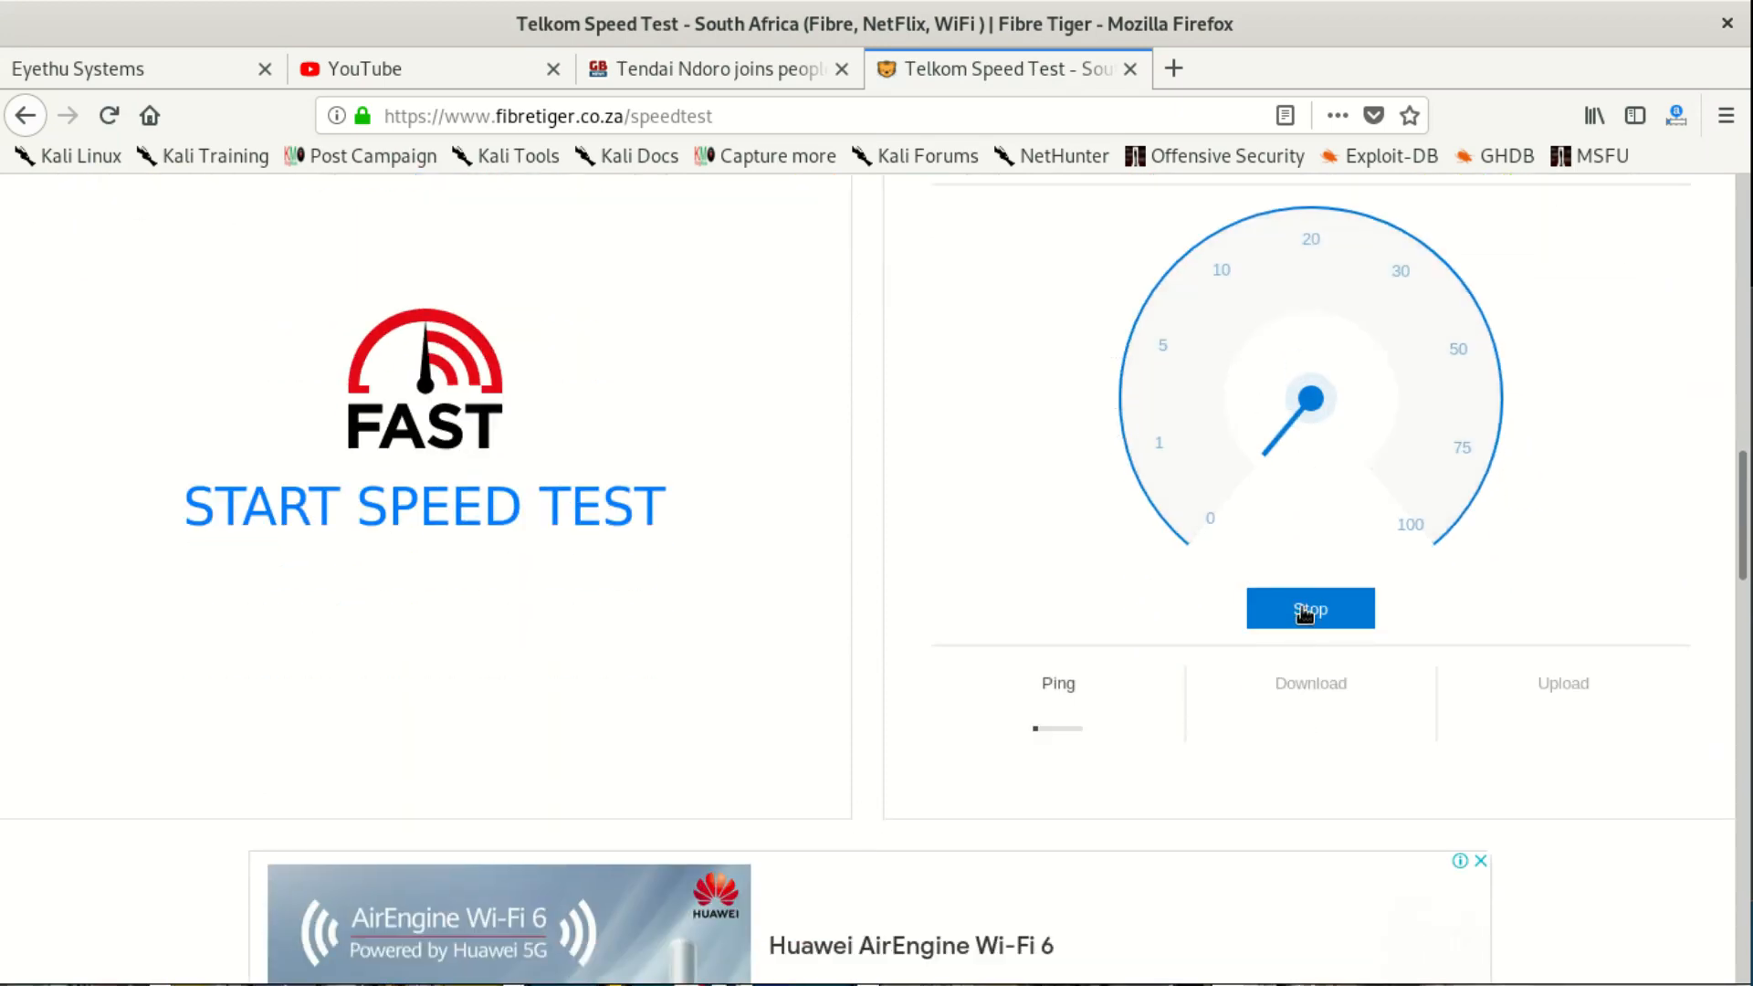
{"action": "mouse_move", "coordinate": [1279, 565]}
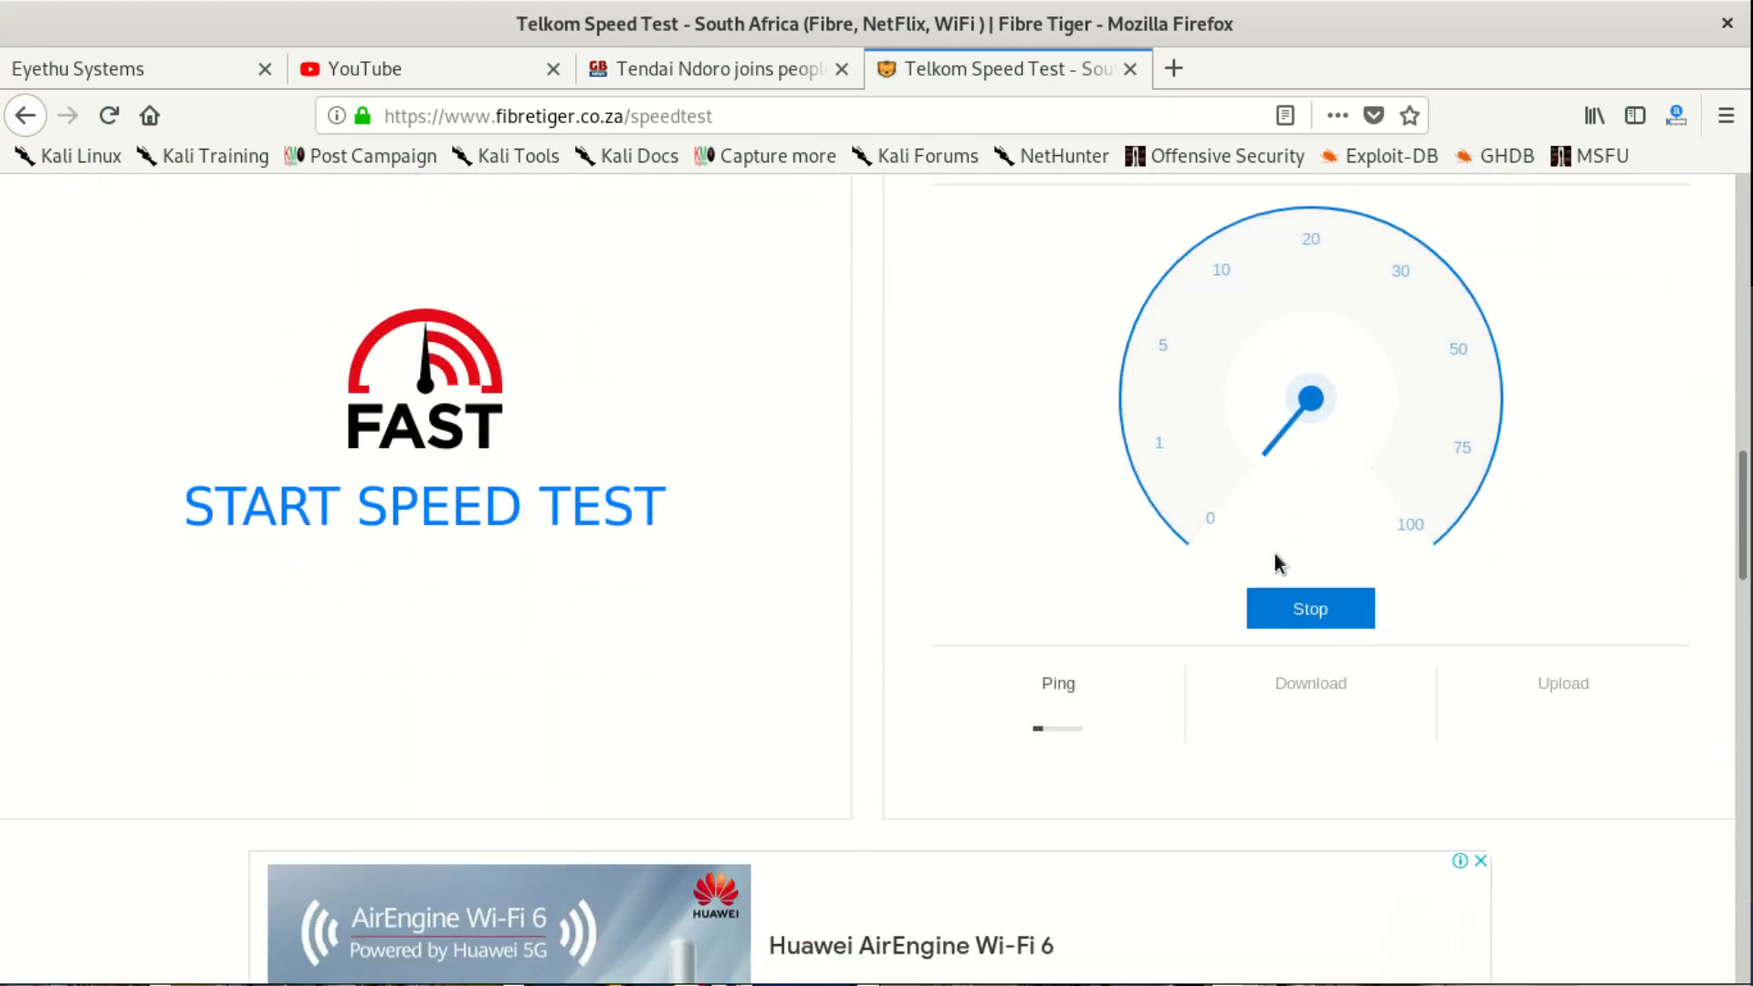
- Scroll the Fibre Tiger page while the Bing test measures 50.30 Mbps down and 20.31 Mbps up
{"action": "scroll", "scroll_direction": "down", "scroll_amount": 3}
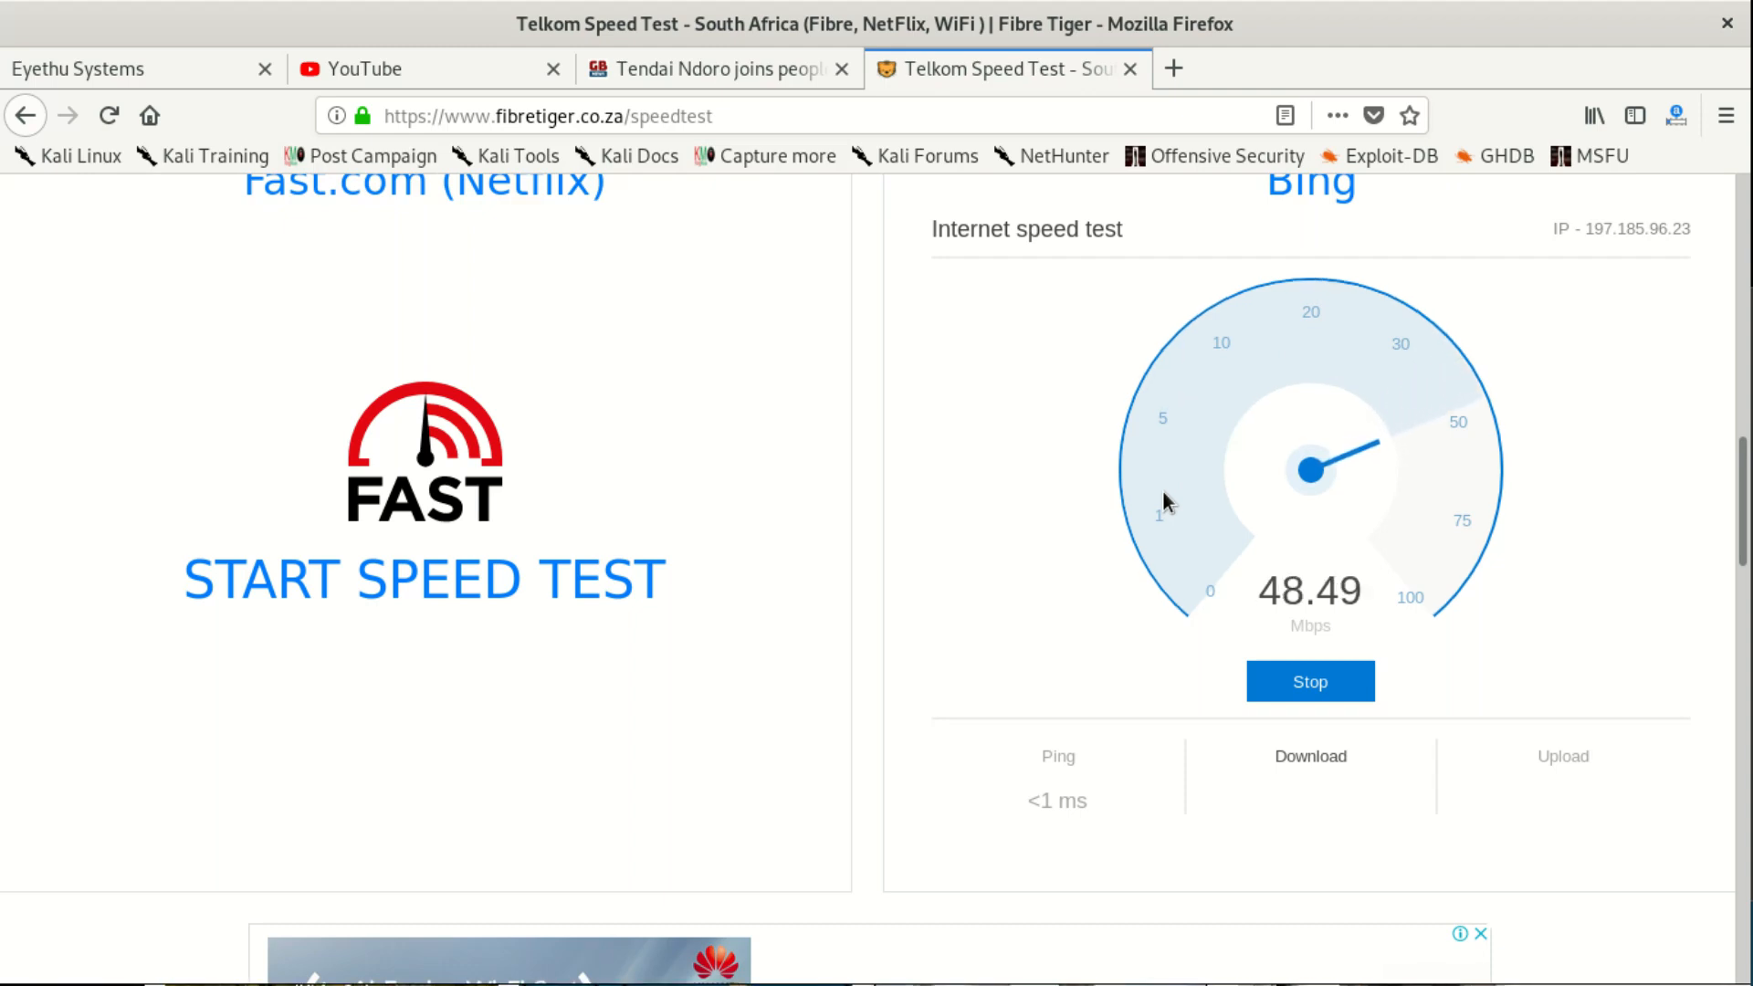
{"action": "scroll", "scroll_direction": "down", "scroll_amount": 3}
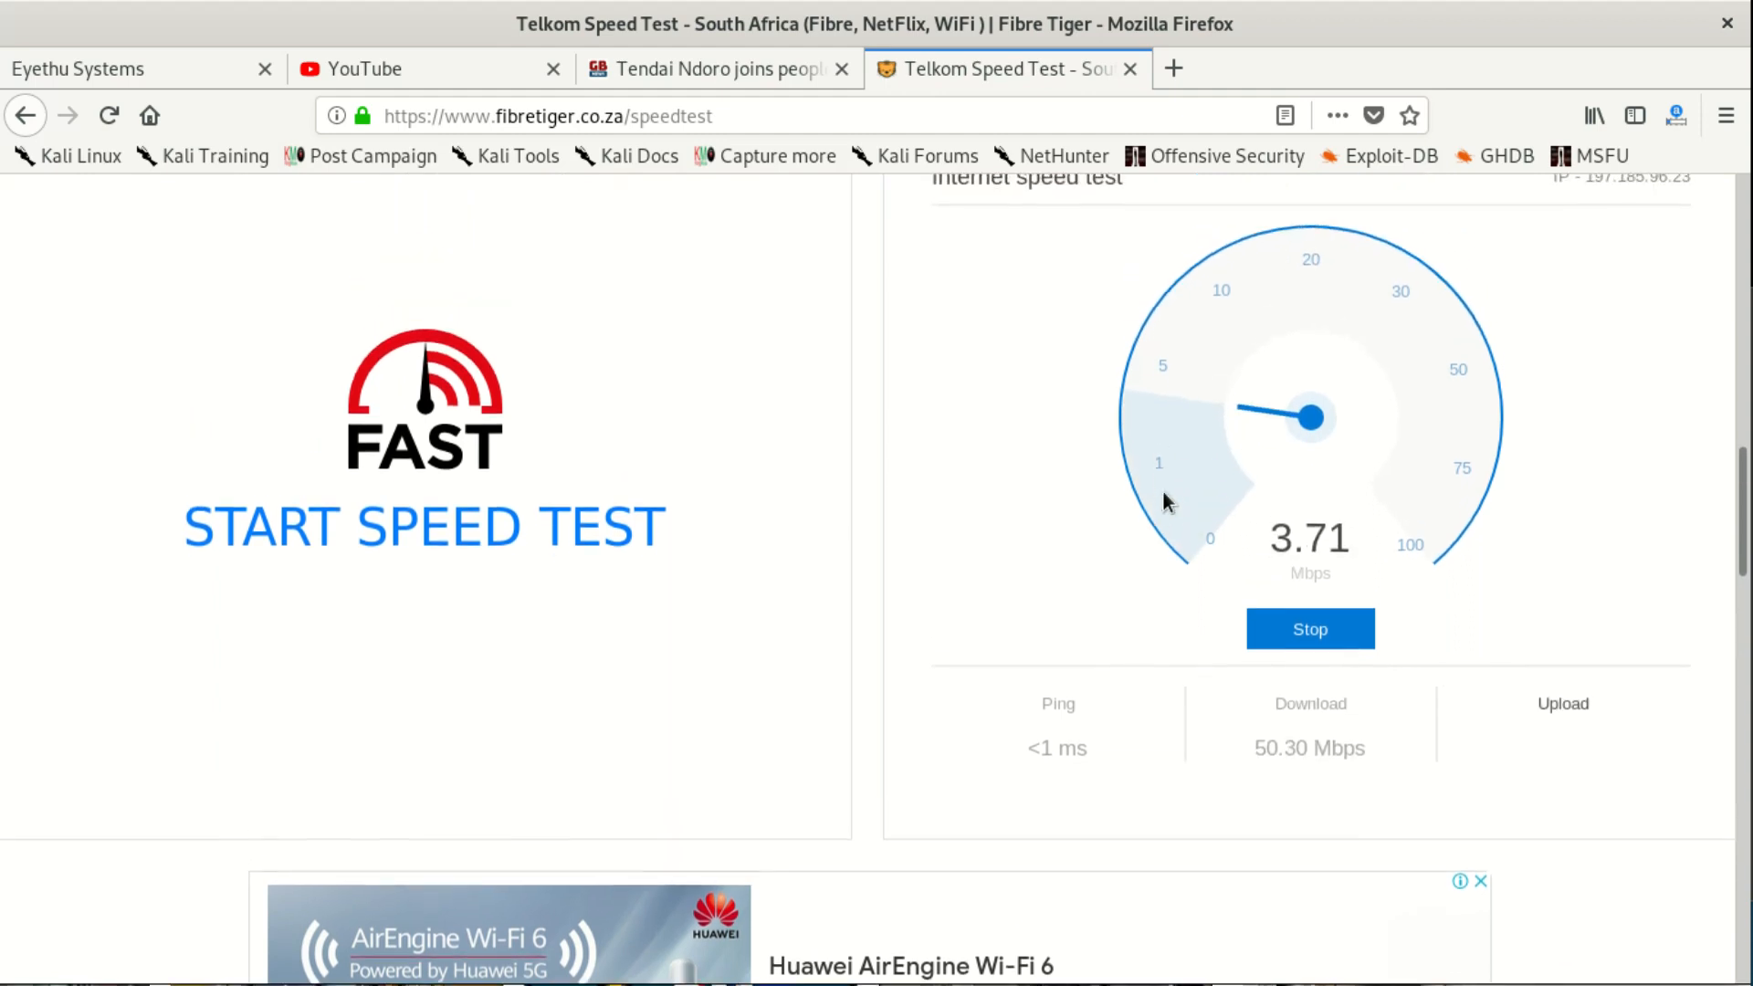
{"action": "scroll", "scroll_direction": "up", "scroll_amount": 3}
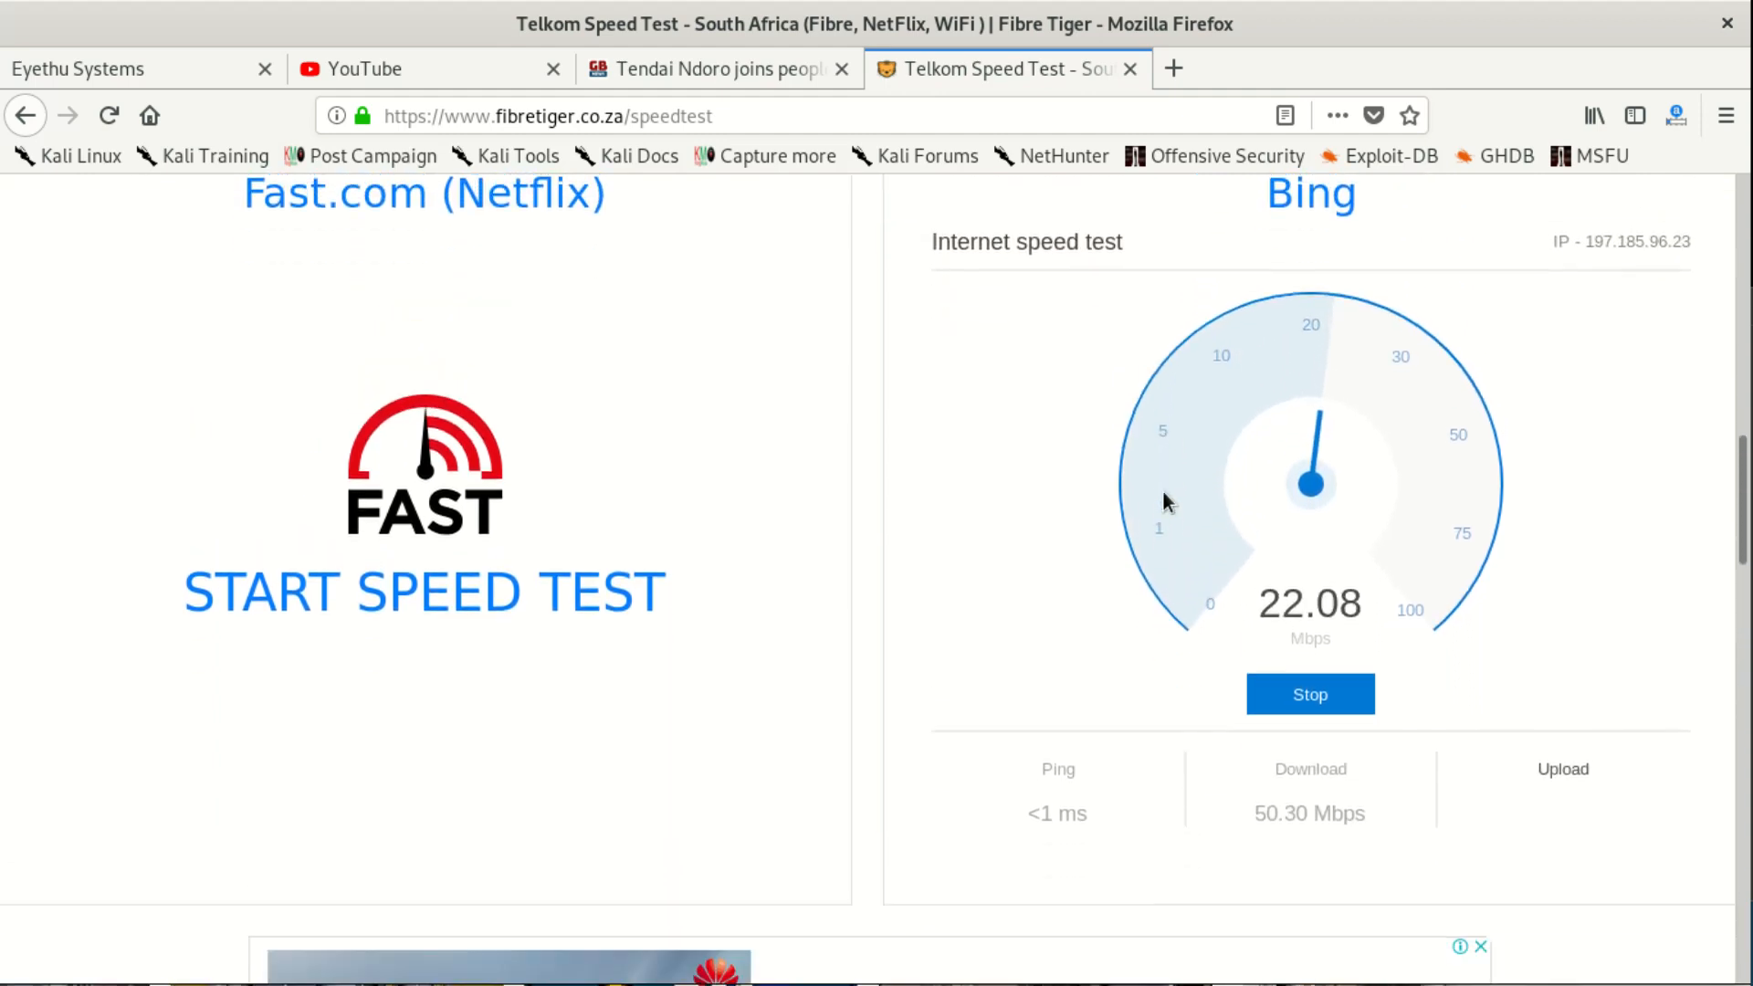
{"action": "scroll", "scroll_direction": "down", "scroll_amount": 3}
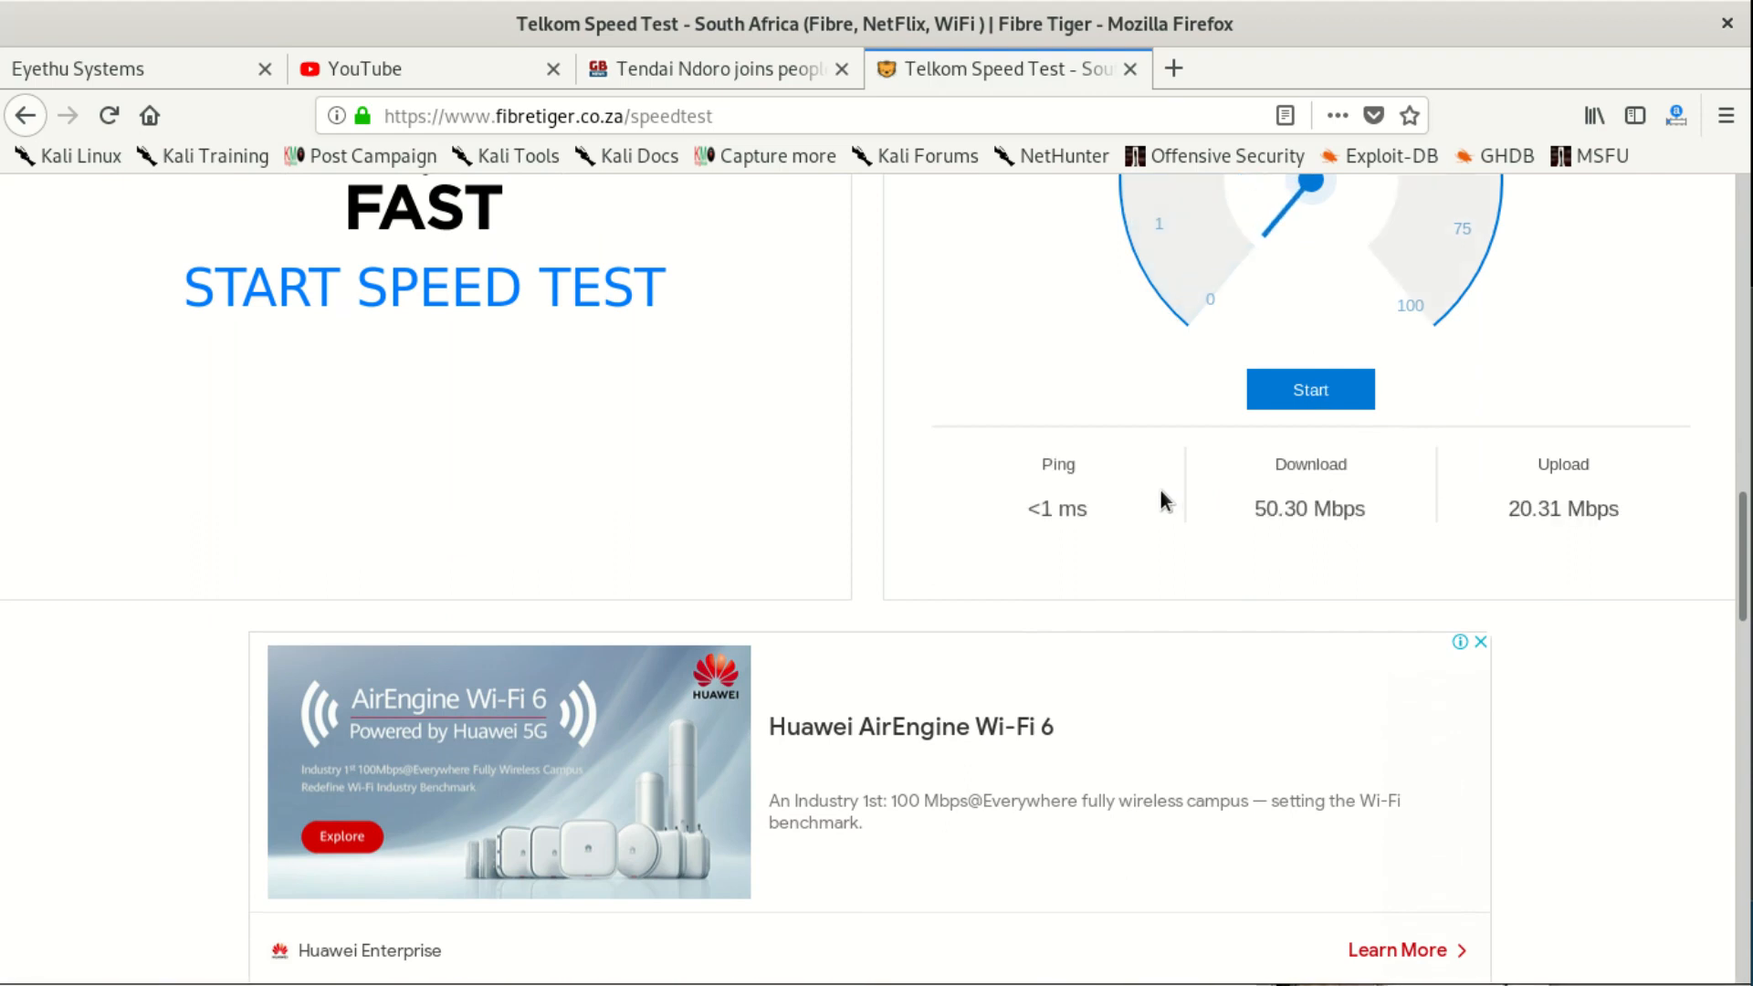
{"action": "mouse_move", "coordinate": [1316, 523]}
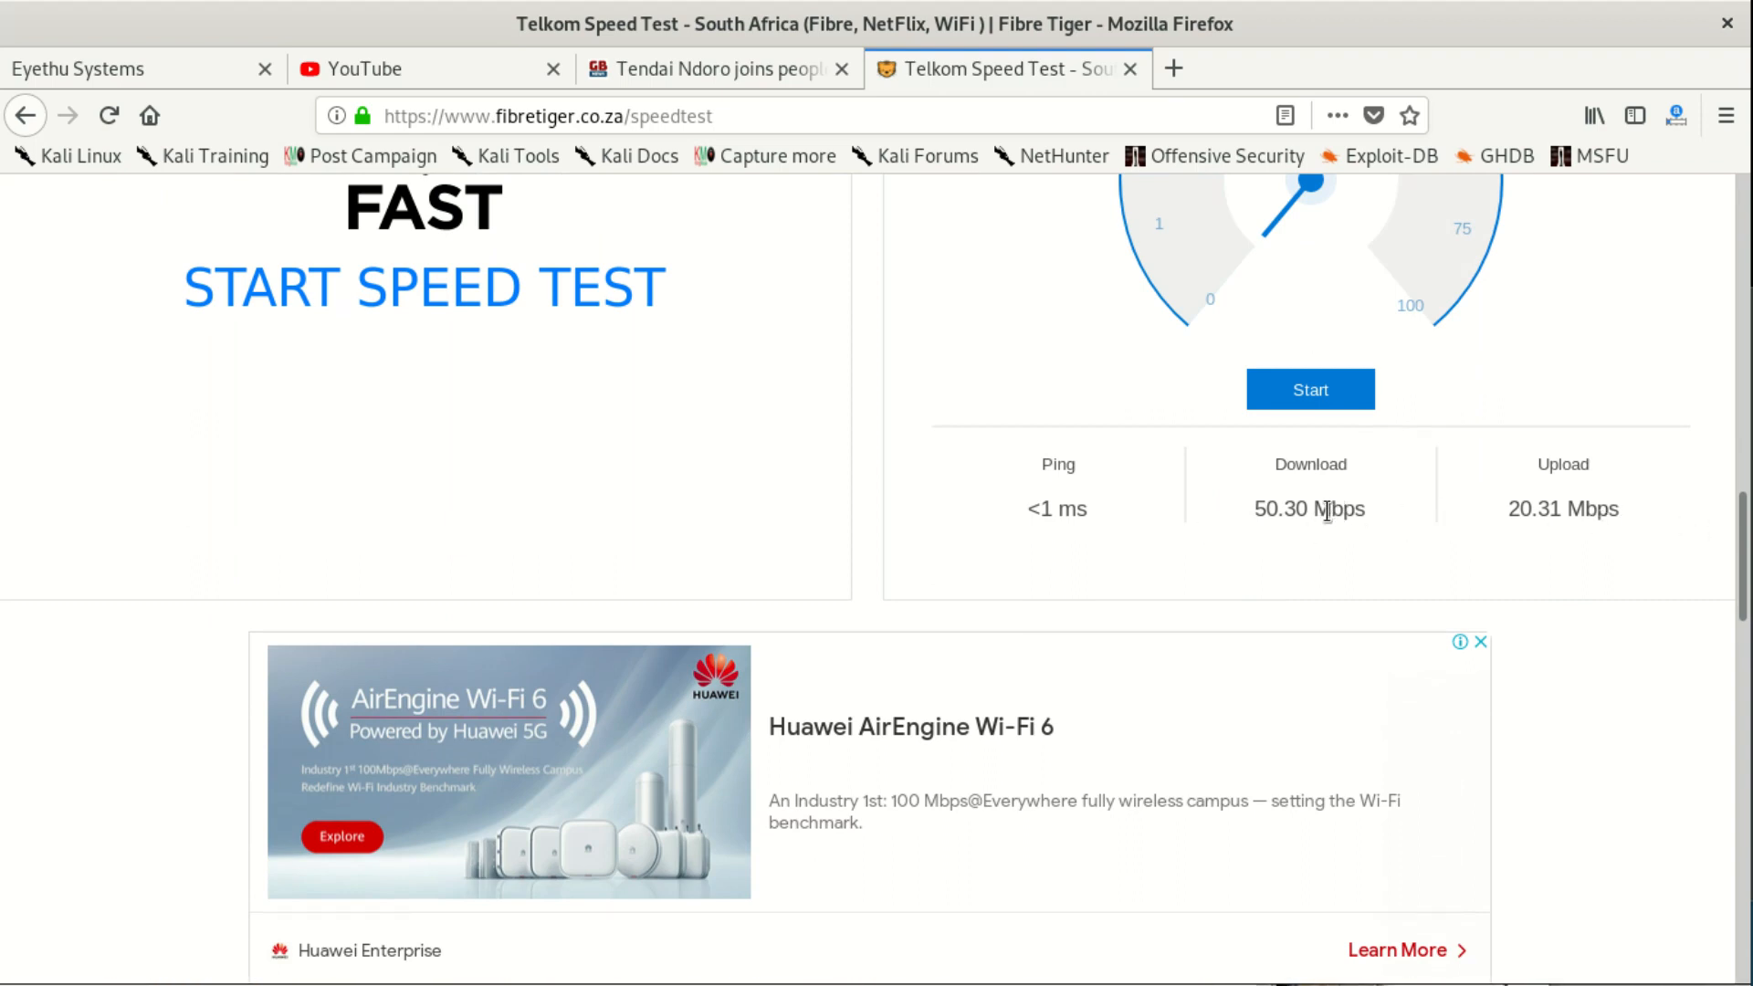
{"action": "scroll", "scroll_direction": "up", "scroll_amount": 3}
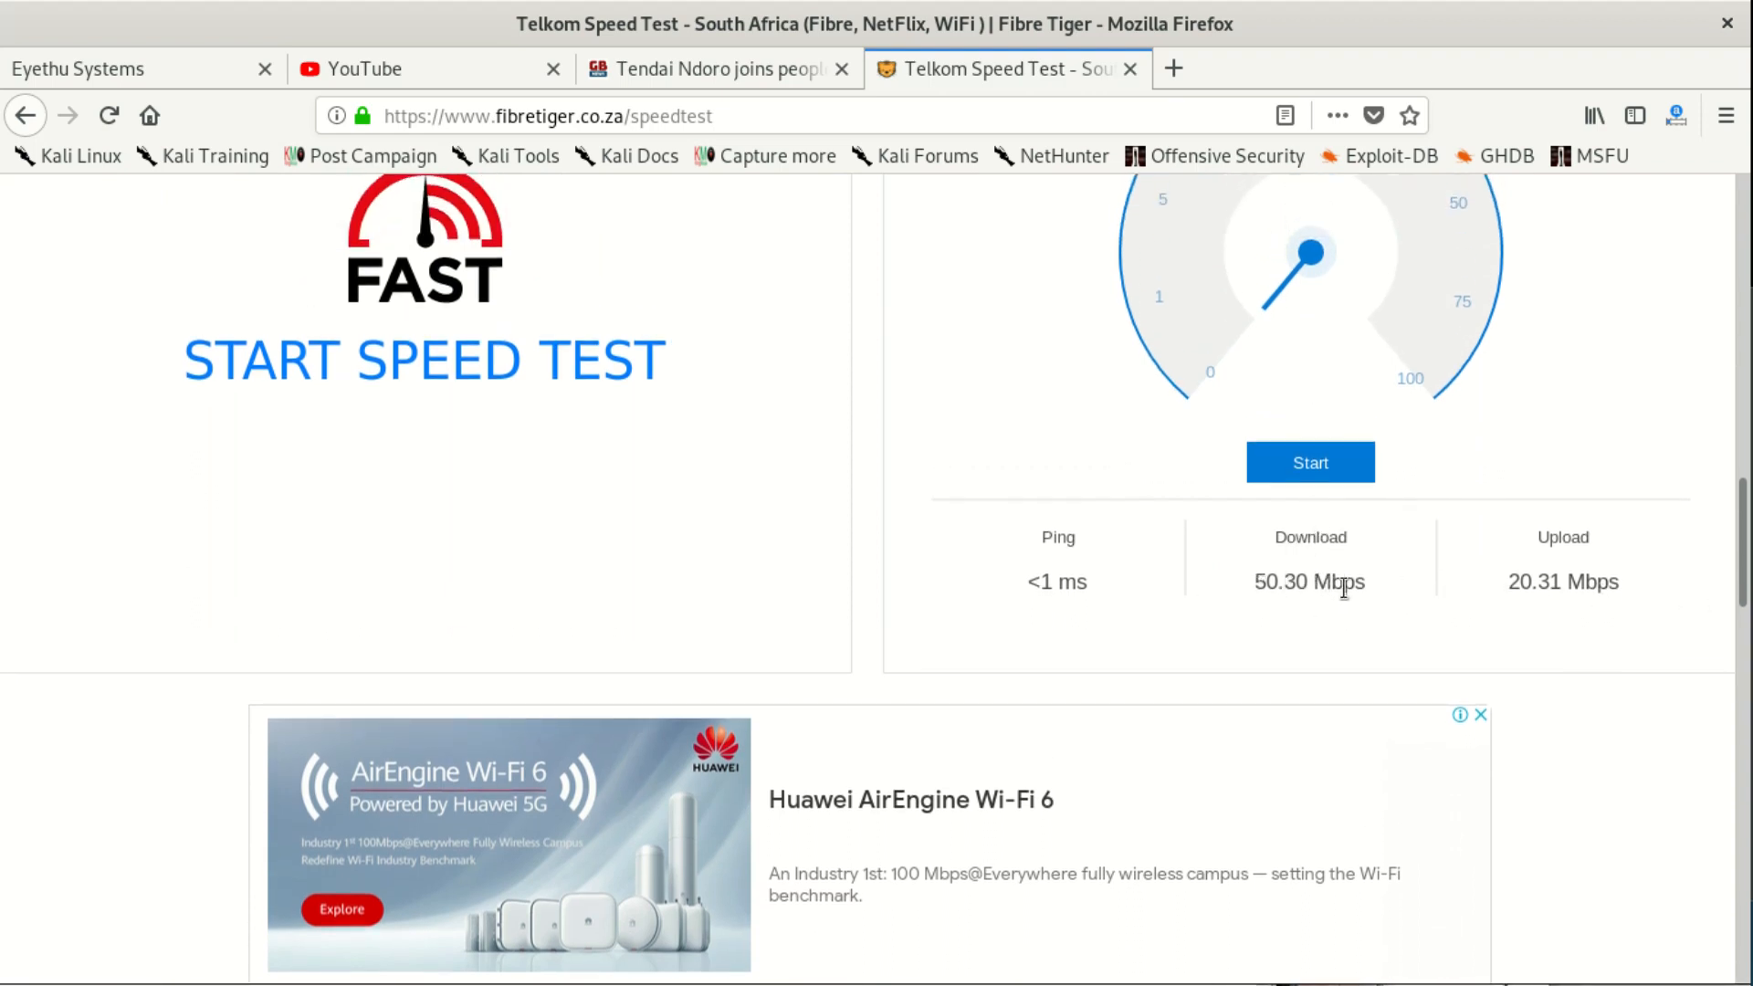
{"action": "scroll", "scroll_direction": "up", "scroll_amount": 3}
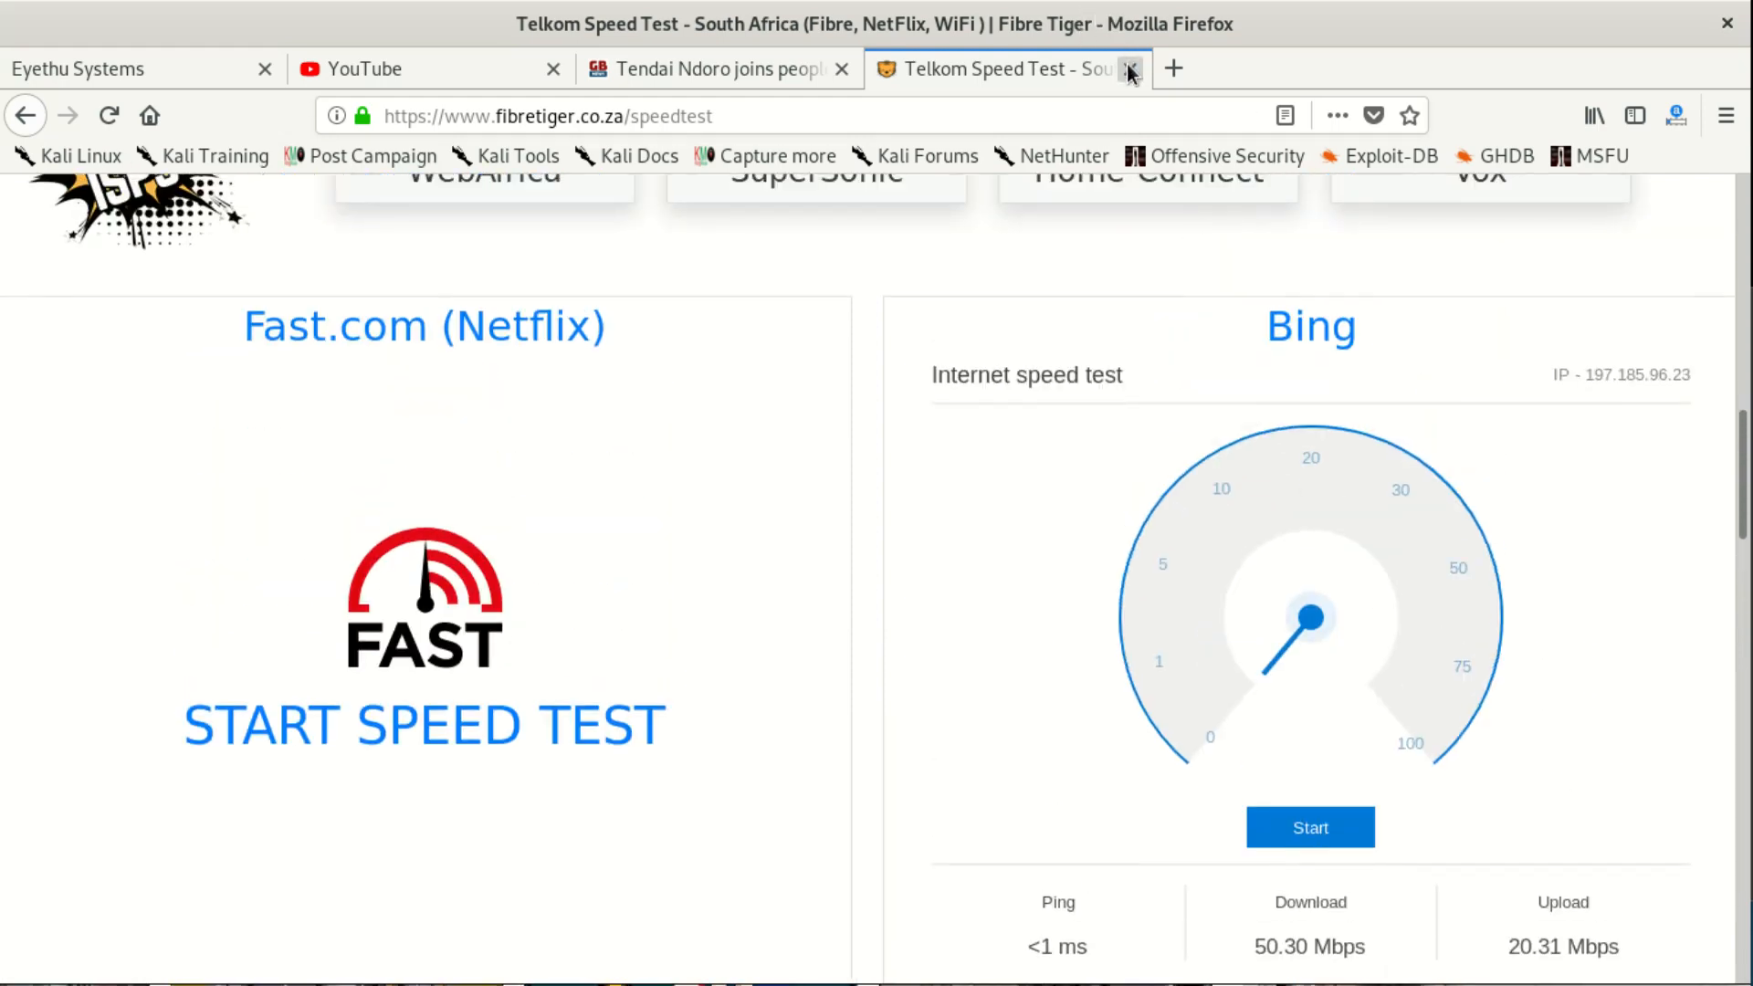
- Close the Fibre Tiger tab, run Google's test (300.5 Mbps down, 39.2 up, 15 ms) and dismiss it
{"action": "left_click", "coordinate": [23, 115]}
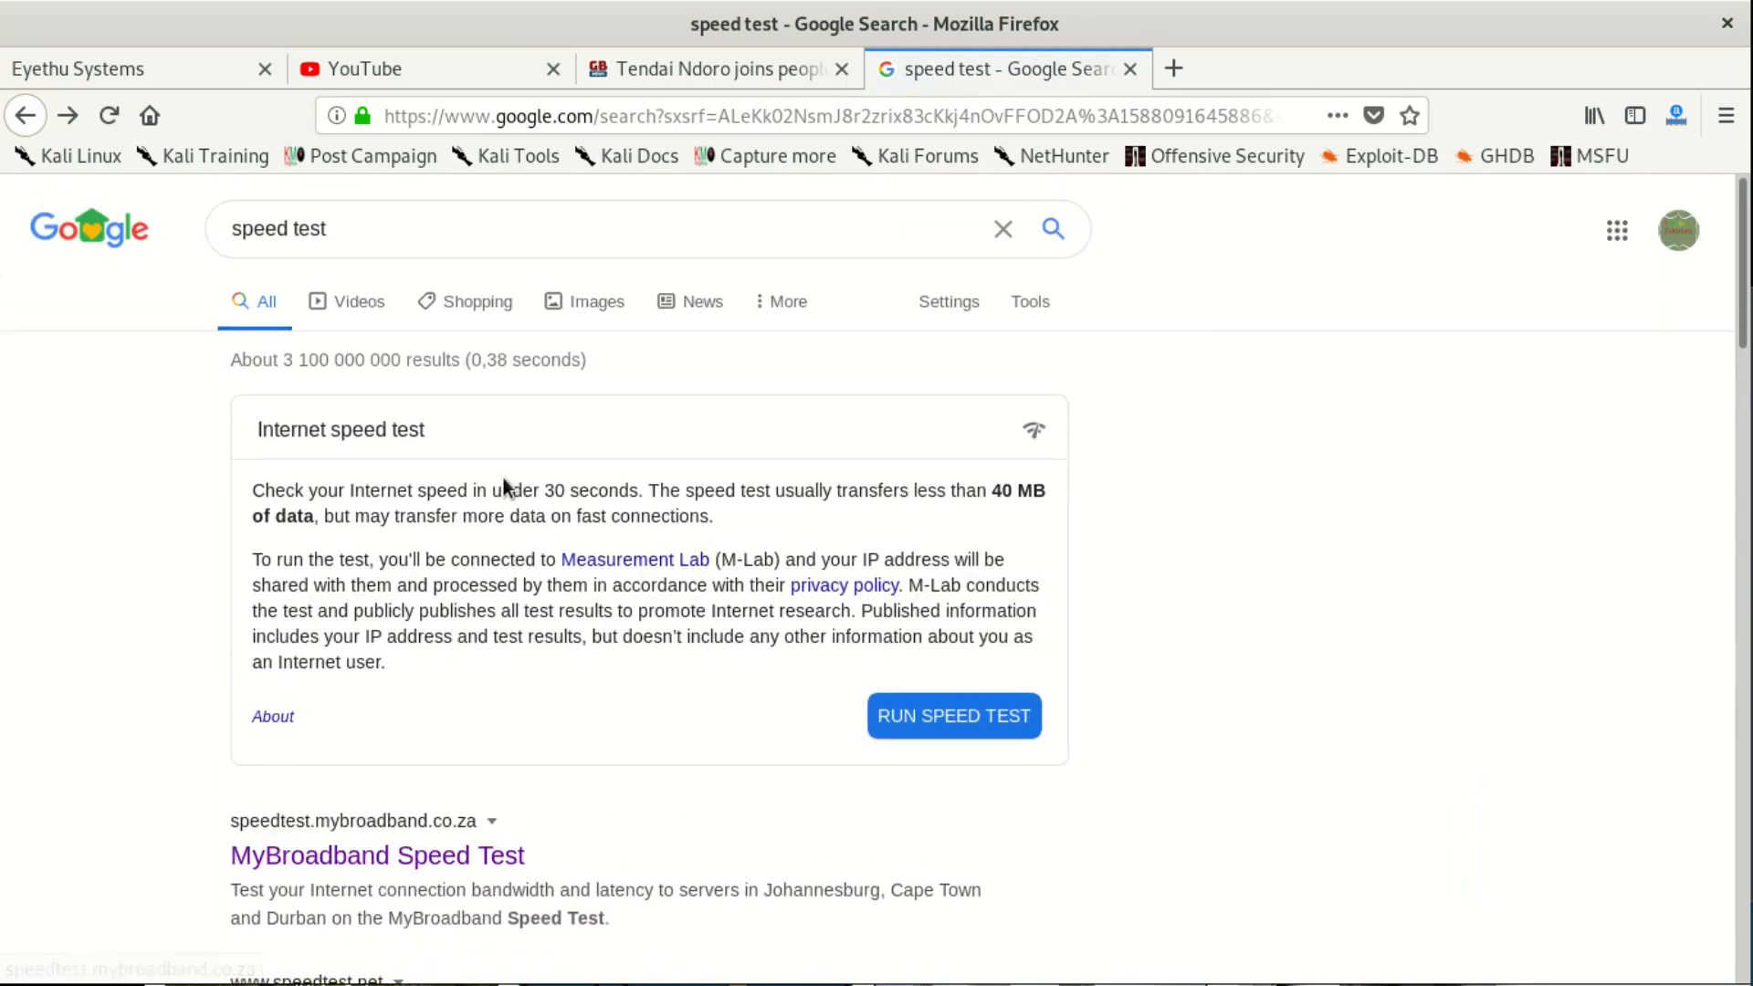
{"action": "left_click", "coordinate": [953, 715]}
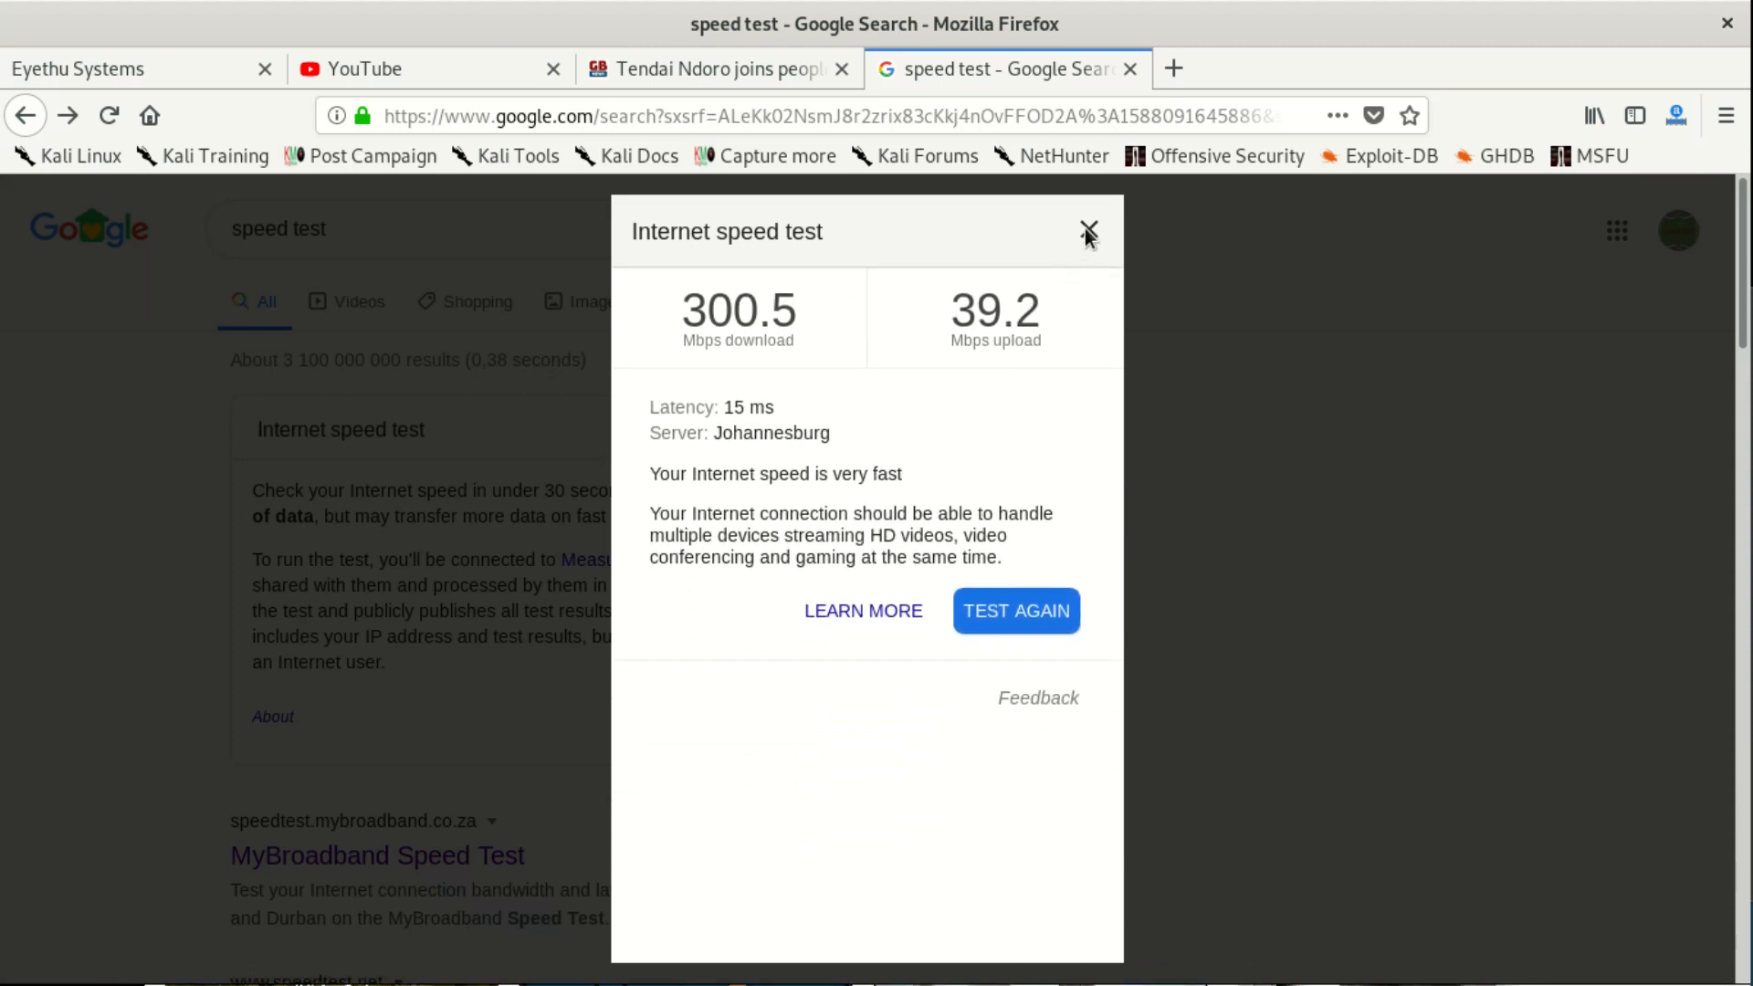
{"action": "left_click", "coordinate": [1086, 232]}
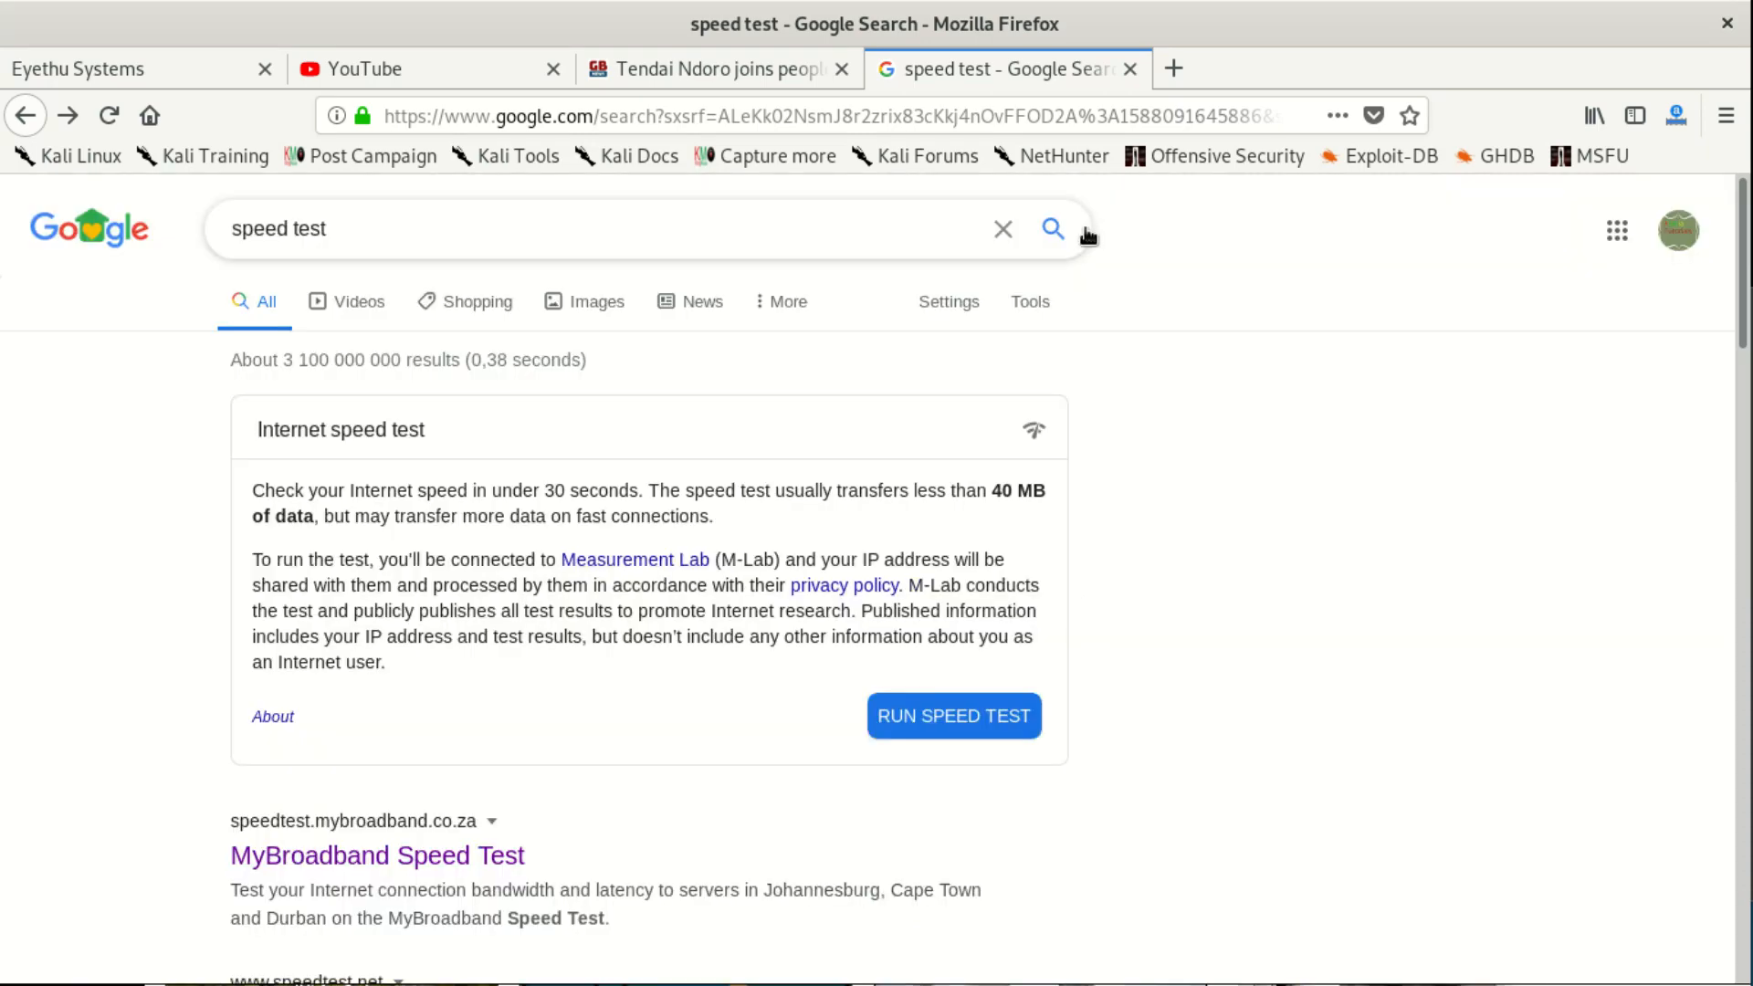
{"action": "mouse_move", "coordinate": [813, 614]}
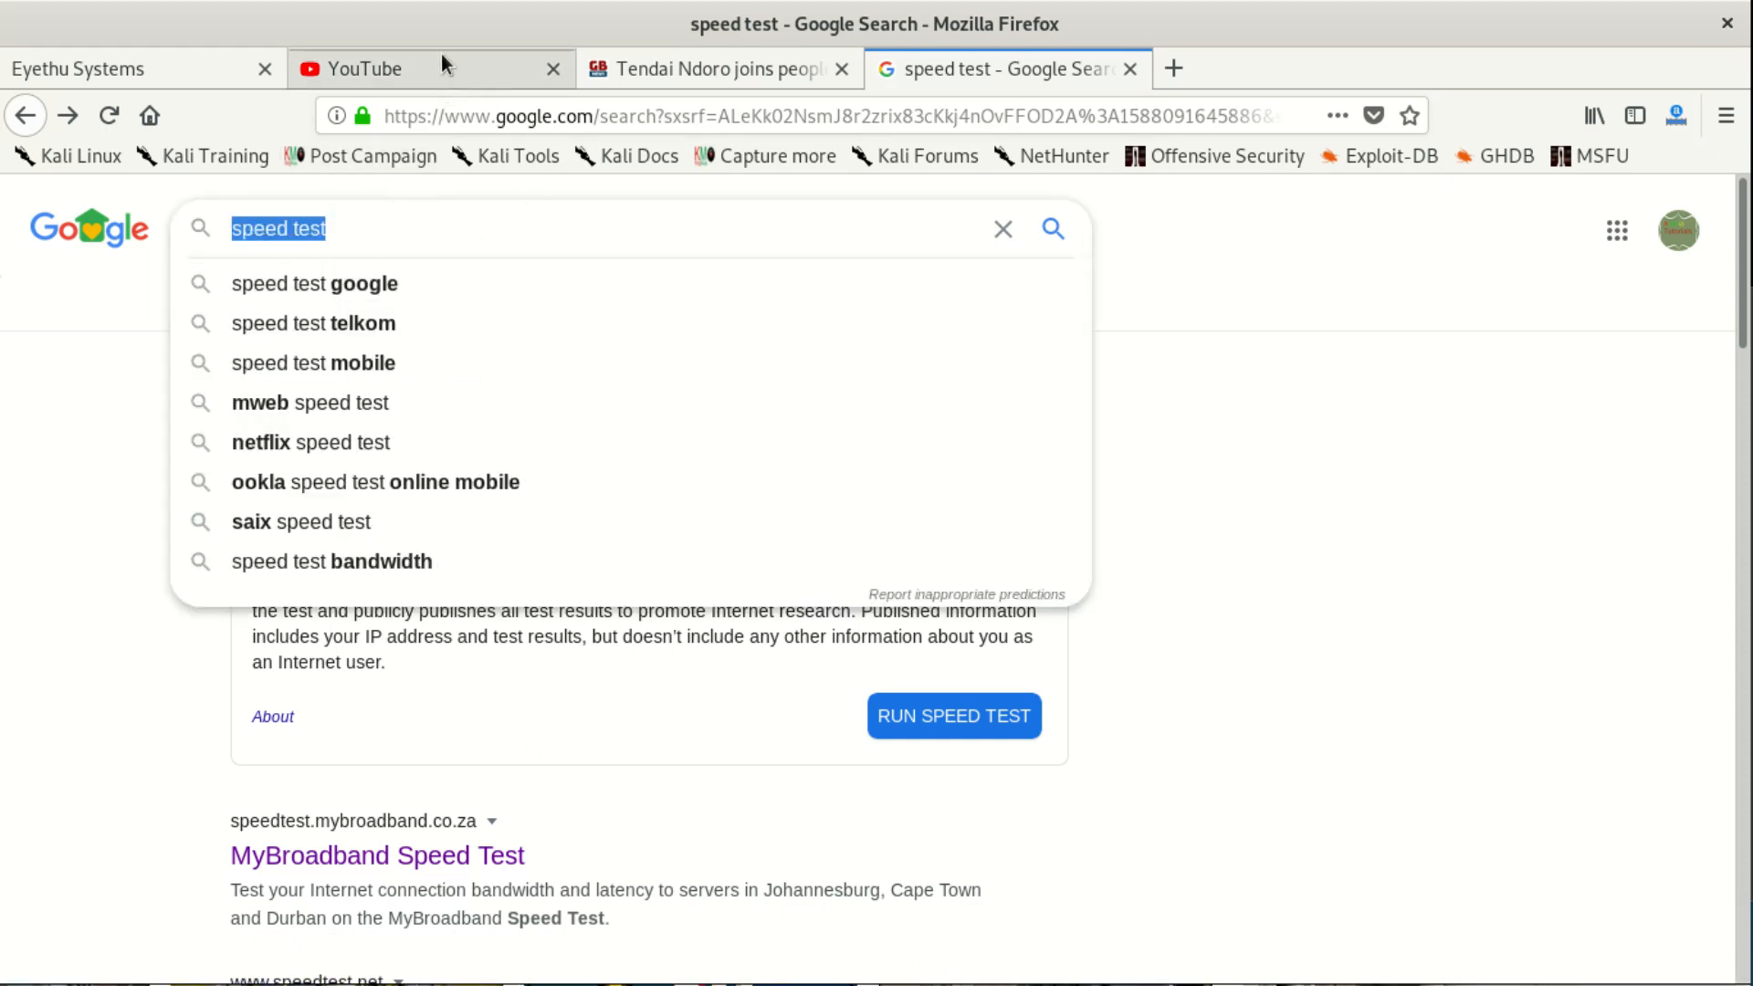
{"action": "mouse_move", "coordinate": [438, 71]}
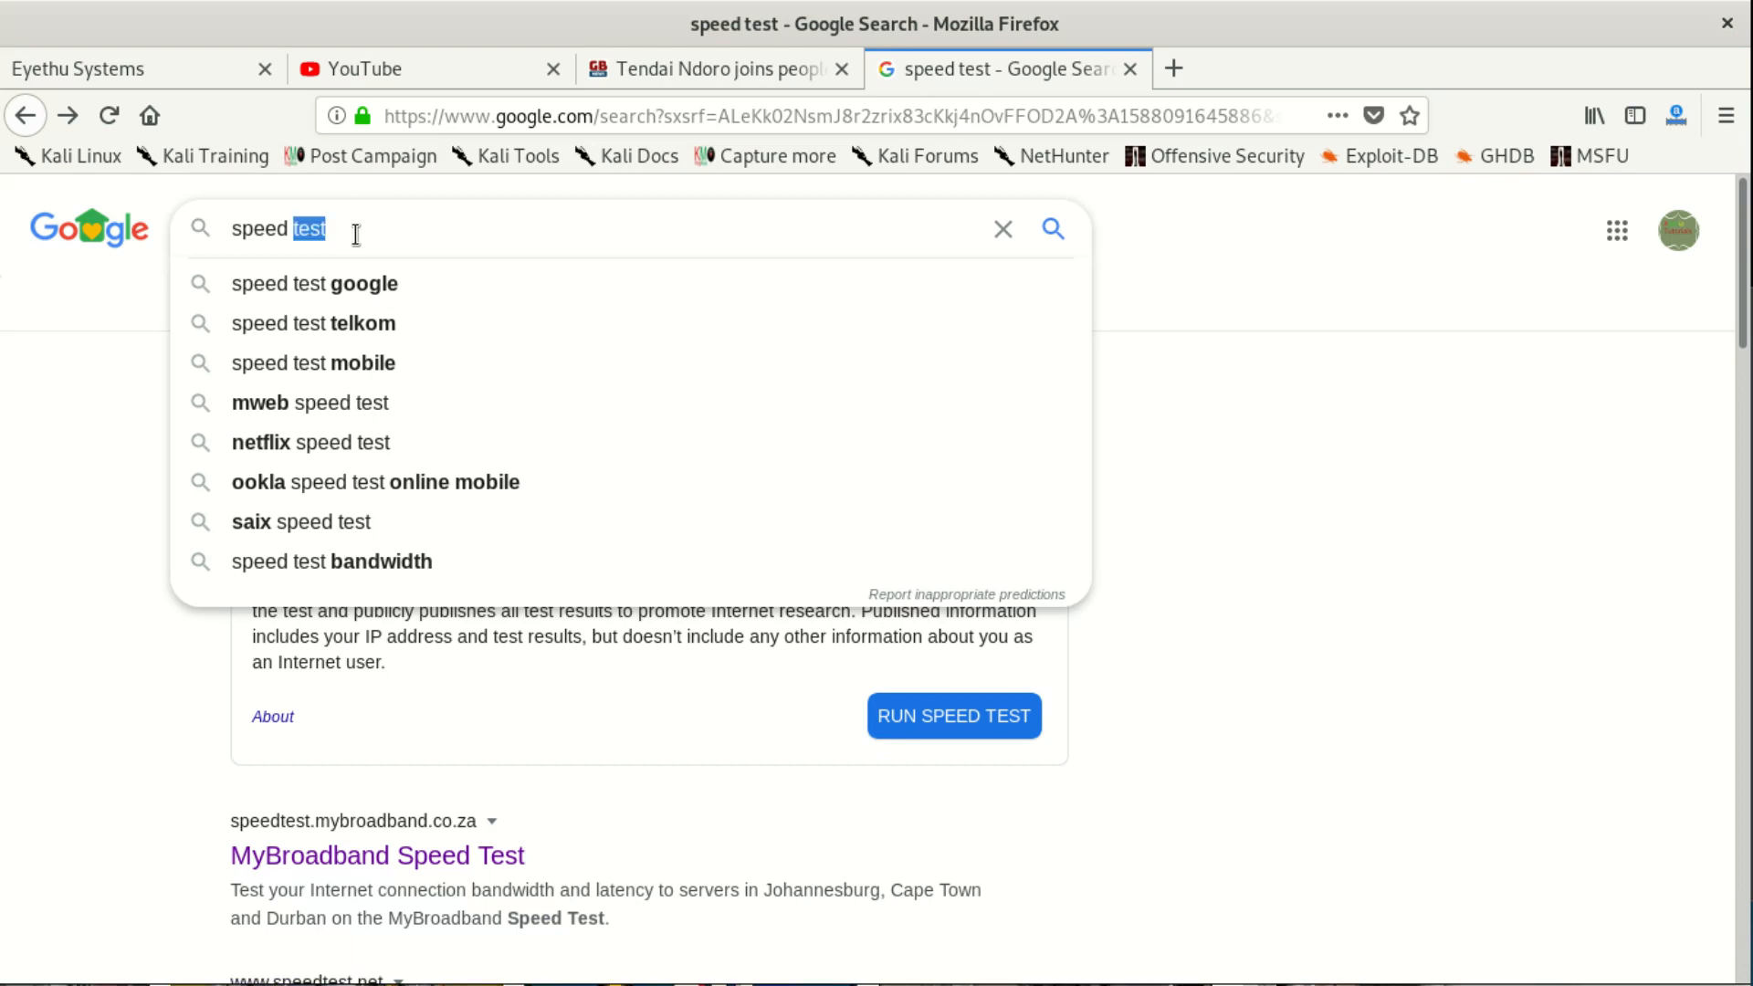
{"action": "left_click", "coordinate": [324, 228]}
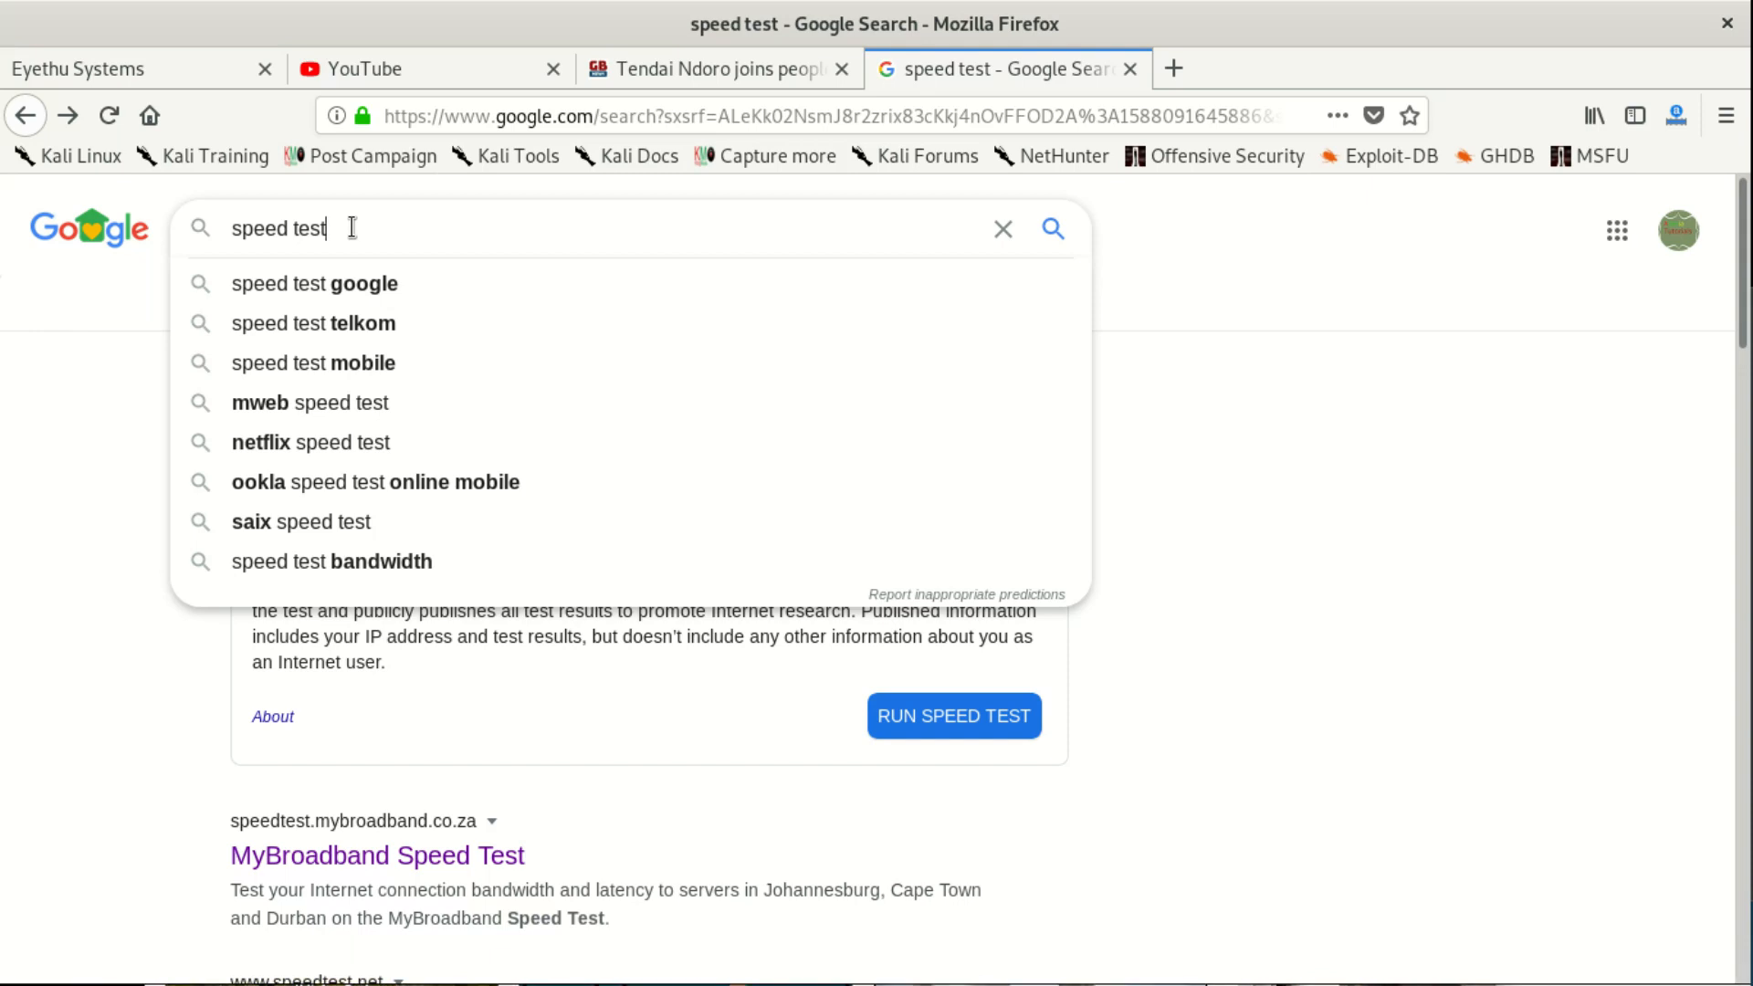
{"action": "mouse_move", "coordinate": [334, 238]}
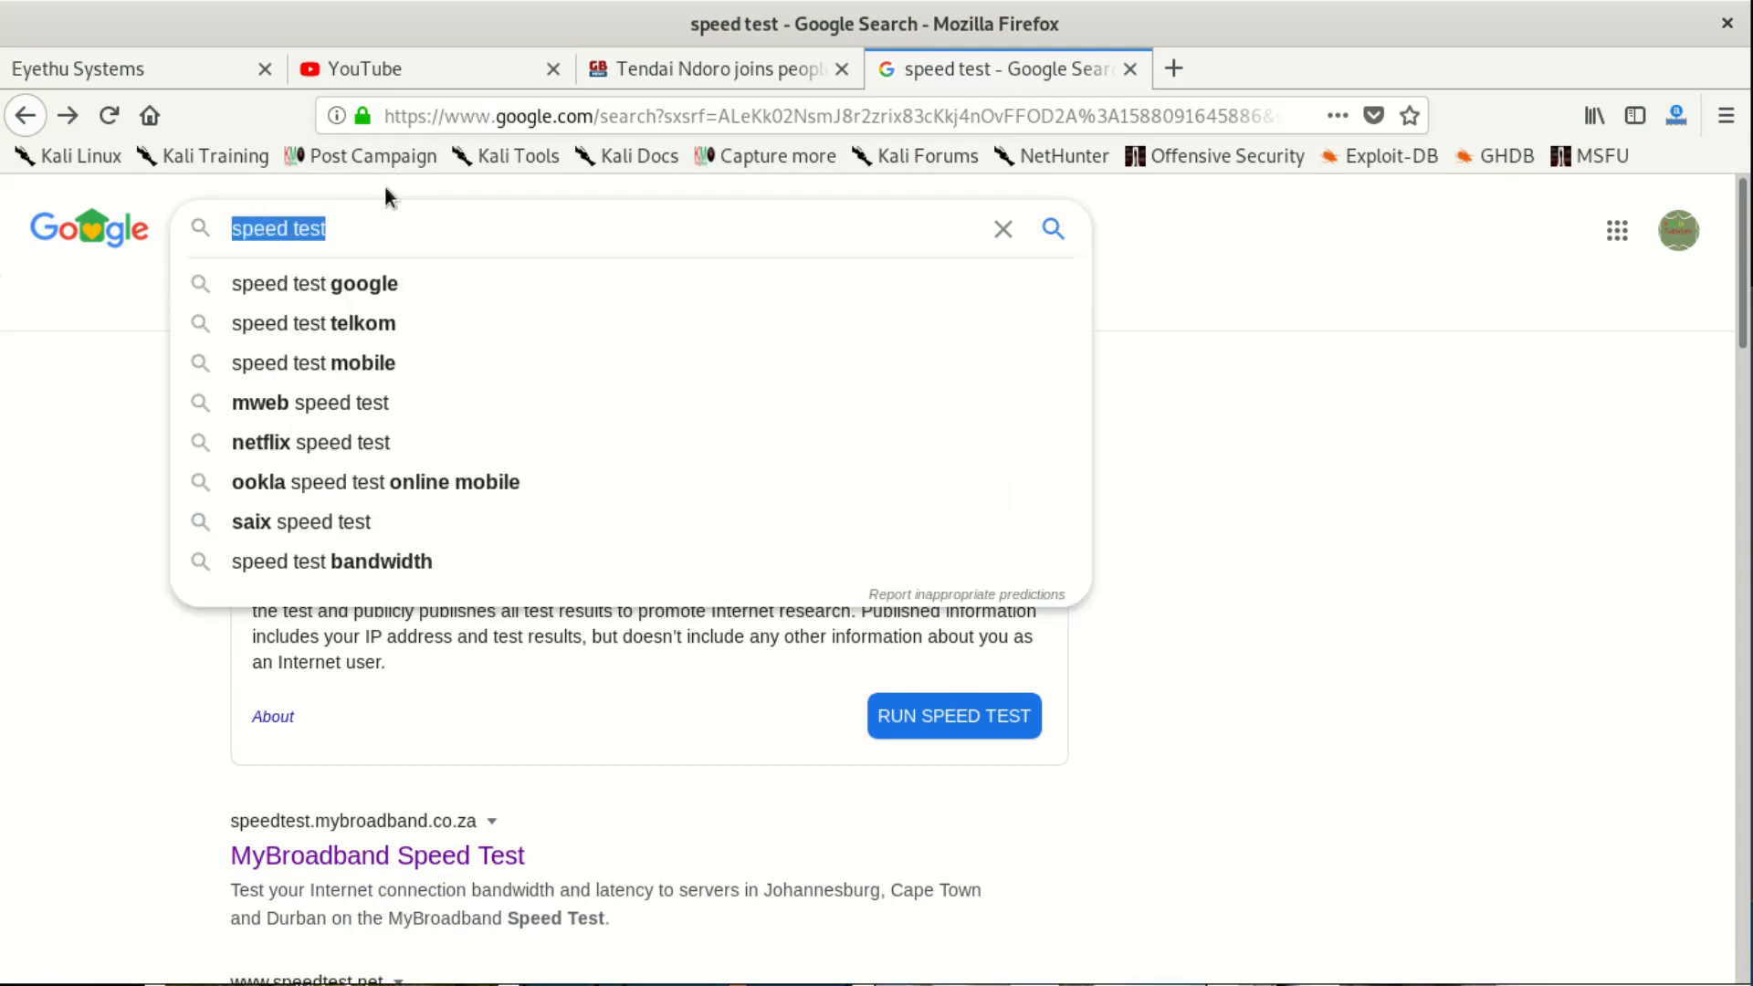
- Search Google for 'download youtube mp4' to find the y2mate downloader
{"action": "left_click", "coordinate": [1002, 230]}
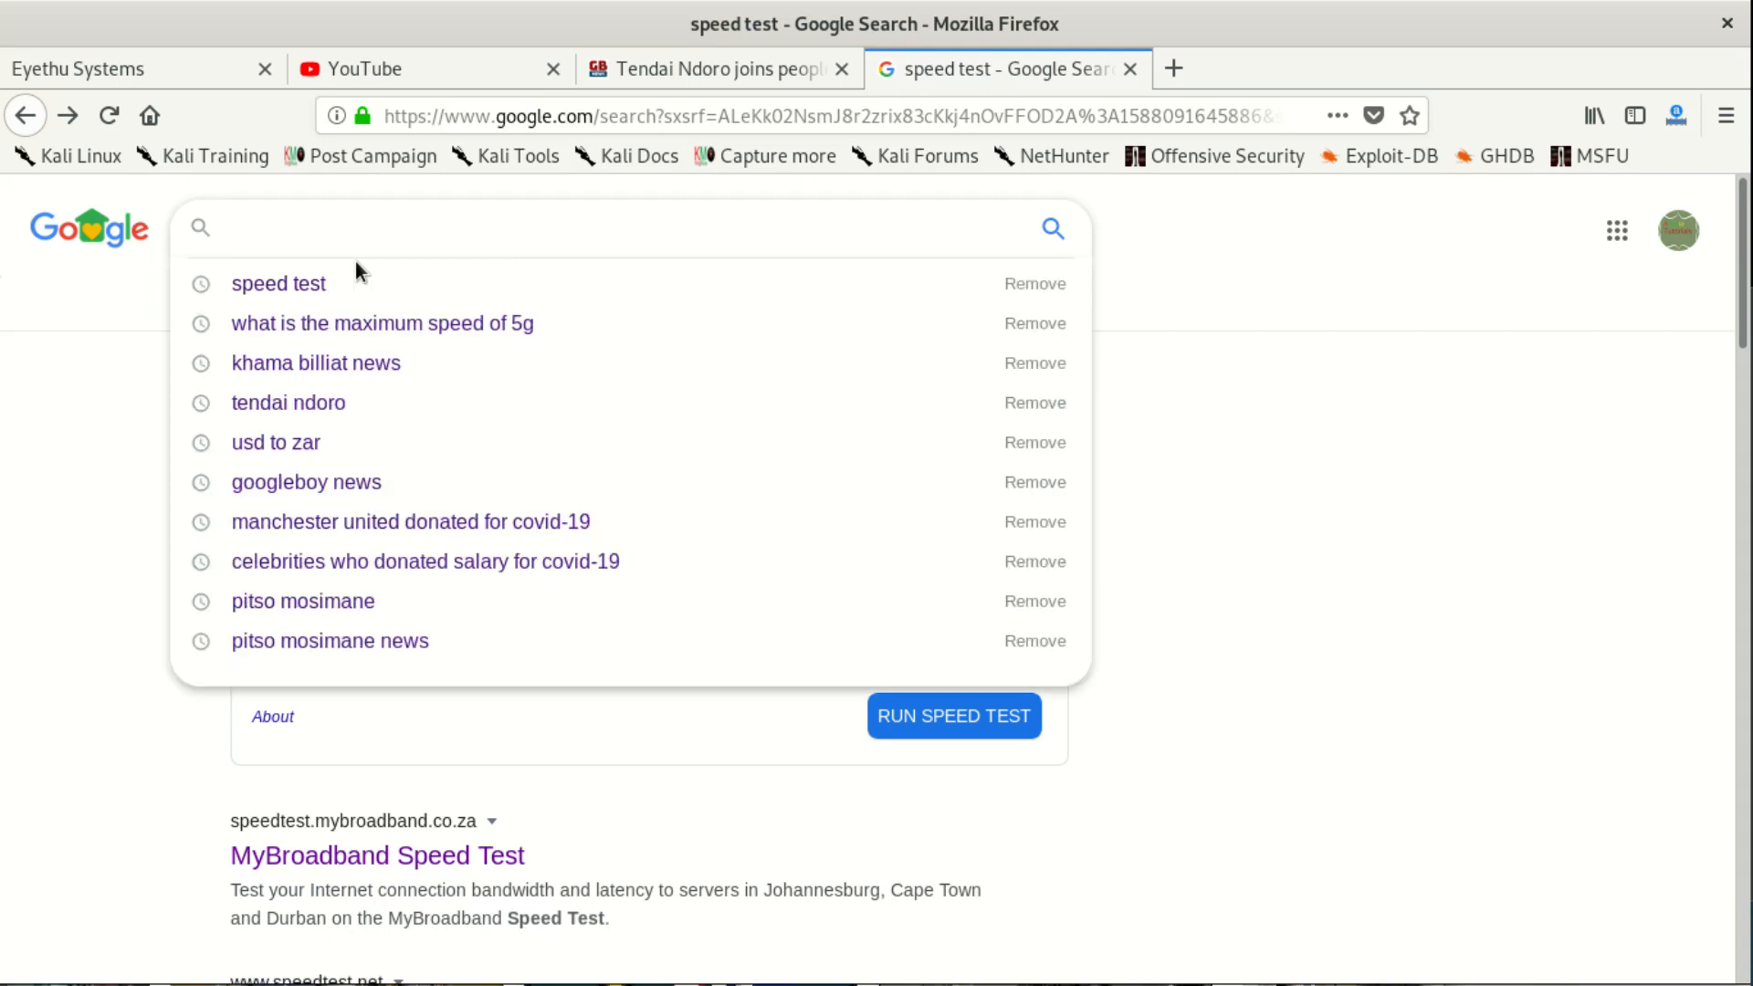
{"action": "type", "text": "m"}
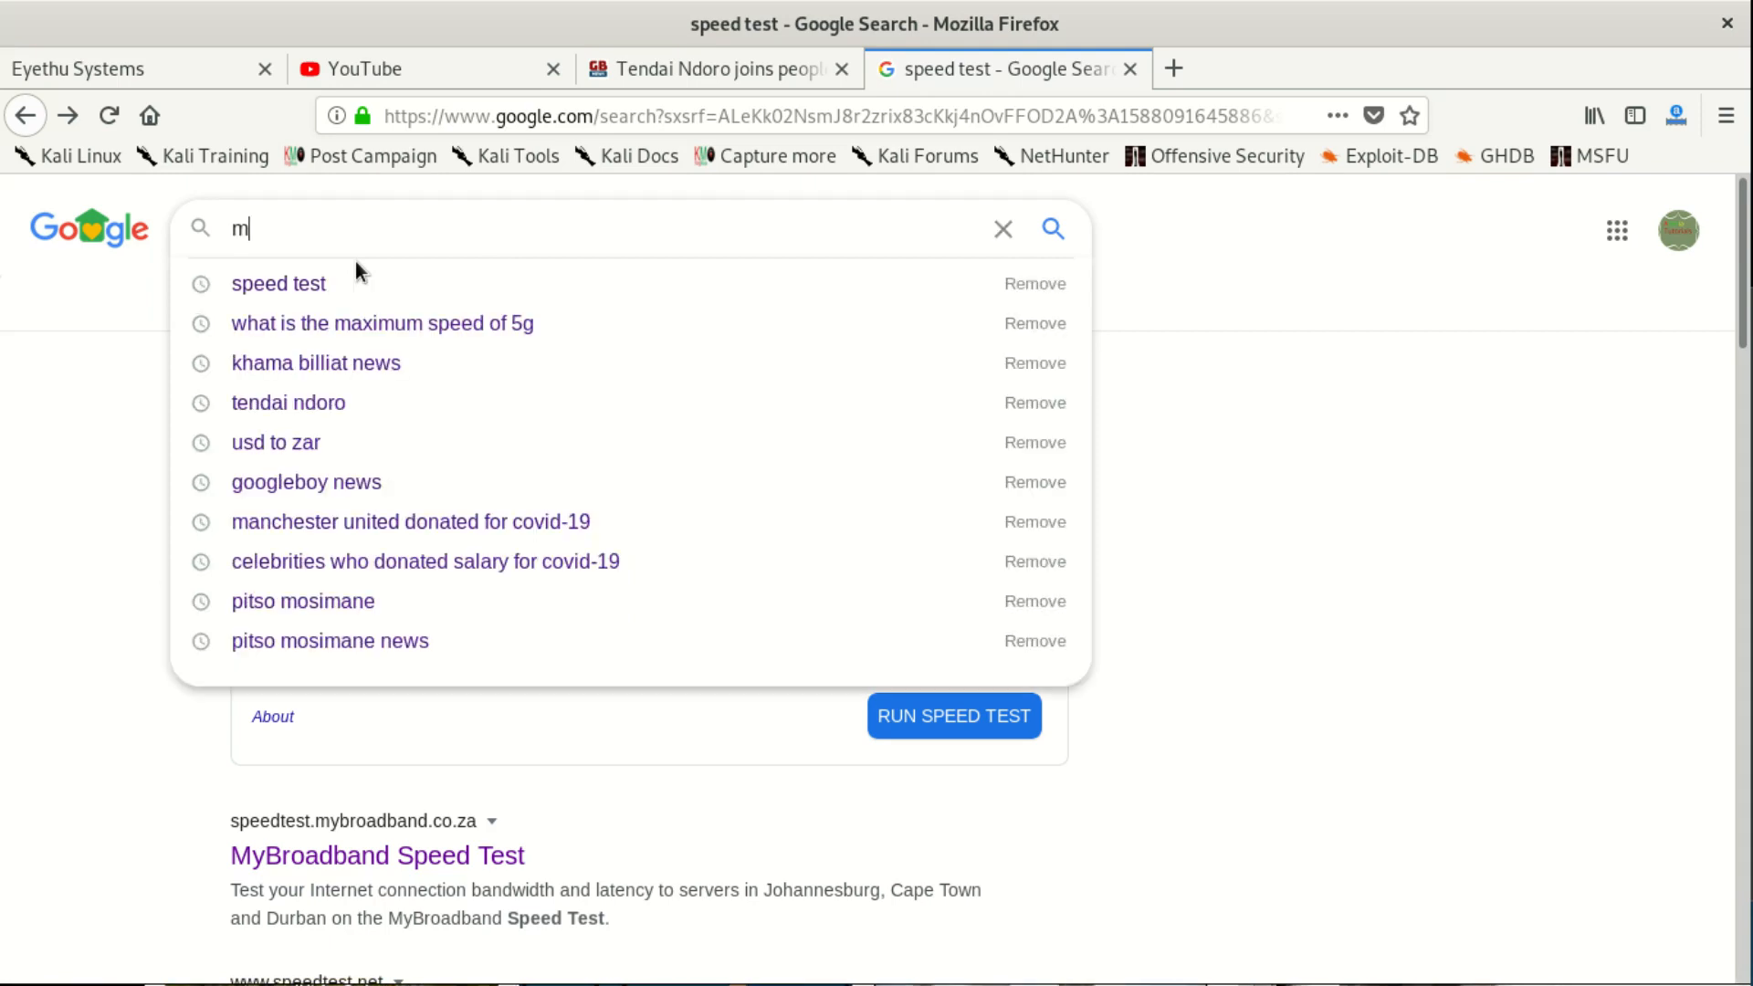
{"action": "type", "text": "p"}
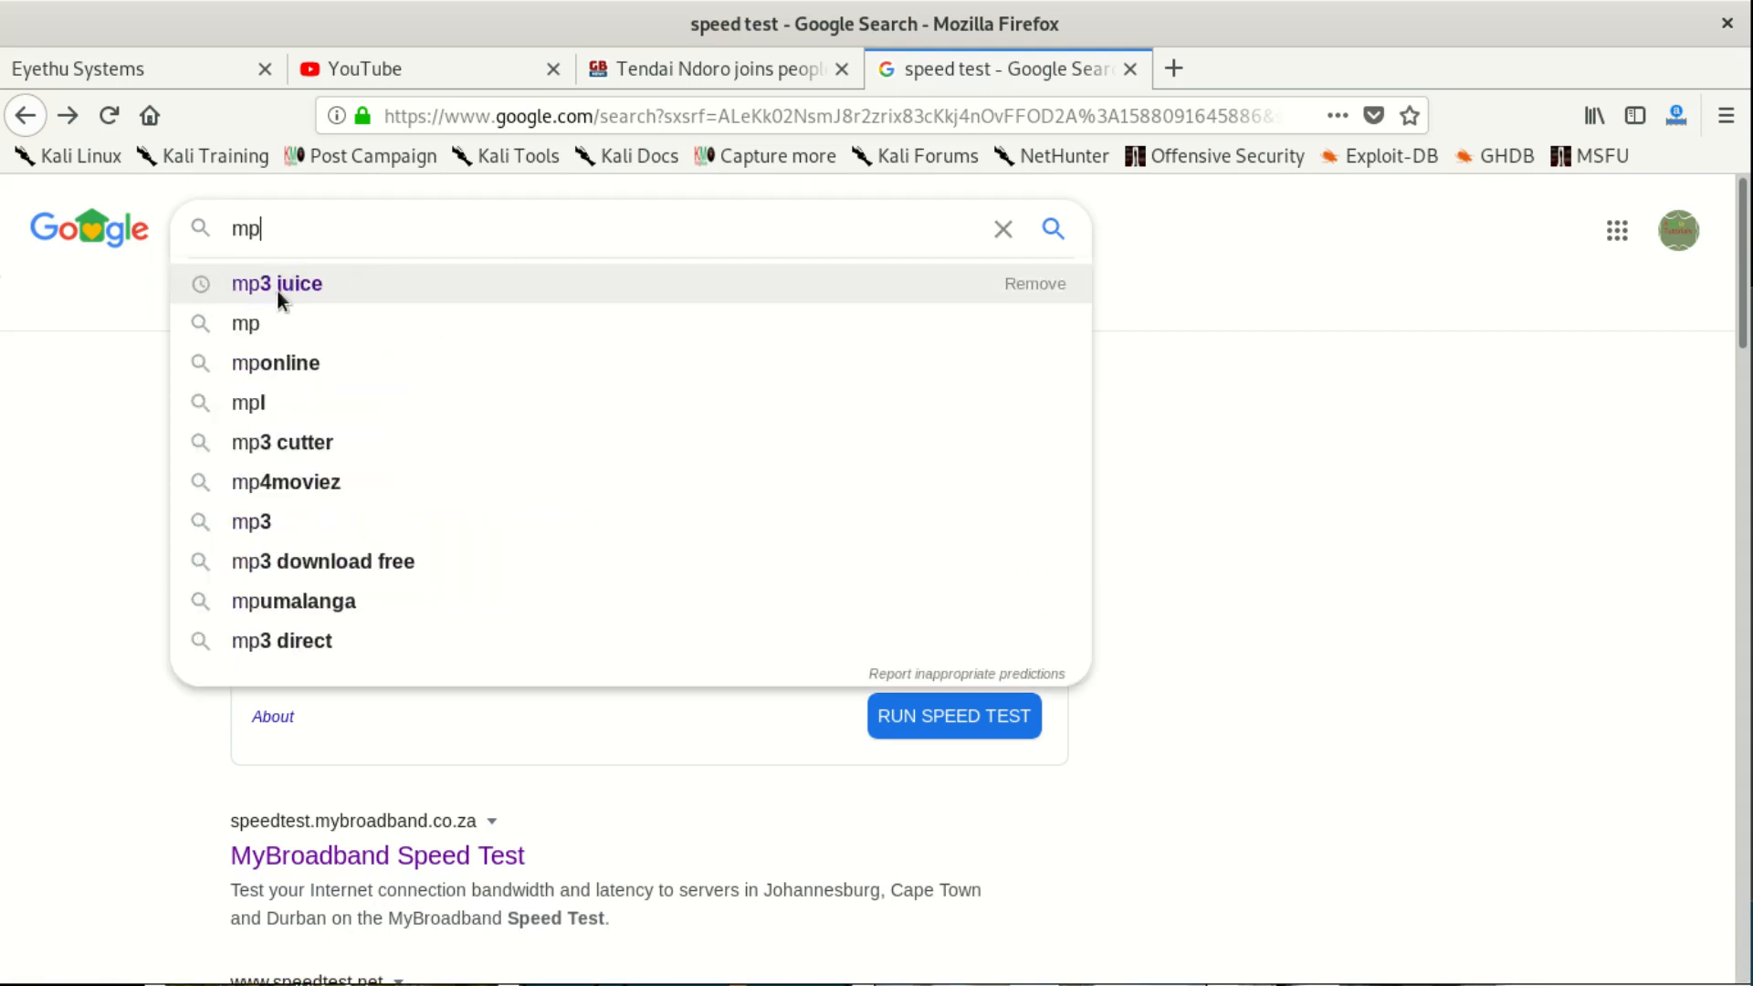
{"action": "mouse_move", "coordinate": [337, 292]}
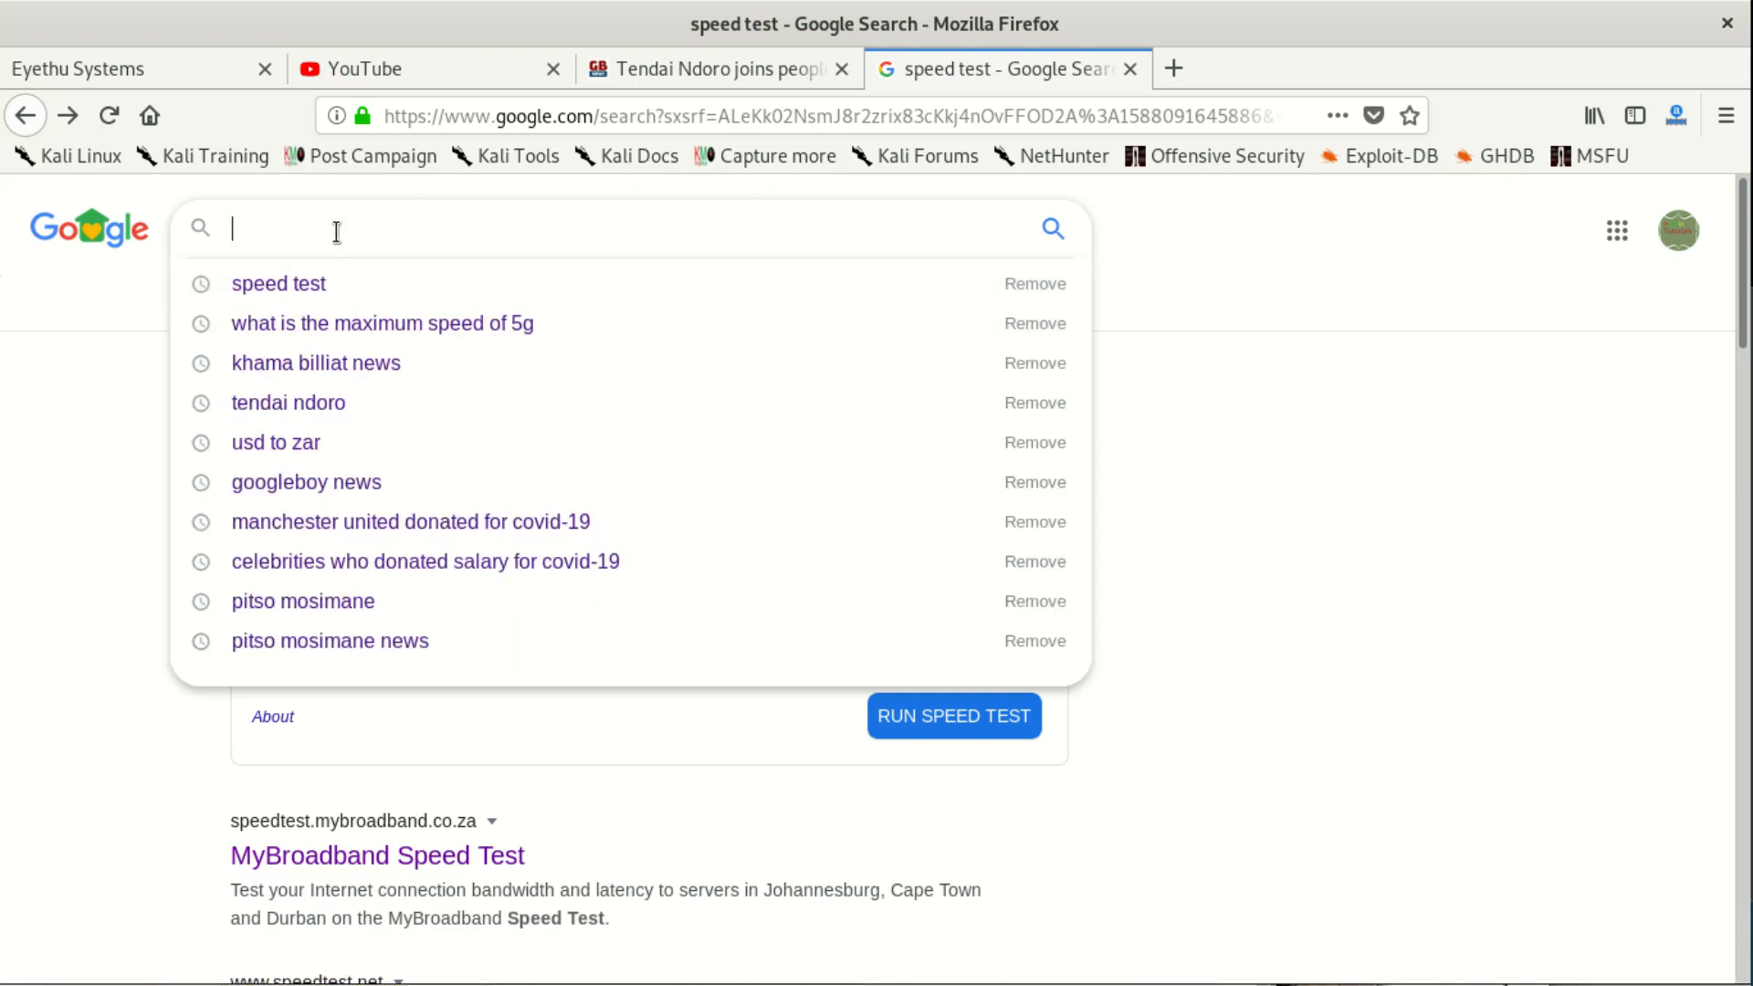
{"action": "type", "text": "d"}
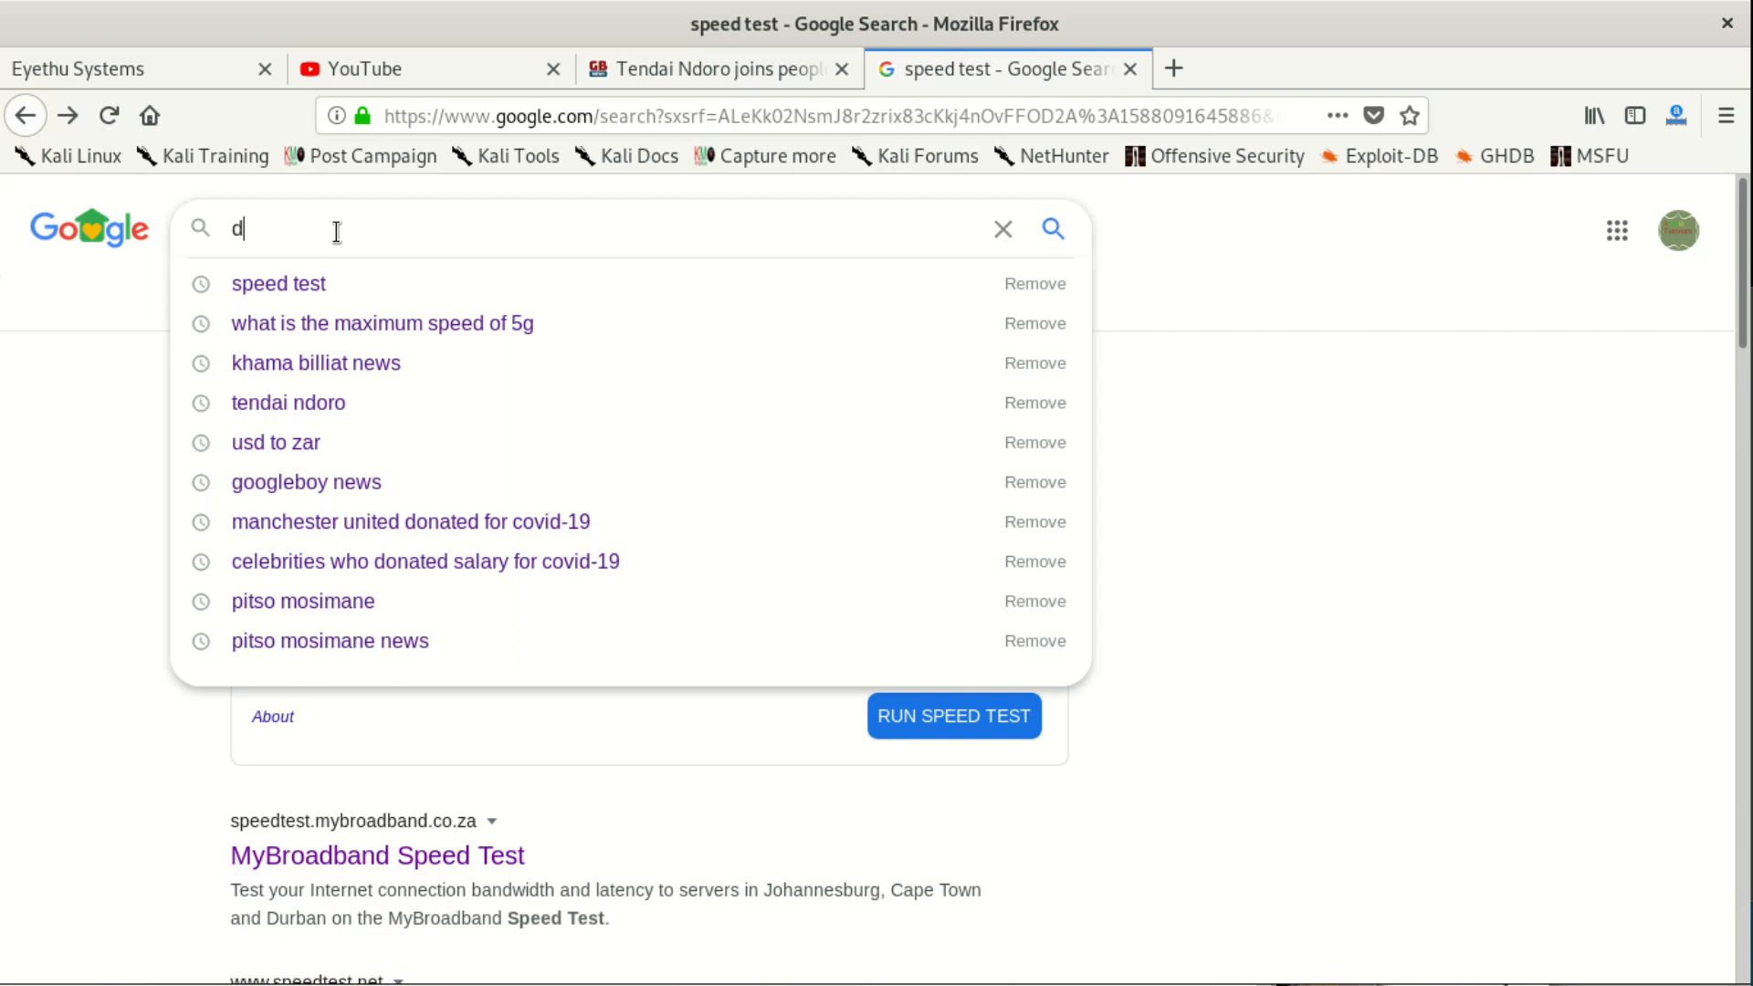
{"action": "type", "text": "ow"}
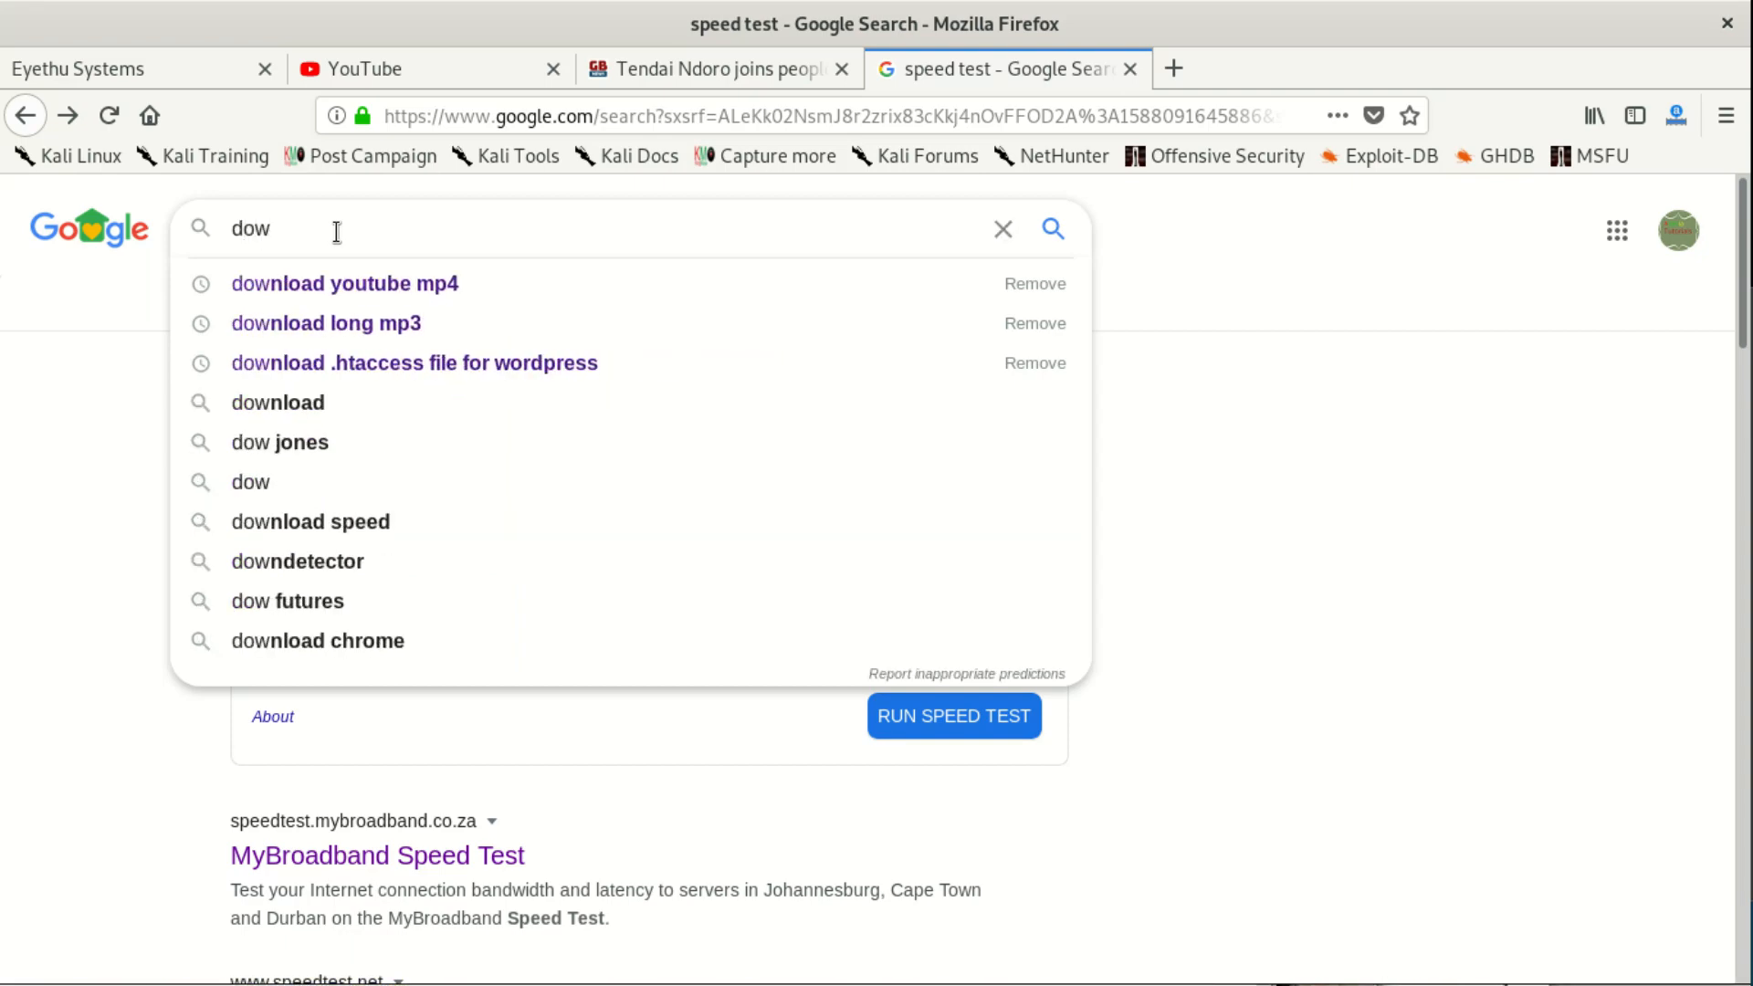
{"action": "left_click", "coordinate": [345, 283]}
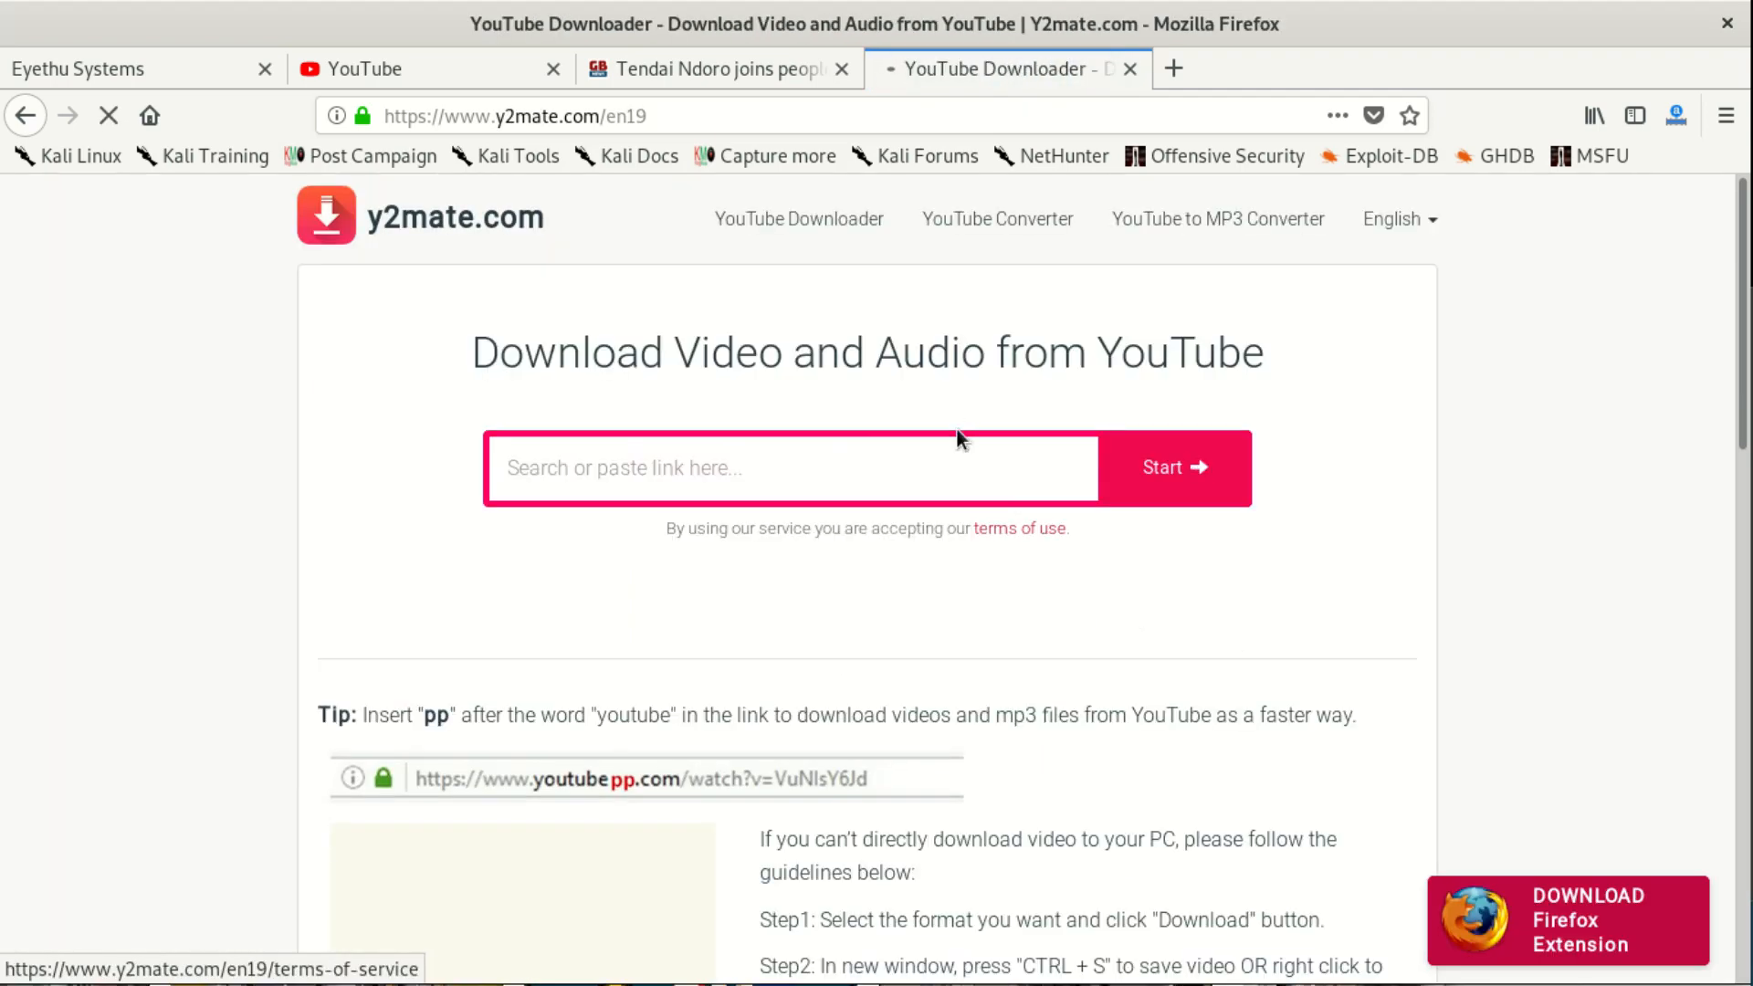
- On YouTube, play the Alpine VAG Fair Official Aftermovie, skip its ad and select the video URL
{"action": "left_click", "coordinate": [369, 68]}
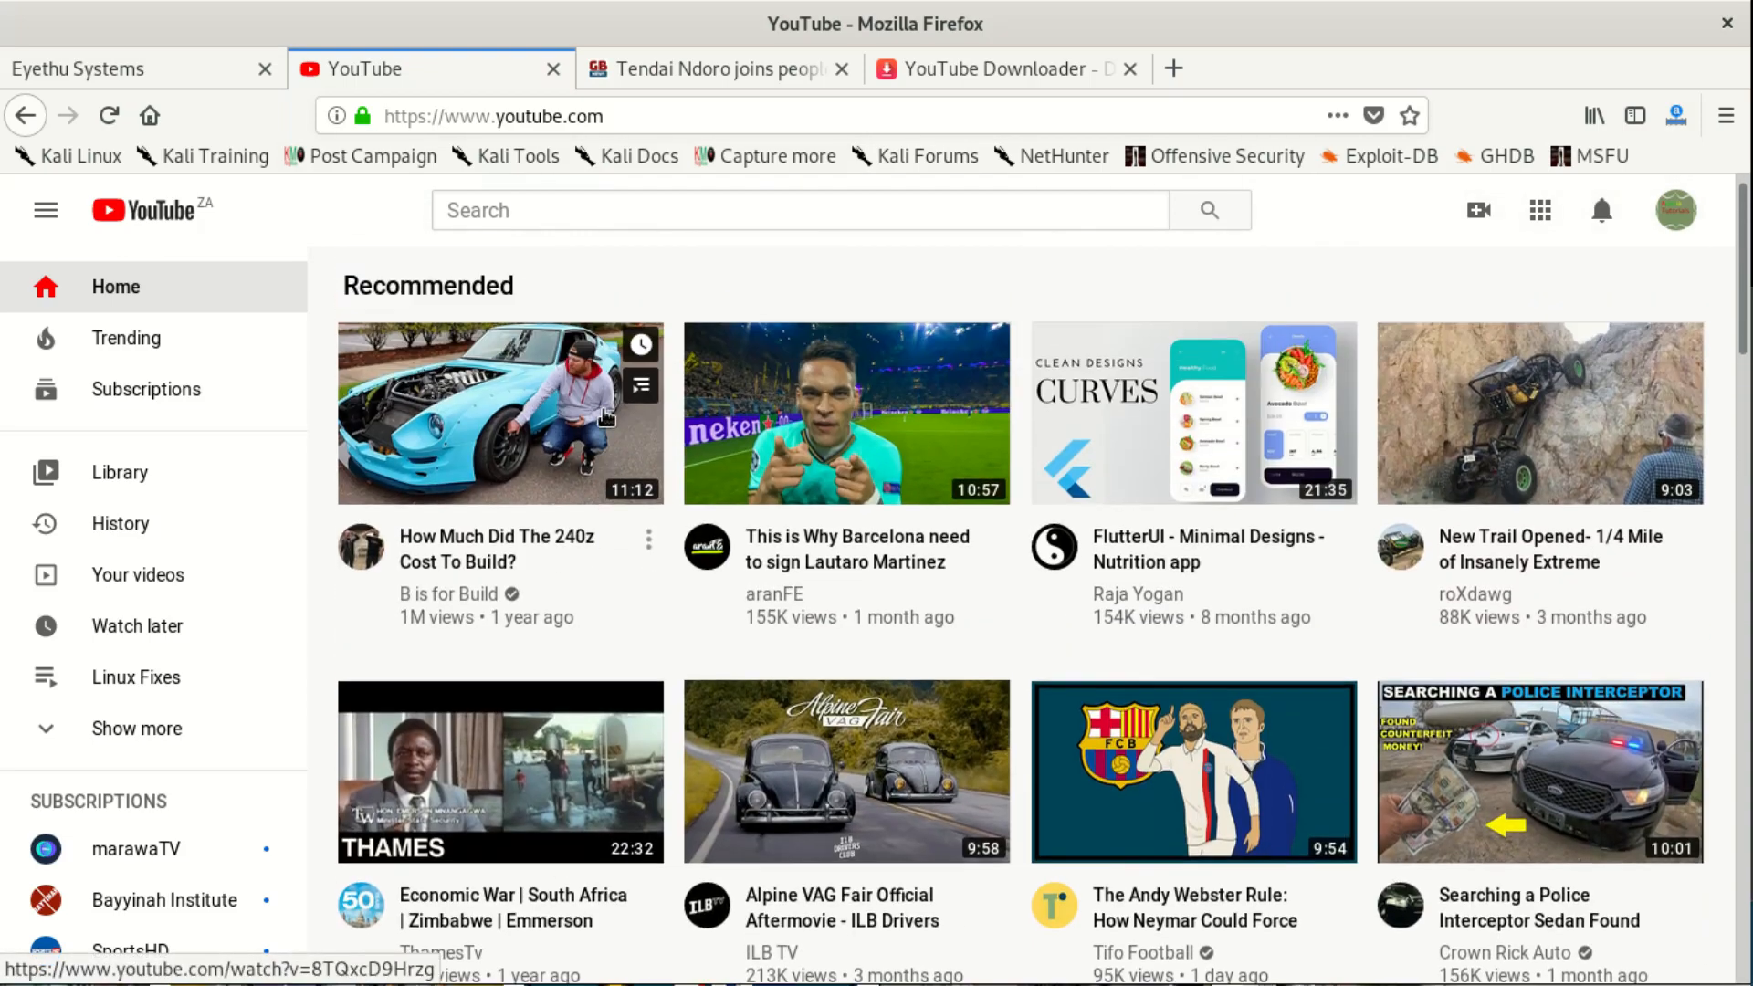
{"action": "scroll", "scroll_direction": "down", "scroll_amount": 3}
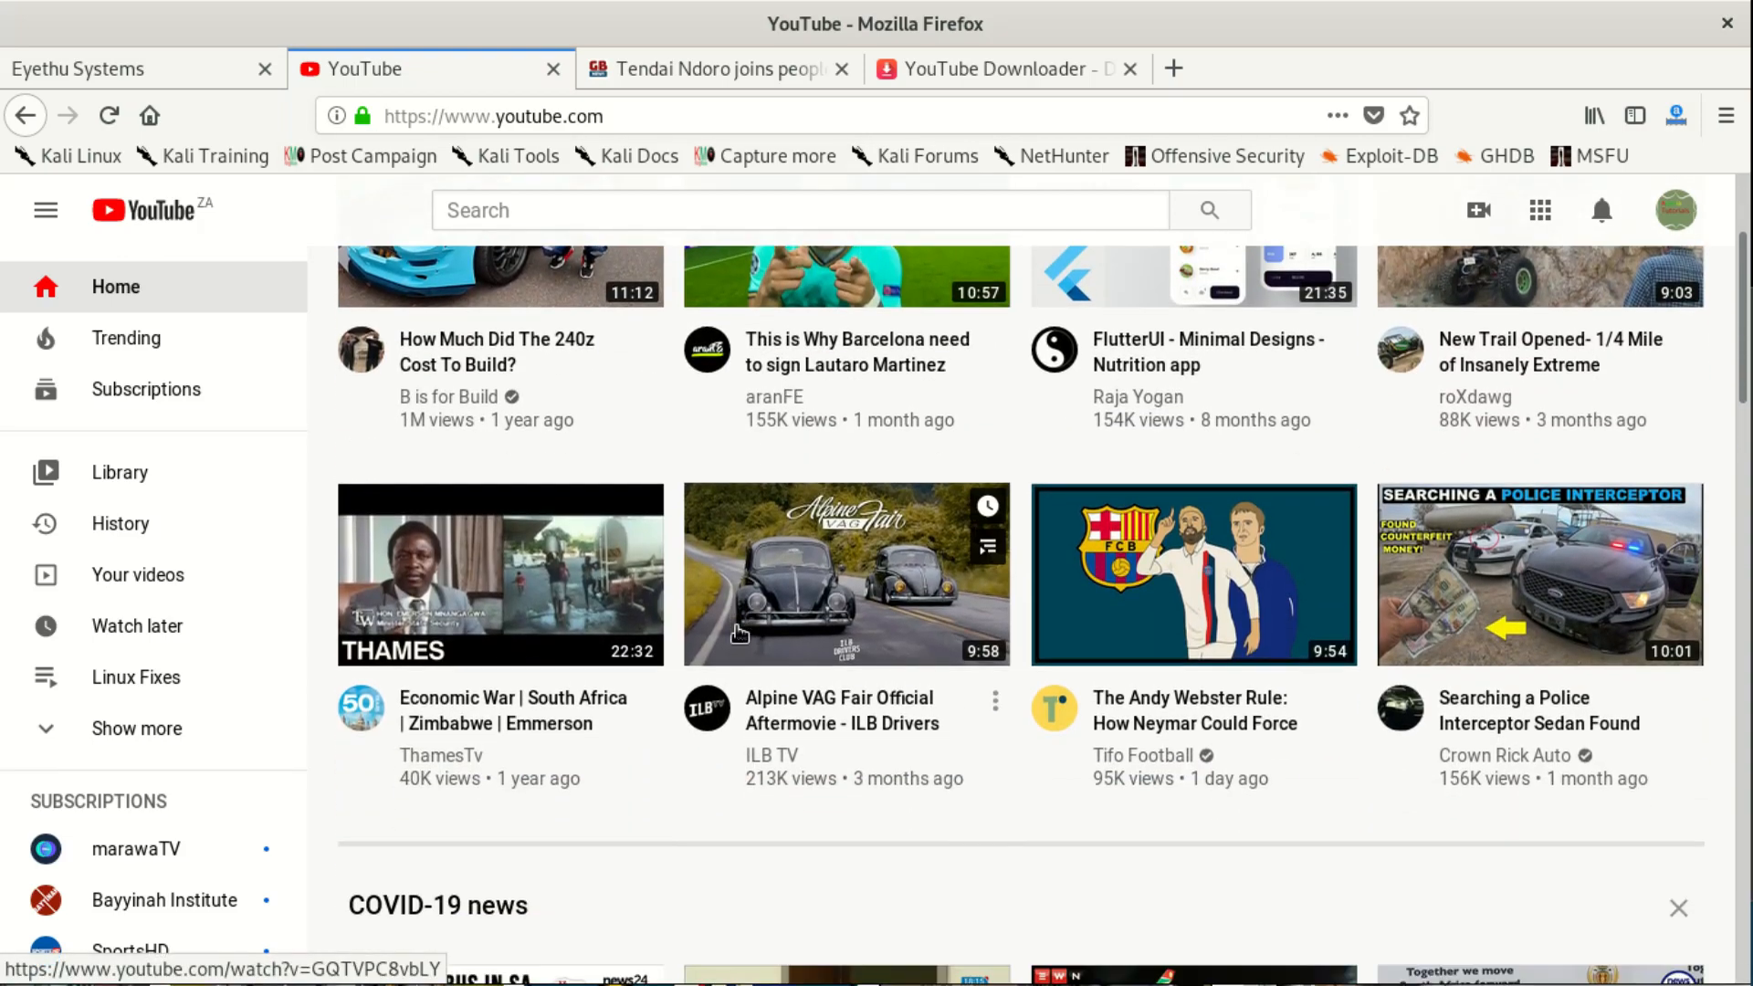
{"action": "mouse_move", "coordinate": [916, 720]}
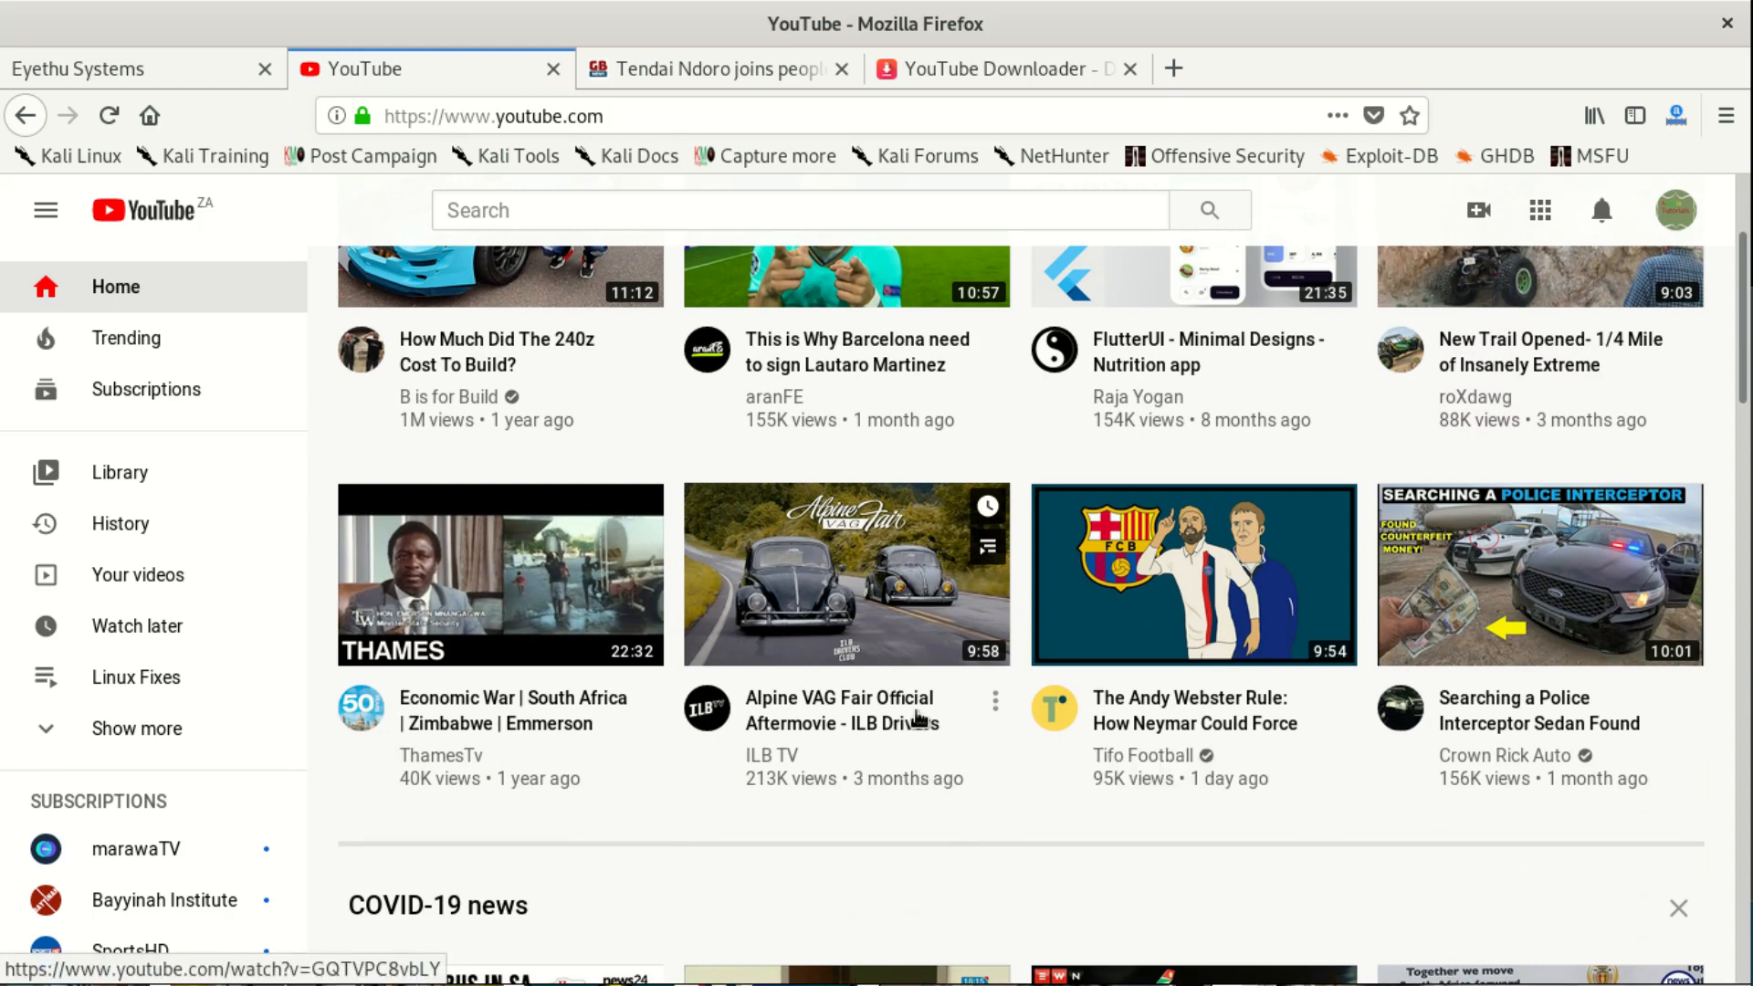
{"action": "mouse_move", "coordinate": [853, 690]}
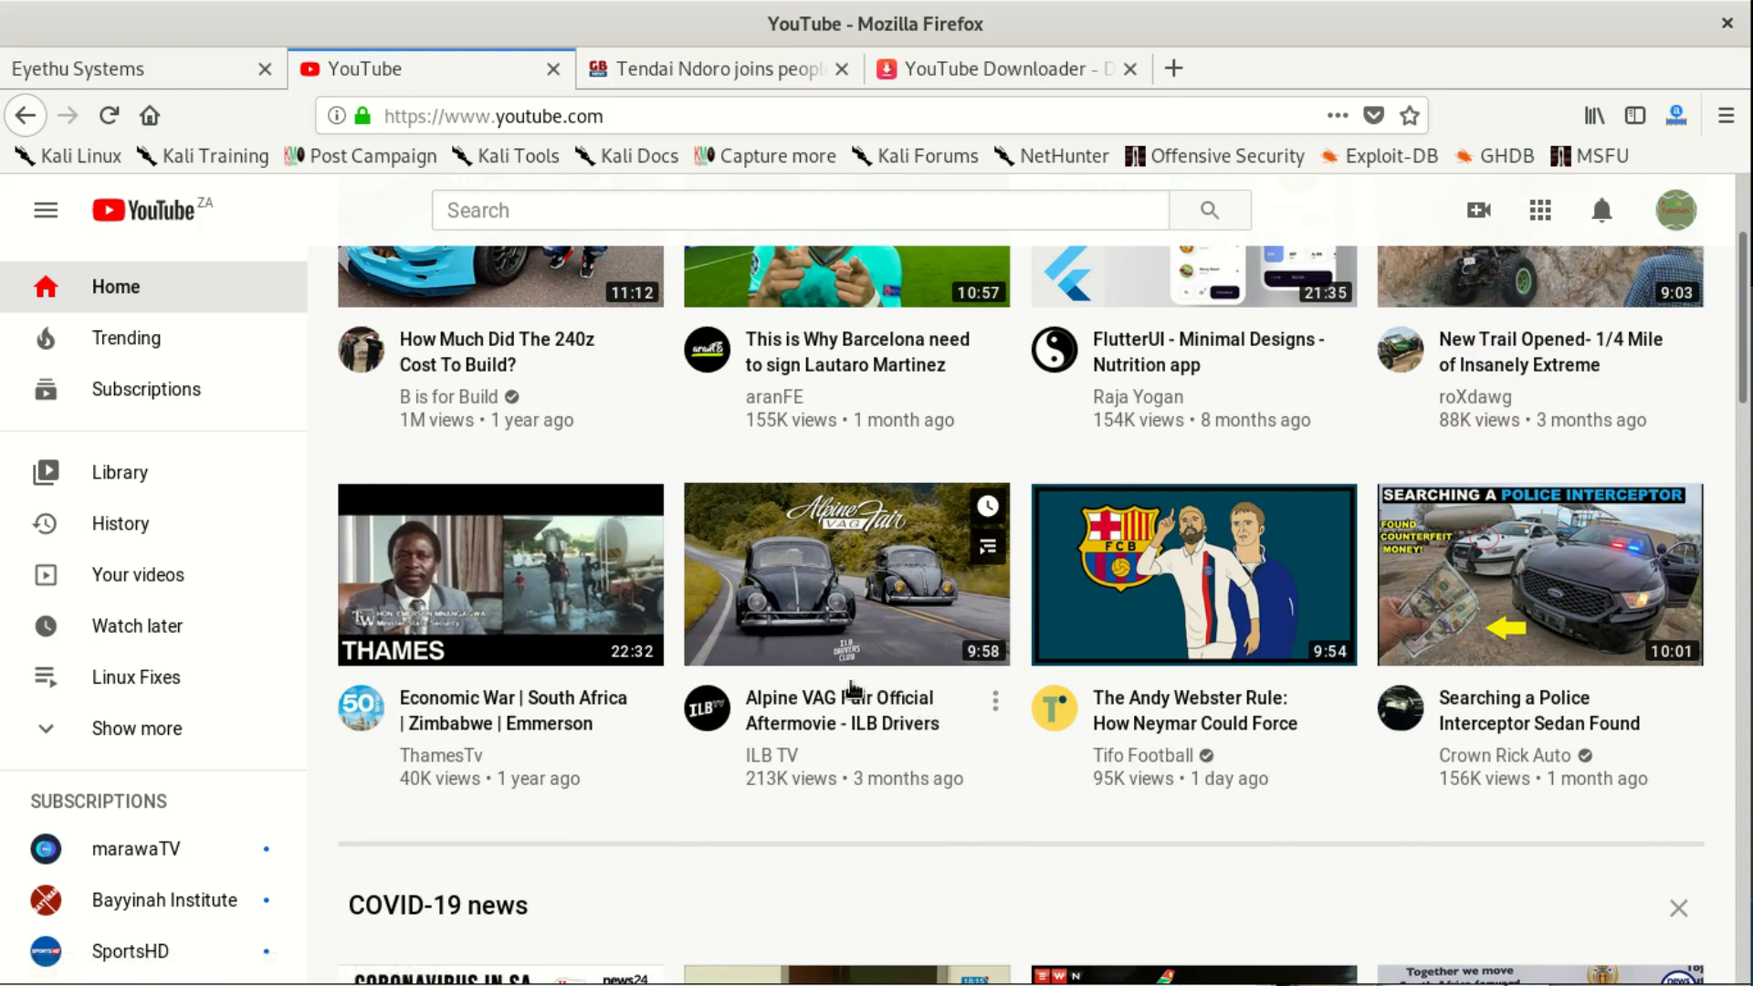
{"action": "left_click", "coordinate": [846, 574]}
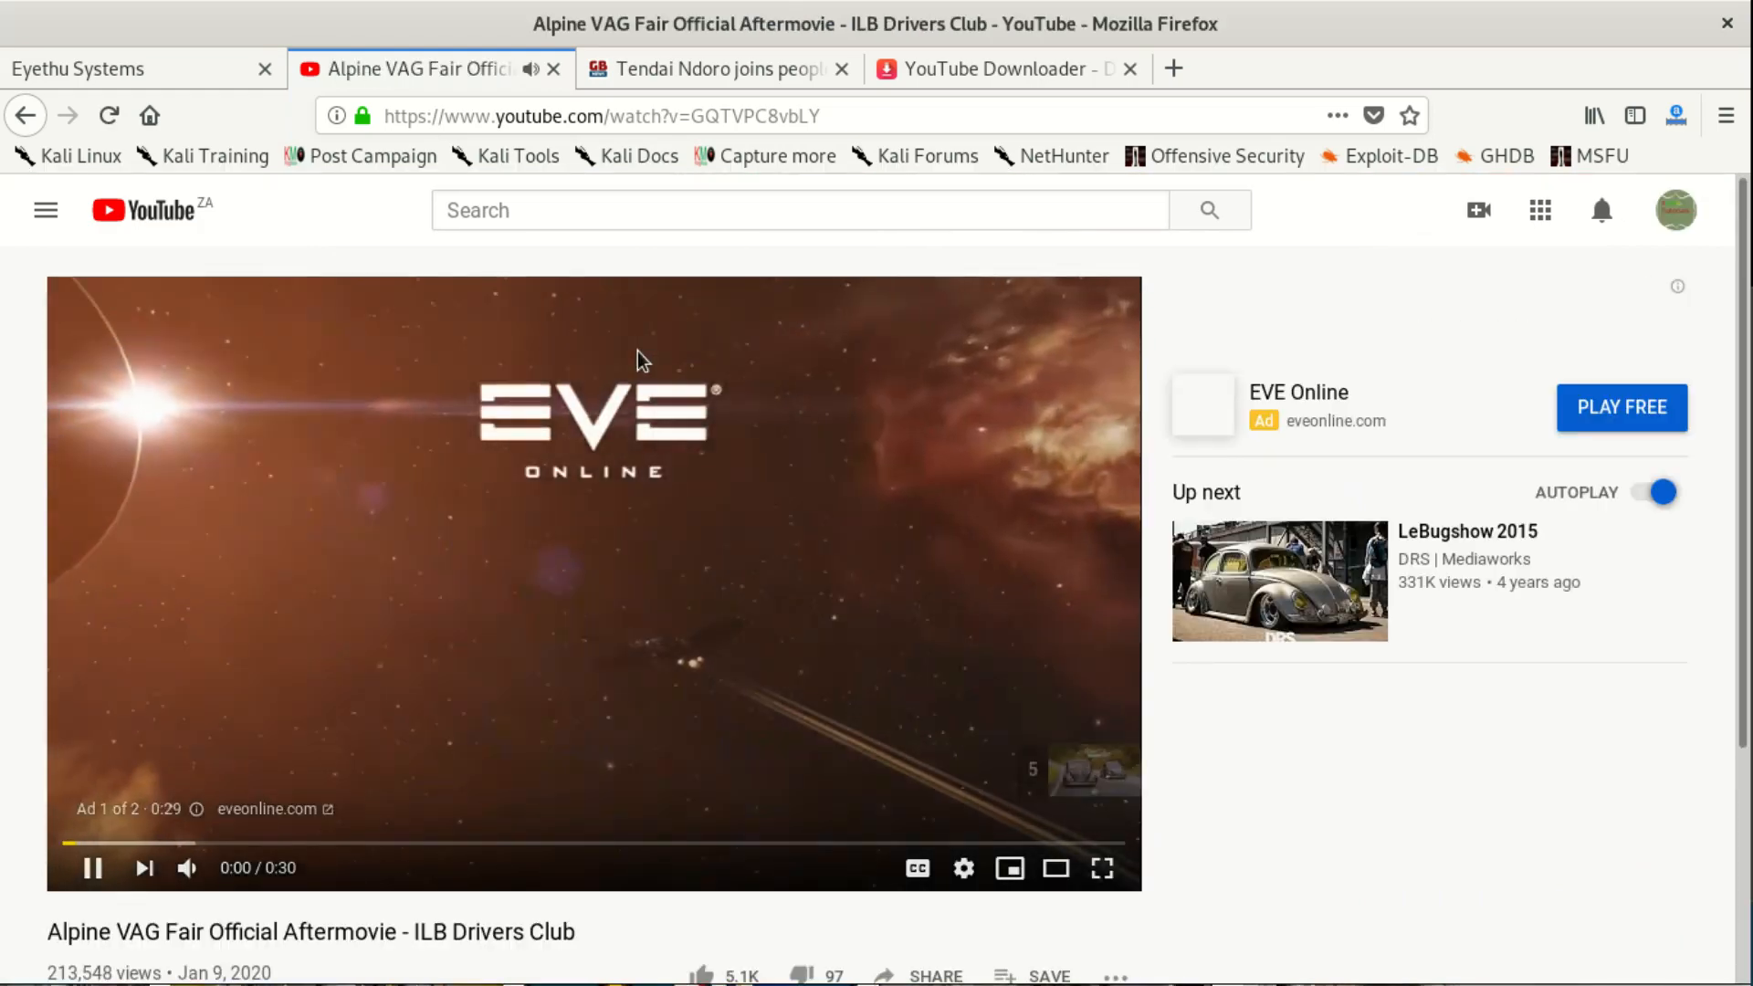
{"action": "scroll", "scroll_direction": "down", "scroll_amount": 3}
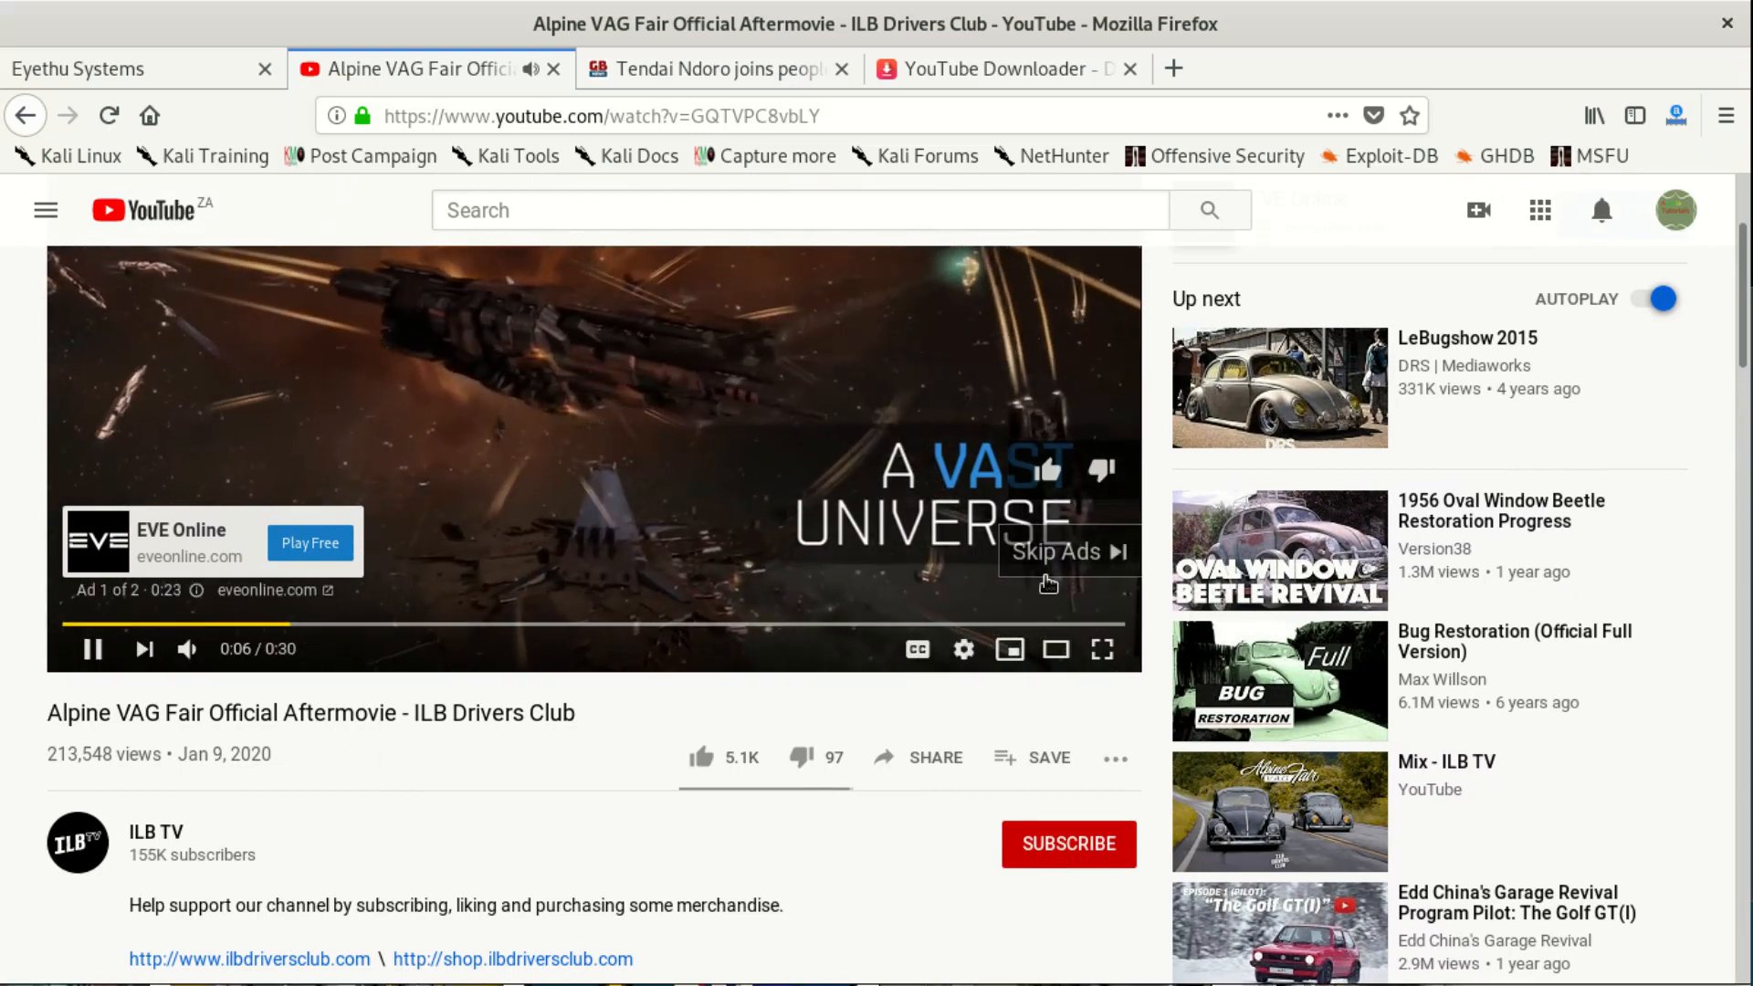
{"action": "left_click", "coordinate": [1065, 552]}
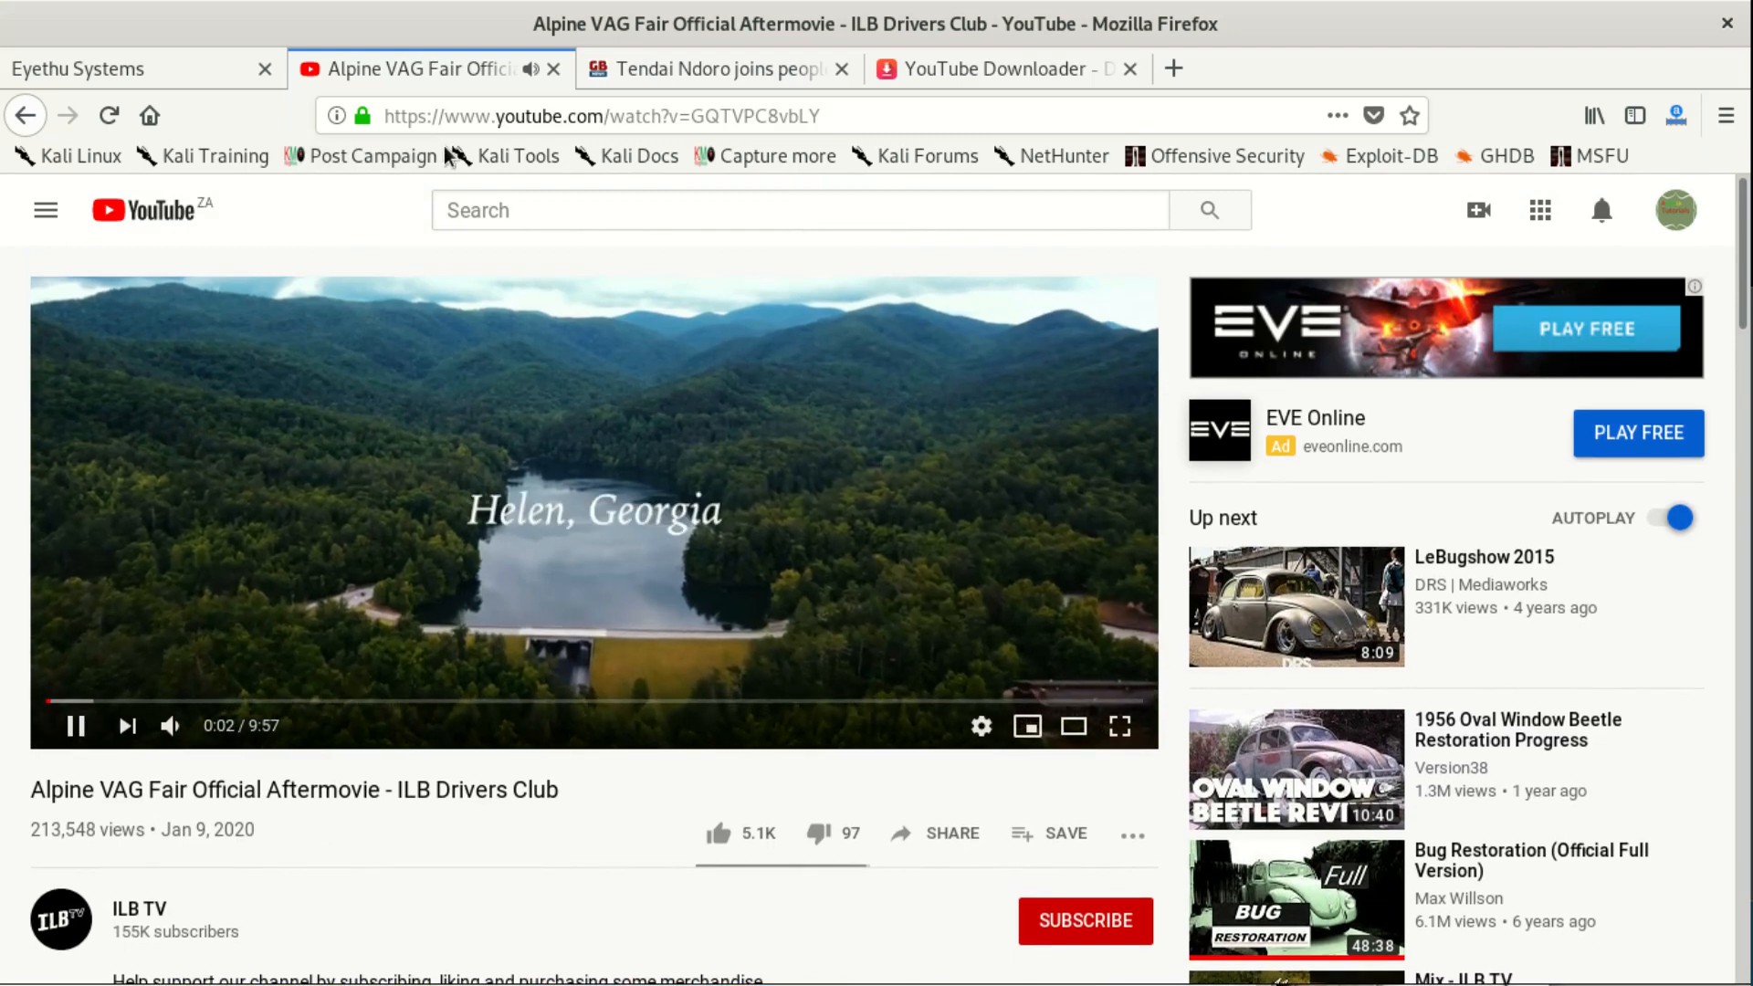
{"action": "left_click", "coordinate": [600, 115]}
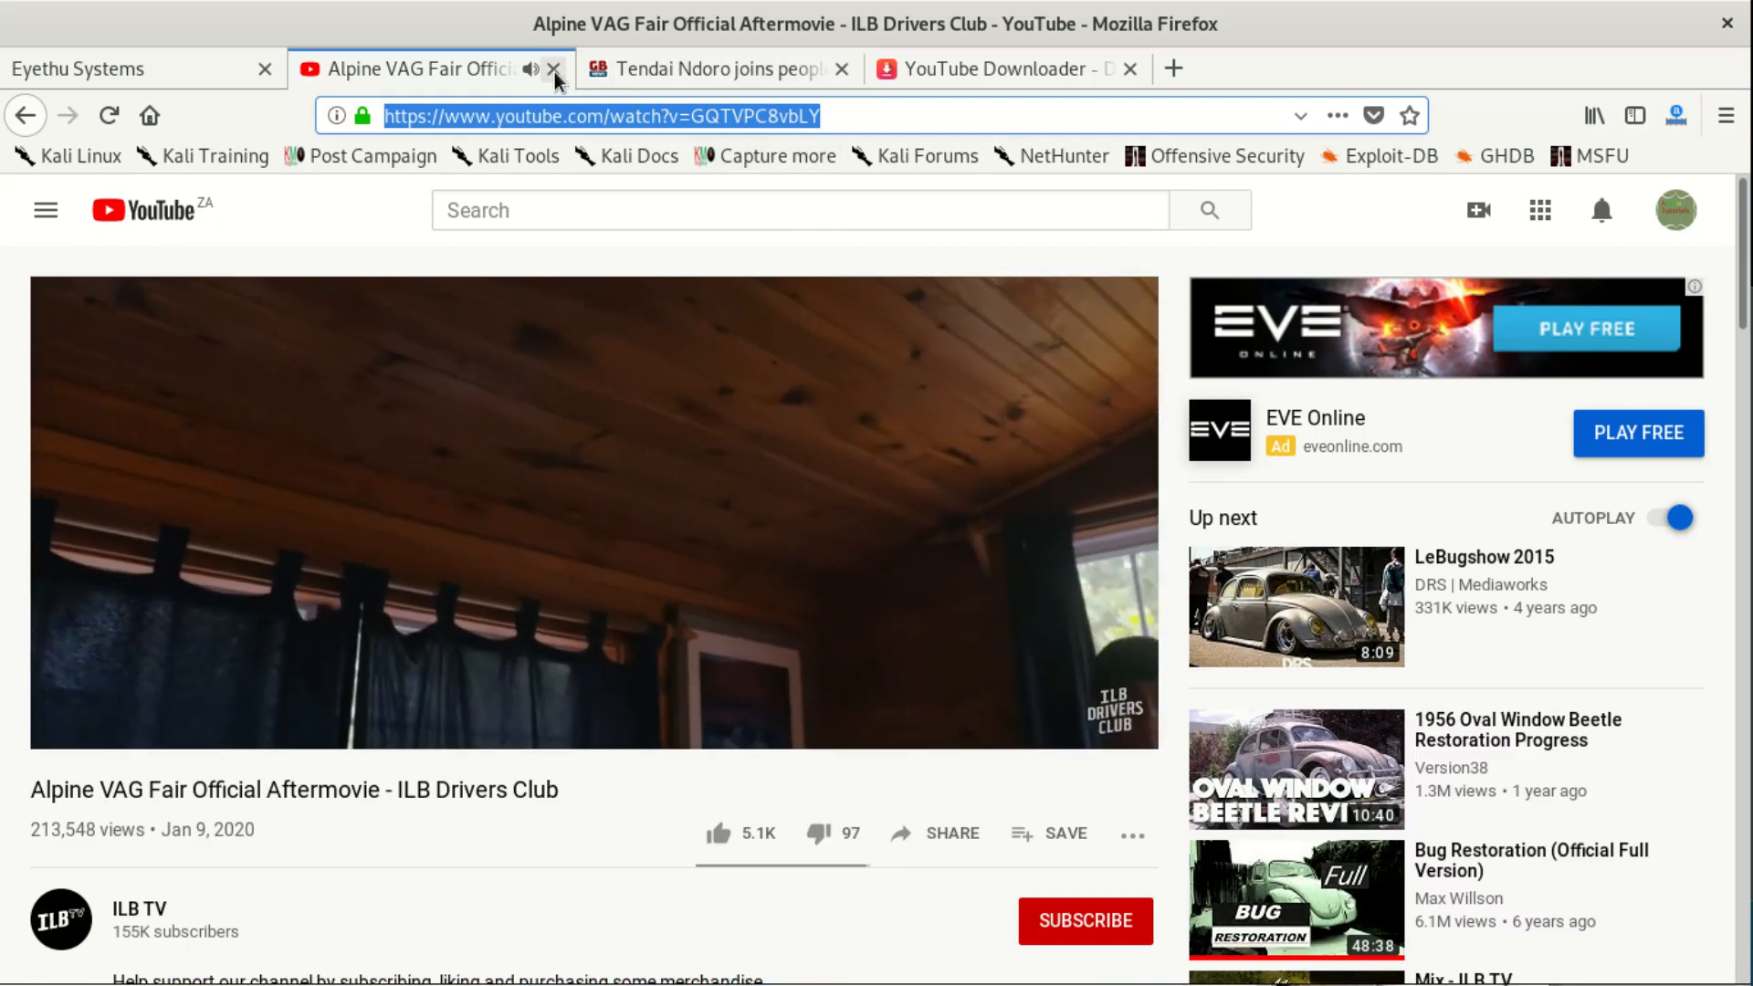
- Paste the Alpine VAG Fair aftermovie link into y2mate and reveal its resolution and size table
{"action": "left_click", "coordinate": [555, 67]}
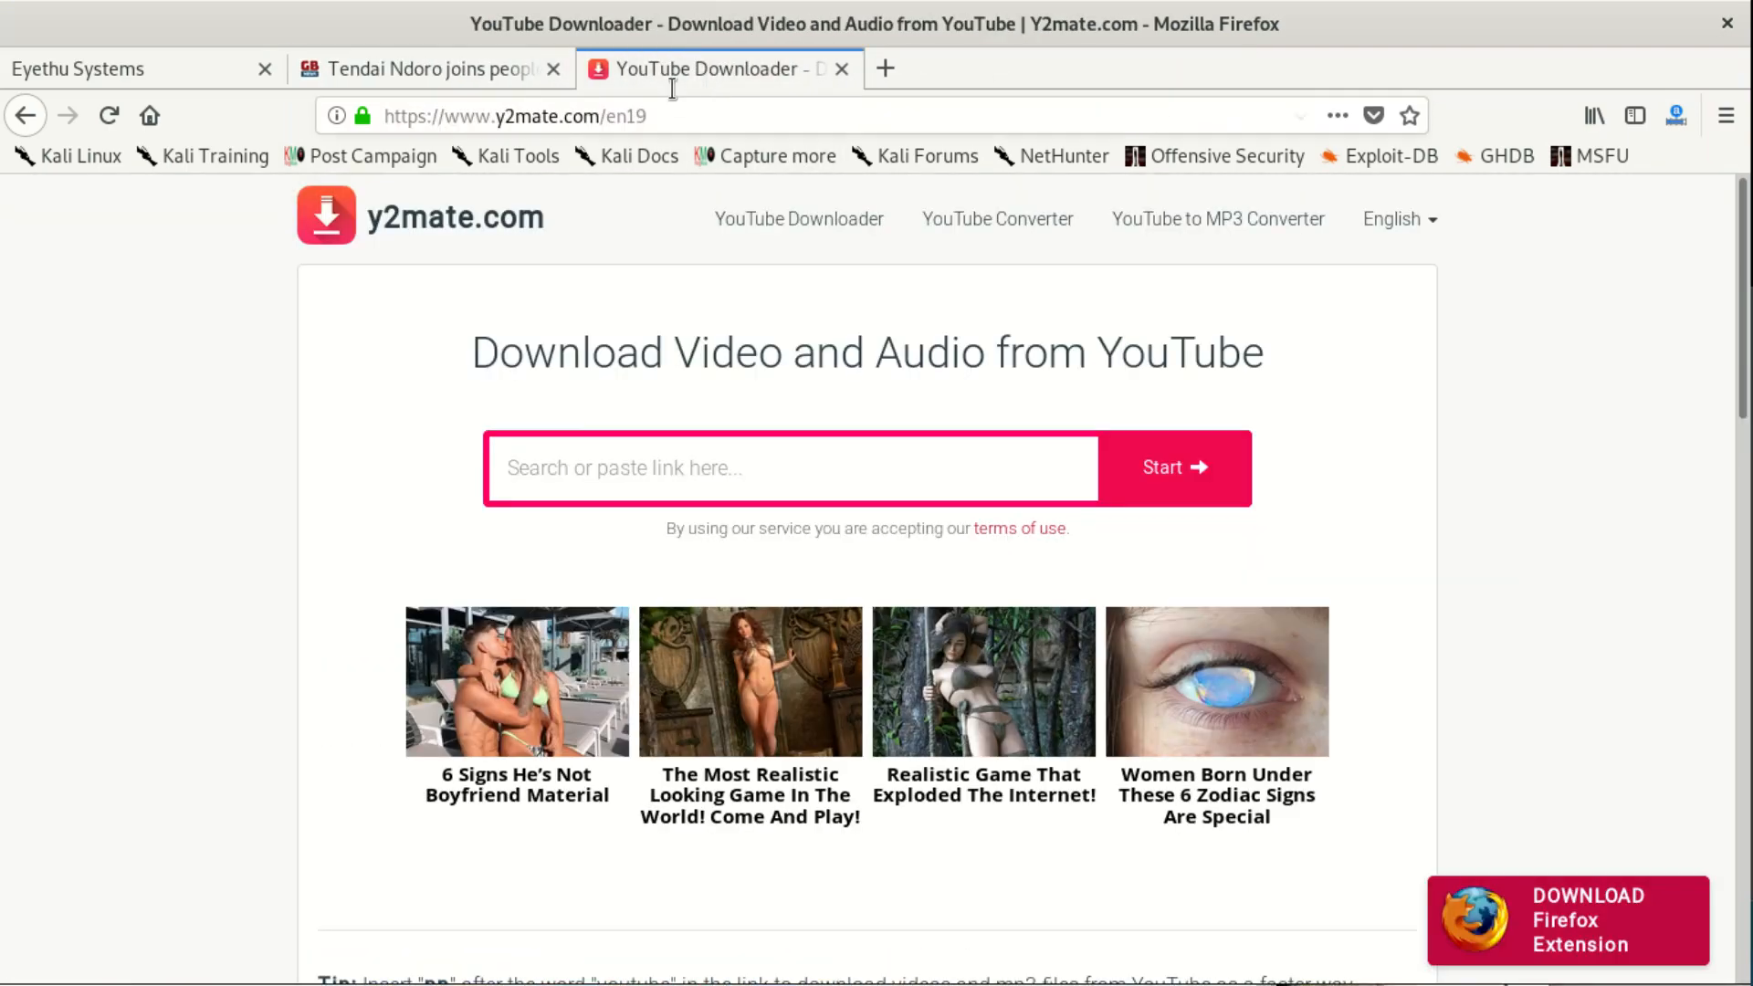
{"action": "right_click", "coordinate": [791, 467]}
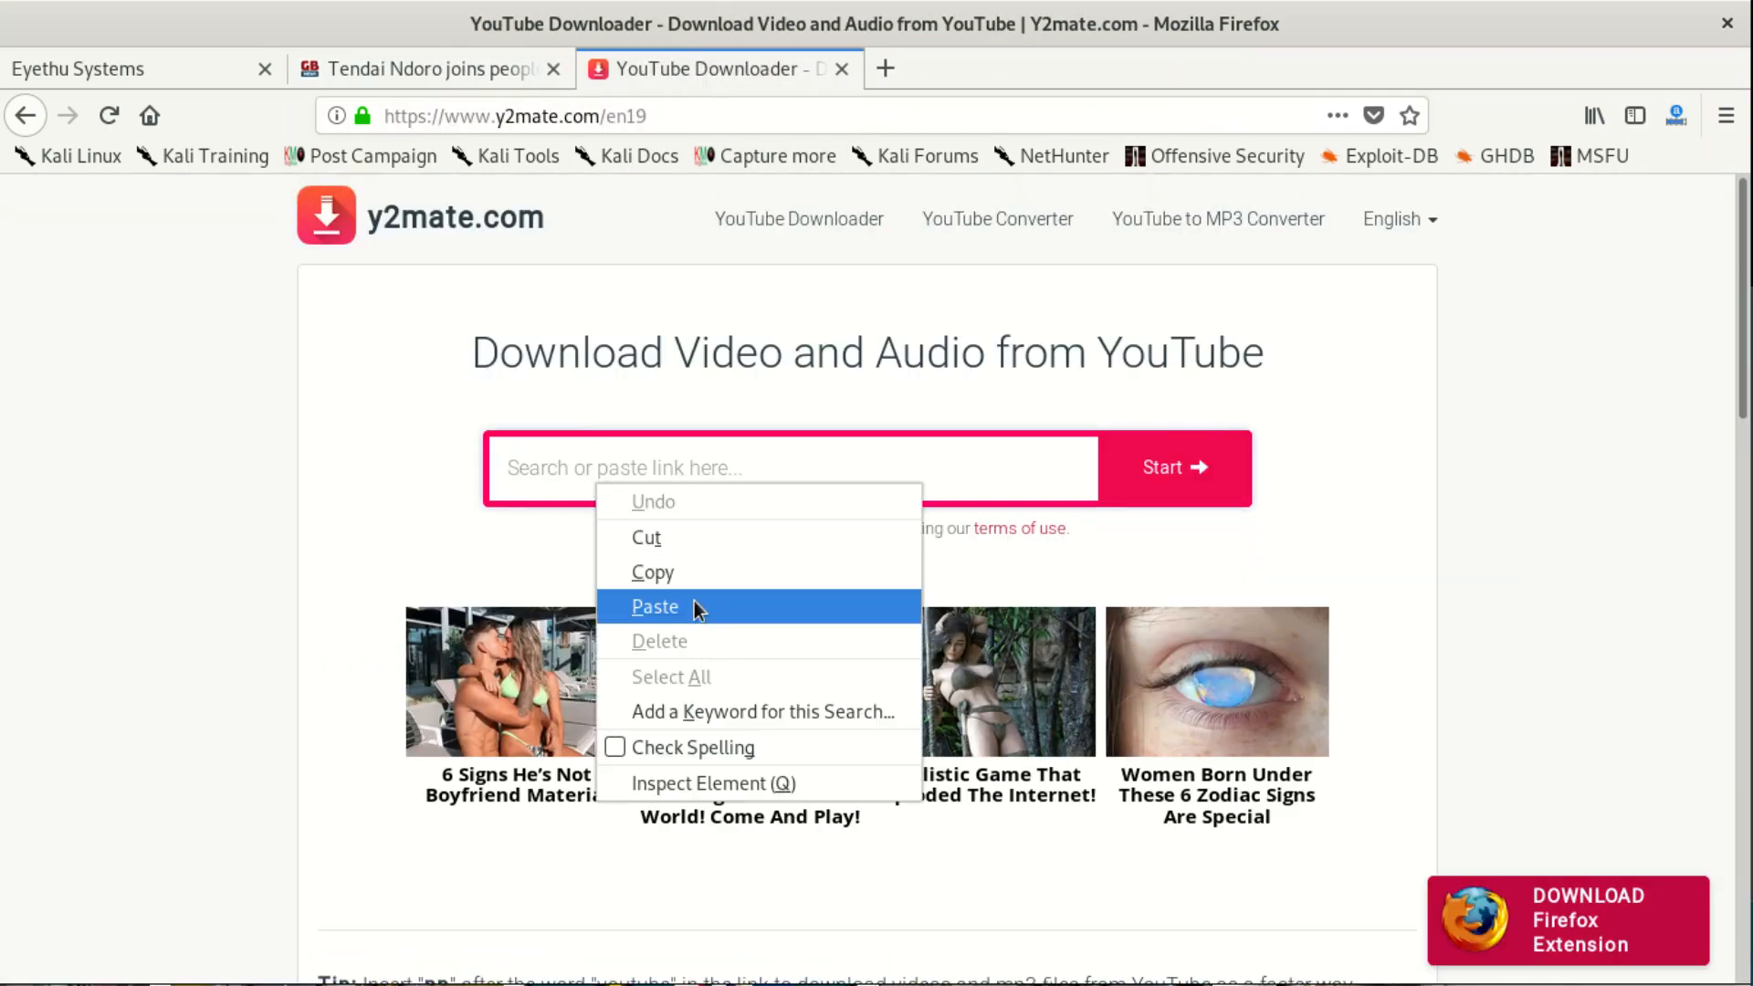
{"action": "left_click", "coordinate": [655, 606]}
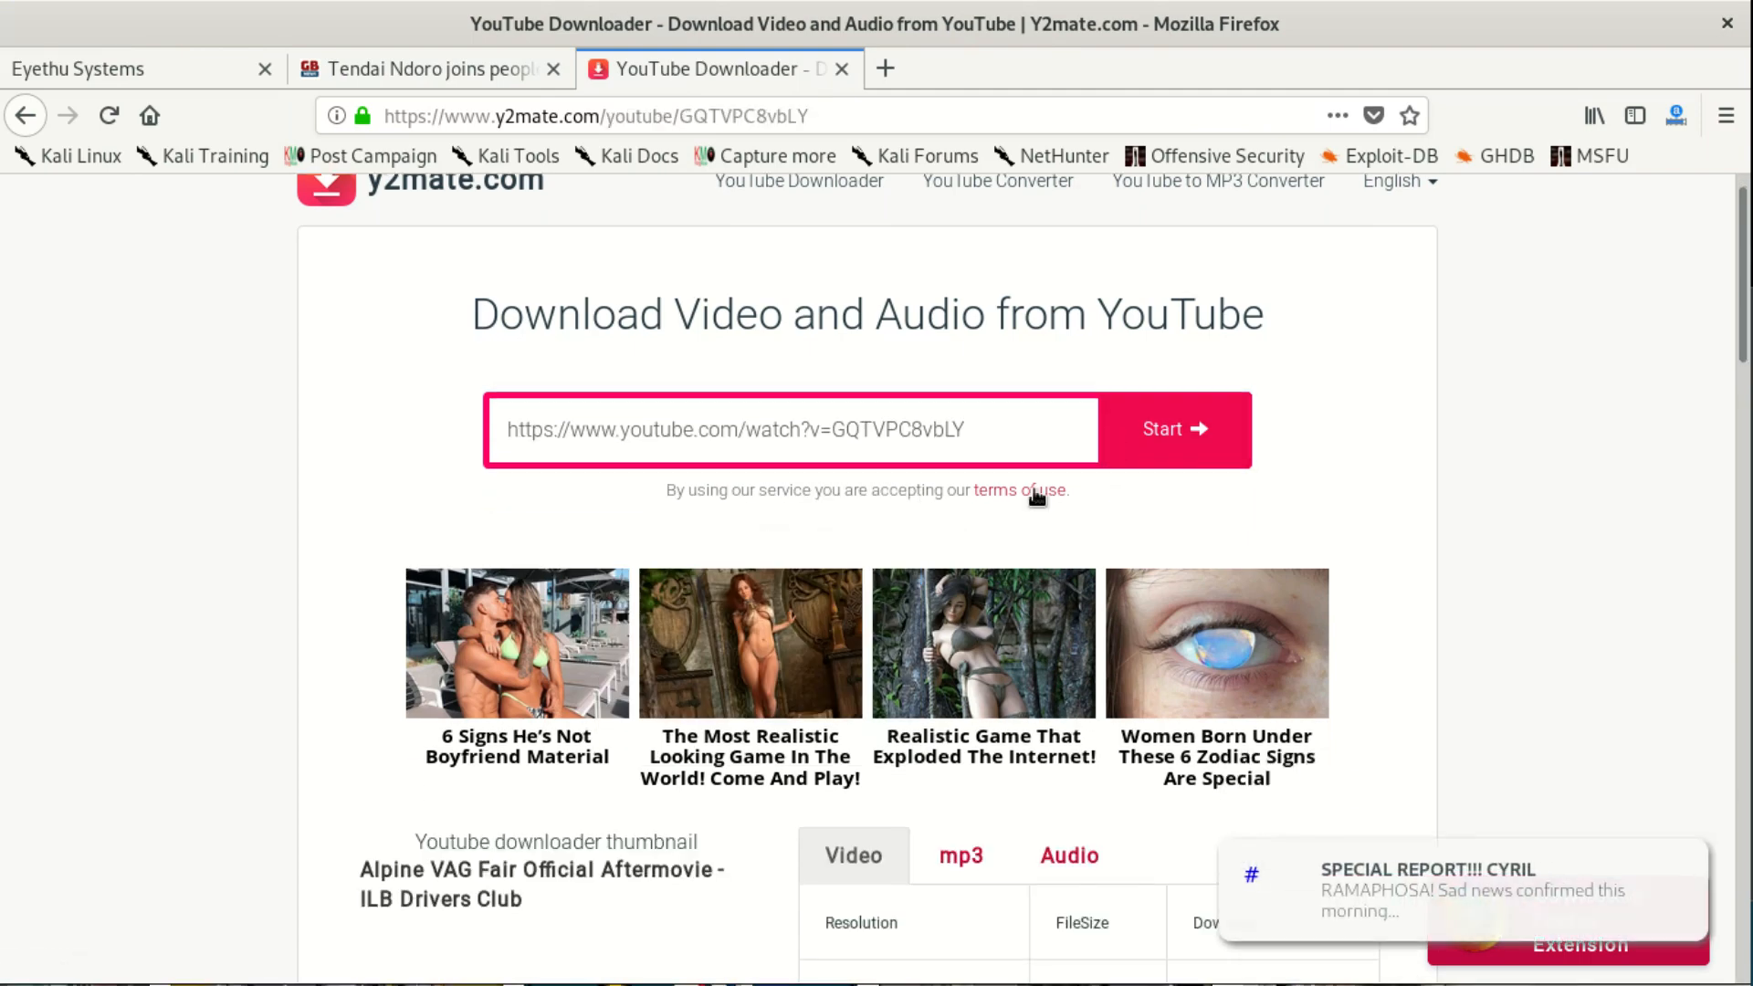
{"action": "scroll", "scroll_direction": "down", "scroll_amount": 3}
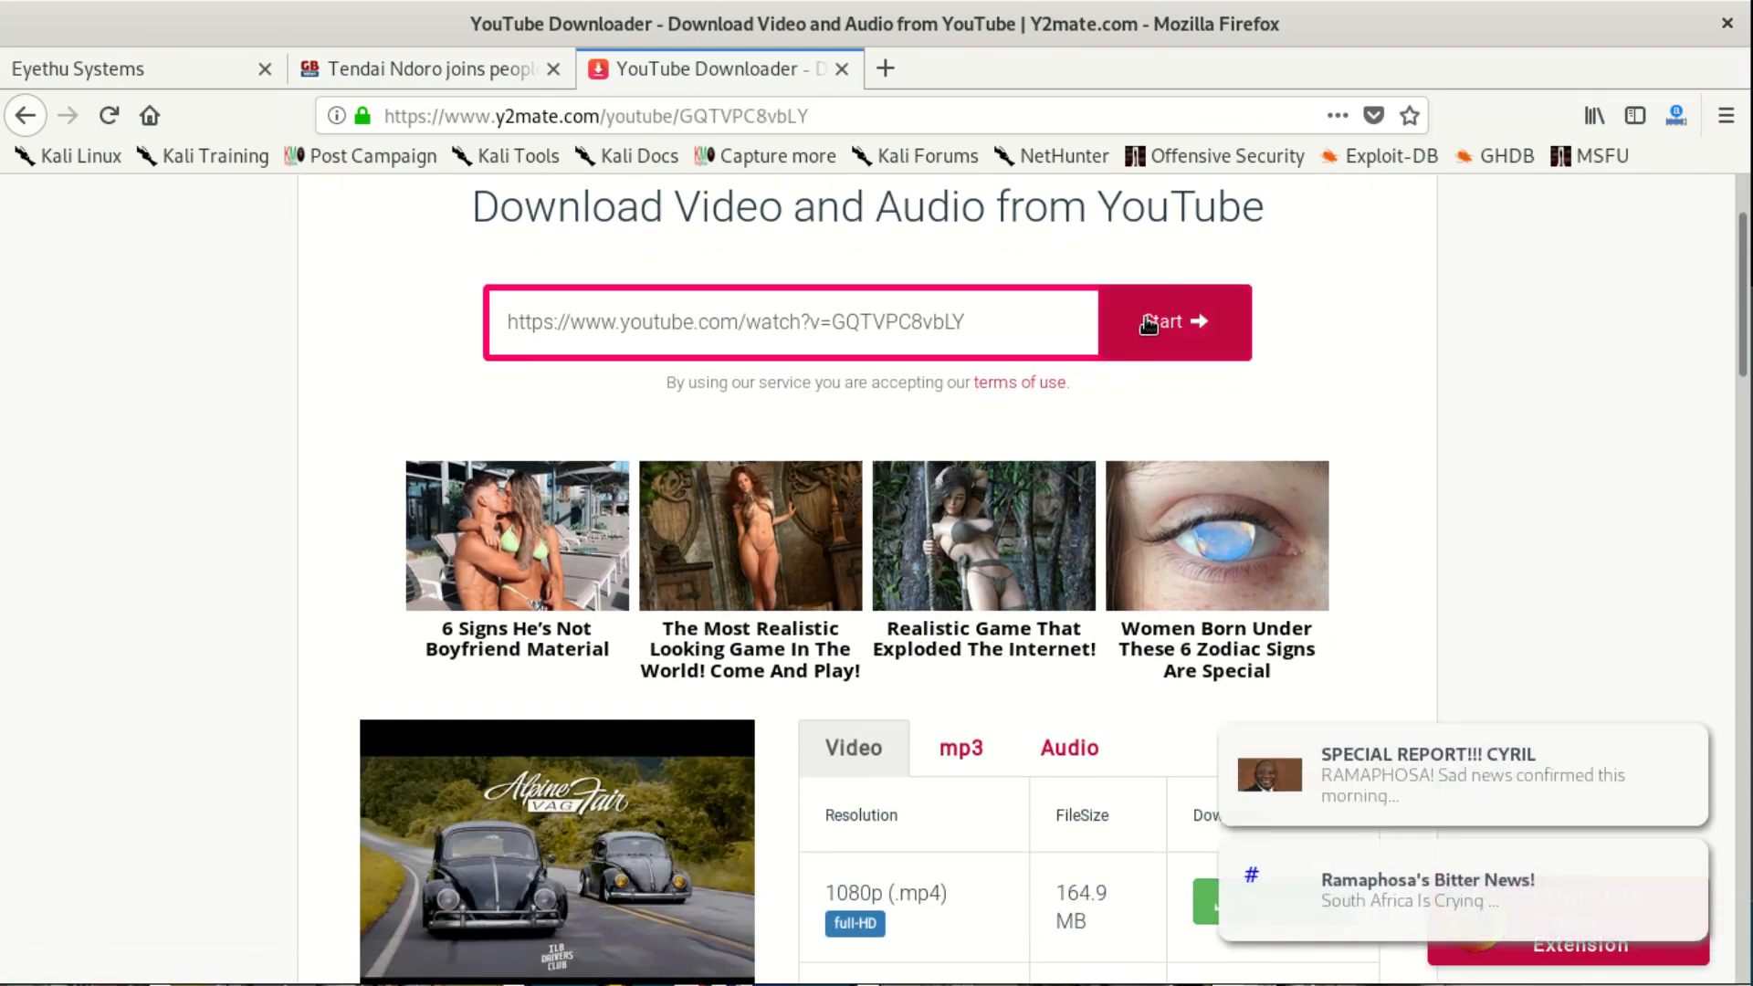
{"action": "scroll", "scroll_direction": "down", "scroll_amount": 3}
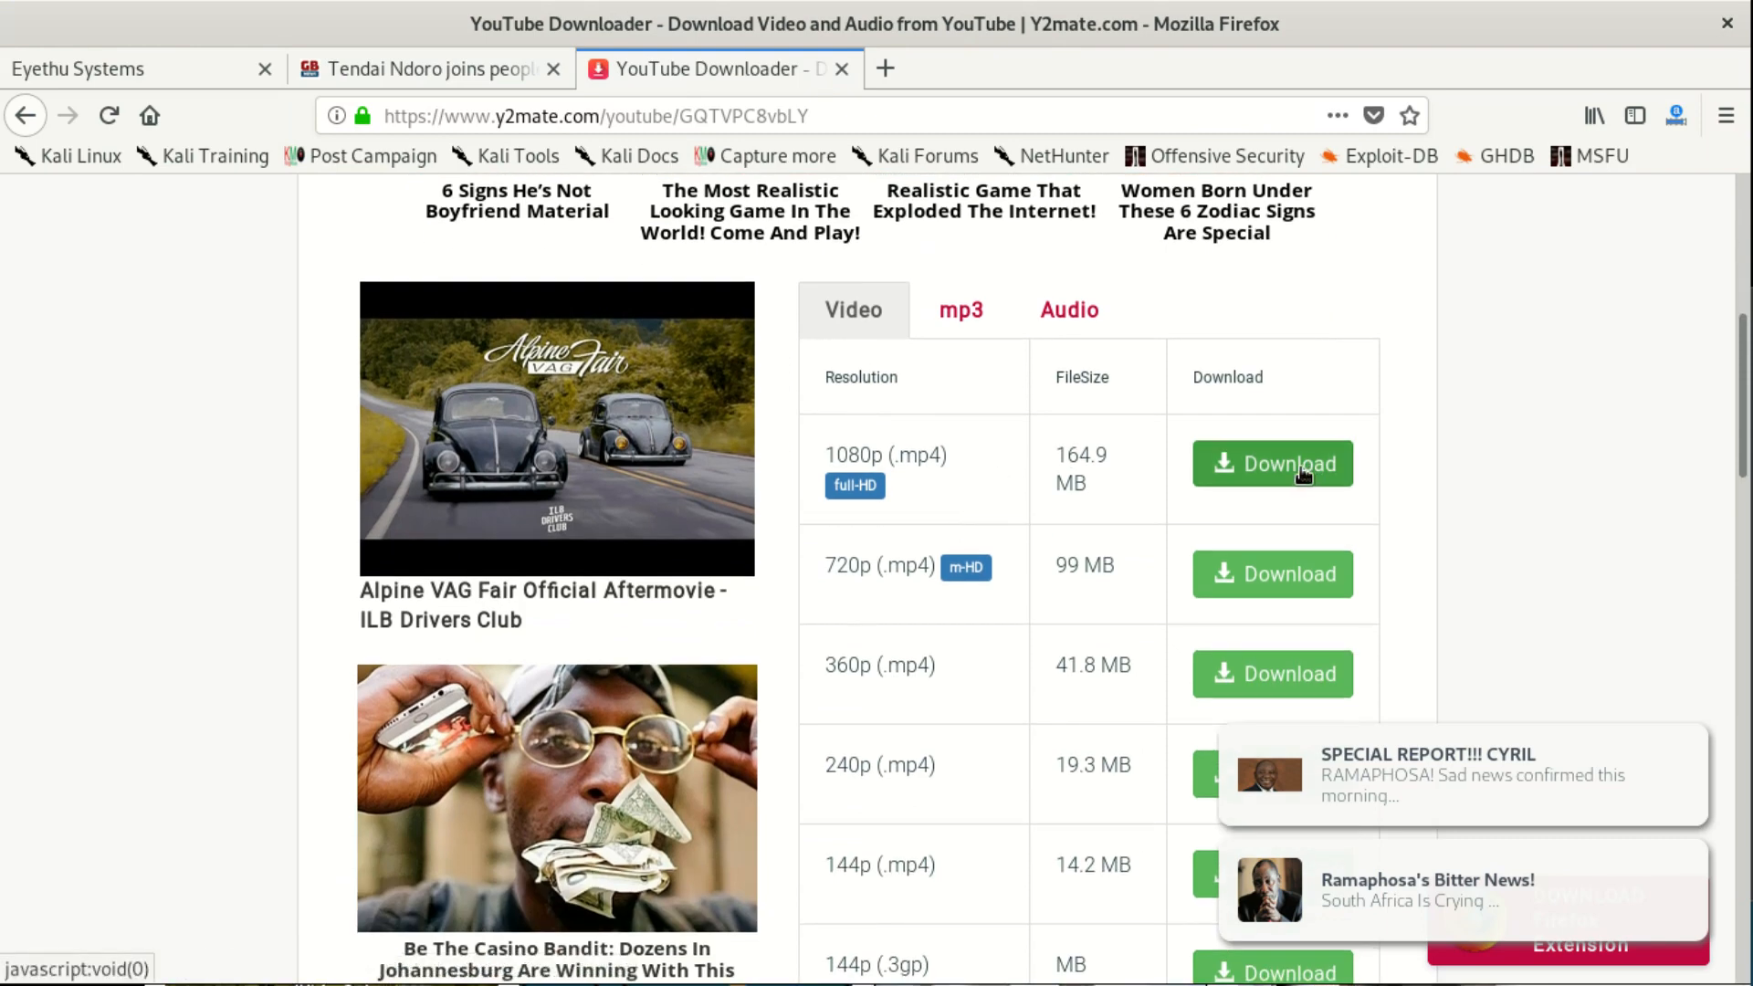
{"action": "mouse_move", "coordinate": [1074, 461]}
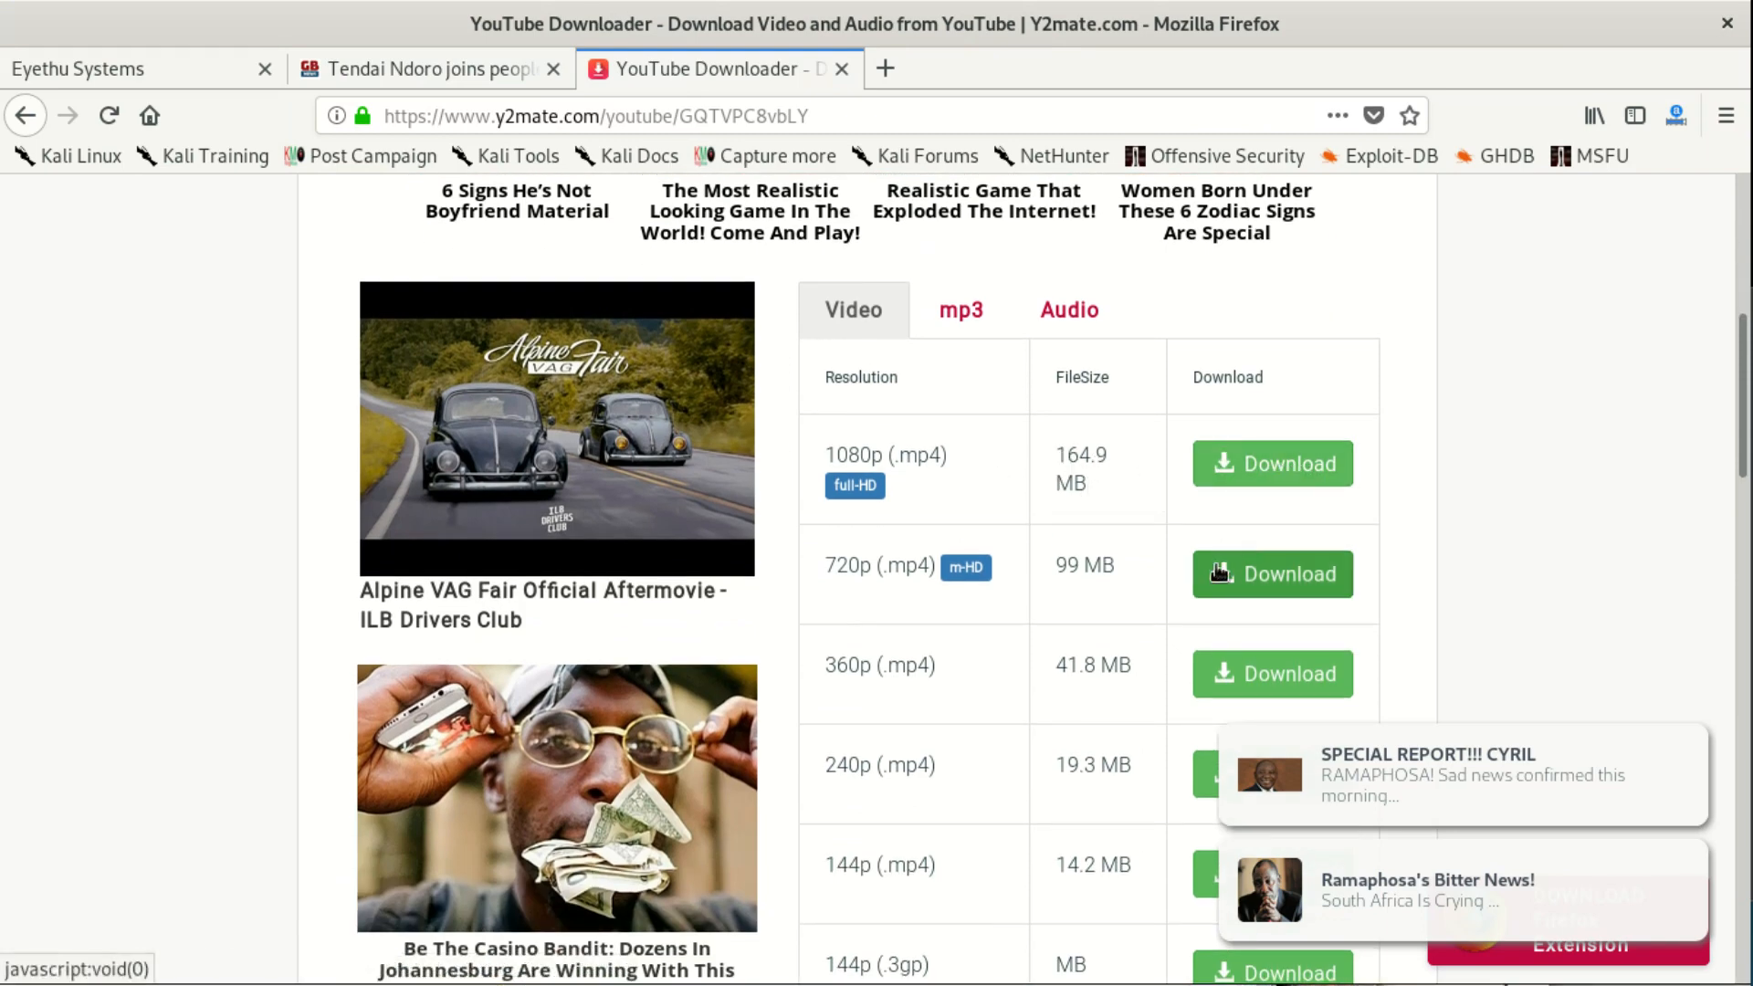
{"action": "mouse_move", "coordinate": [1297, 462]}
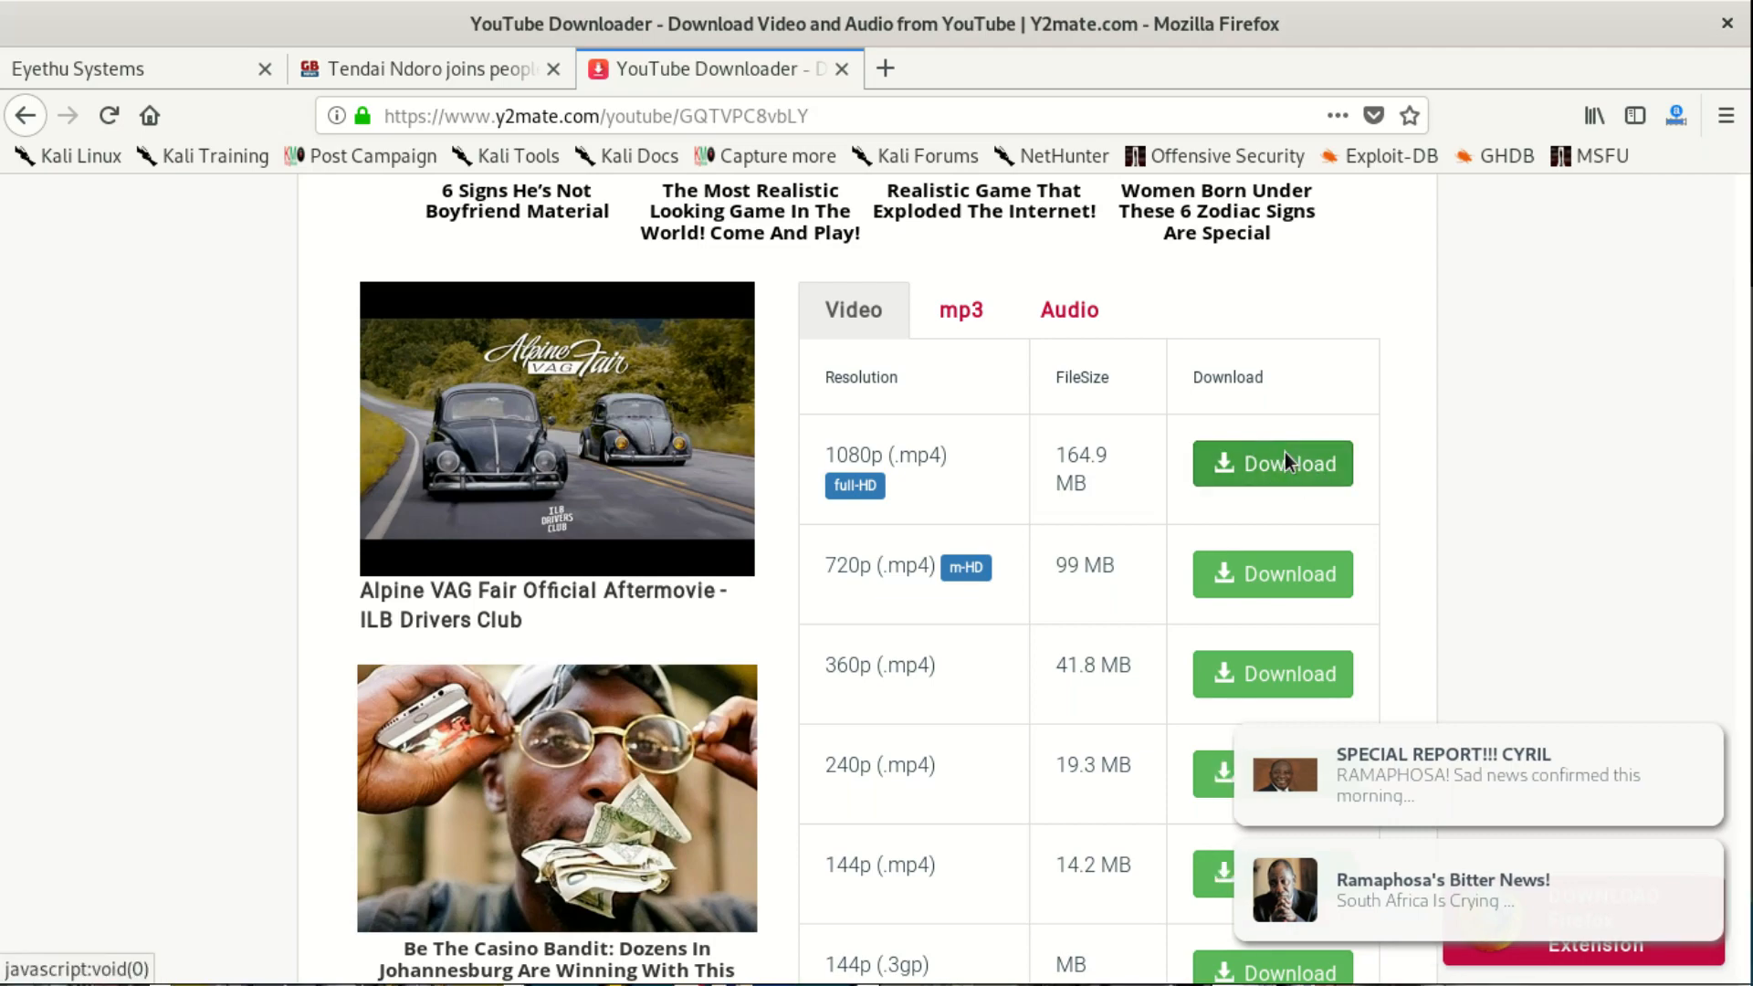
- Convert the 1080p MP4 and start its download, bringing up the 165 MB save prompt
{"action": "left_click", "coordinate": [1271, 462]}
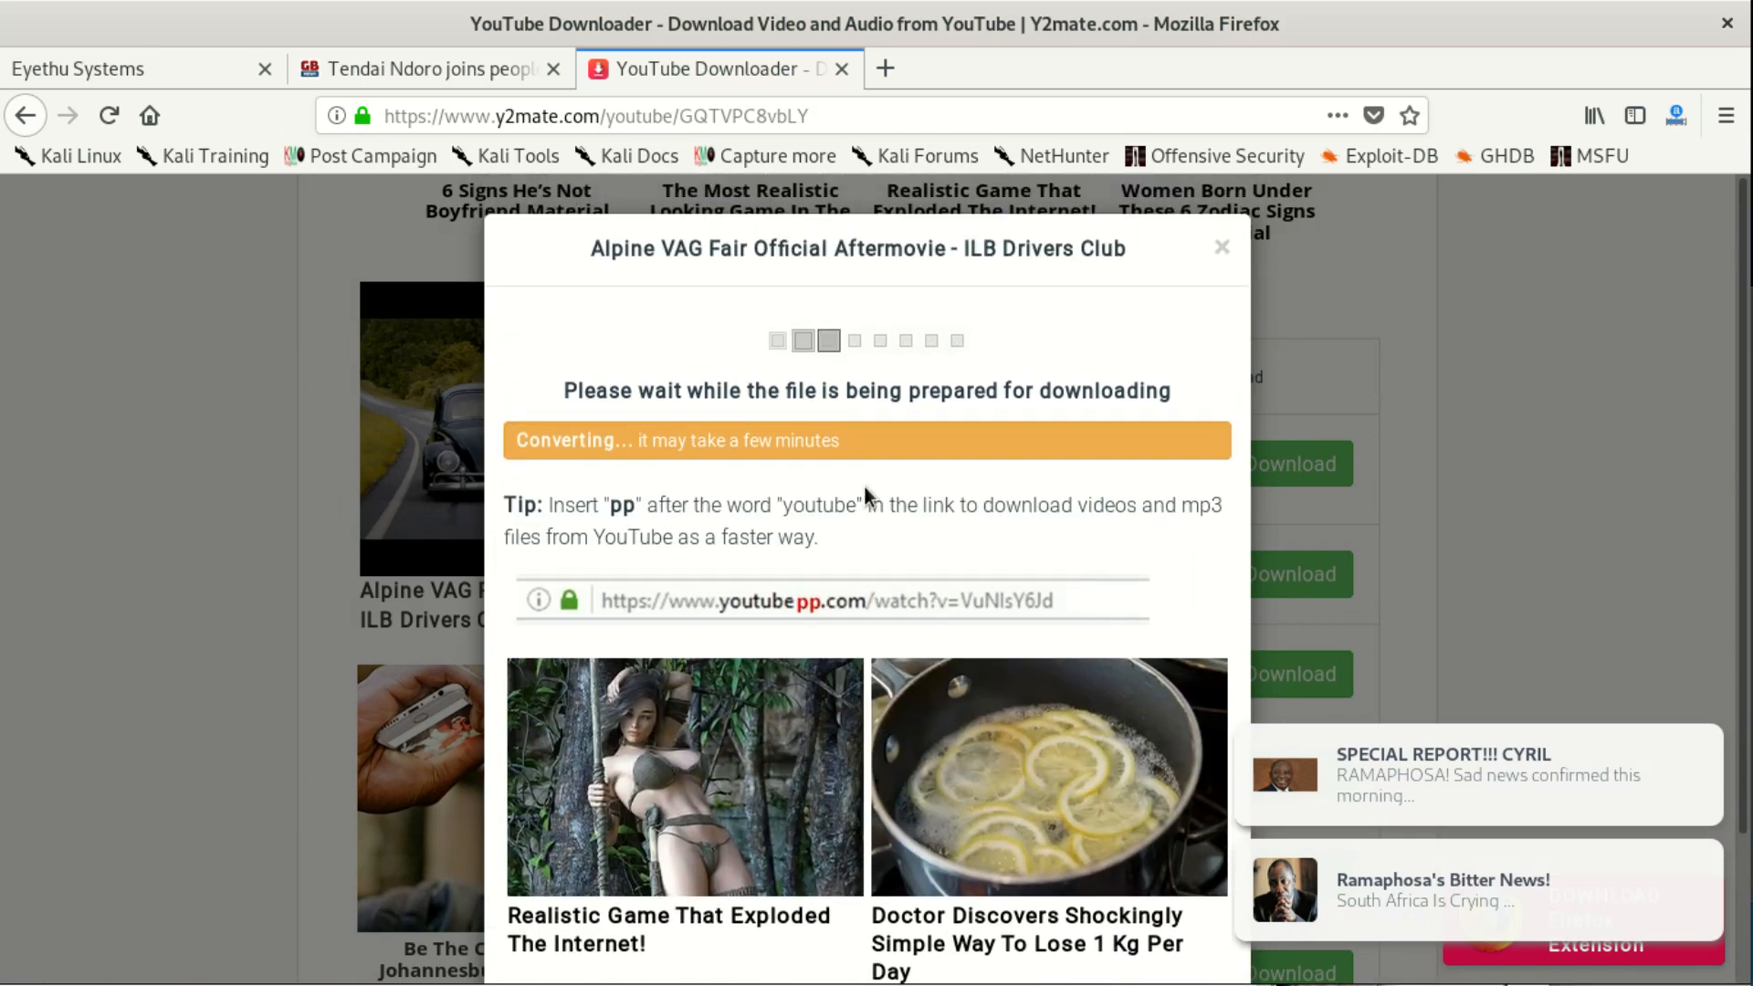
{"action": "mouse_move", "coordinate": [822, 473]}
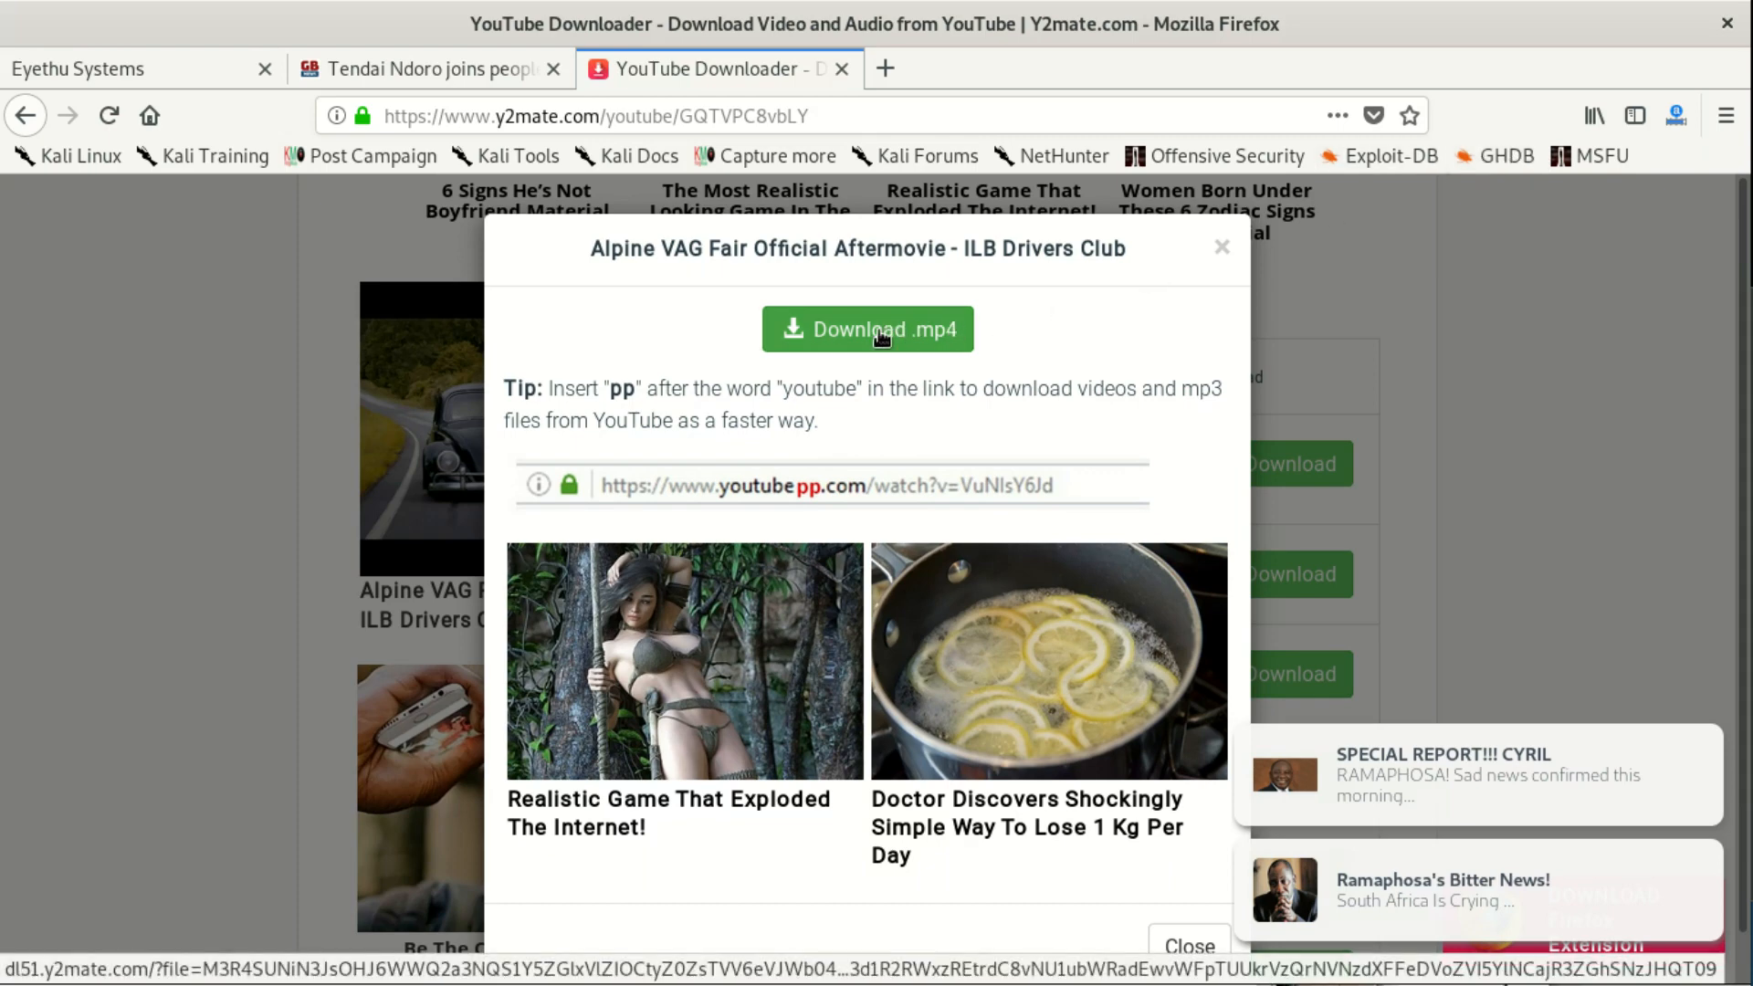
{"action": "left_click", "coordinate": [866, 329]}
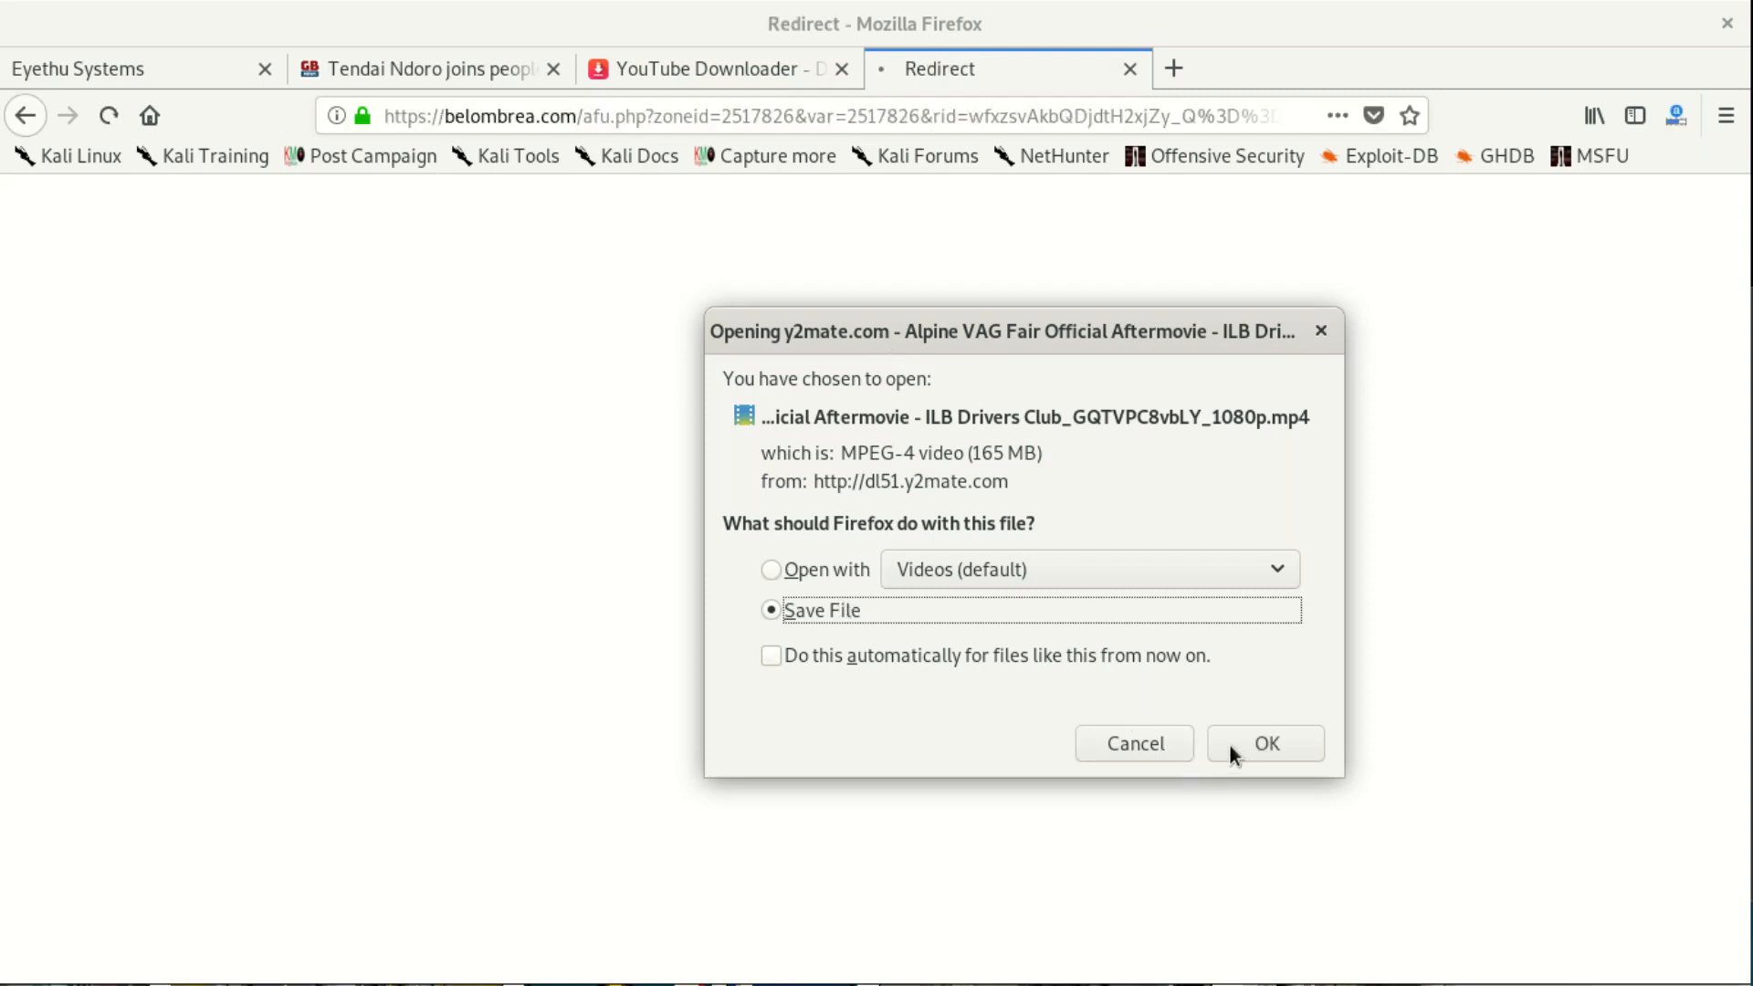
- Save the 1080p MP4, watch it complete at 165 MB in Downloads, and return to the y2mate page
{"action": "left_click", "coordinate": [1264, 743]}
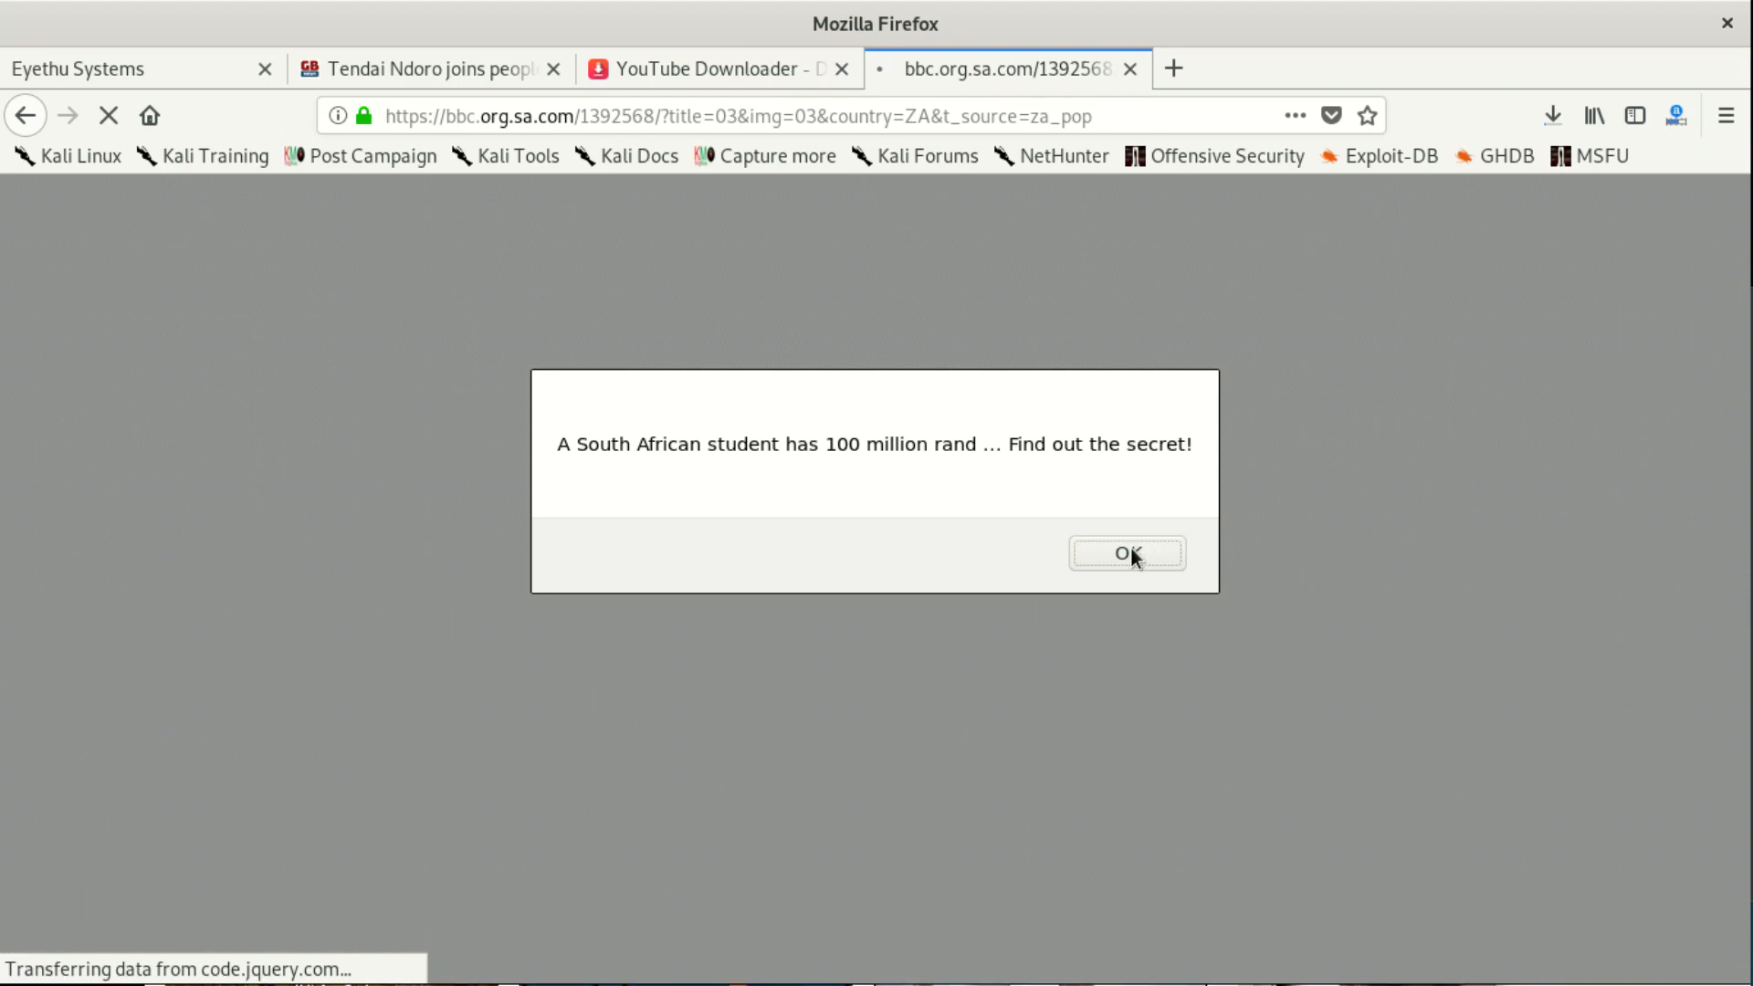
{"action": "mouse_move", "coordinate": [1552, 117]}
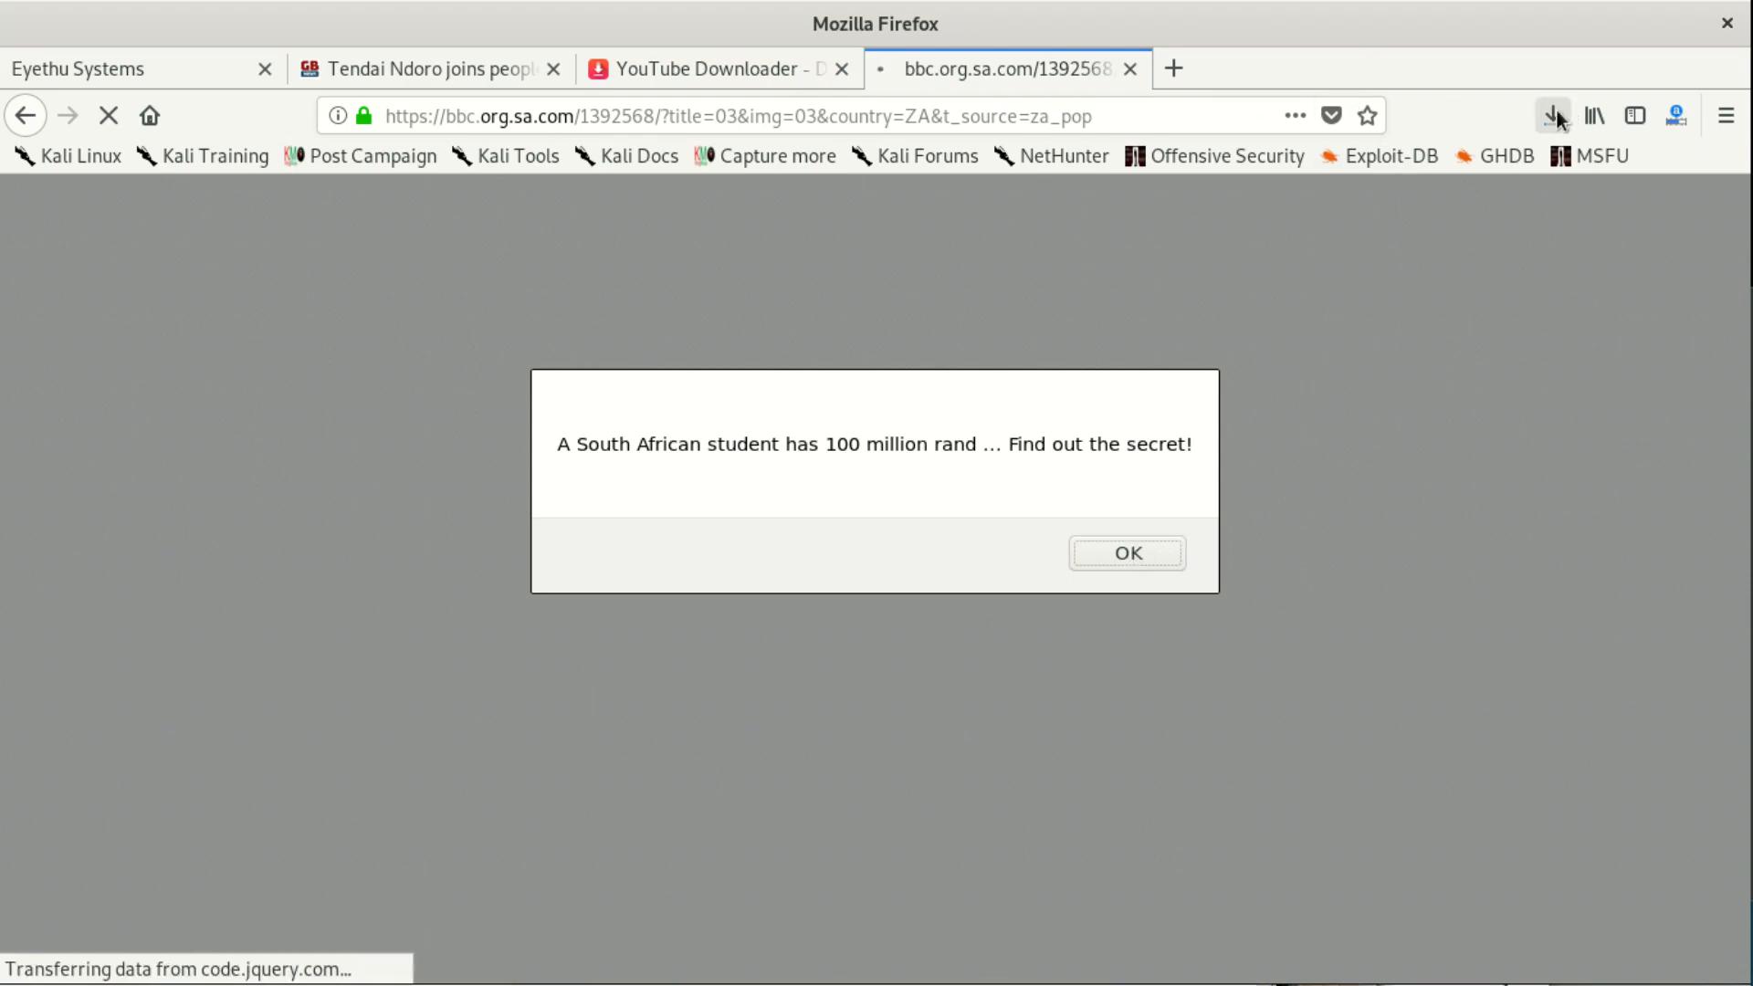
{"action": "left_click", "coordinate": [1552, 115]}
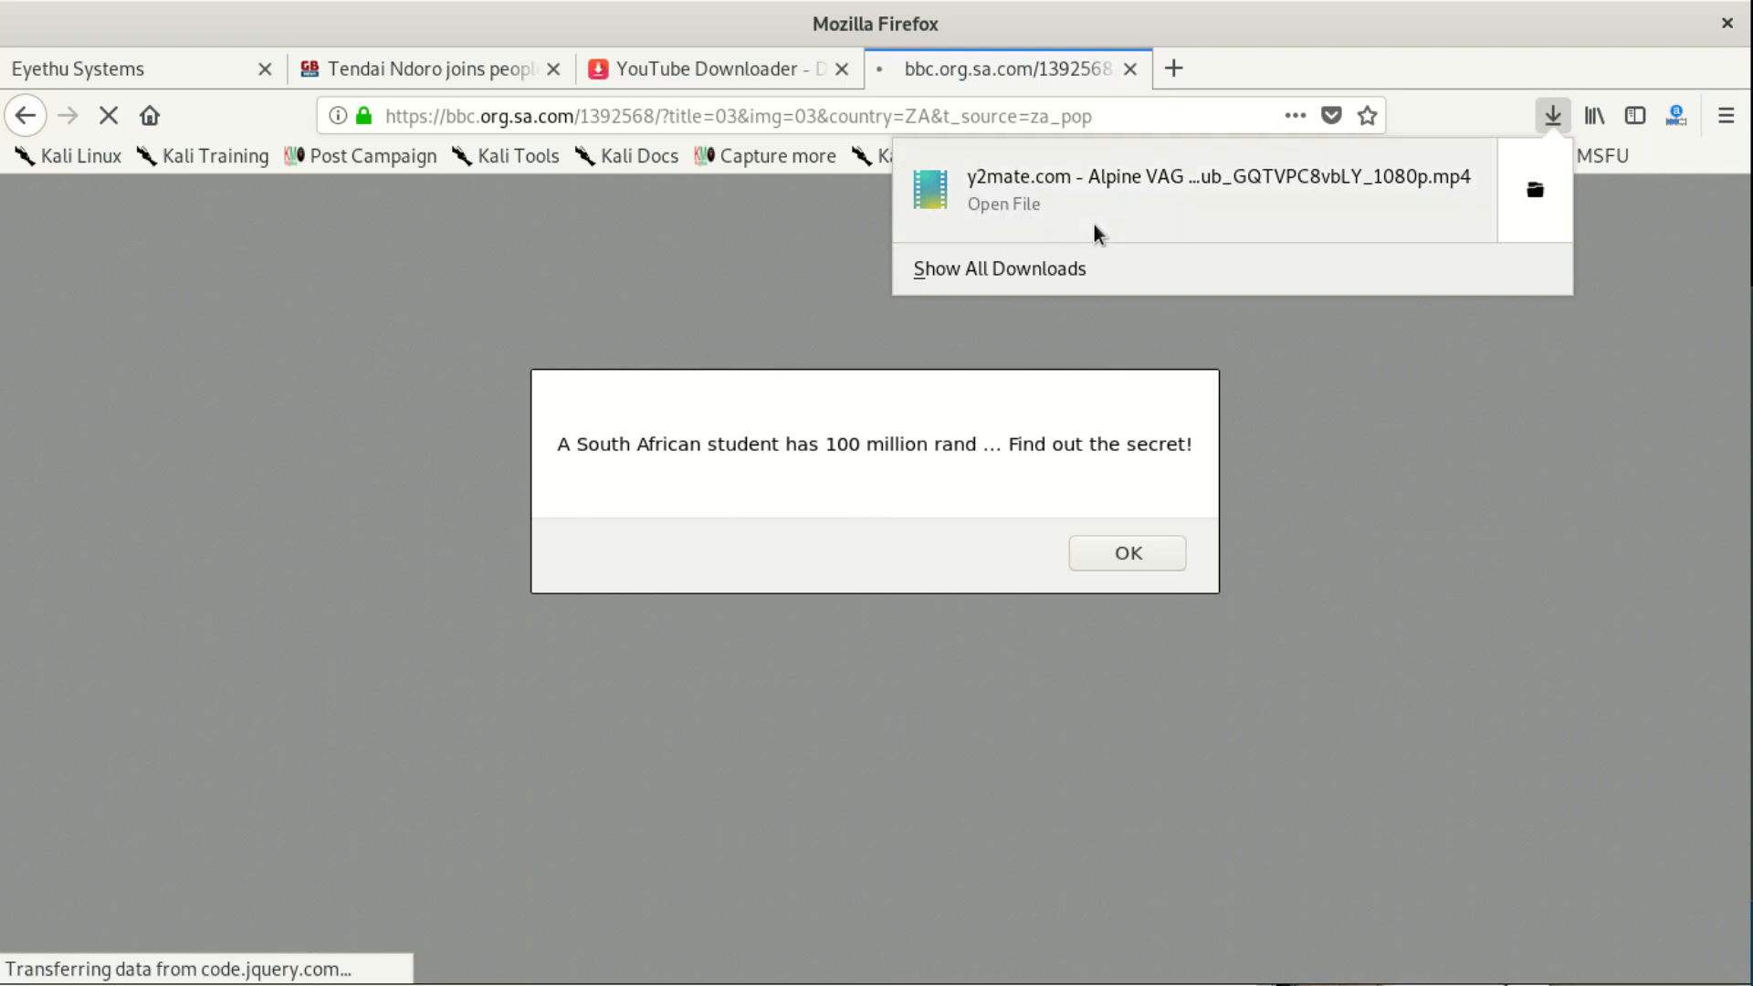
{"action": "mouse_move", "coordinate": [1108, 261]}
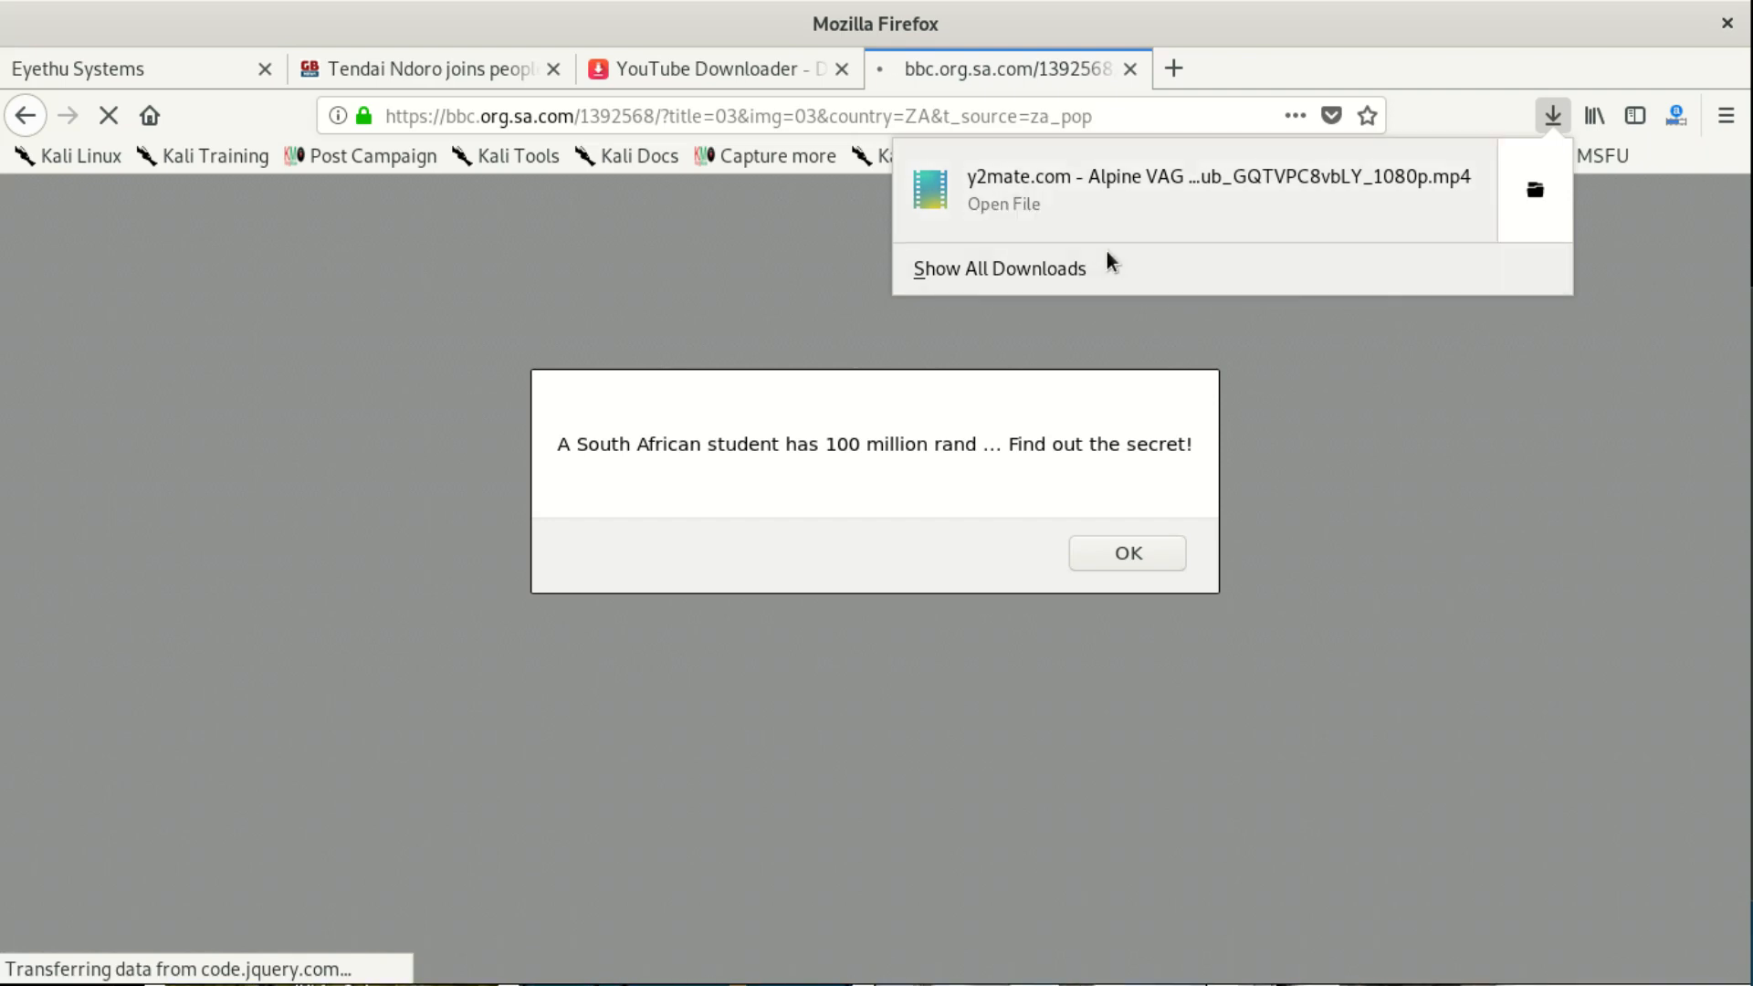
{"action": "mouse_move", "coordinate": [1322, 210]}
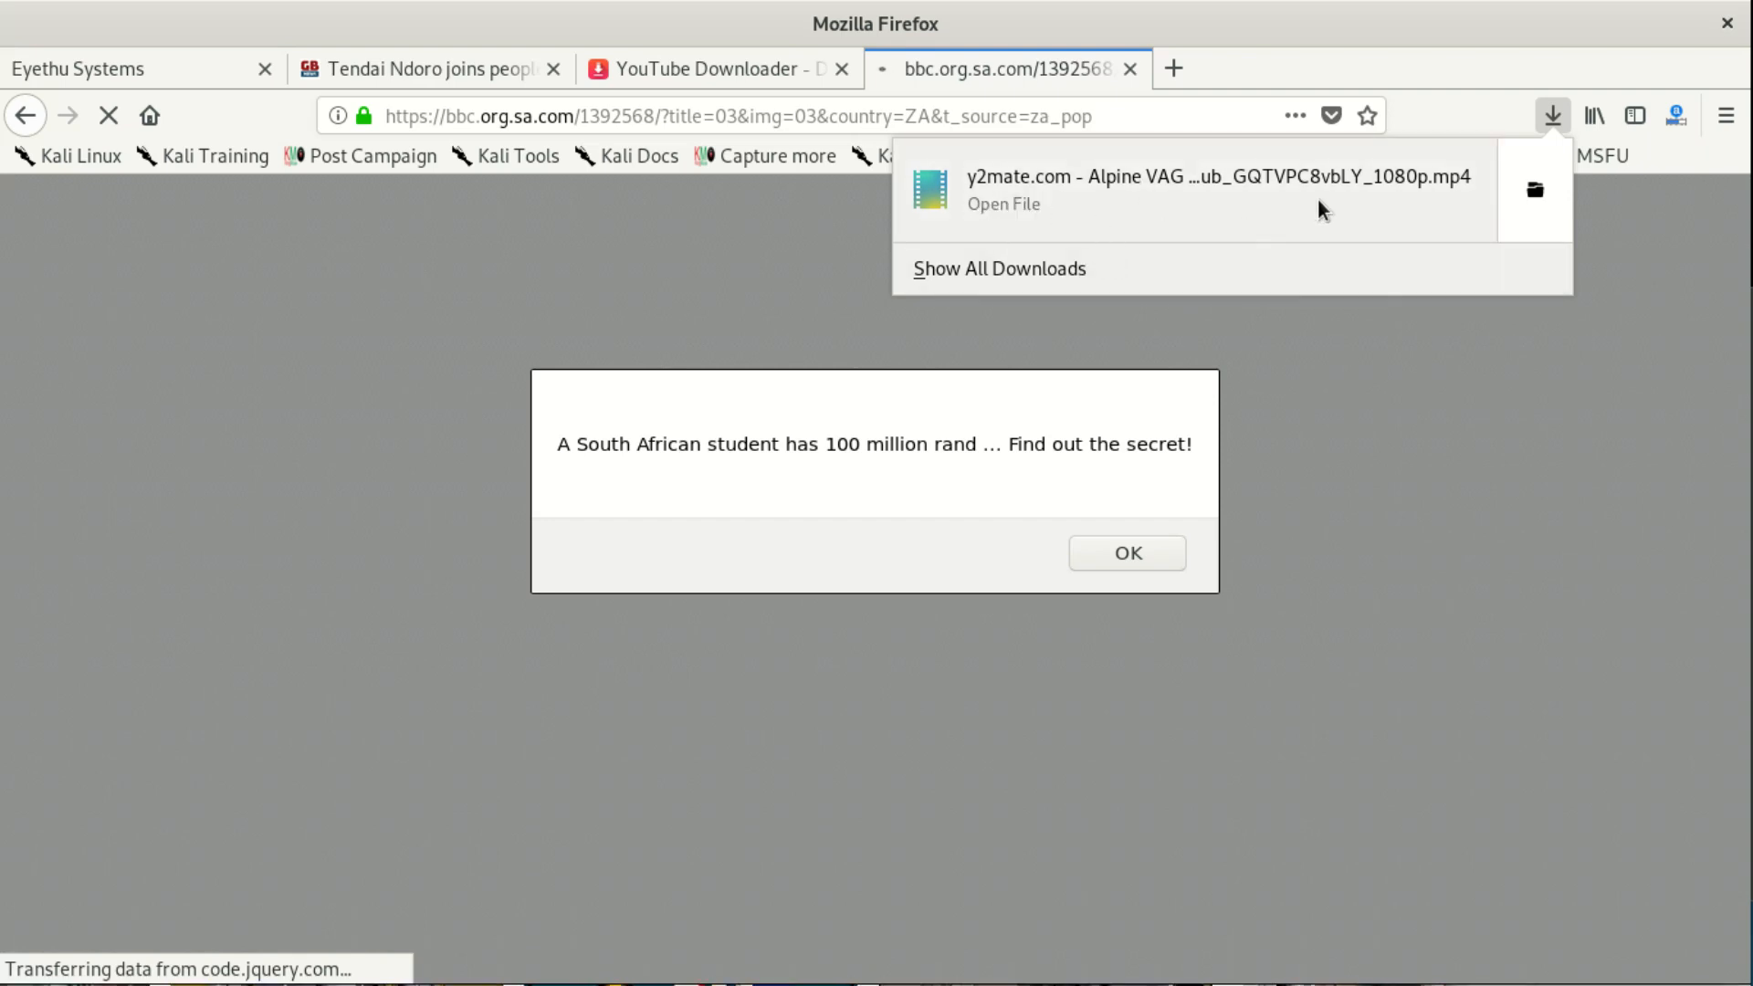
{"action": "mouse_move", "coordinate": [1080, 242]}
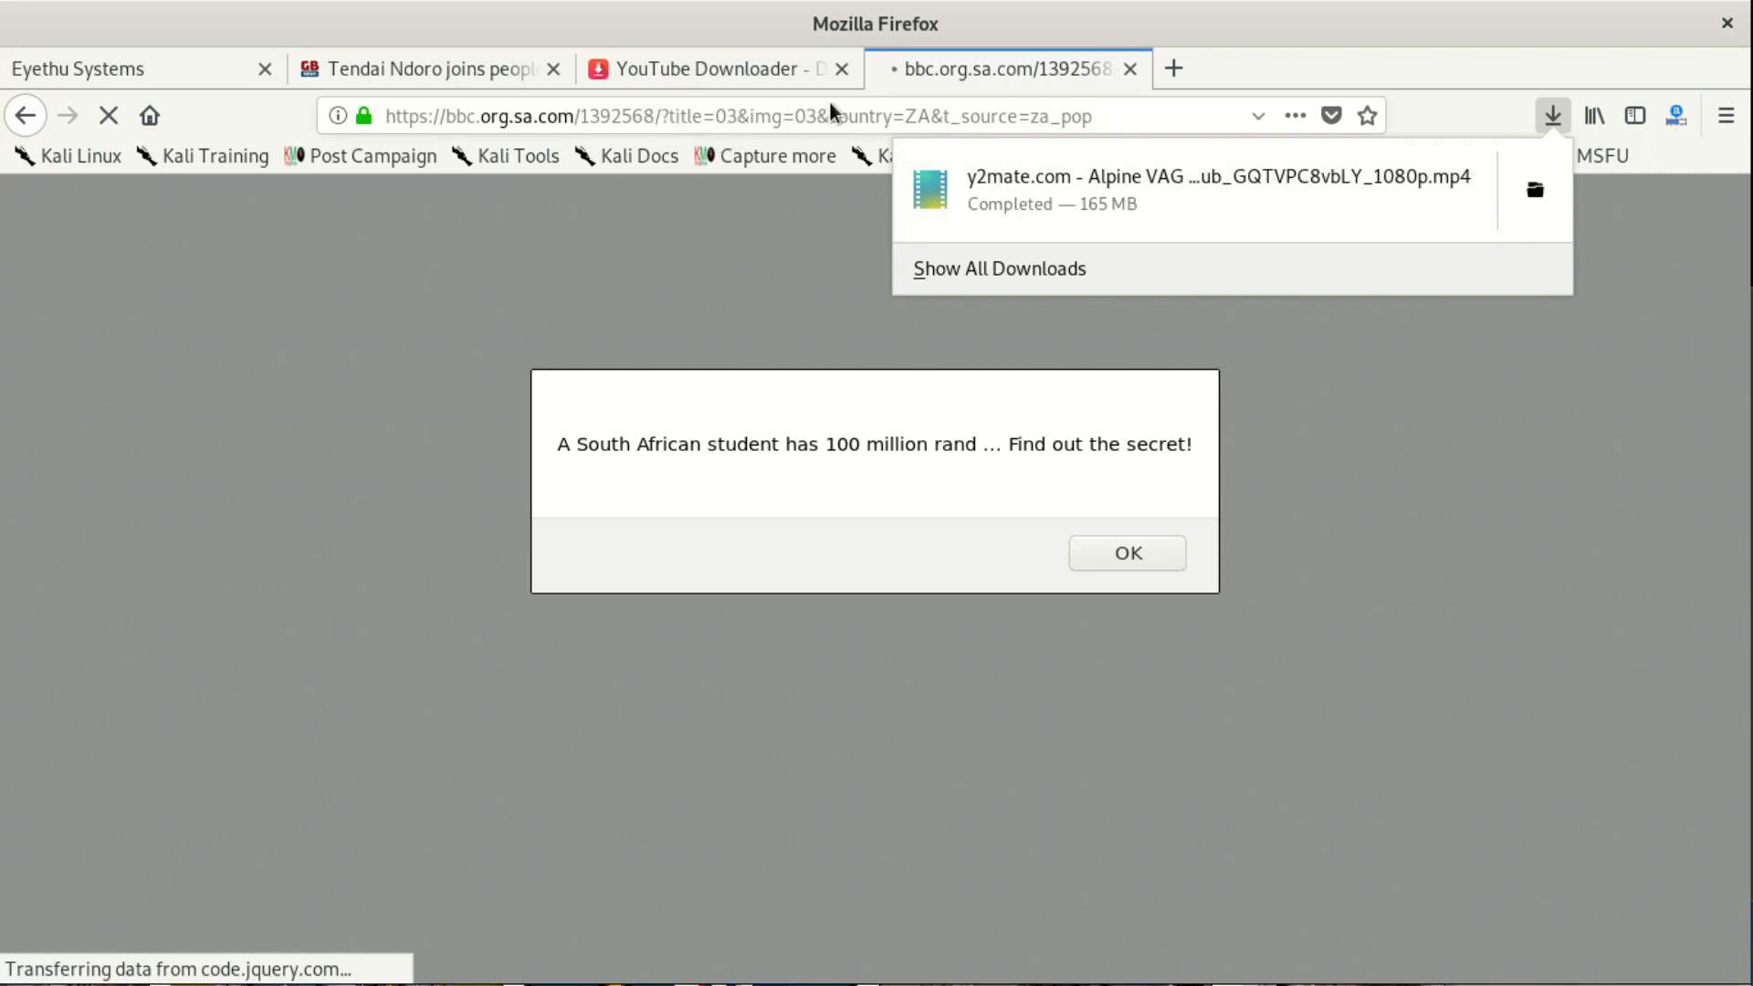
{"action": "mouse_move", "coordinate": [1018, 189]}
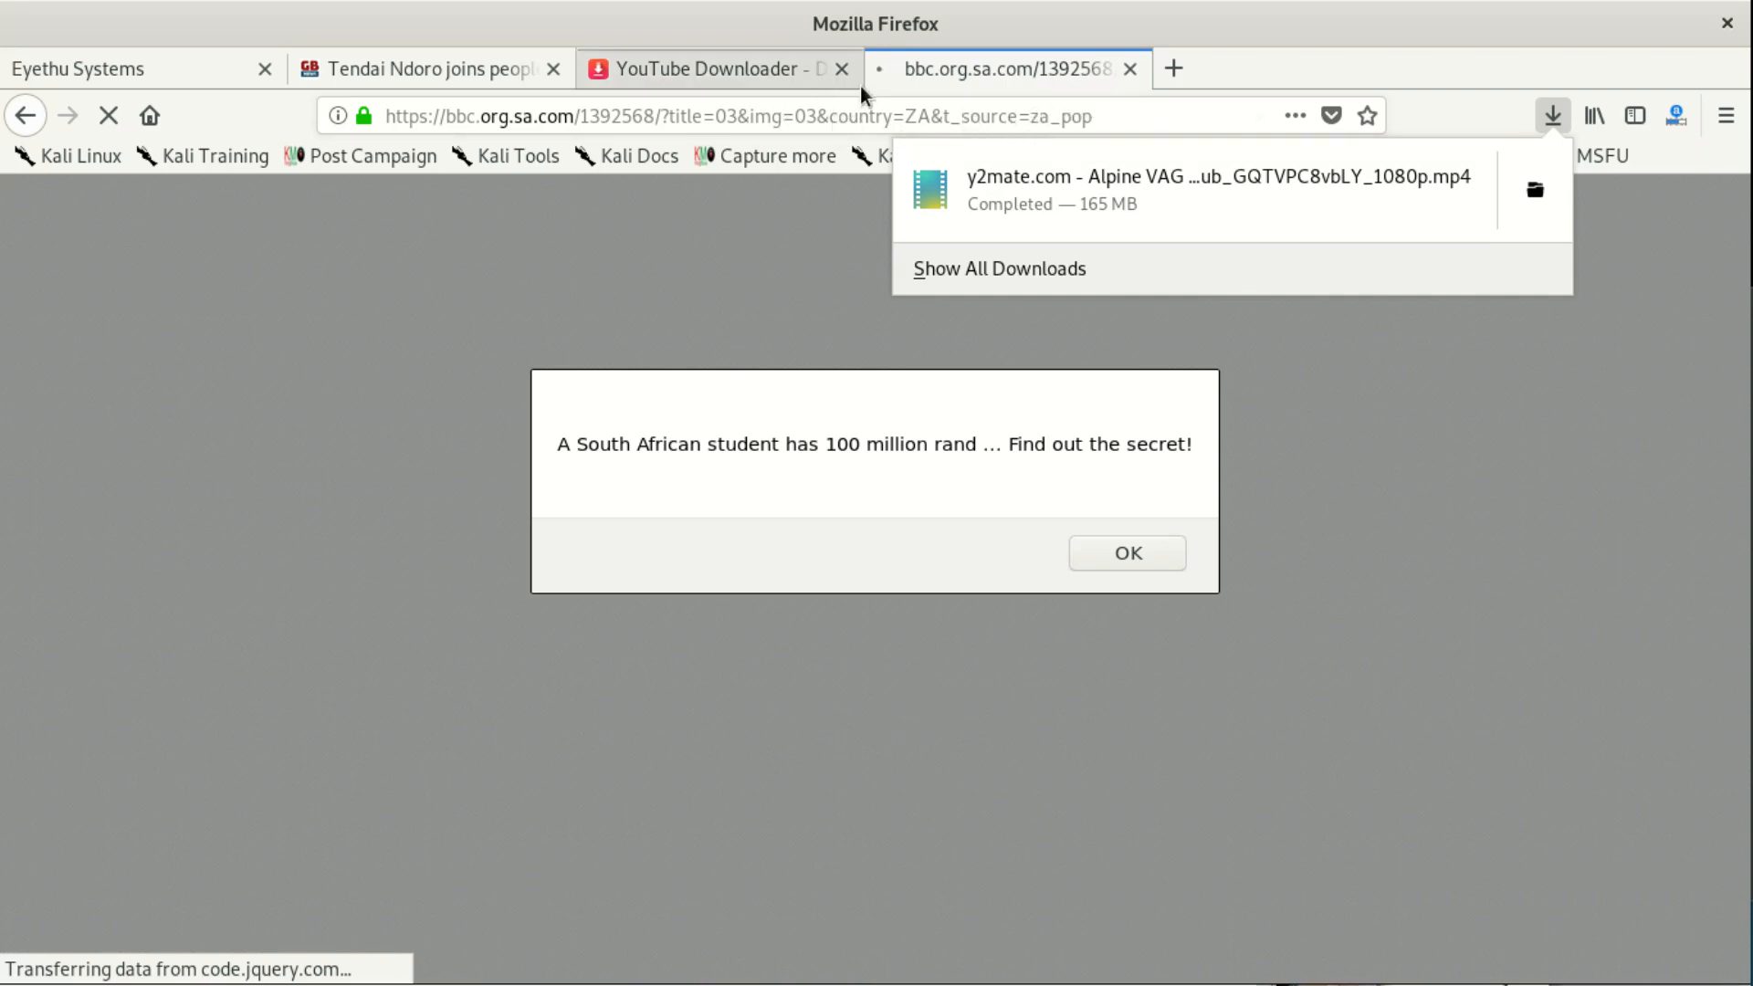
{"action": "left_click", "coordinate": [732, 115]}
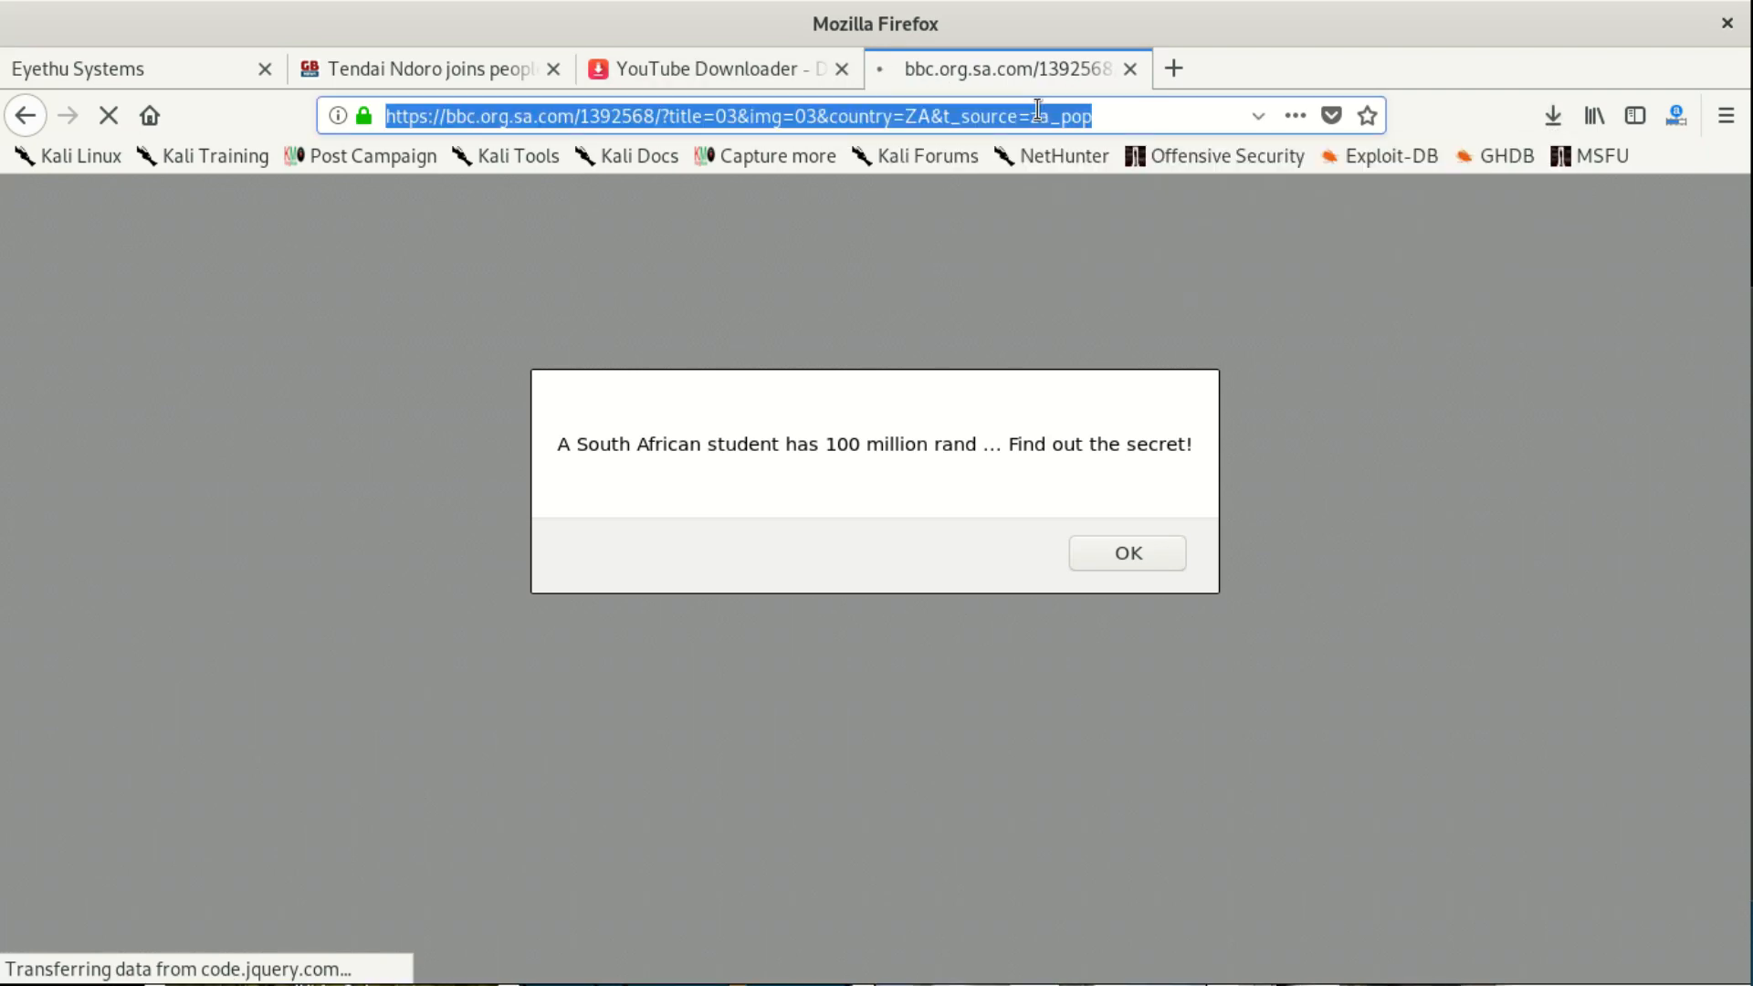
{"action": "left_click", "coordinate": [715, 67]}
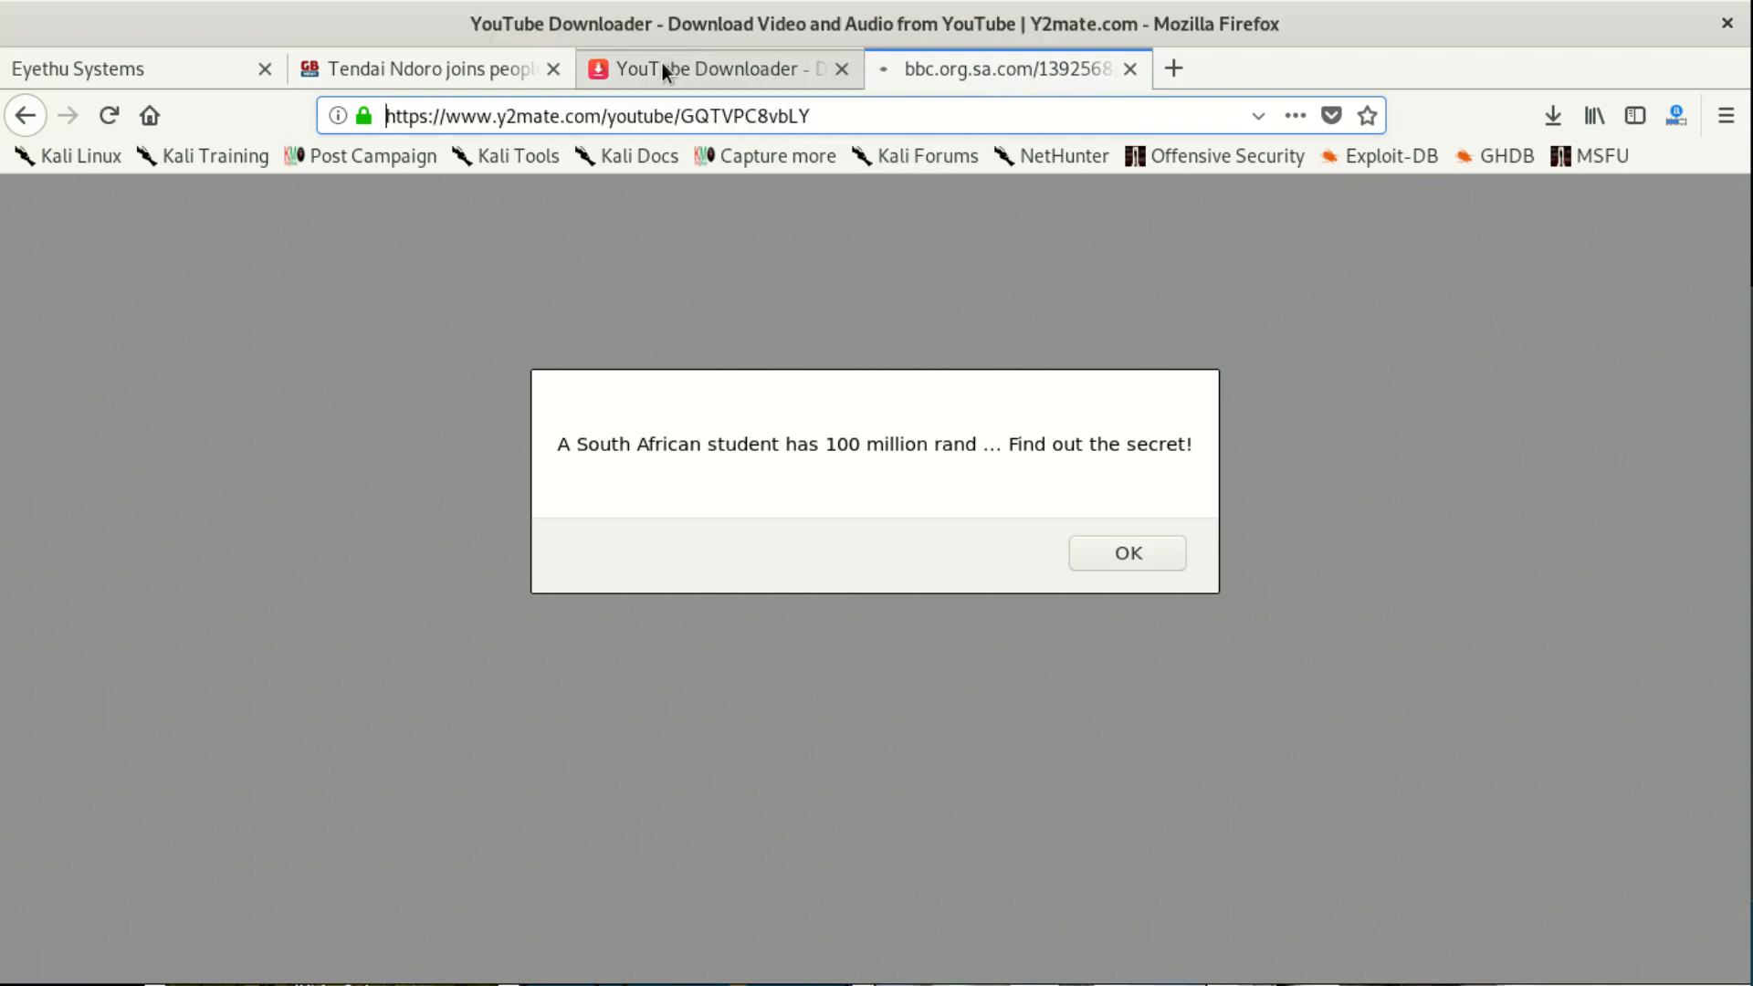
- Close the Download .mp4 popup so the 1080p-to-144p resolution list shows again
{"action": "left_click", "coordinate": [1126, 552]}
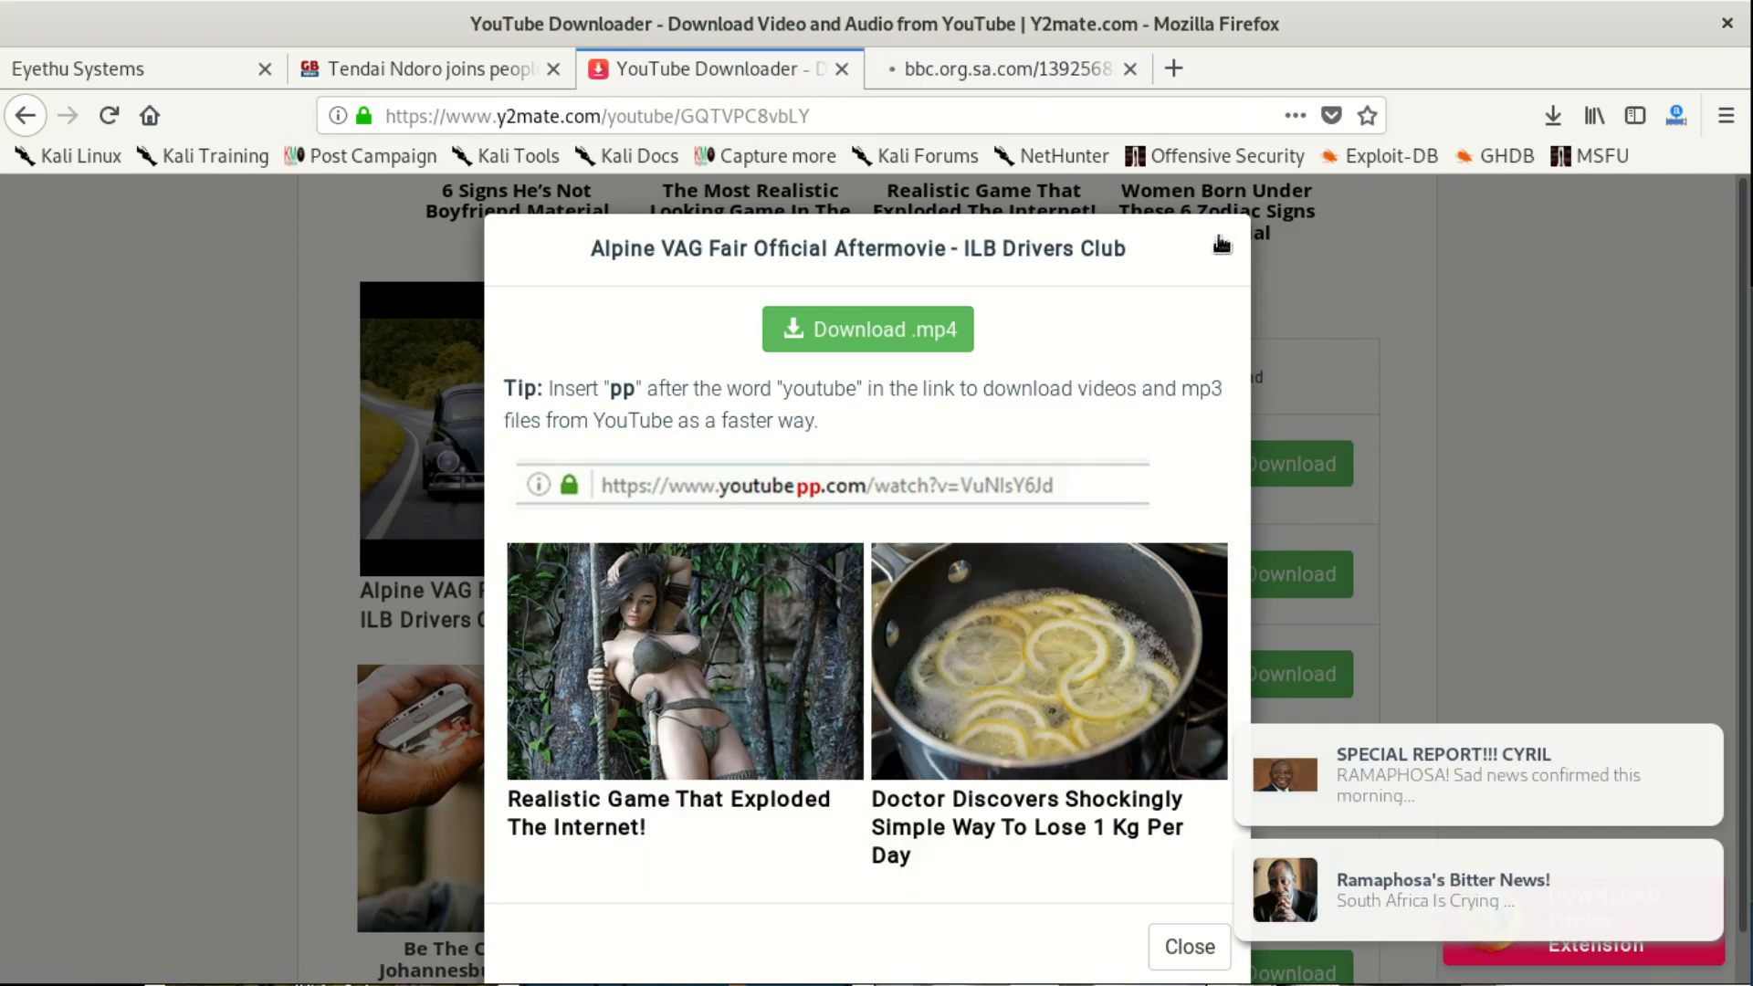
{"action": "left_click", "coordinate": [1187, 946]}
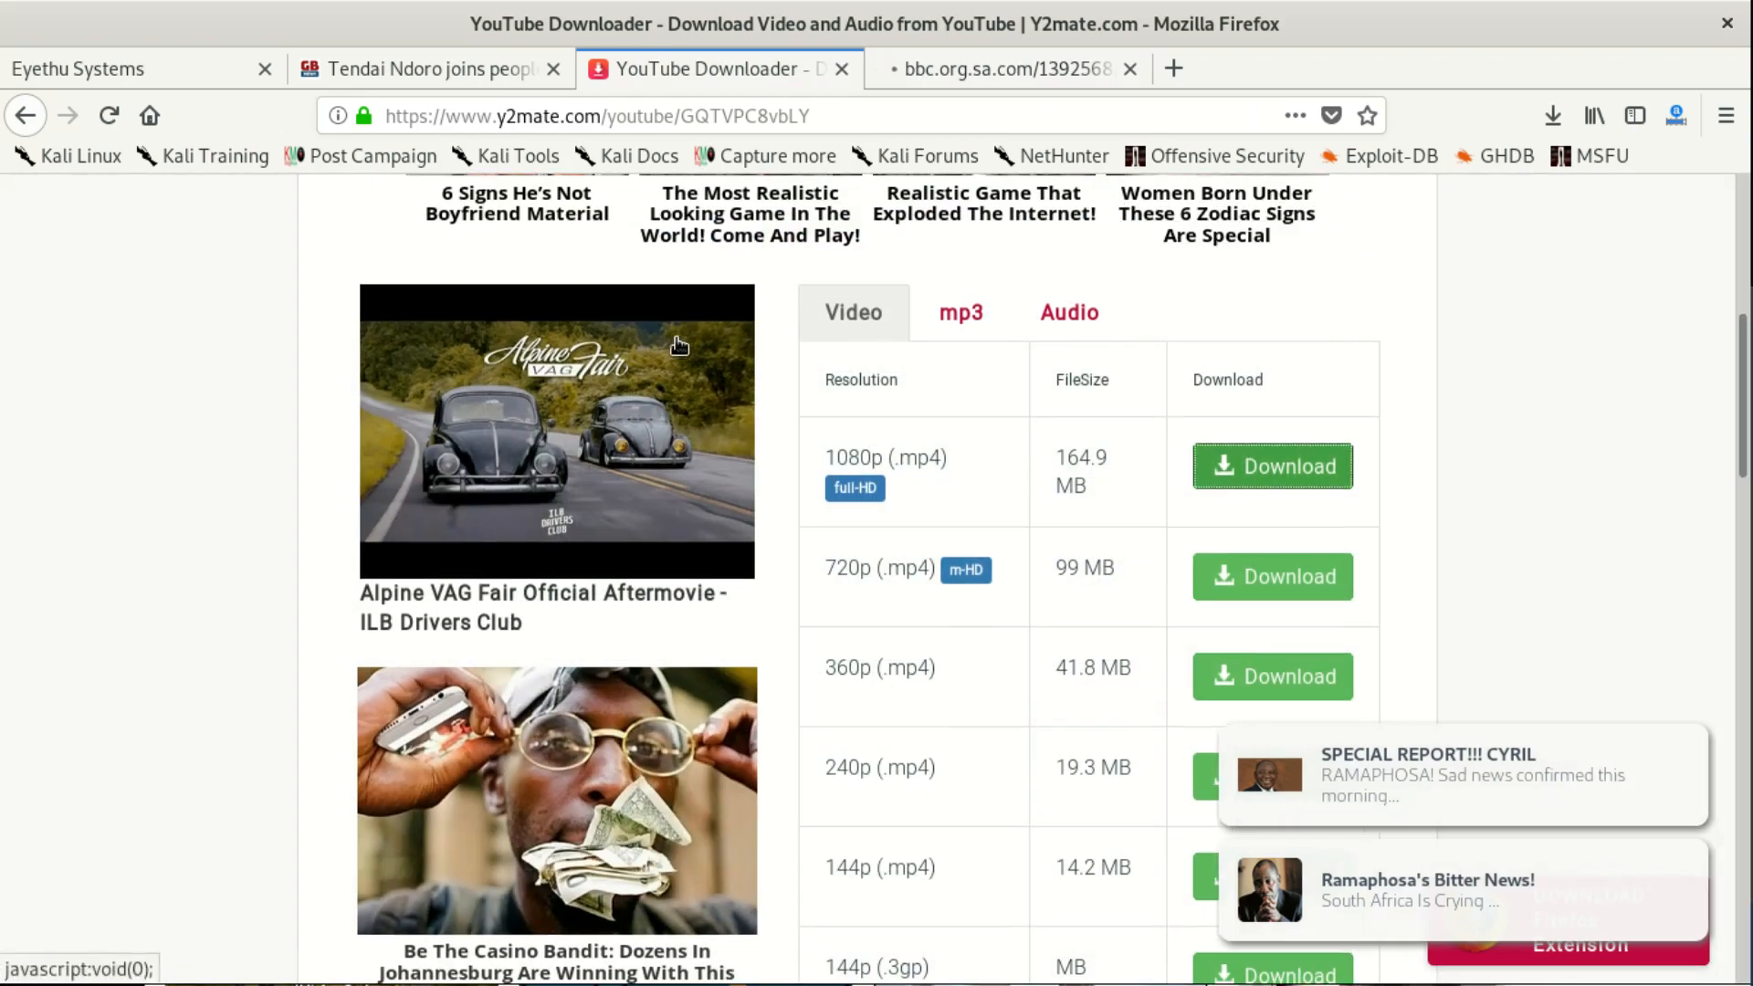
{"action": "scroll", "scroll_direction": "up", "scroll_amount": 3}
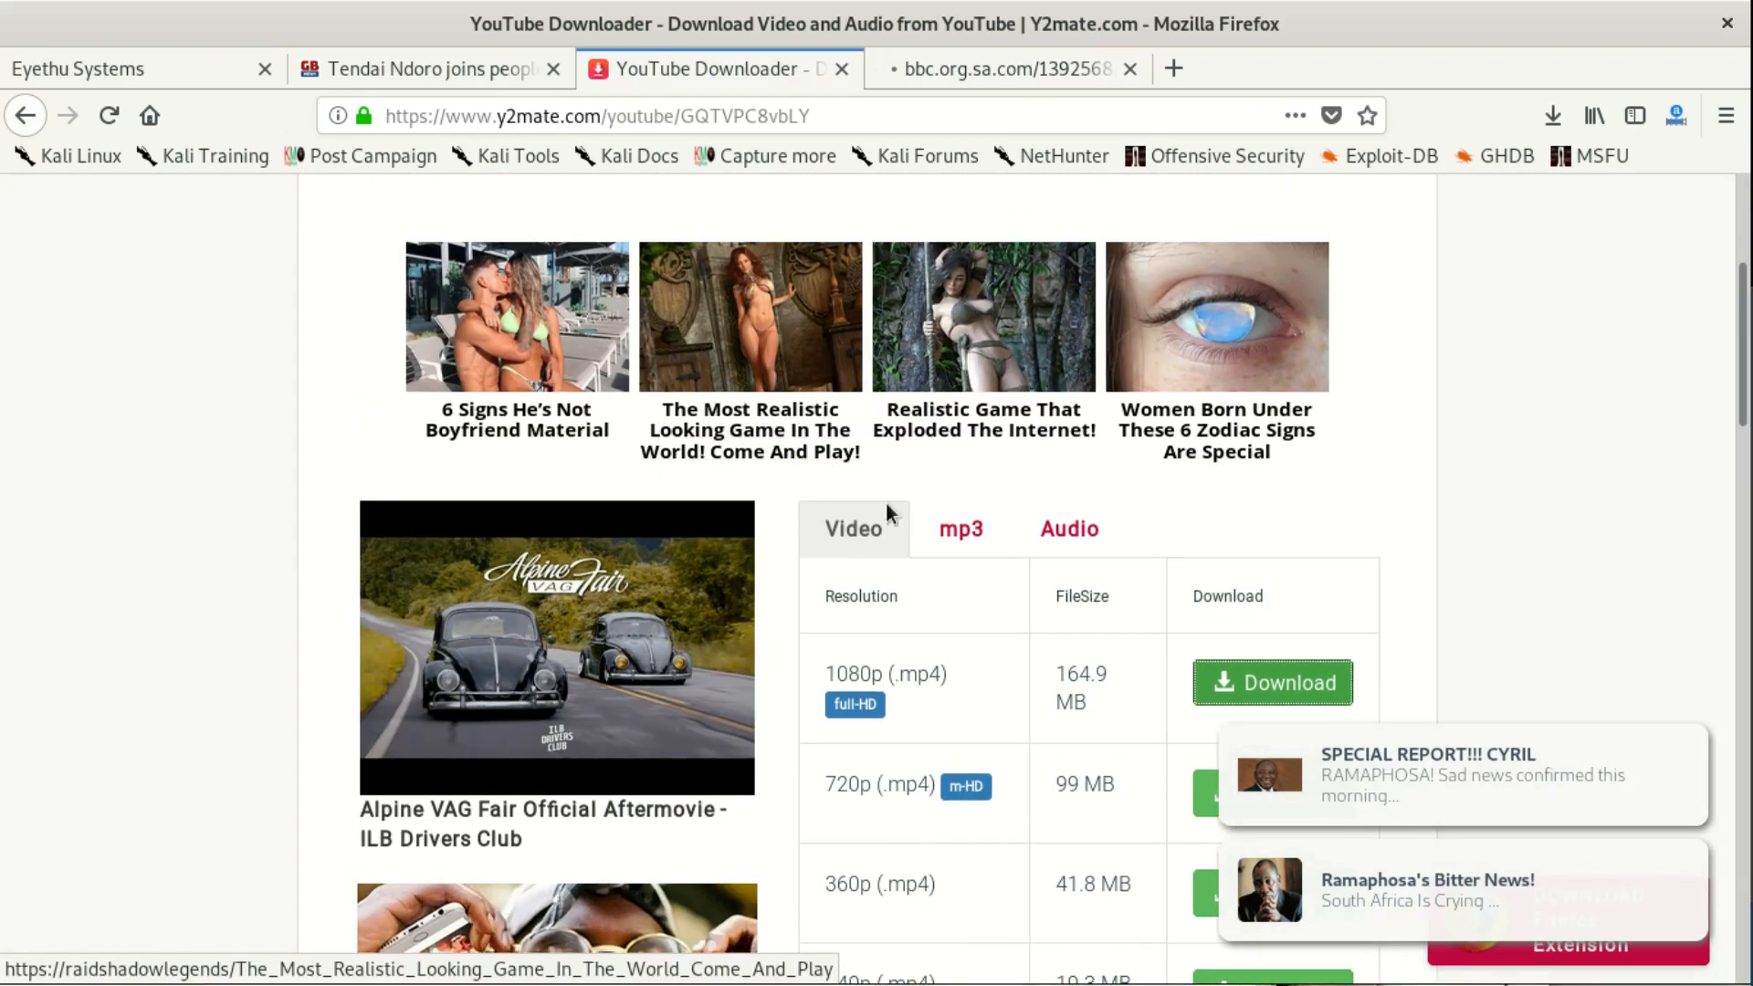
{"action": "mouse_move", "coordinate": [926, 480]}
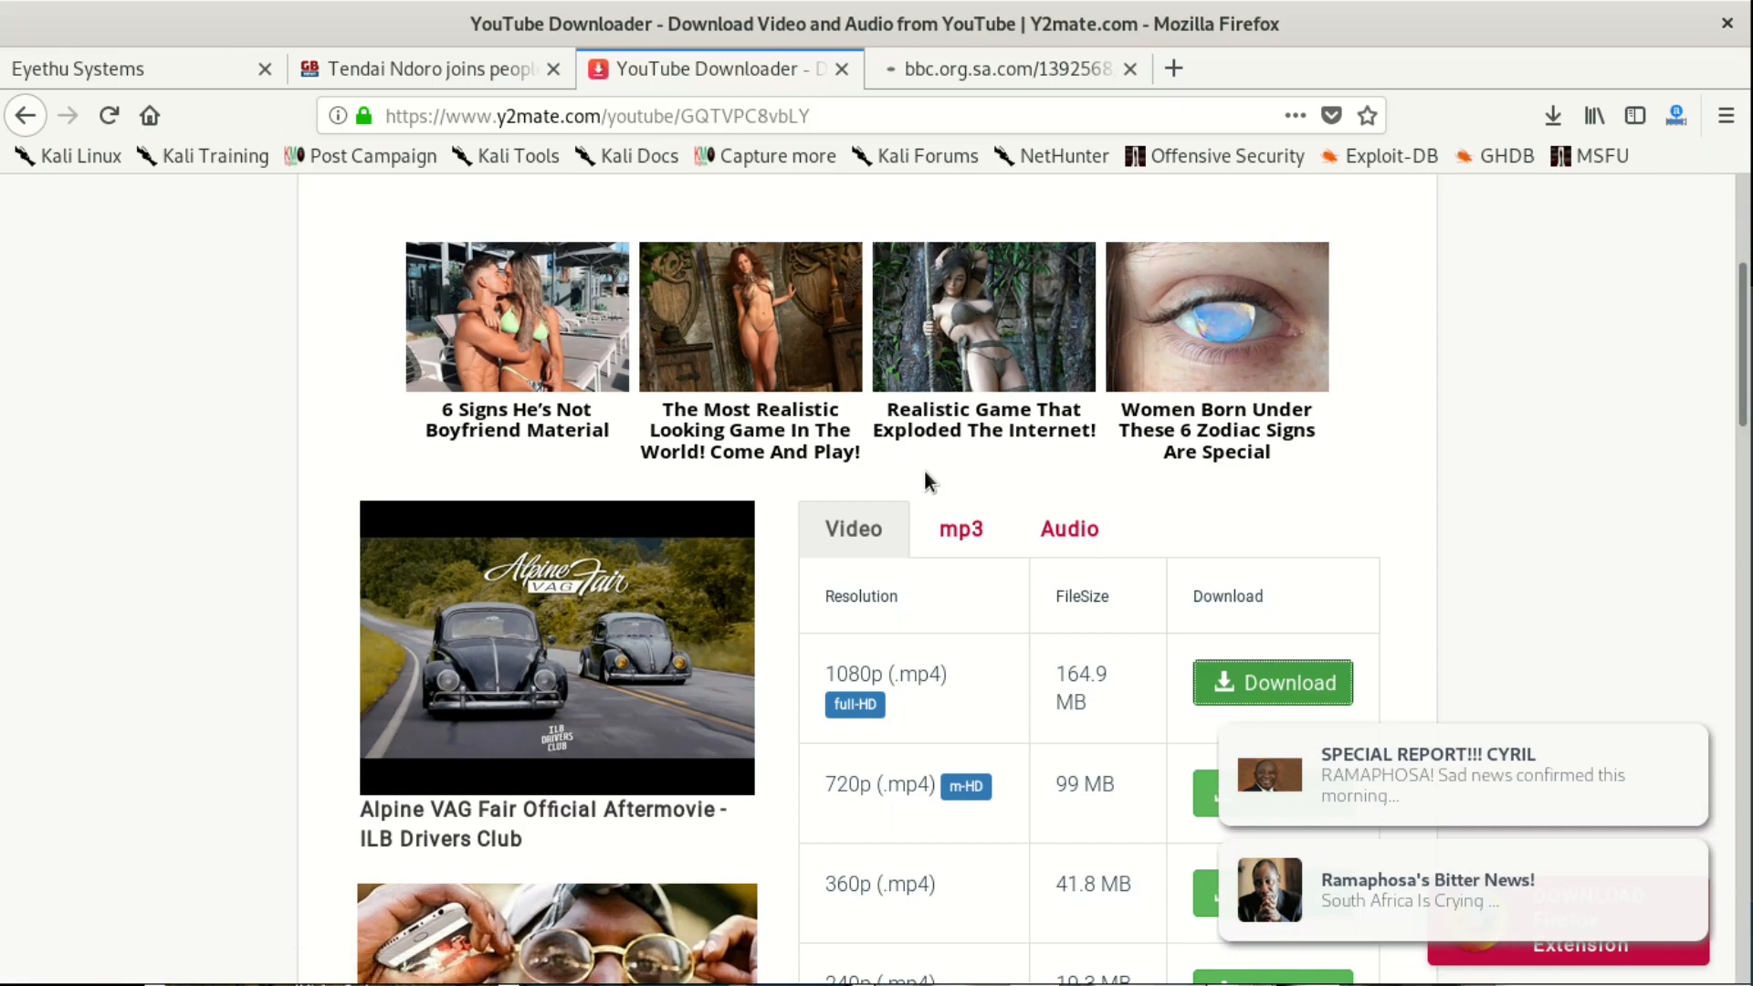
{"action": "scroll", "scroll_direction": "down", "scroll_amount": 3}
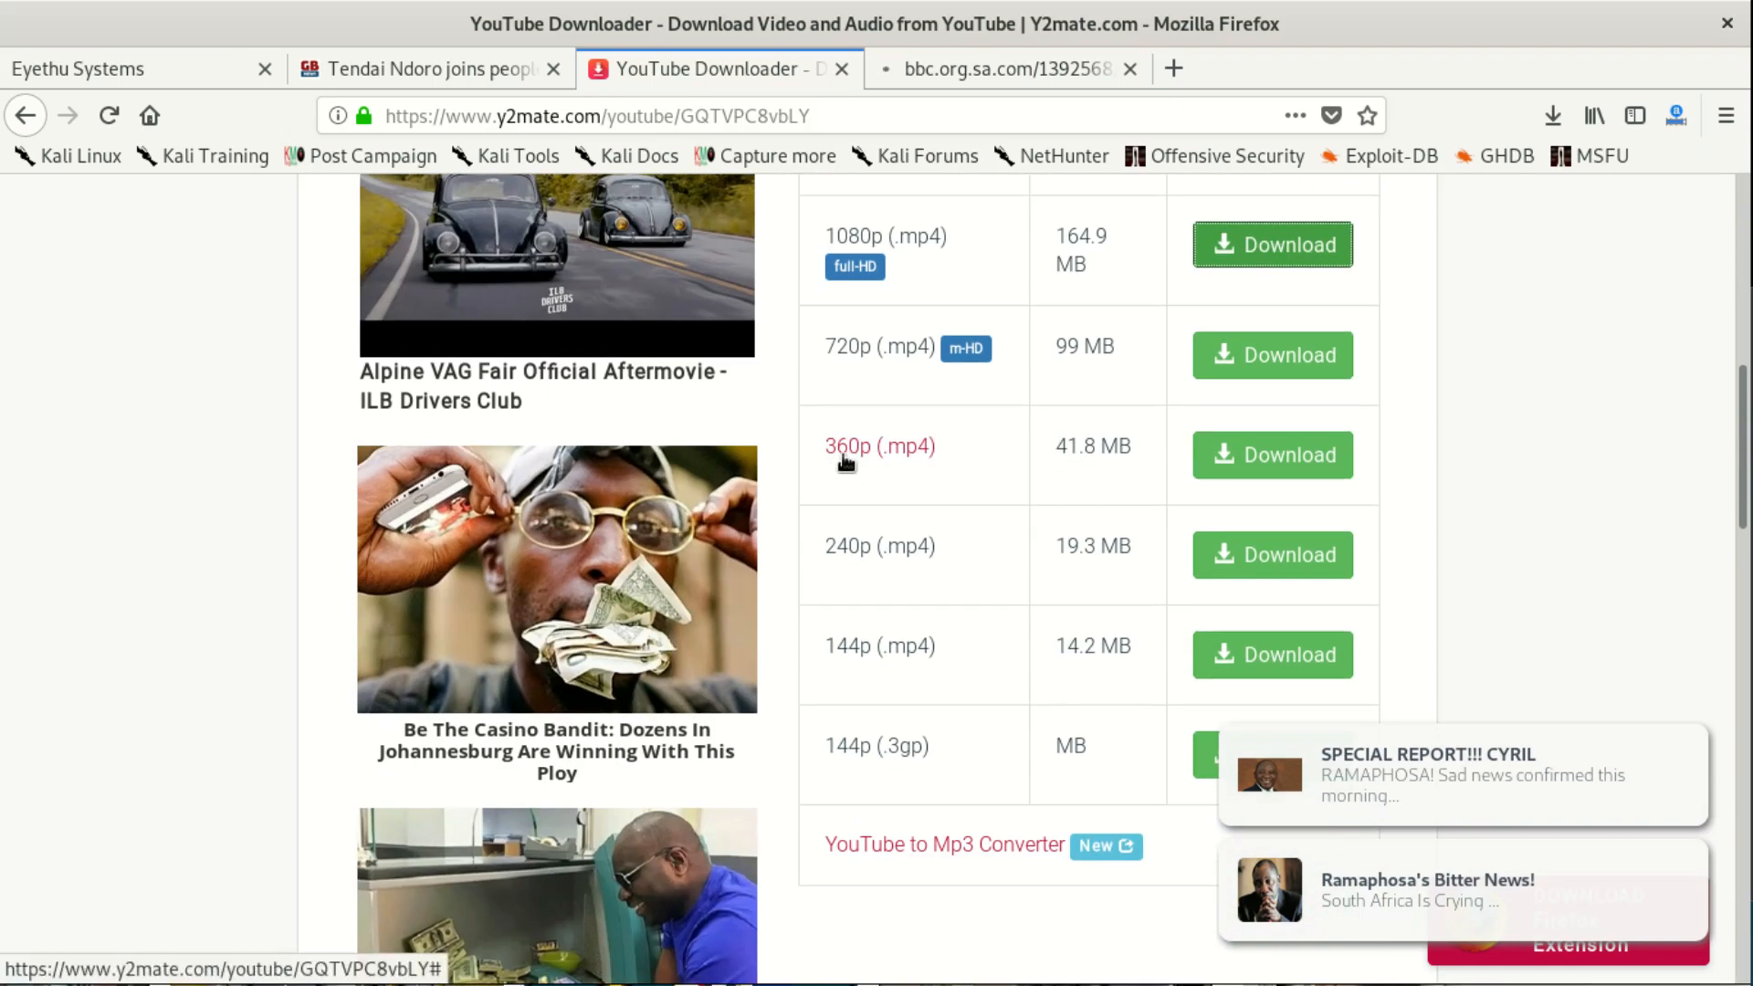
{"action": "mouse_move", "coordinate": [489, 343]}
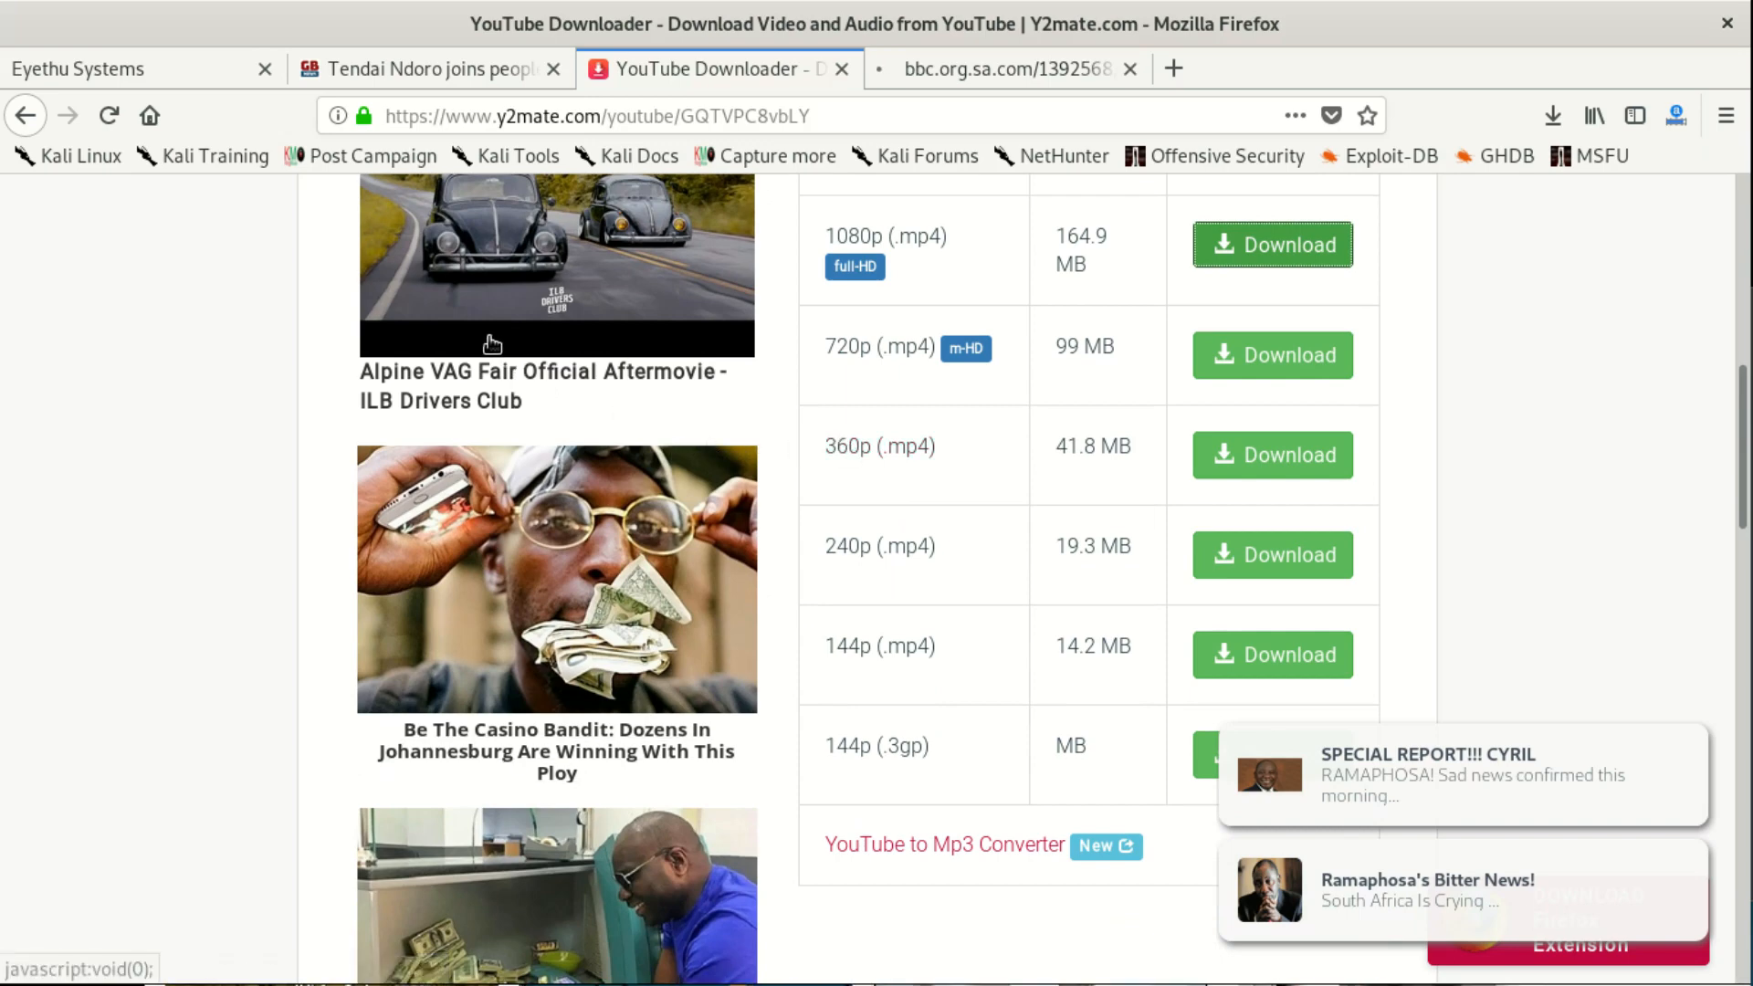
{"action": "mouse_move", "coordinate": [491, 318]}
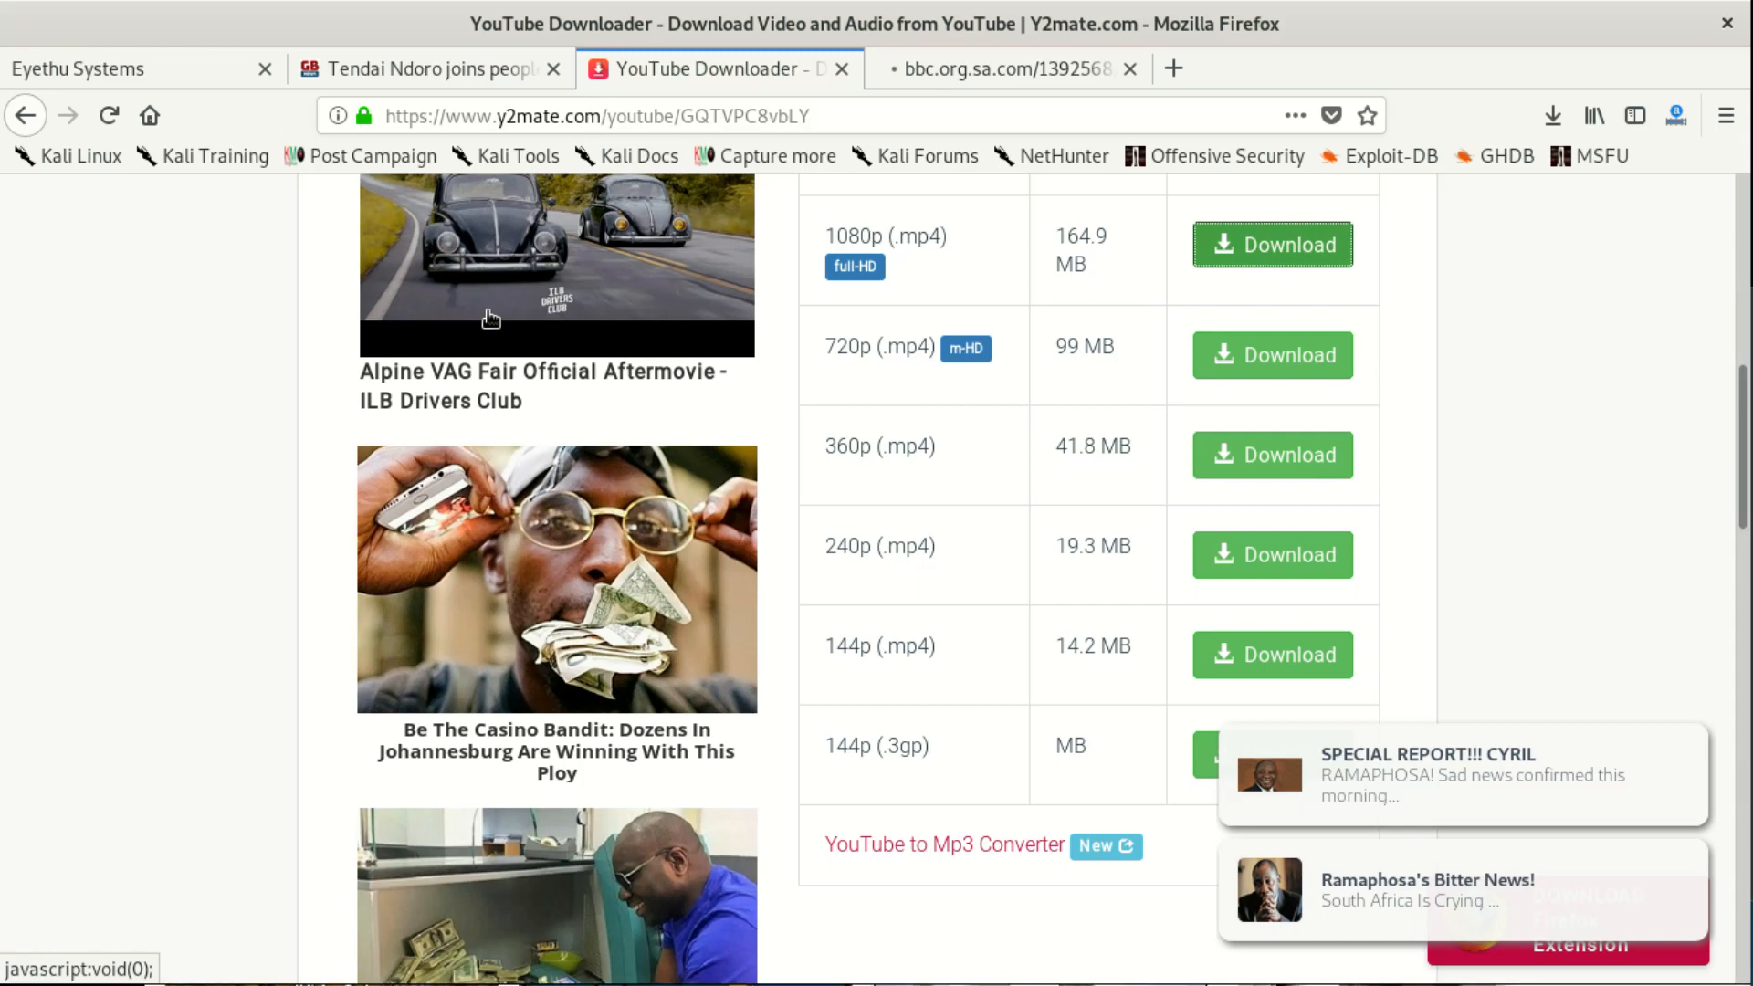
{"action": "mouse_move", "coordinate": [604, 258]}
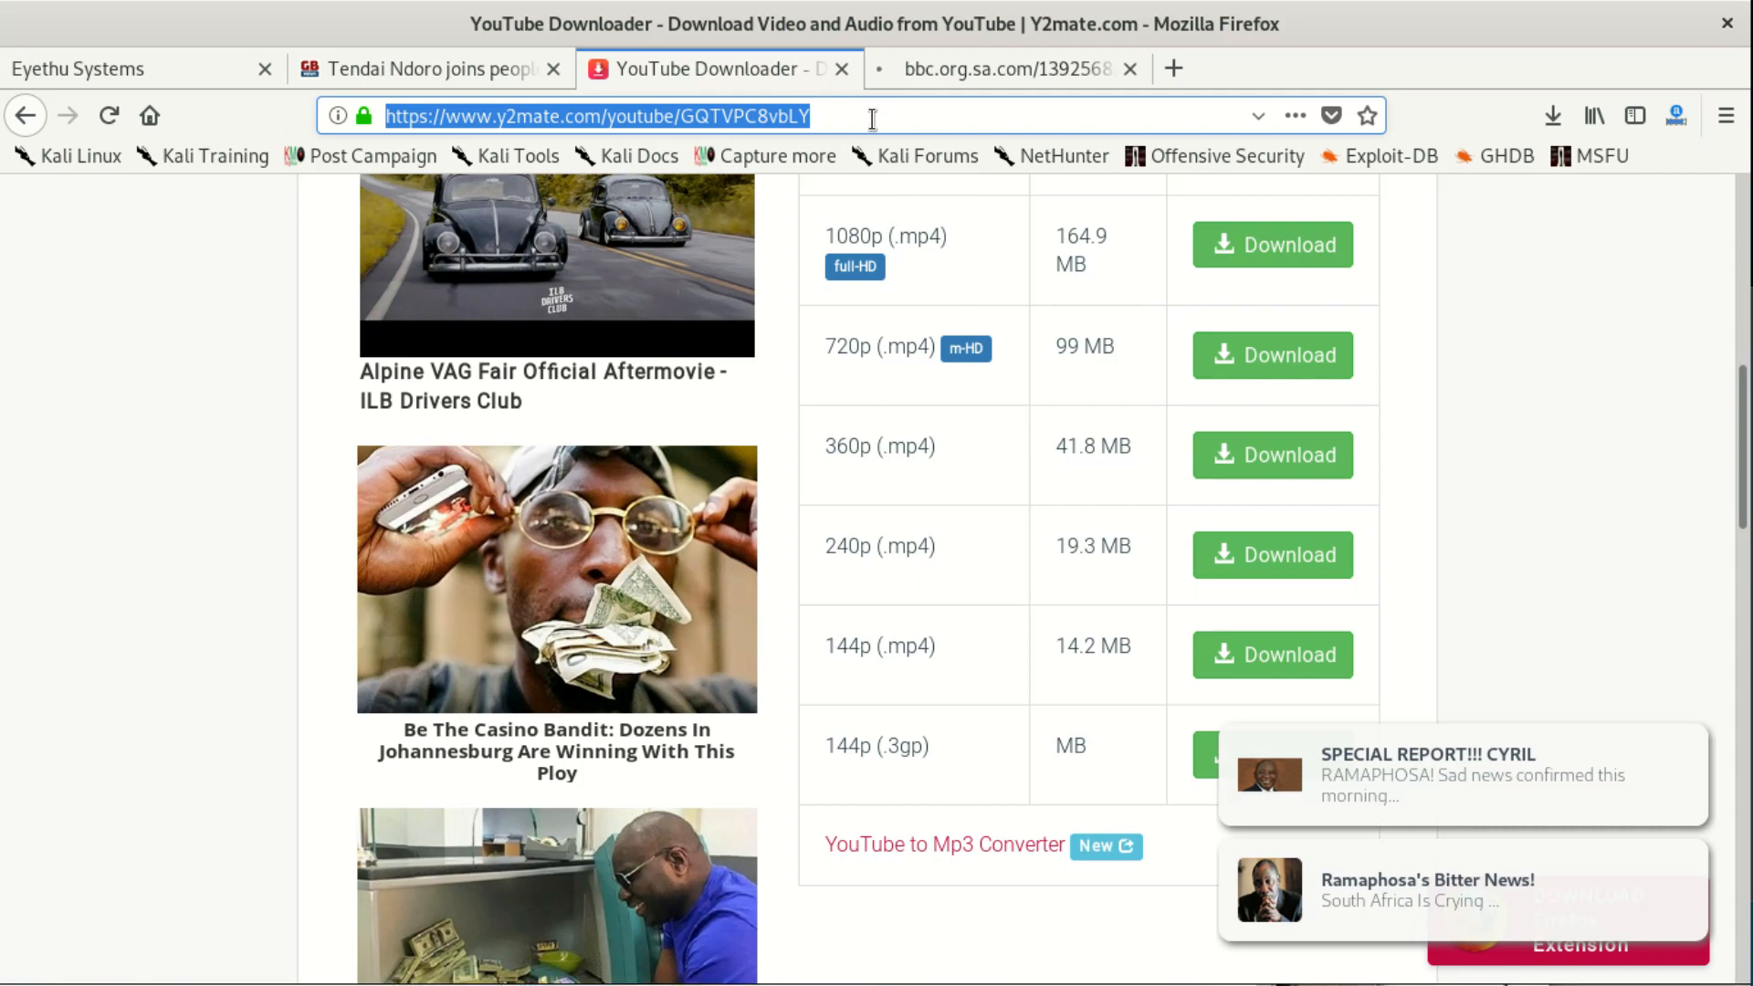
{"action": "mouse_move", "coordinate": [1079, 132]}
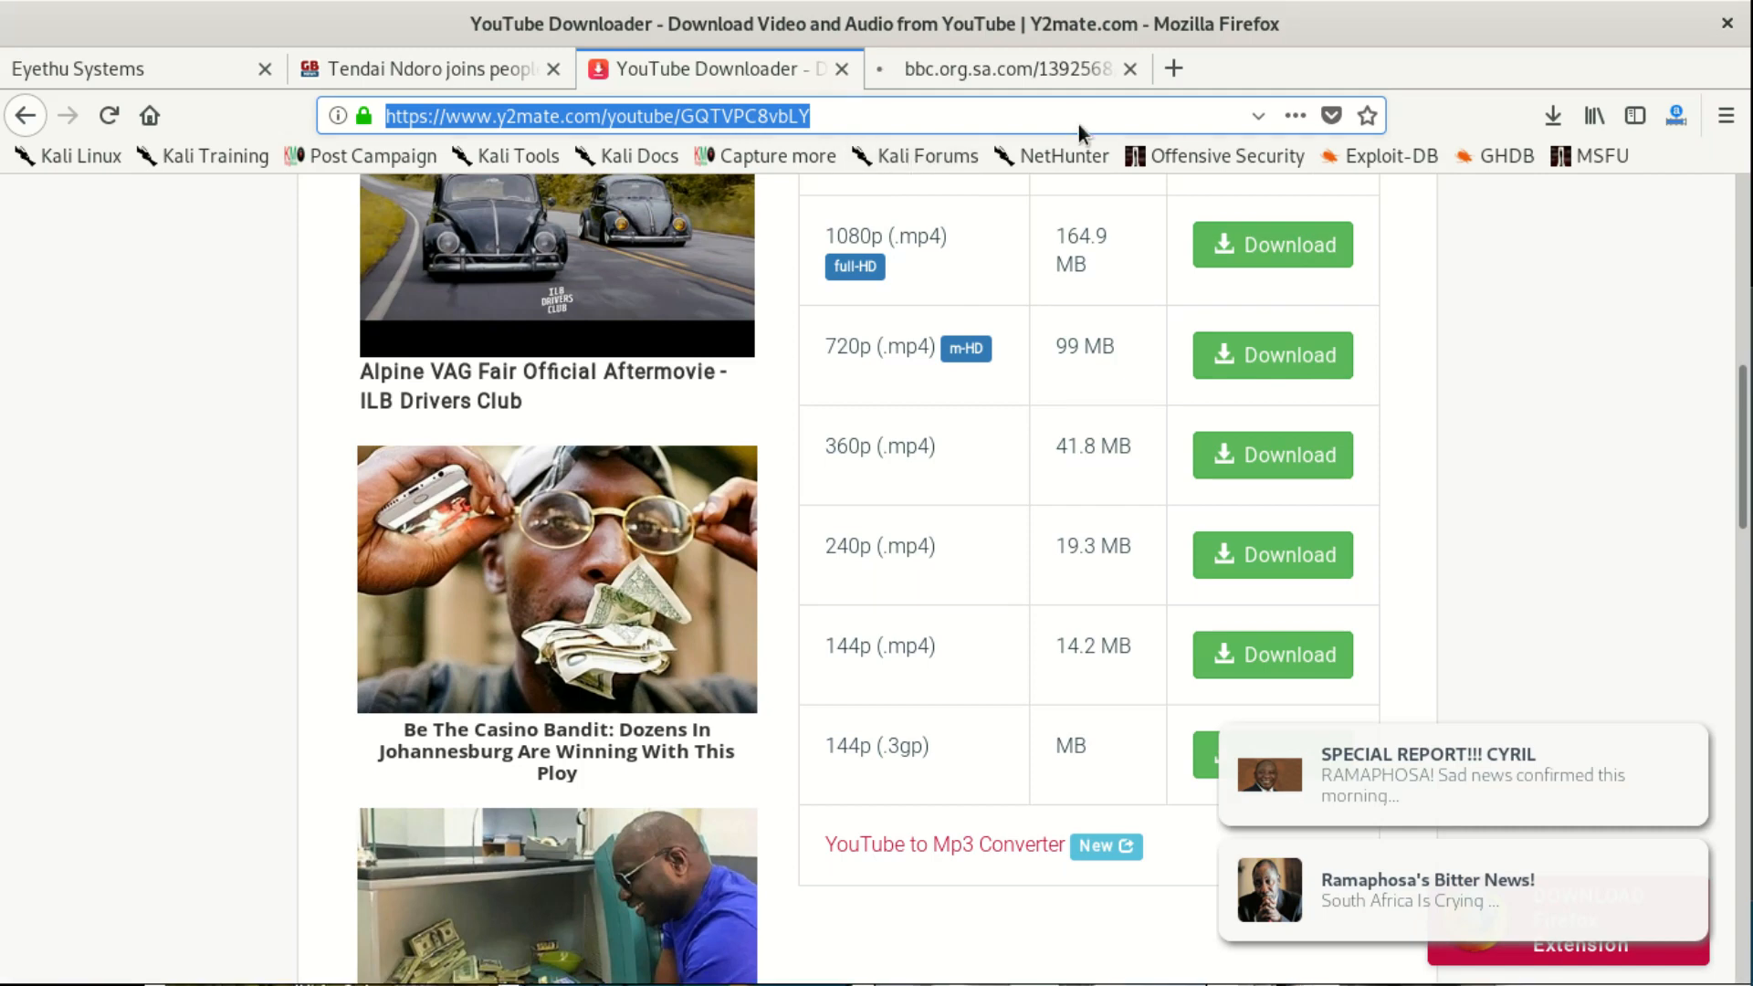